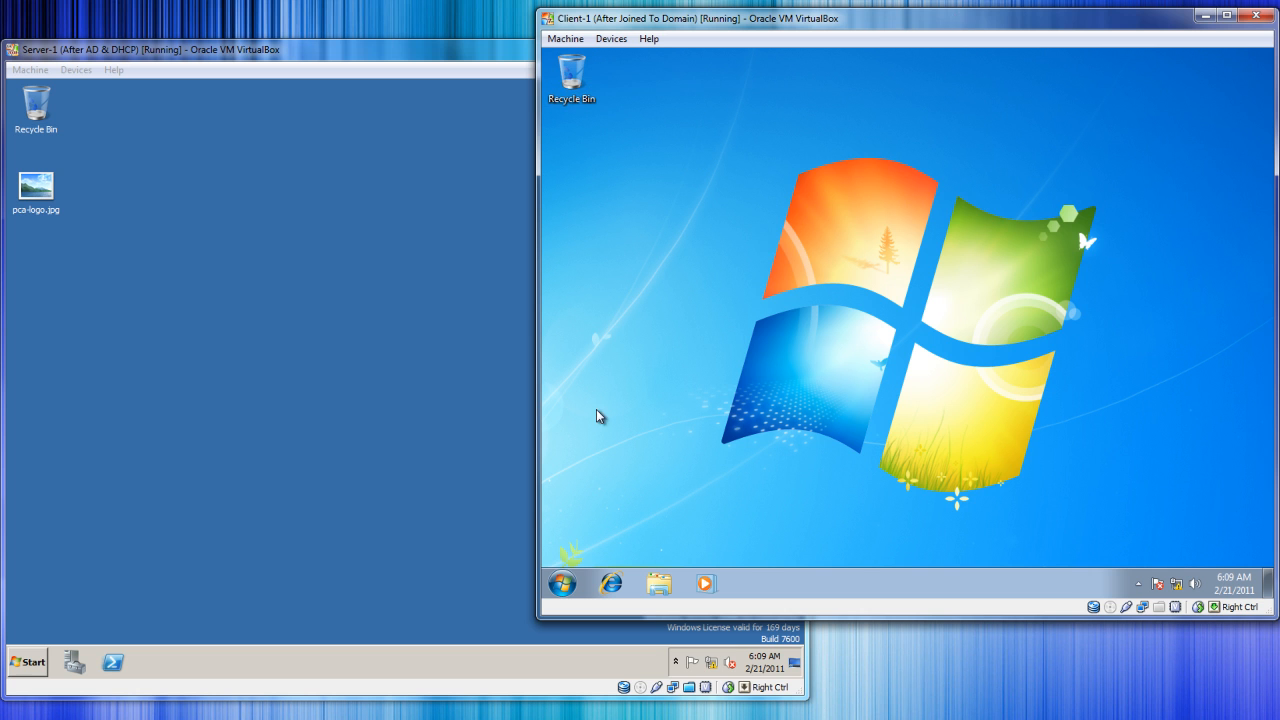
mouse_move(978, 338)
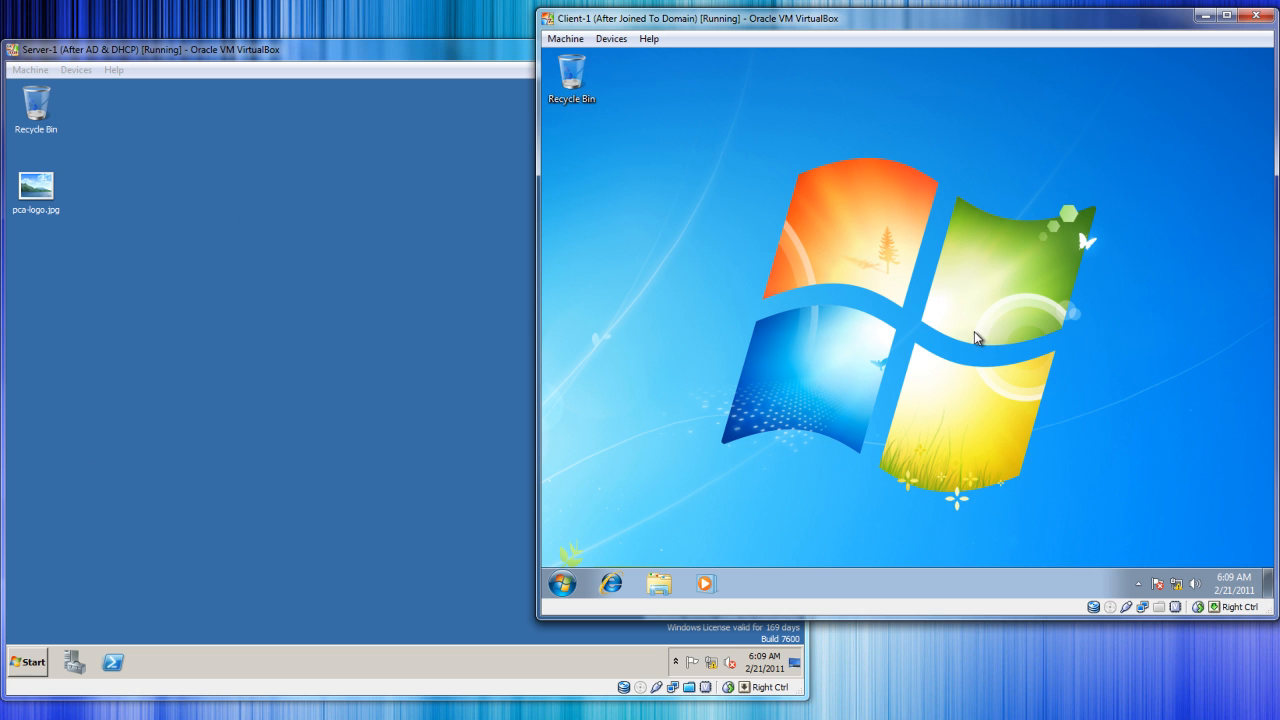
Preview pca-logo.jpg in Paint on the server, then close the preview.
left_click(35, 185)
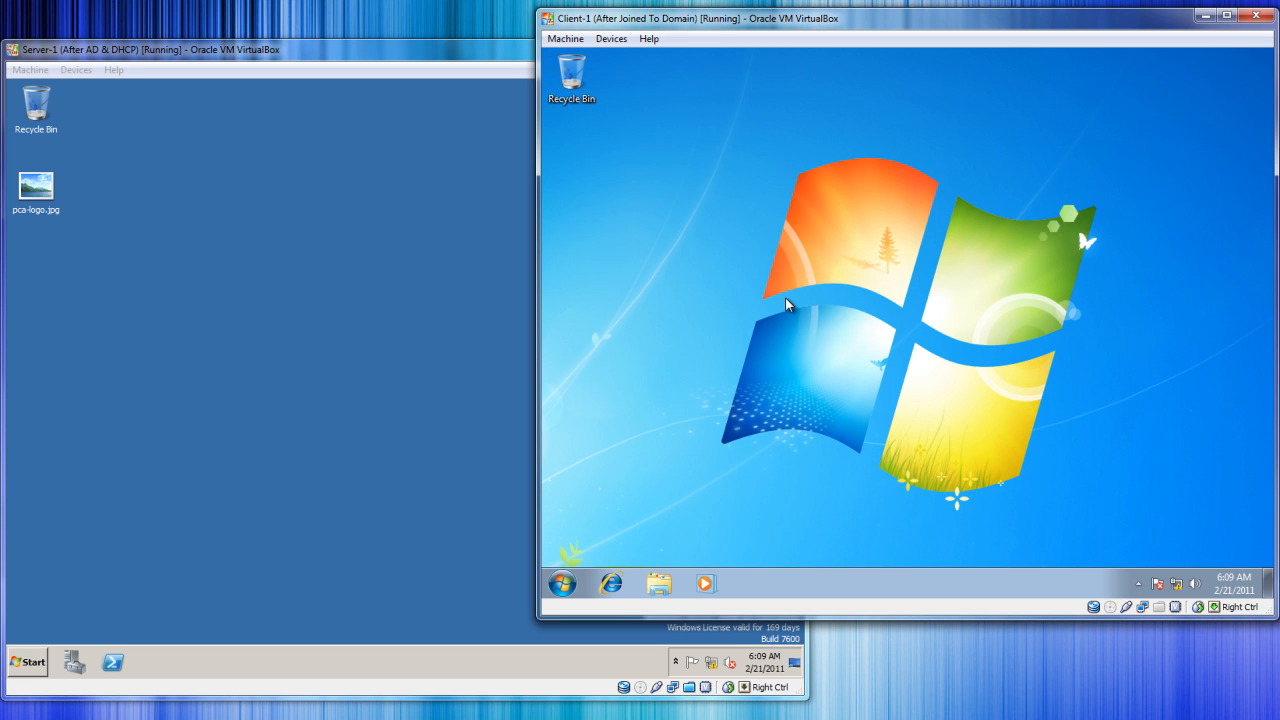
mouse_move(738, 457)
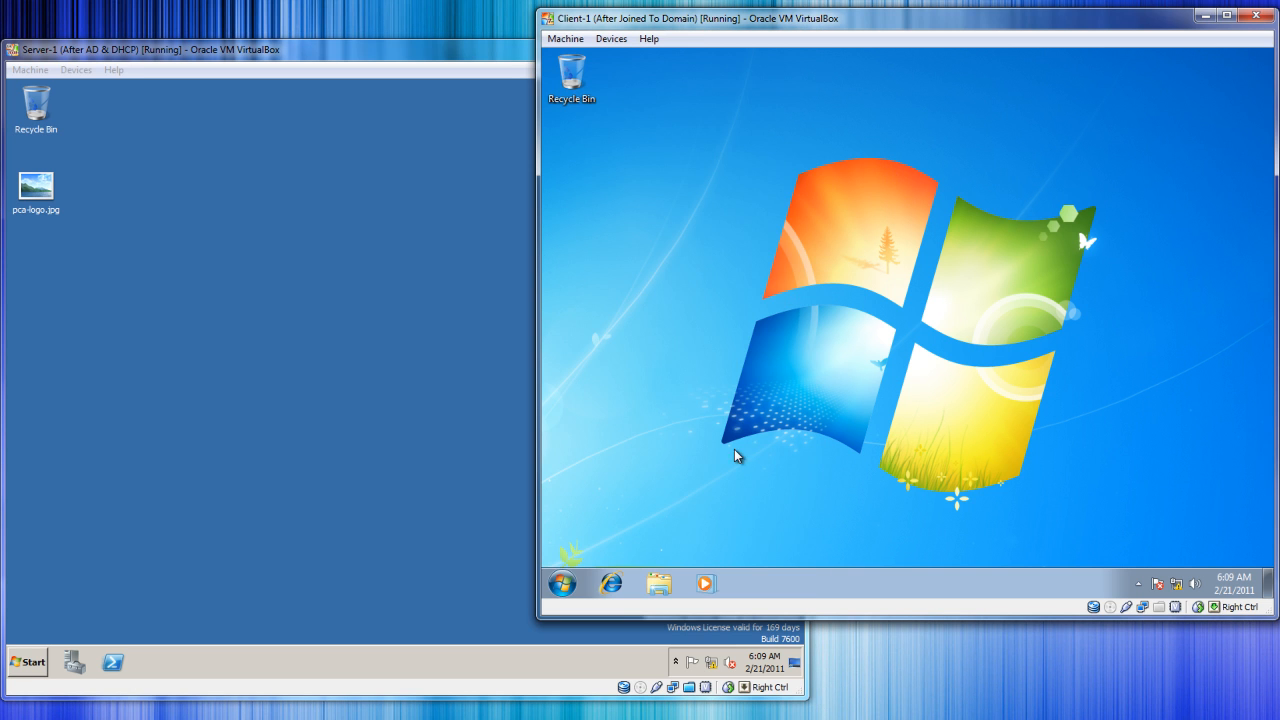
mouse_move(708, 46)
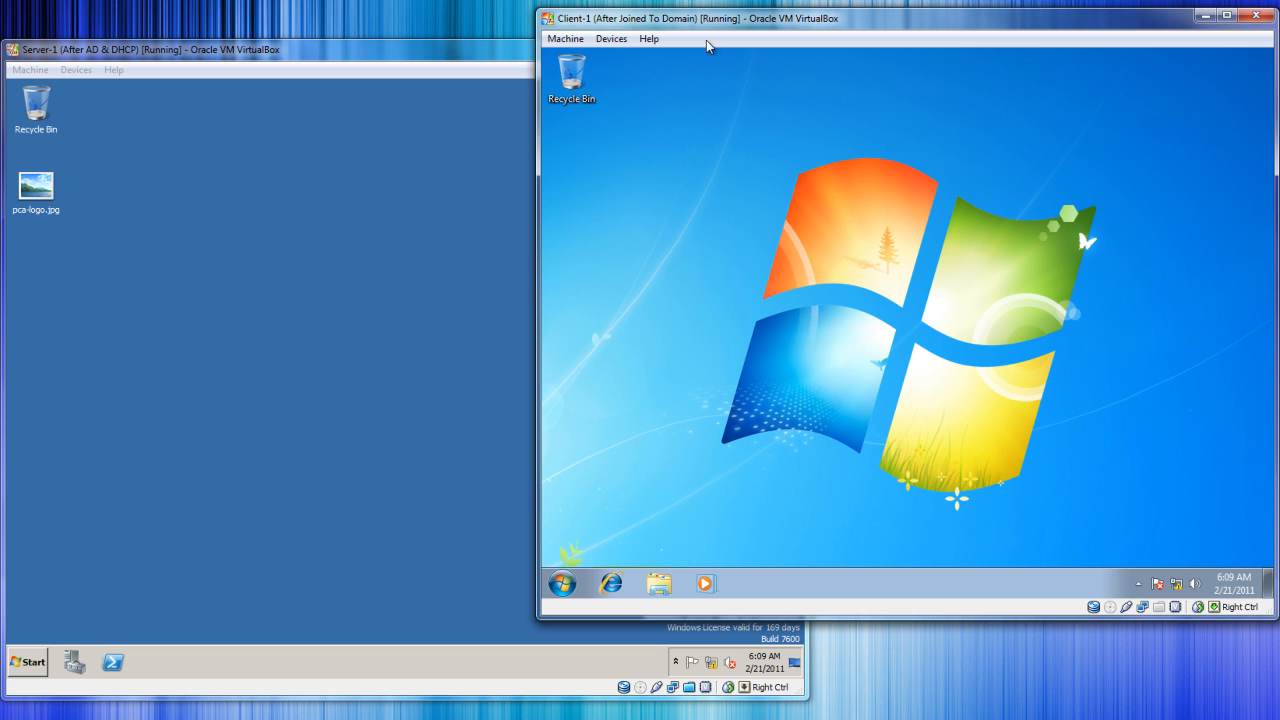
mouse_move(683, 109)
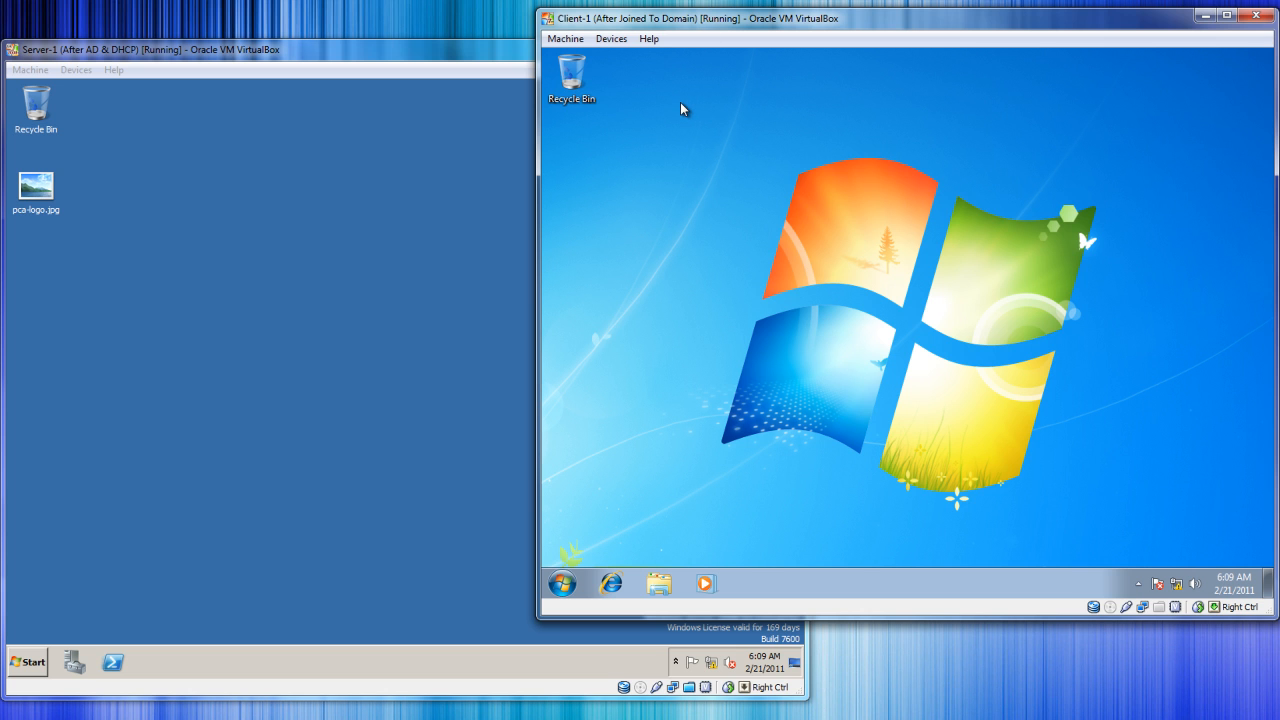
mouse_move(824, 247)
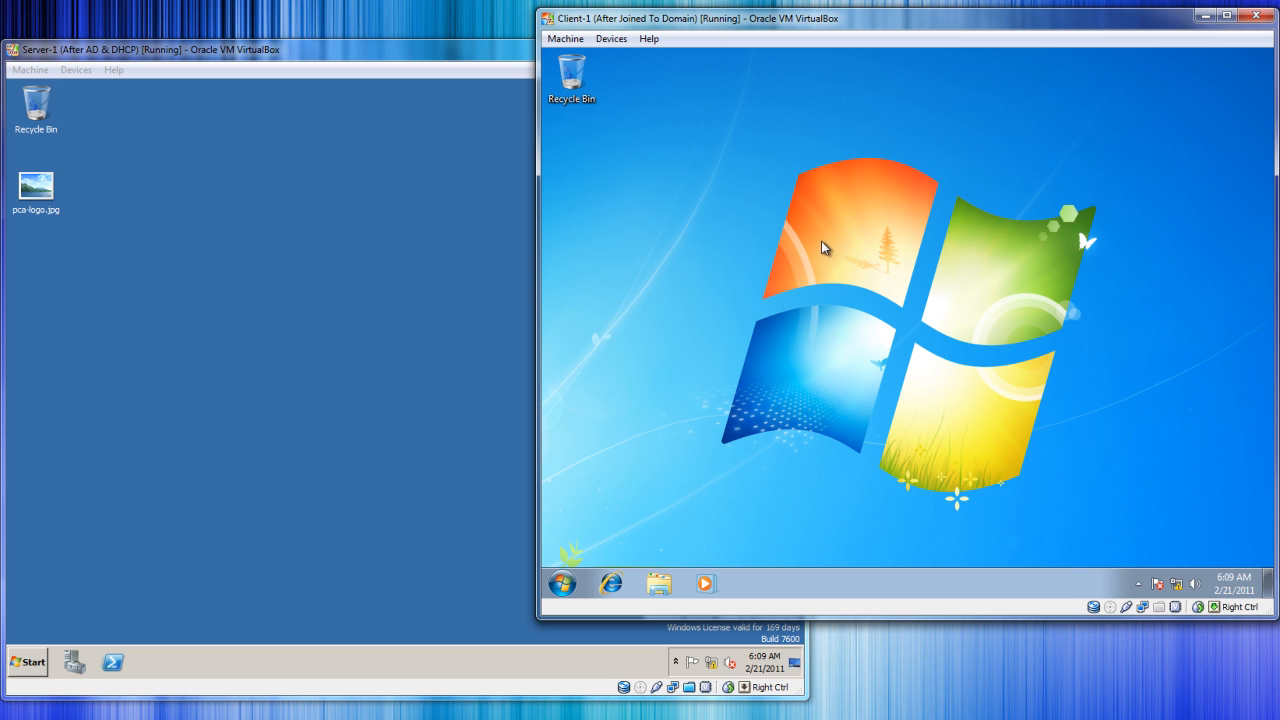
mouse_move(425, 374)
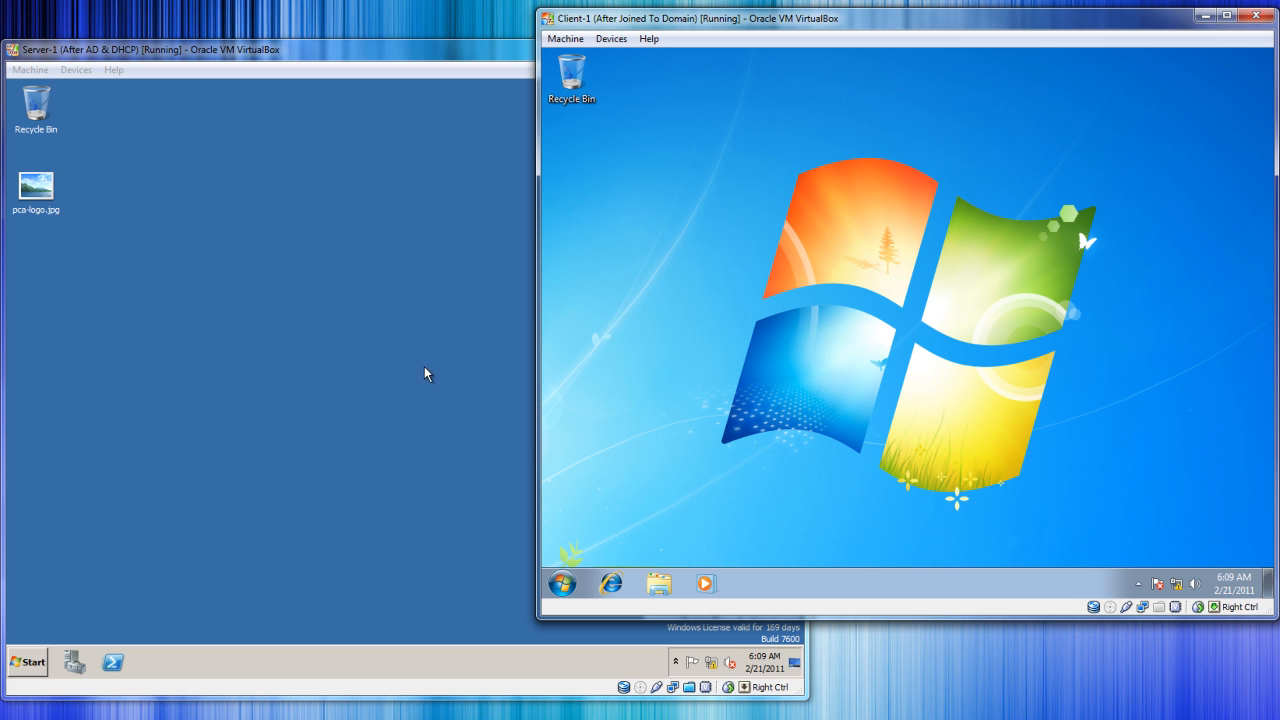
mouse_move(825, 388)
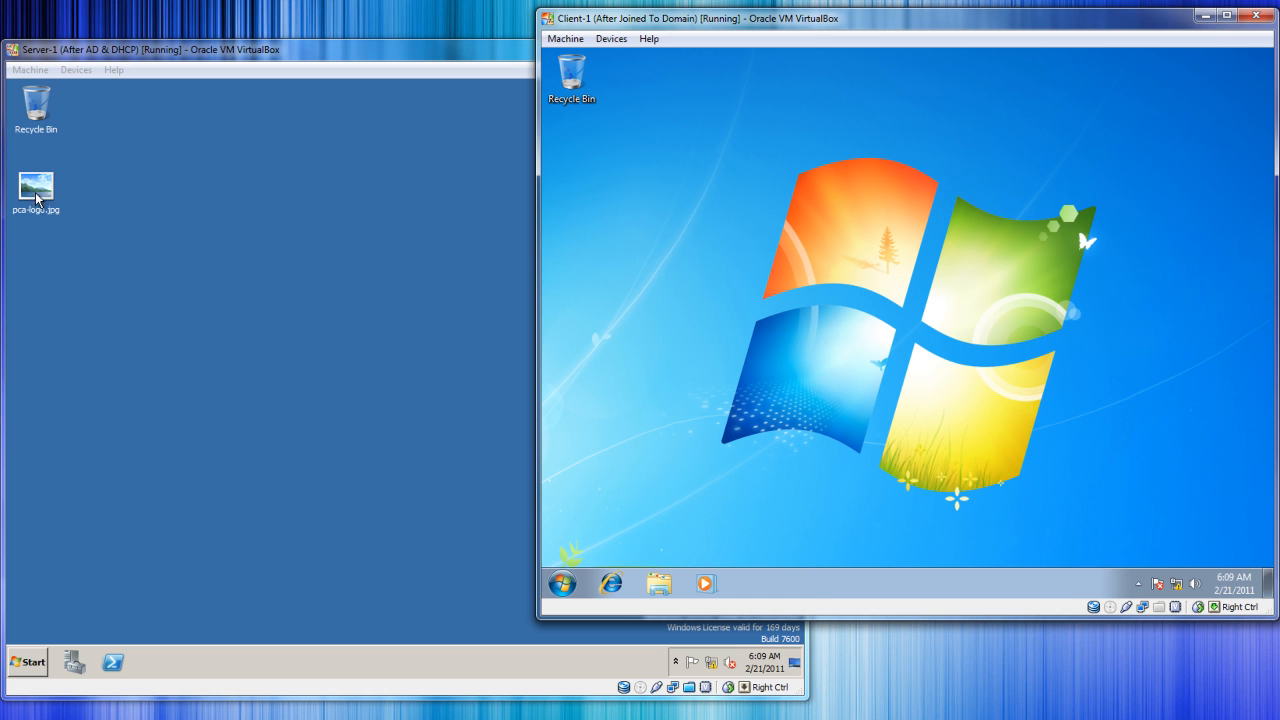
double_click(35, 190)
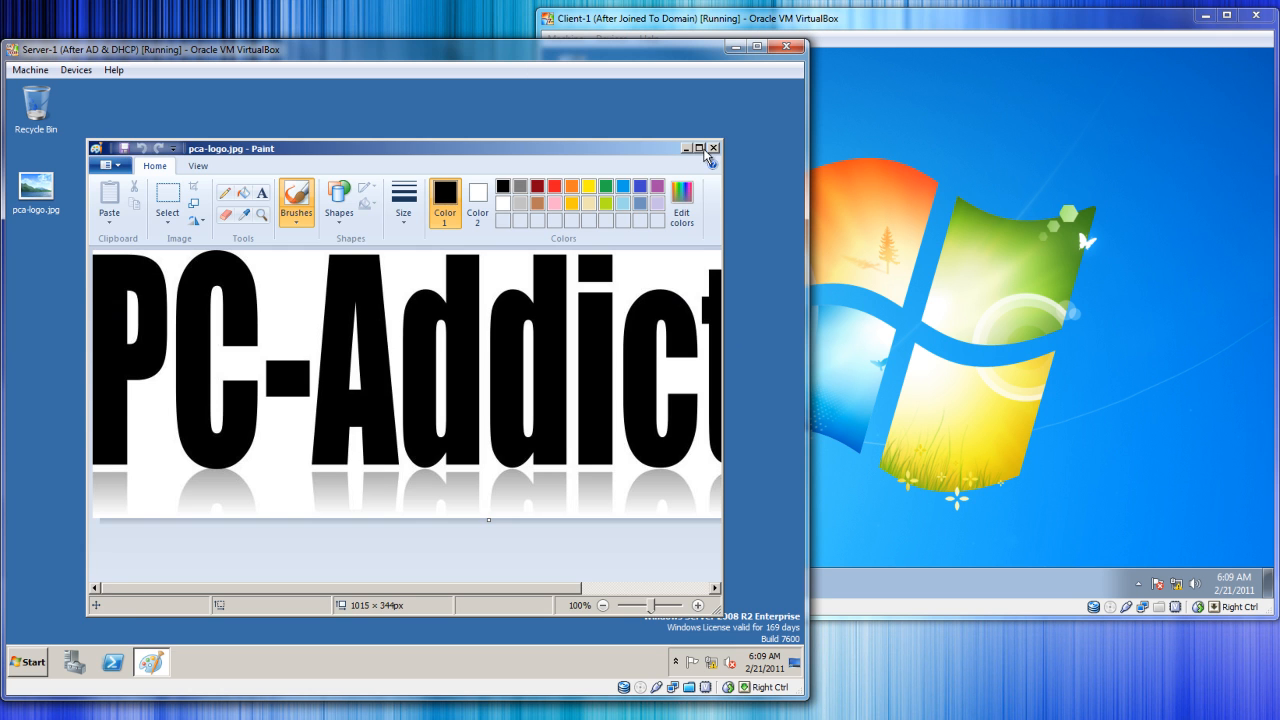
left_click(713, 148)
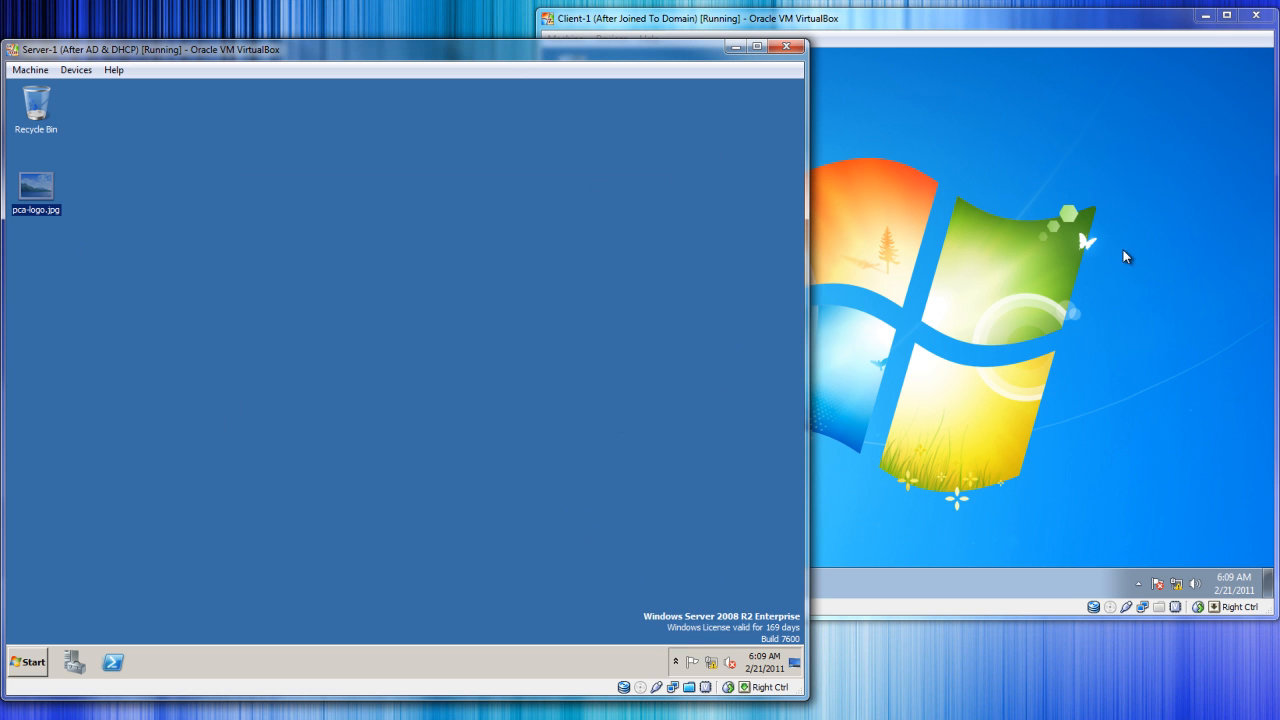
mouse_move(1010, 303)
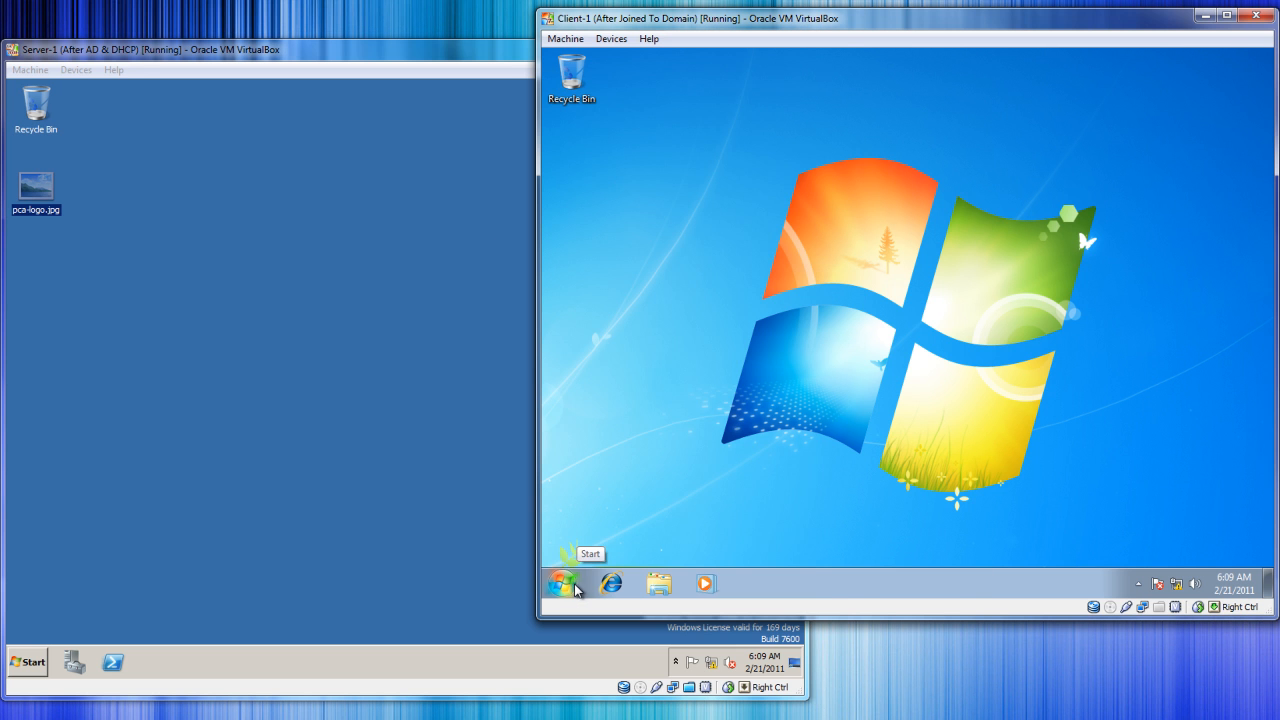
left_click(562, 583)
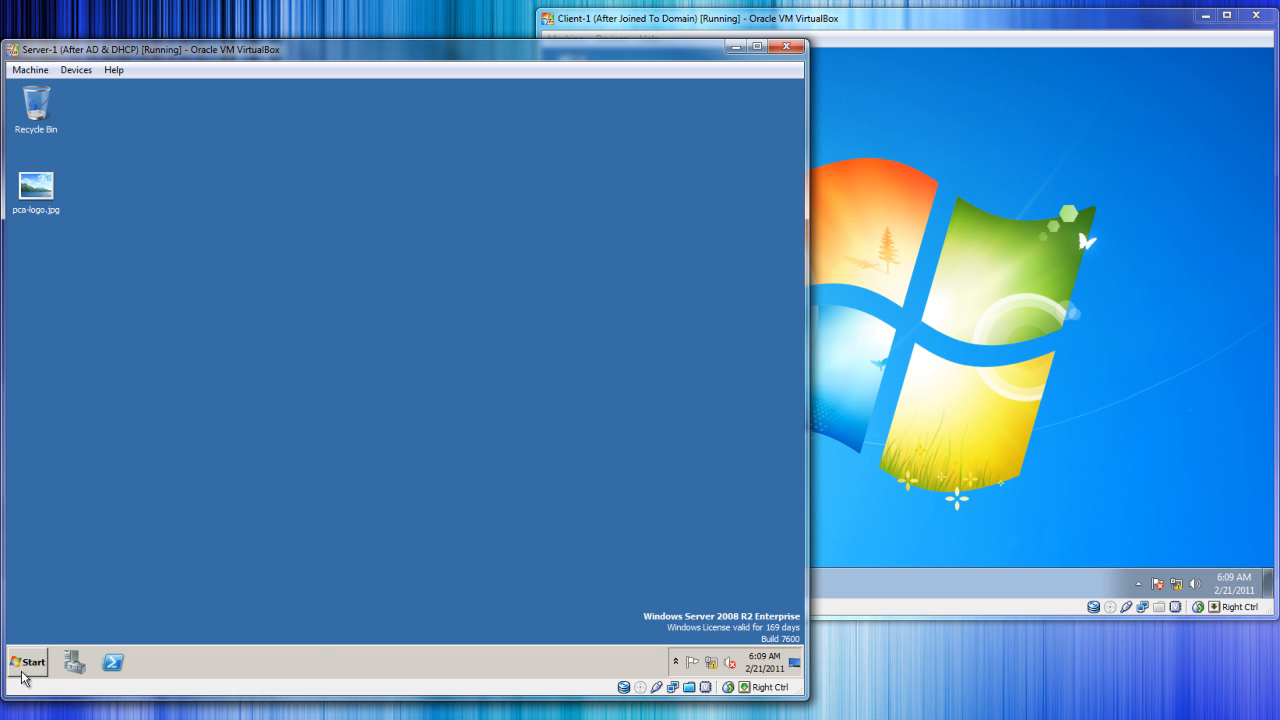
Bring up the server's Administrative Tools list from the Start menu.
left_click(27, 662)
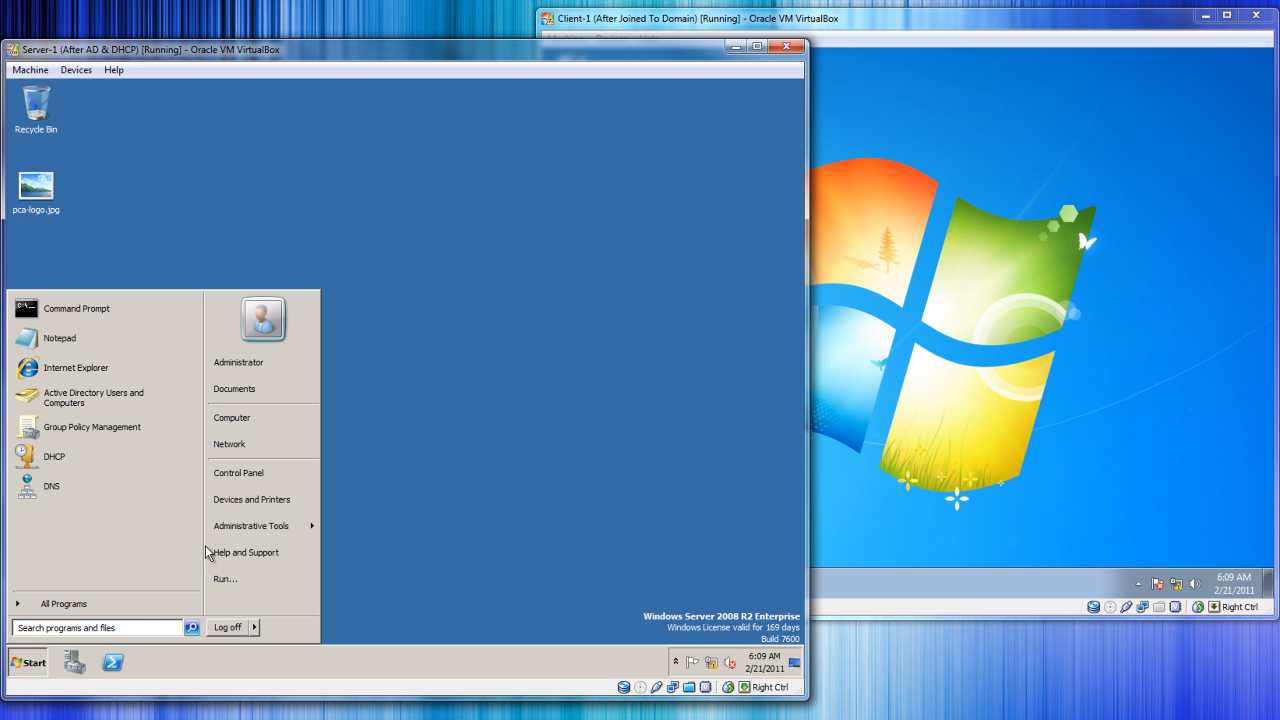
left_click(251, 525)
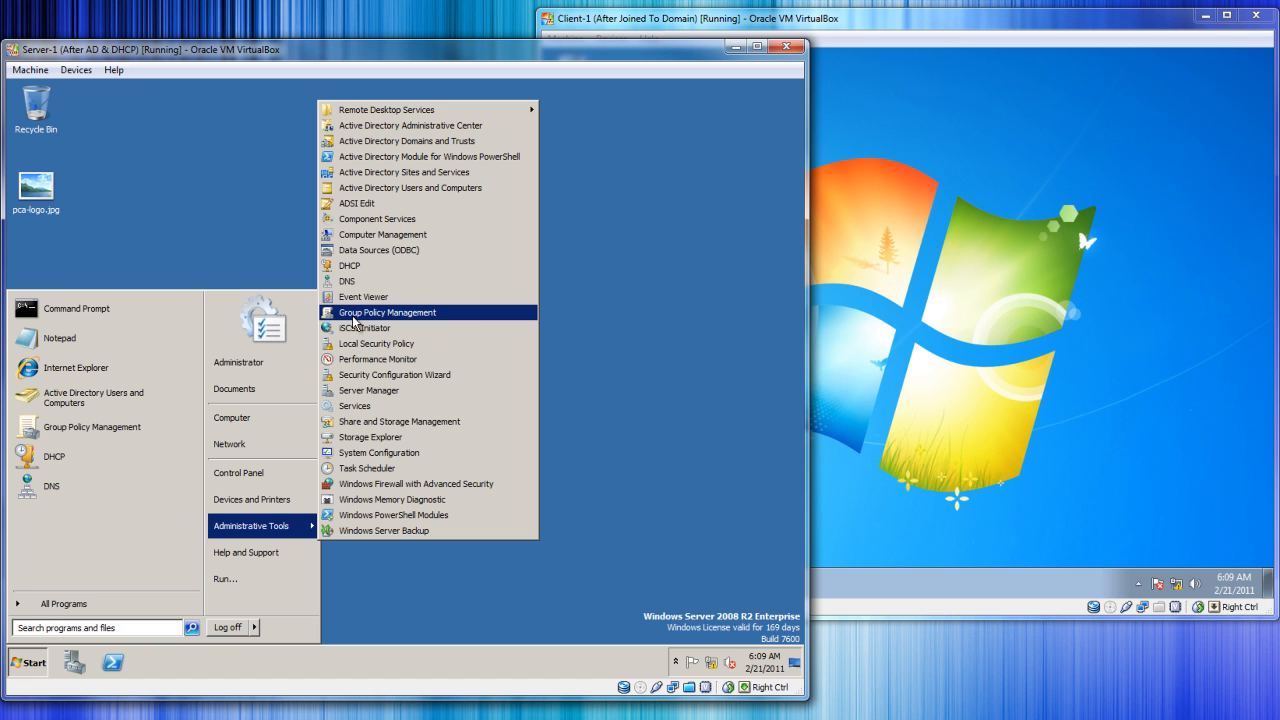
mouse_move(410, 318)
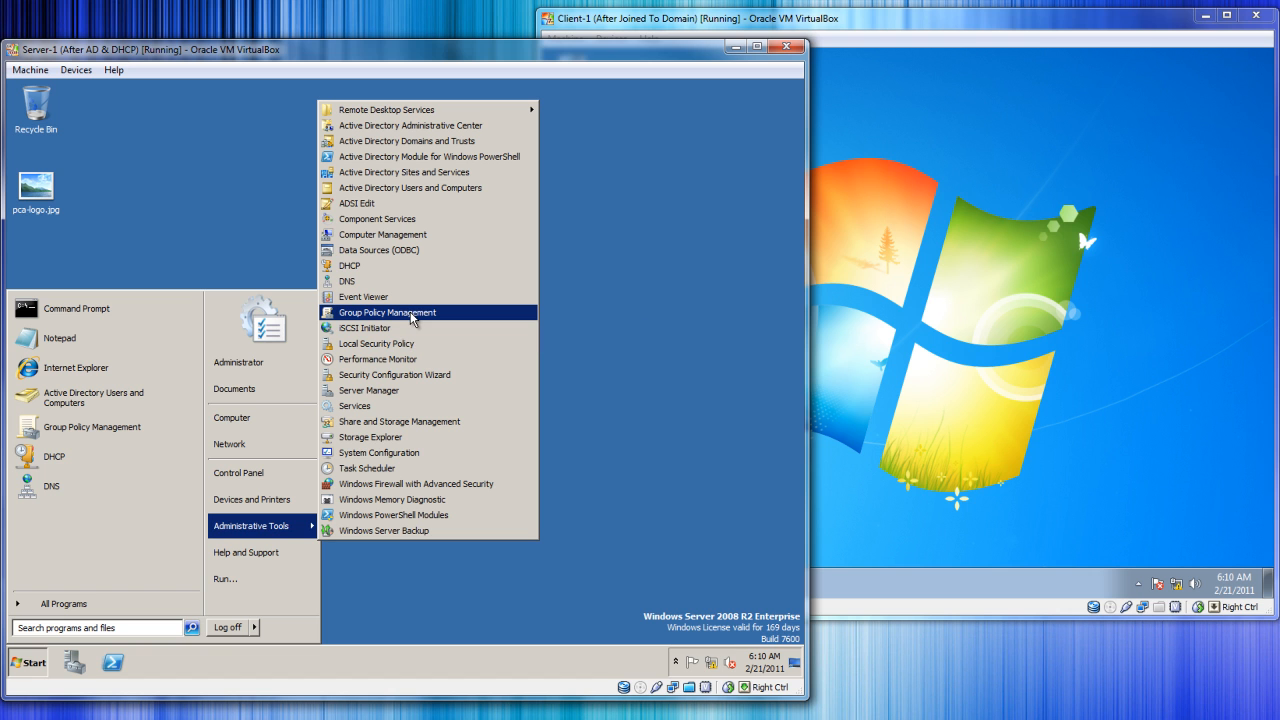
mouse_move(410, 318)
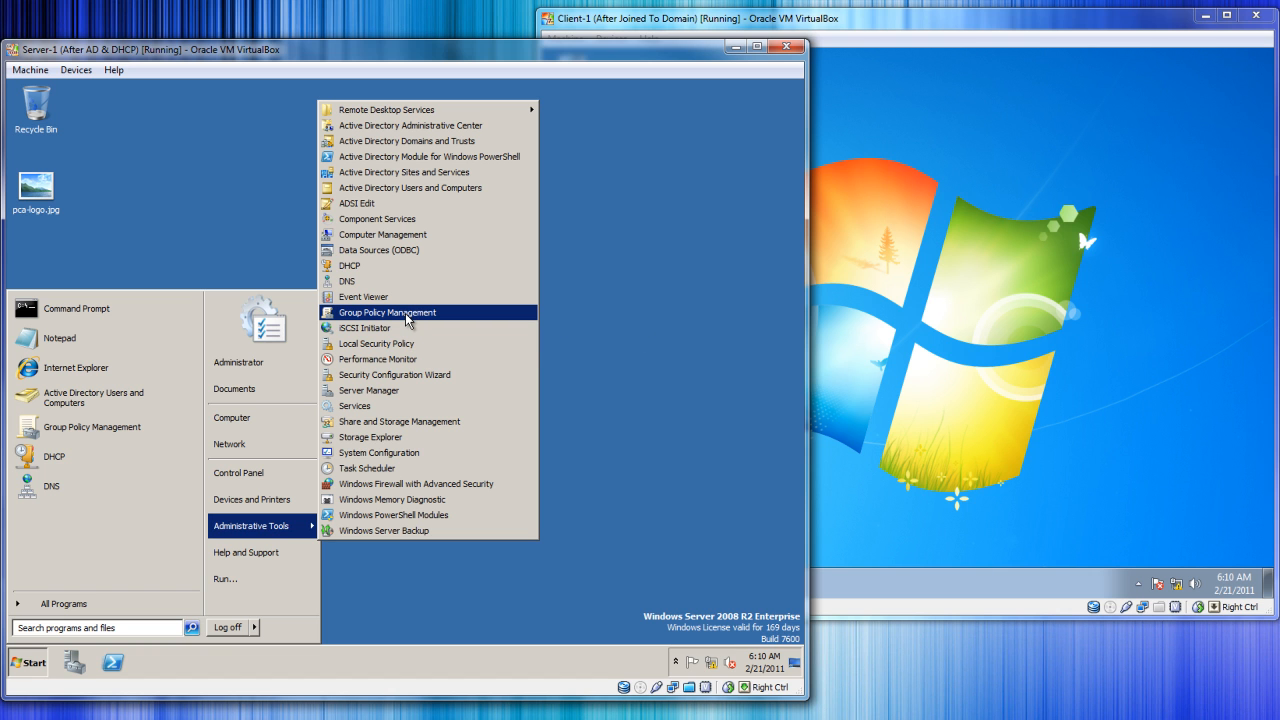
mouse_move(387, 312)
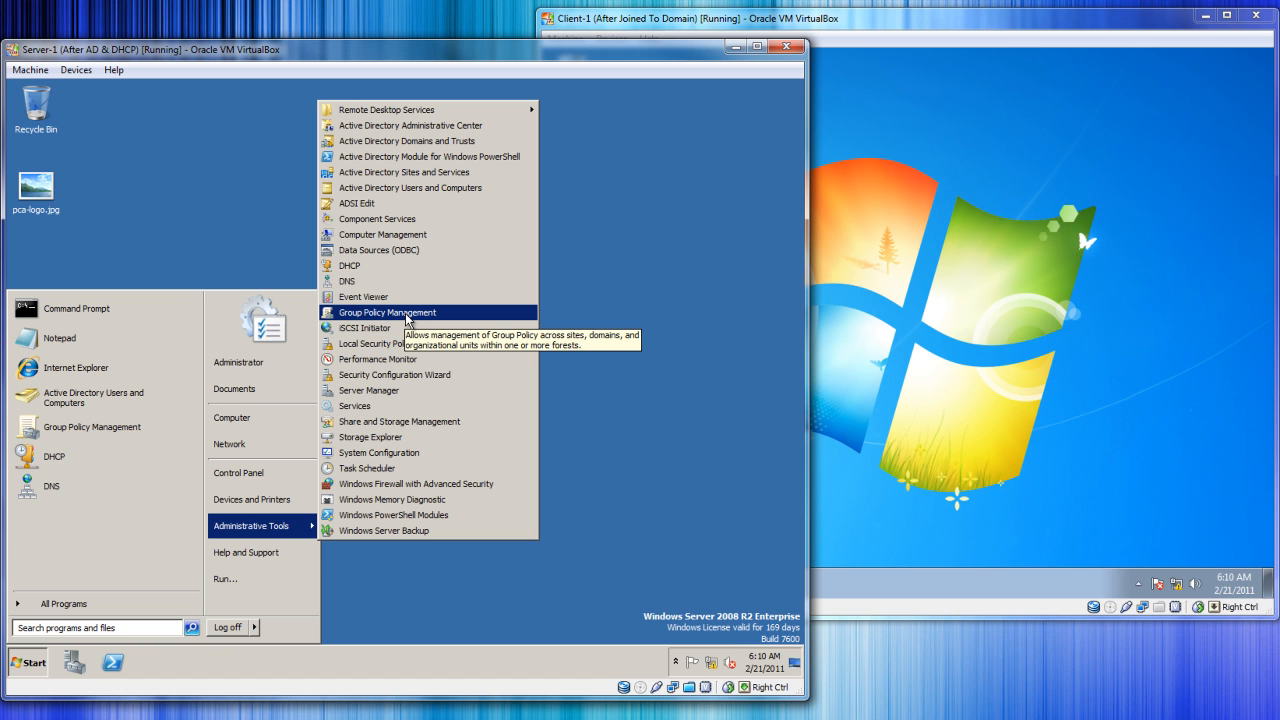
mouse_move(408, 317)
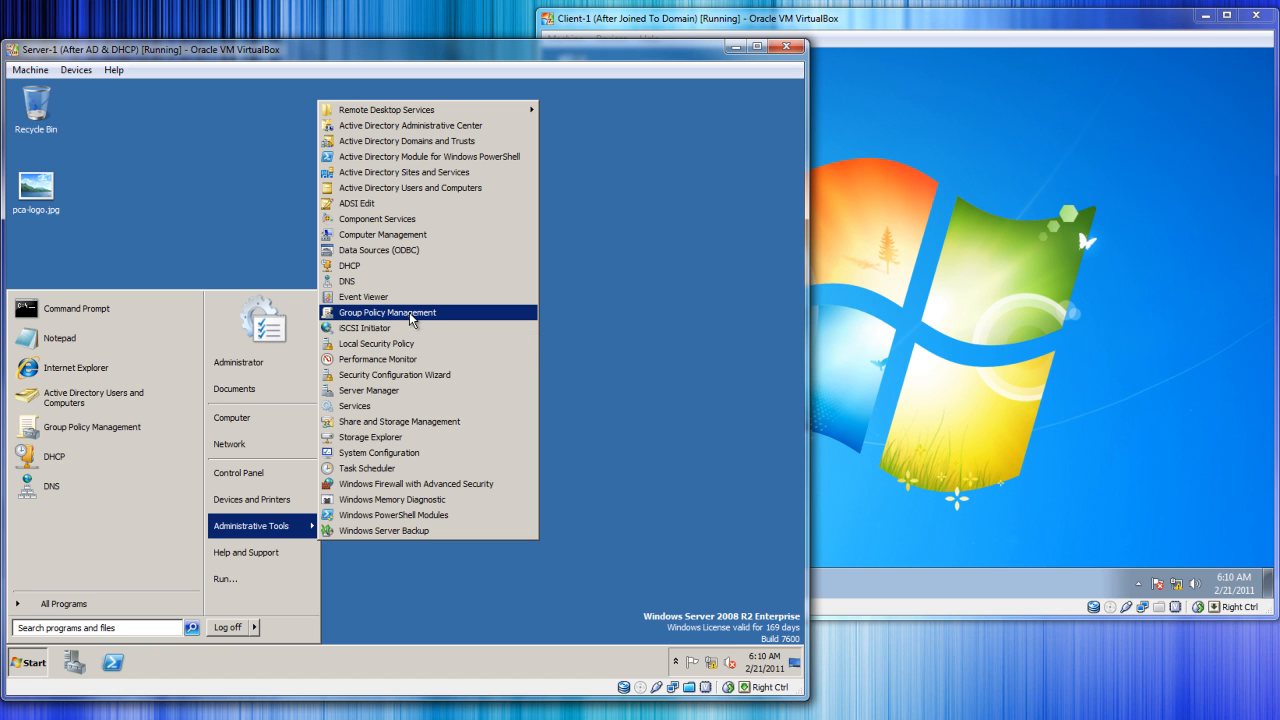
mouse_move(365, 327)
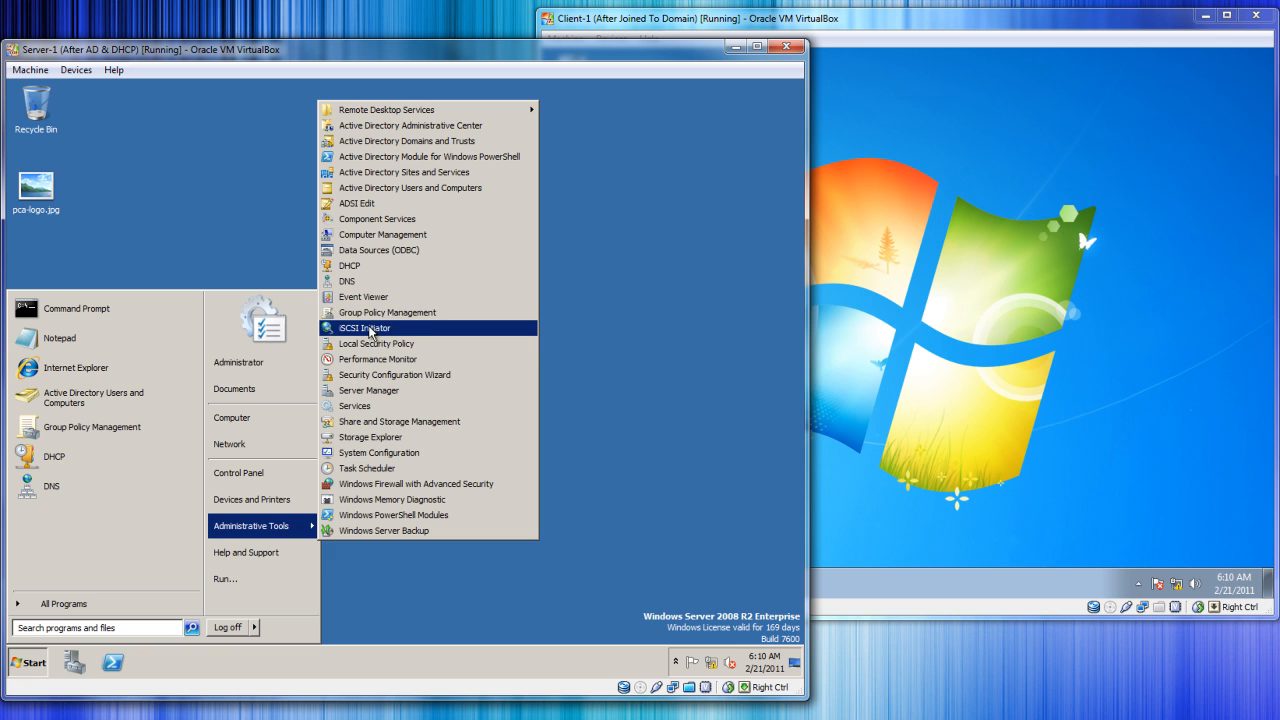
mouse_move(387, 312)
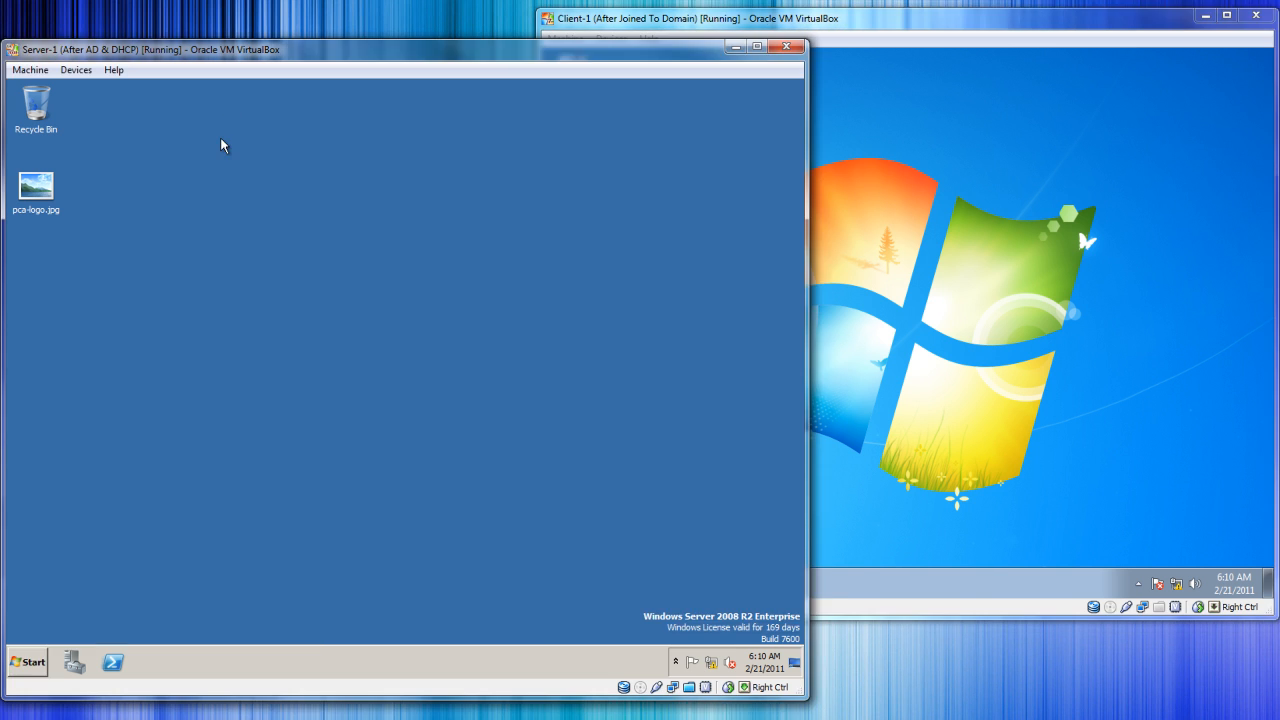
left_click(27, 662)
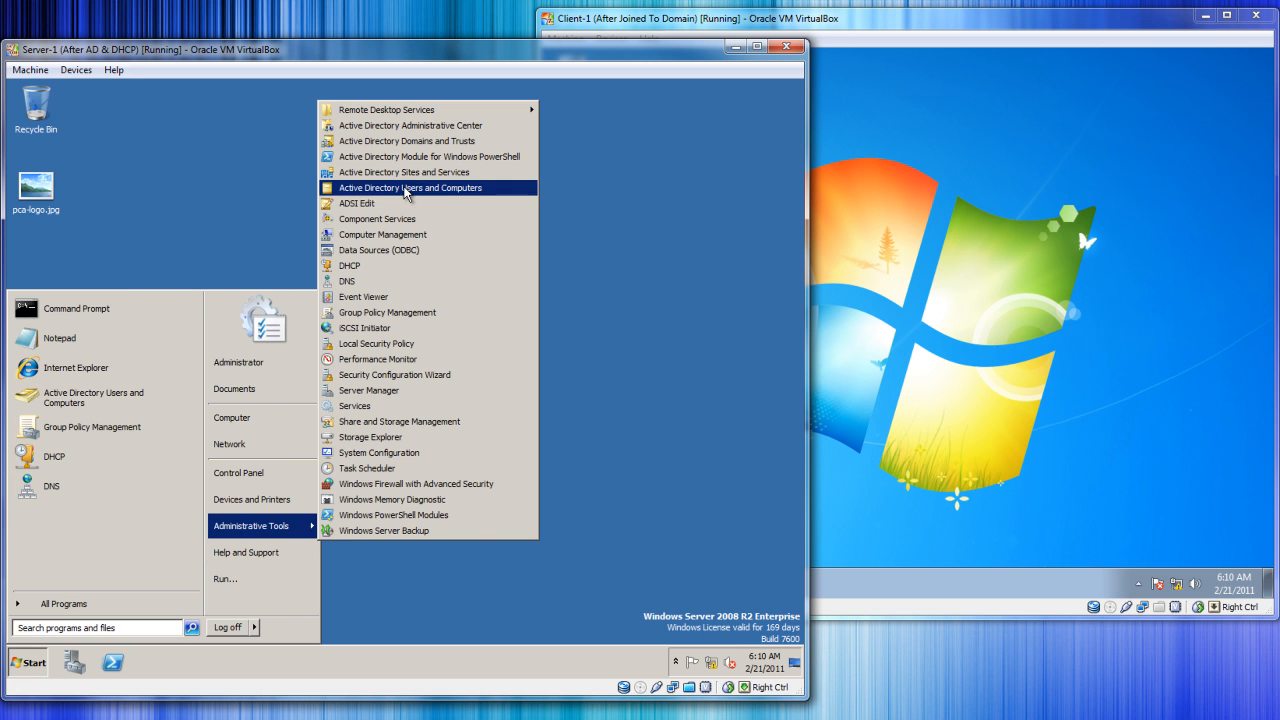
Inspect the ER OU in Active Directory Users and Computers, then launch Group Policy Management.
left_click(410, 188)
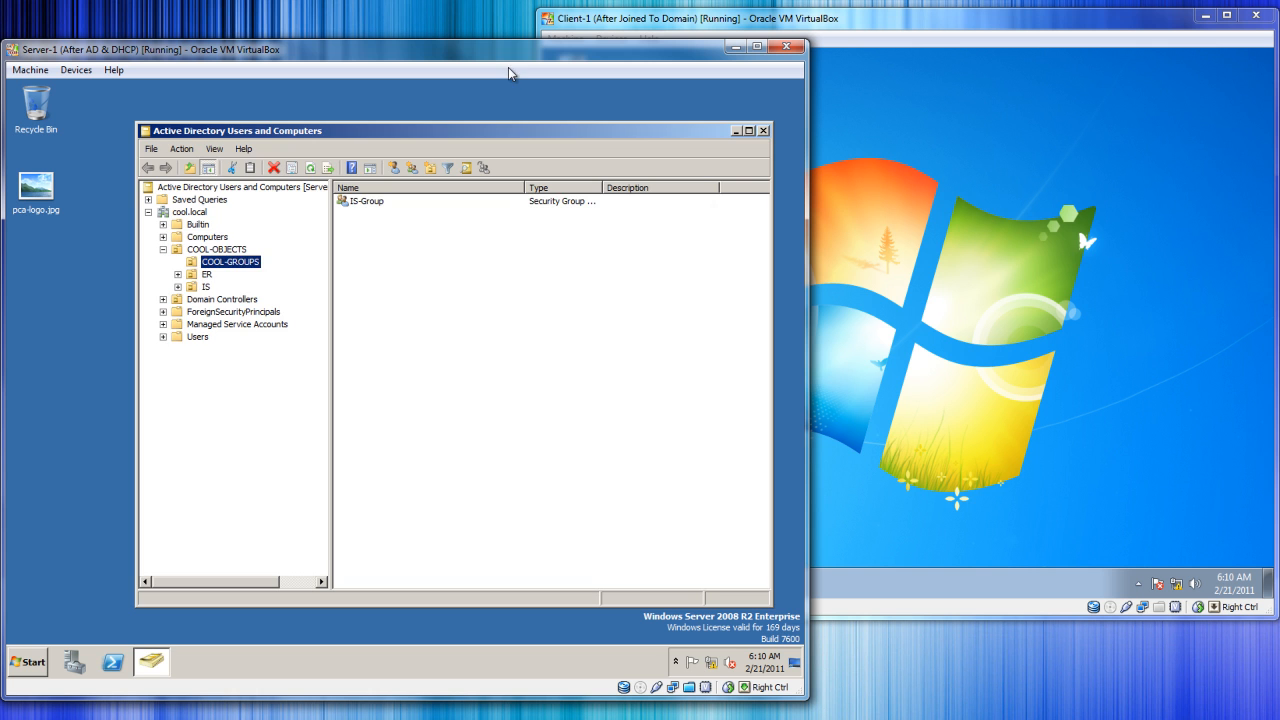
left_click(205, 287)
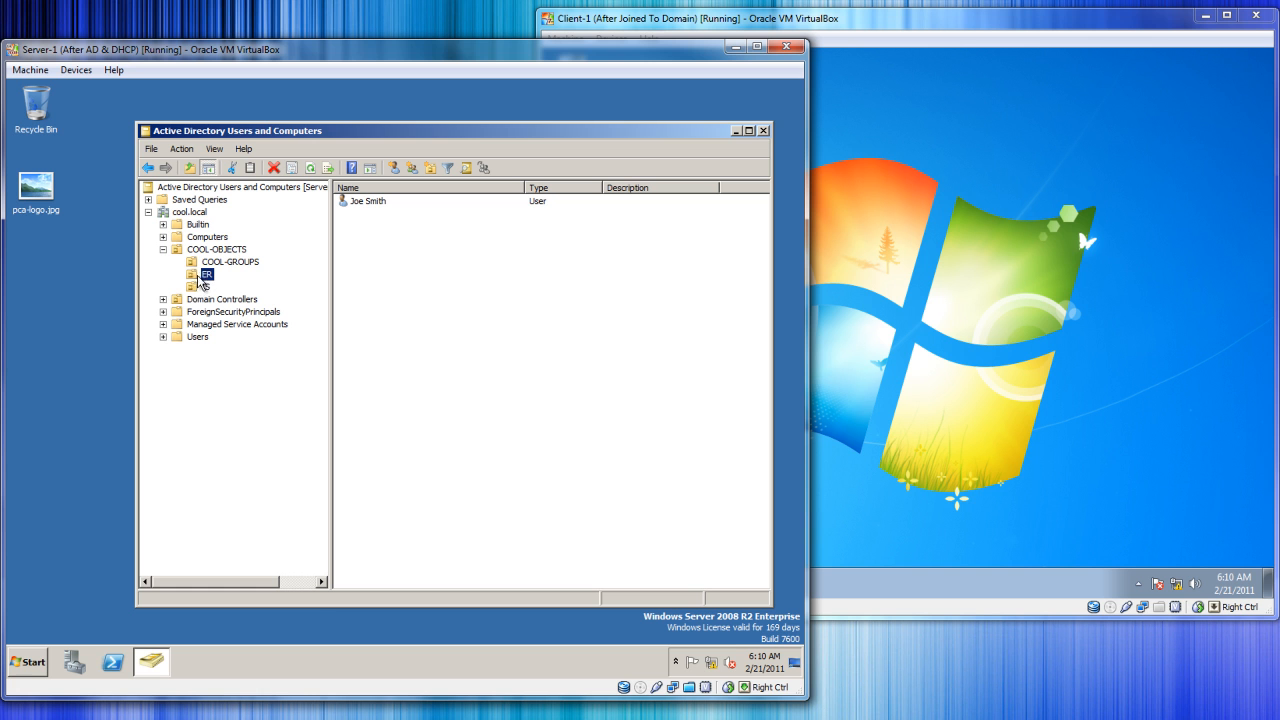
left_click(27, 662)
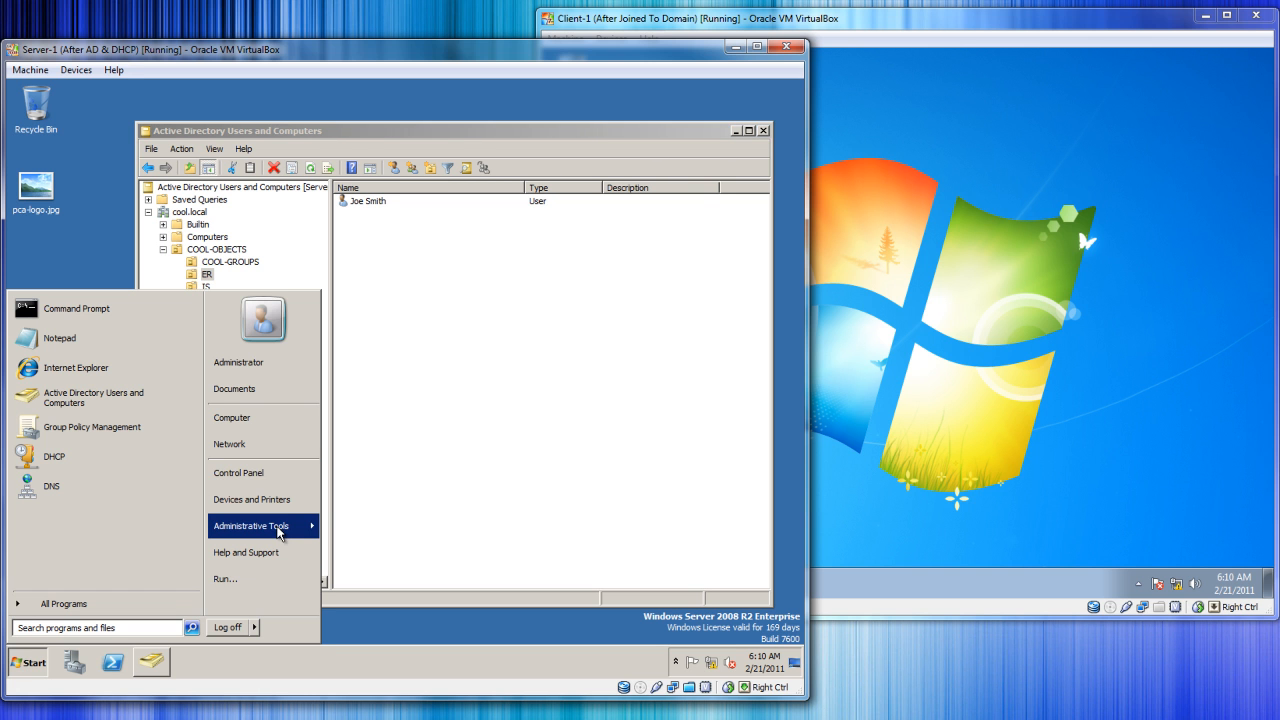
left_click(251, 525)
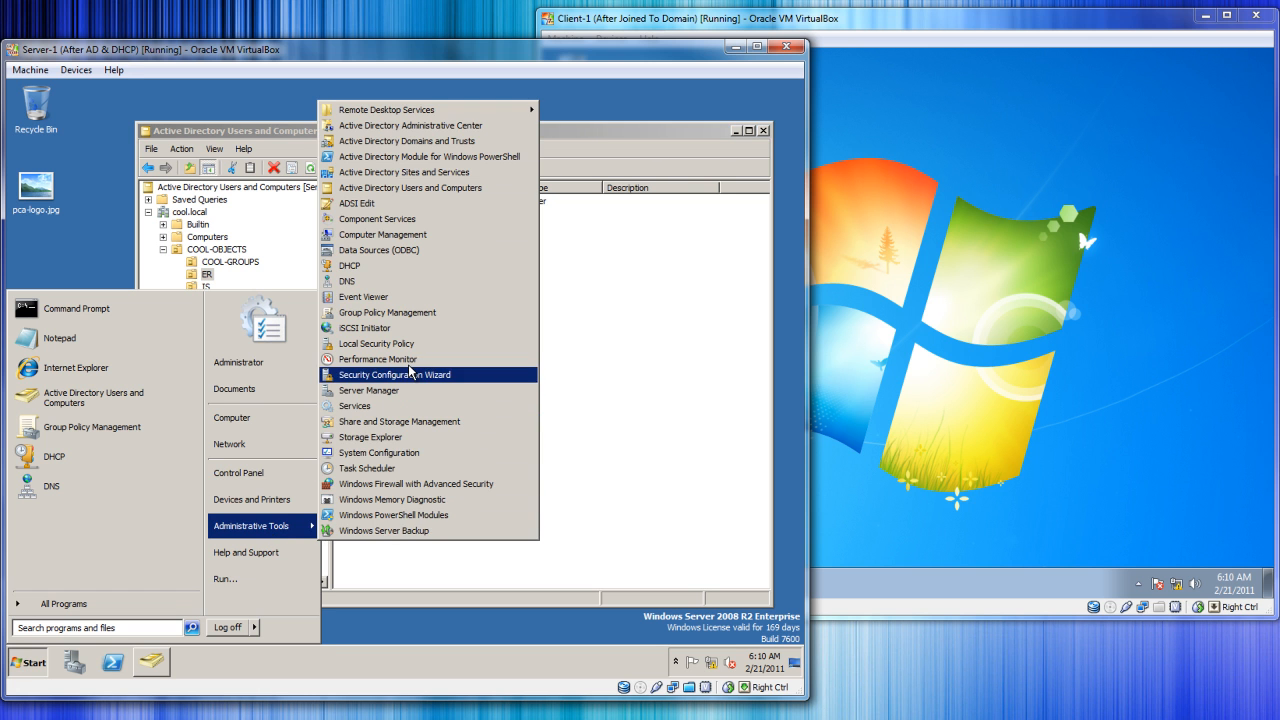
left_click(387, 312)
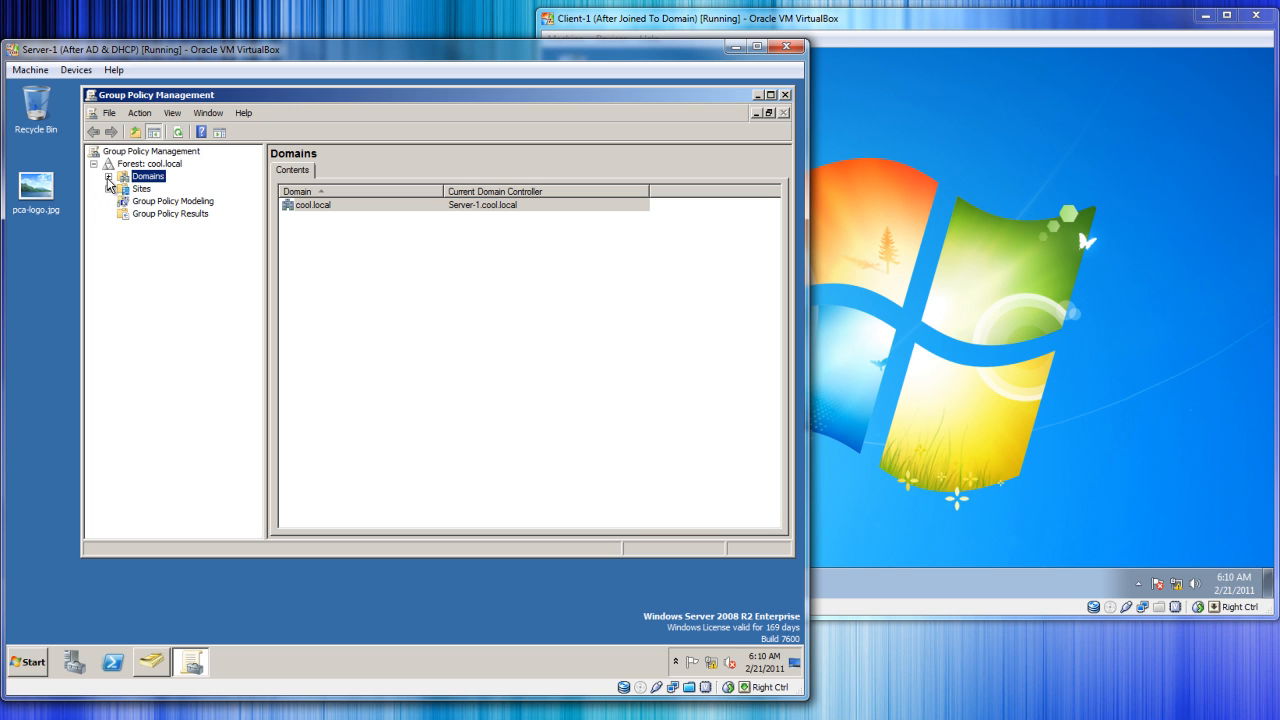
Review the Default Domain Policy settings report and expand Group Policy Objects under cool.local.
left_click(123, 188)
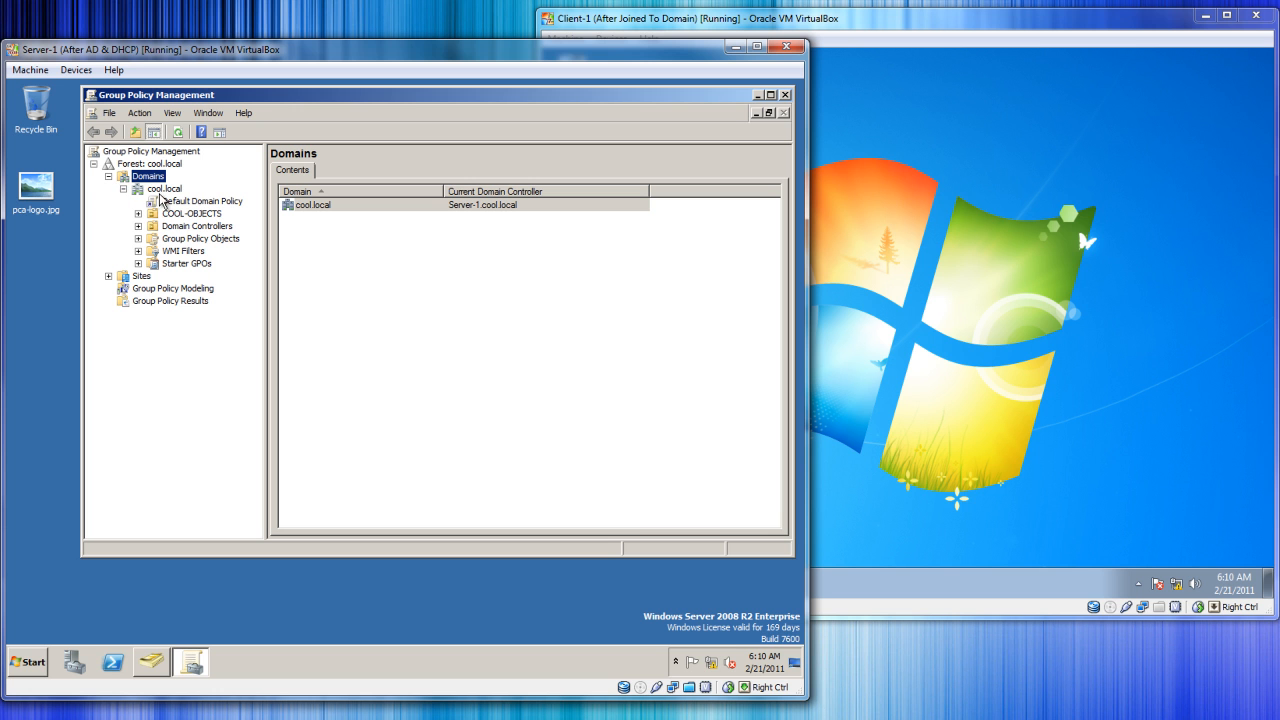
left_click(204, 200)
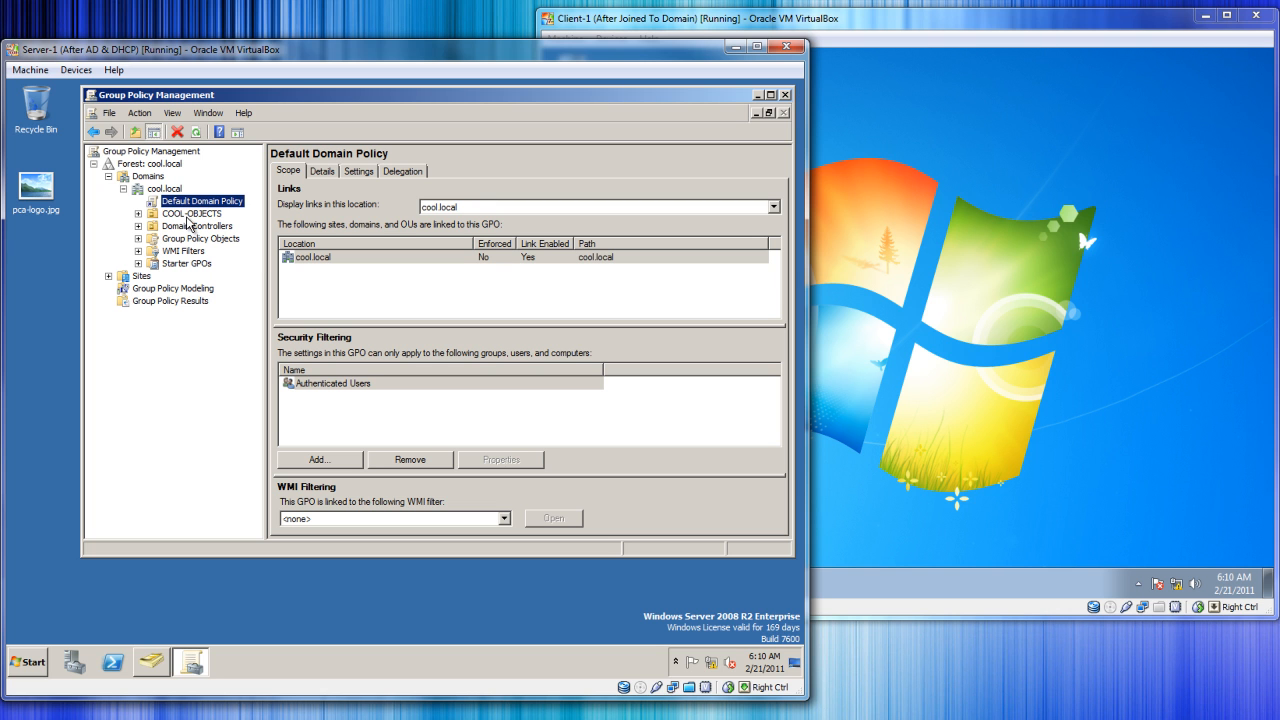
mouse_move(363, 196)
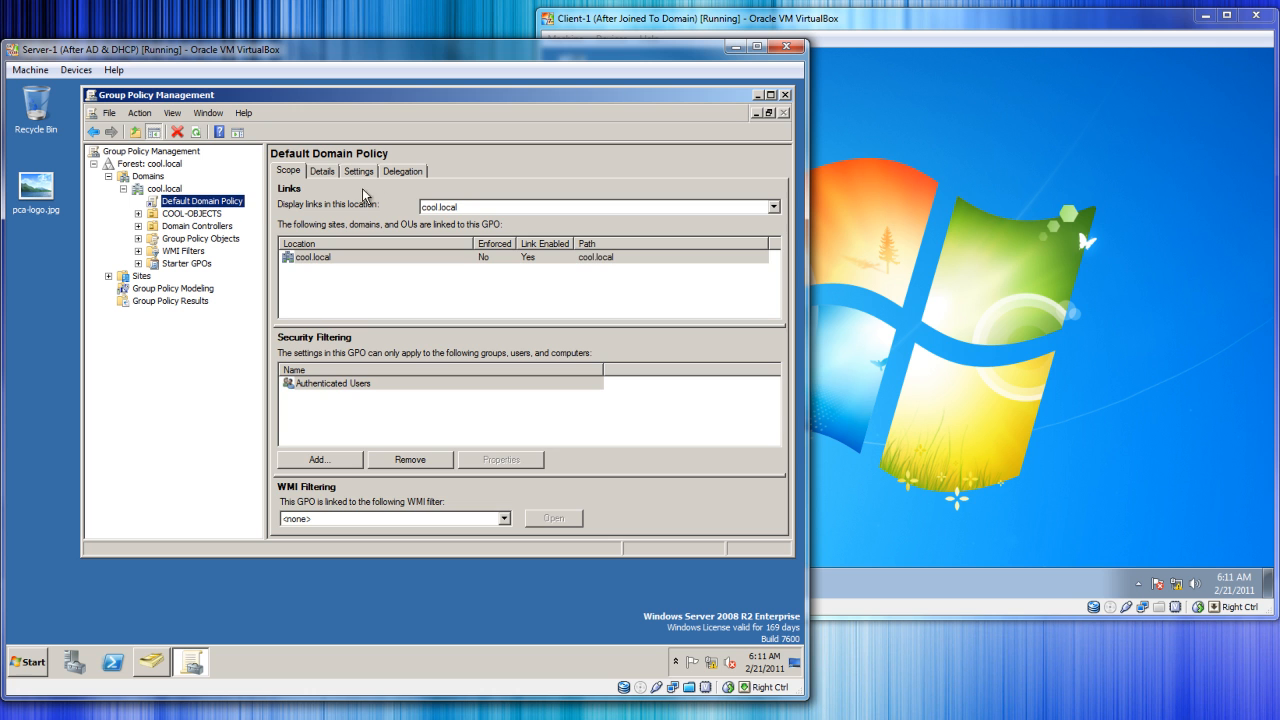
left_click(358, 171)
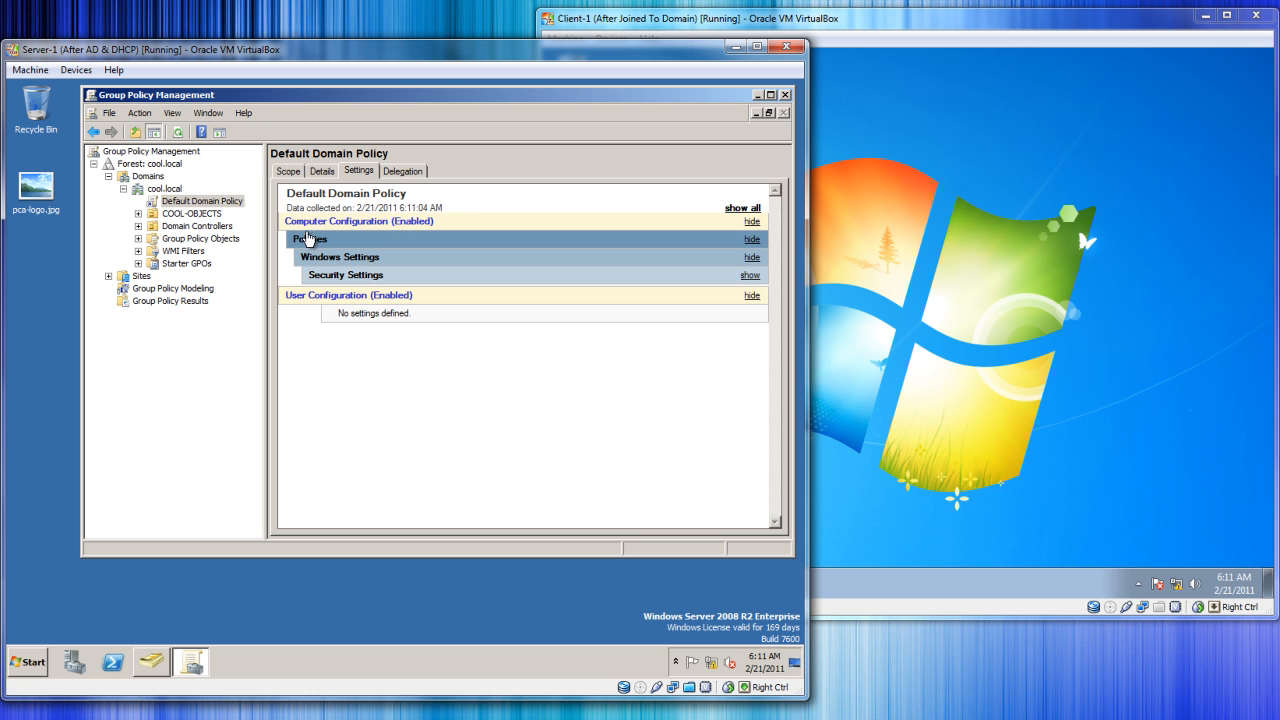
left_click(749, 275)
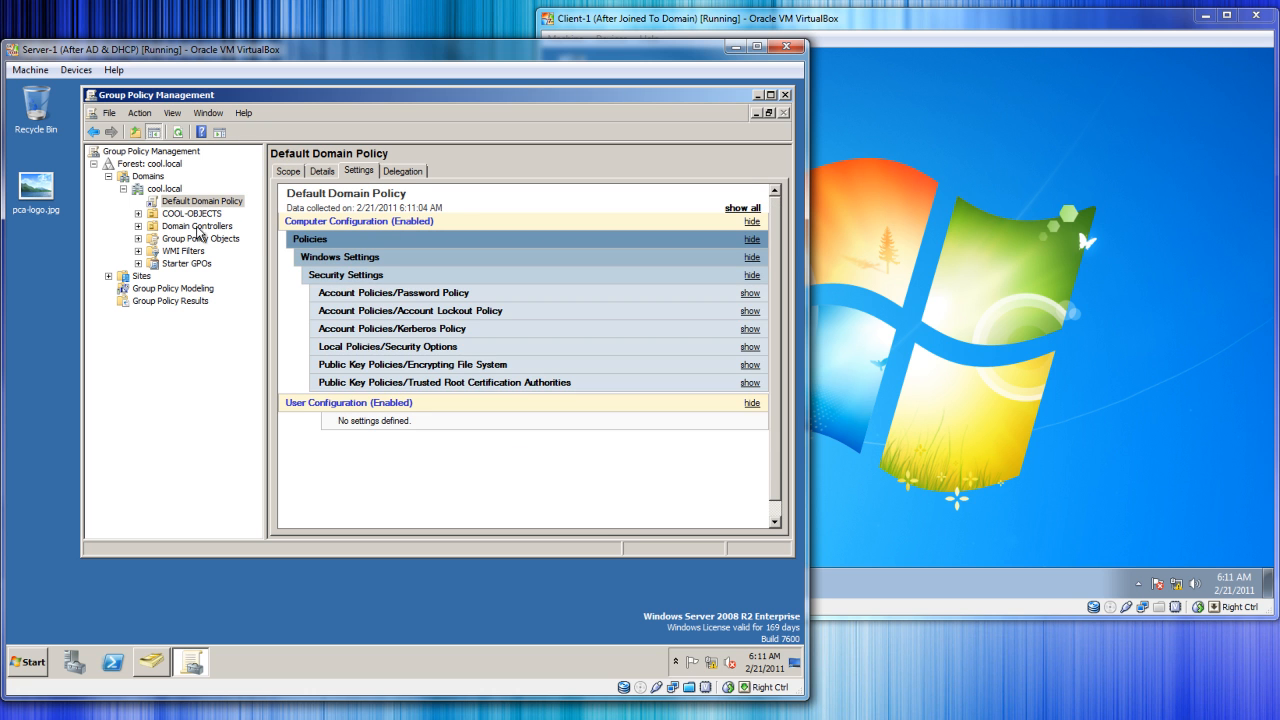
left_click(751, 238)
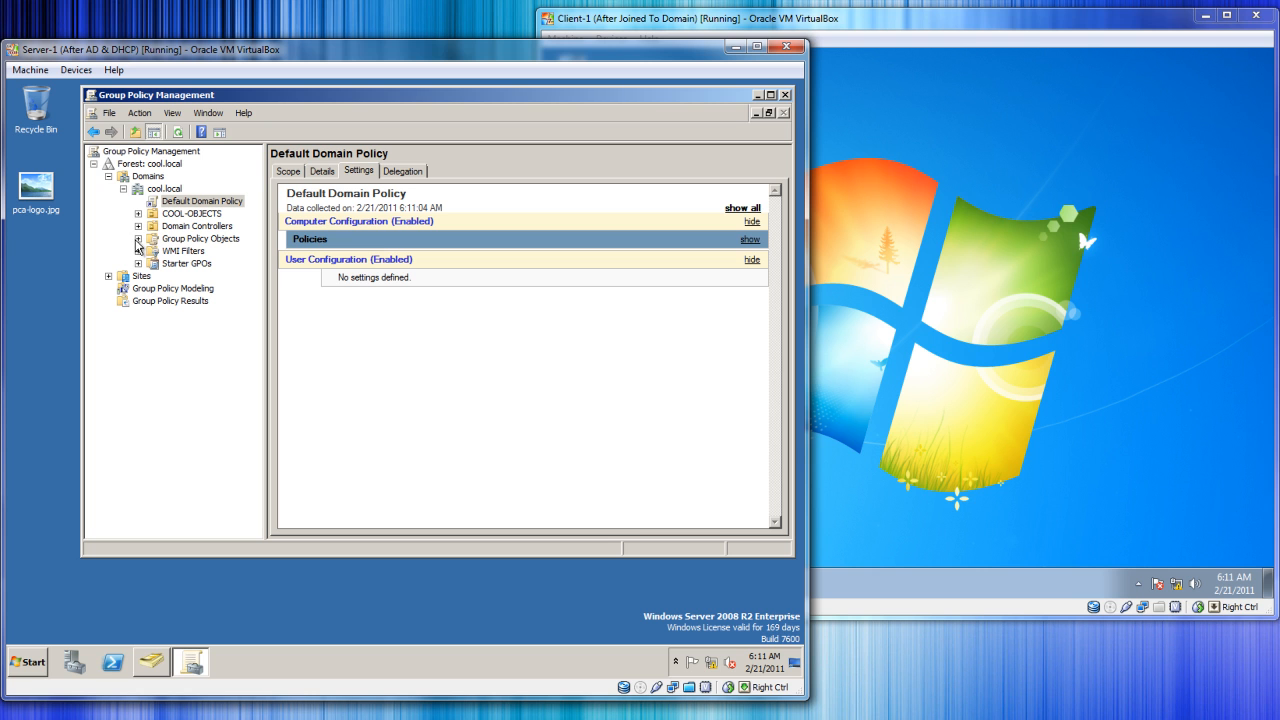
left_click(138, 238)
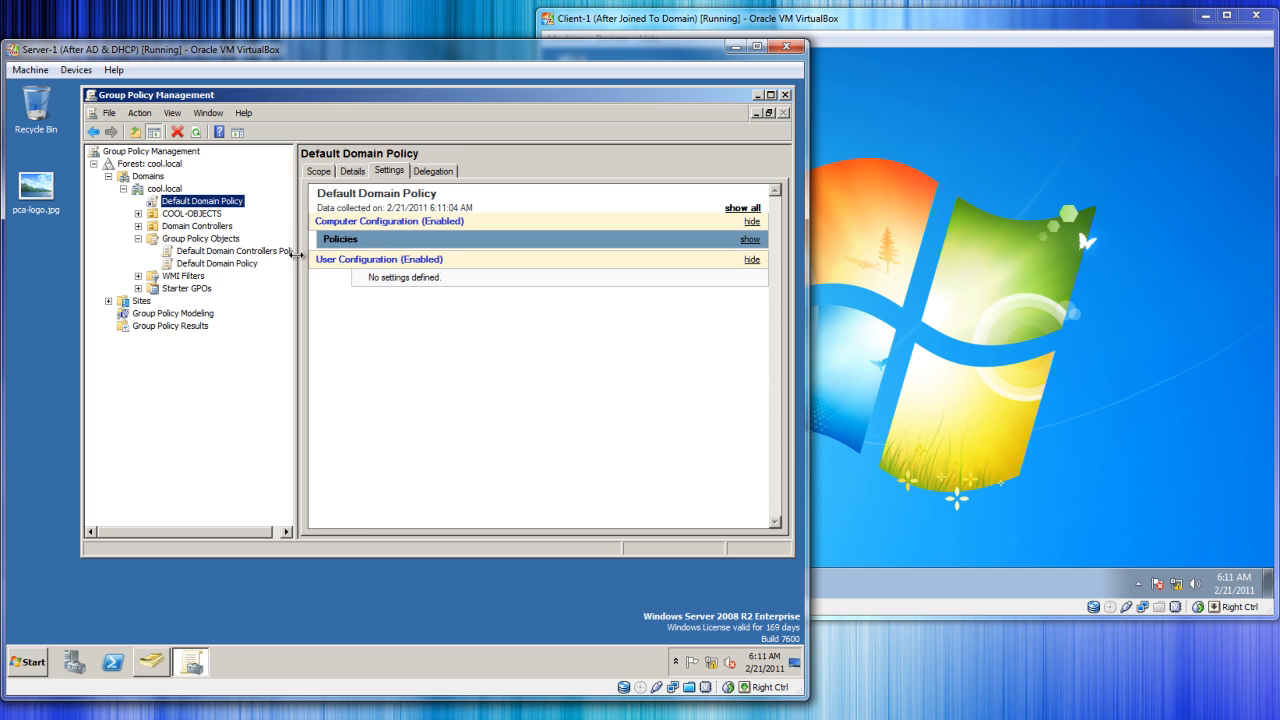
mouse_move(307, 270)
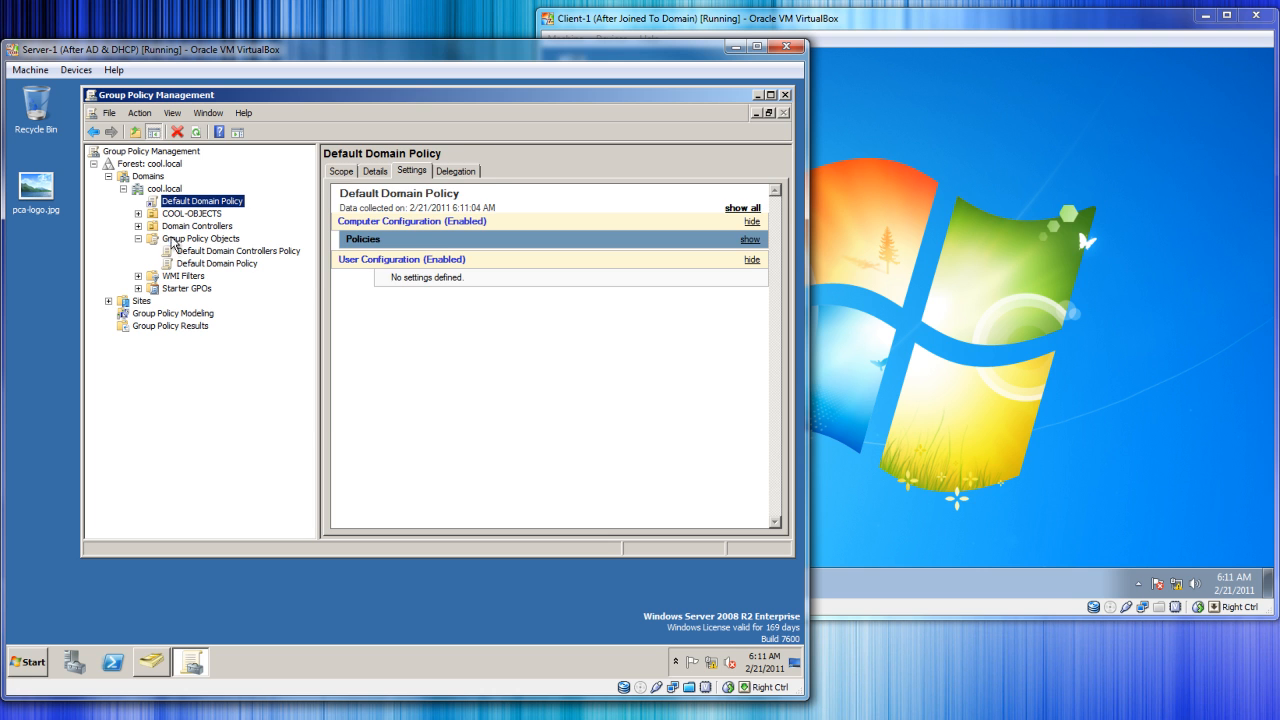
Check where both default domain policies are linked and which policies ER has.
left_click(201, 238)
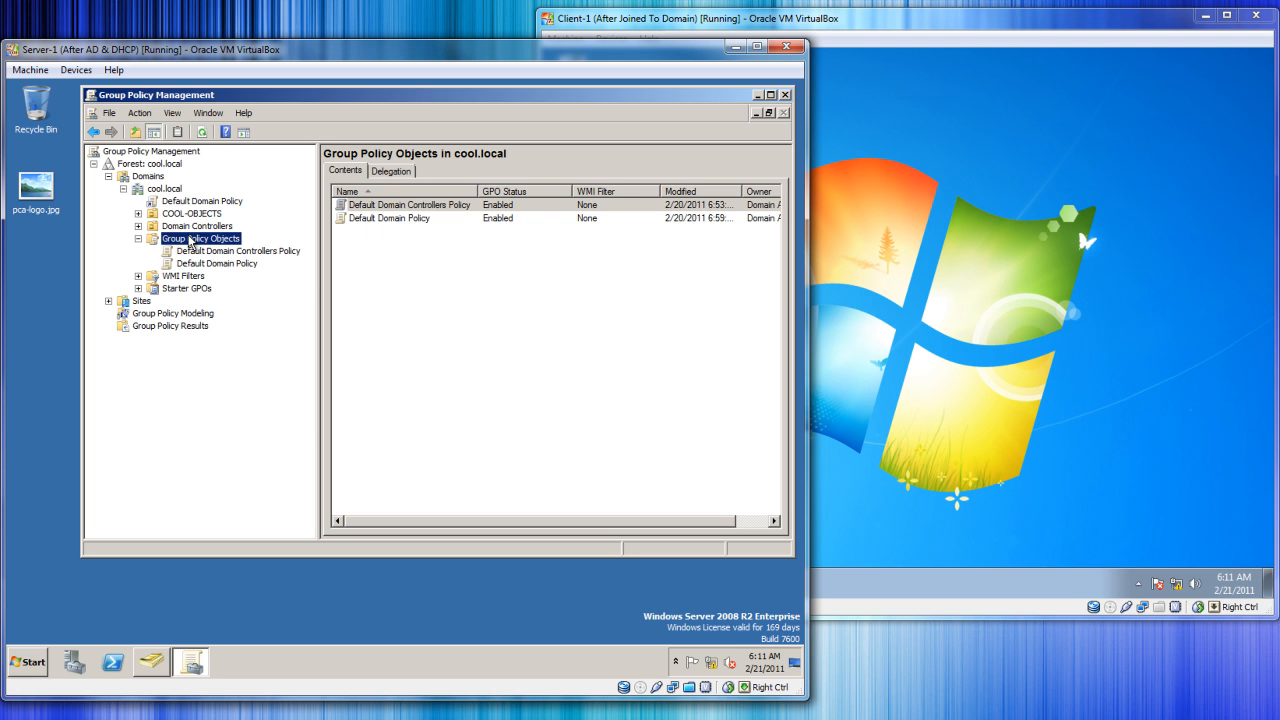
mouse_move(189, 248)
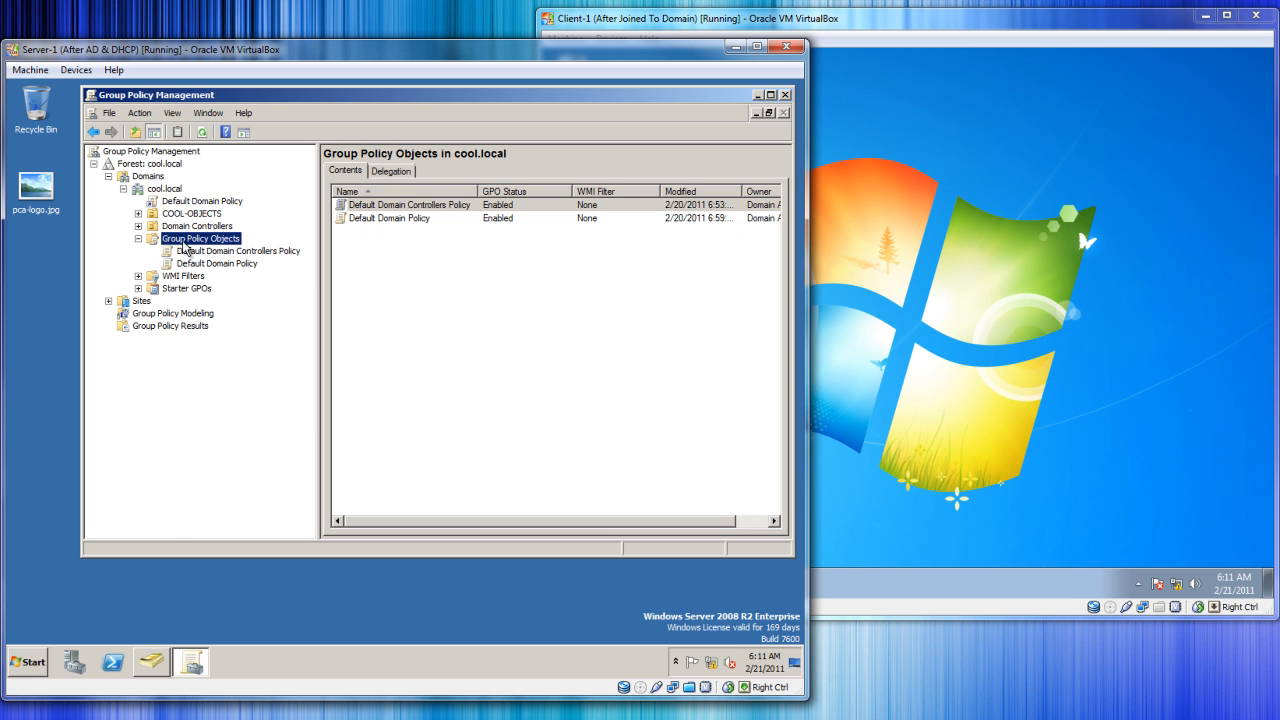
left_click(216, 263)
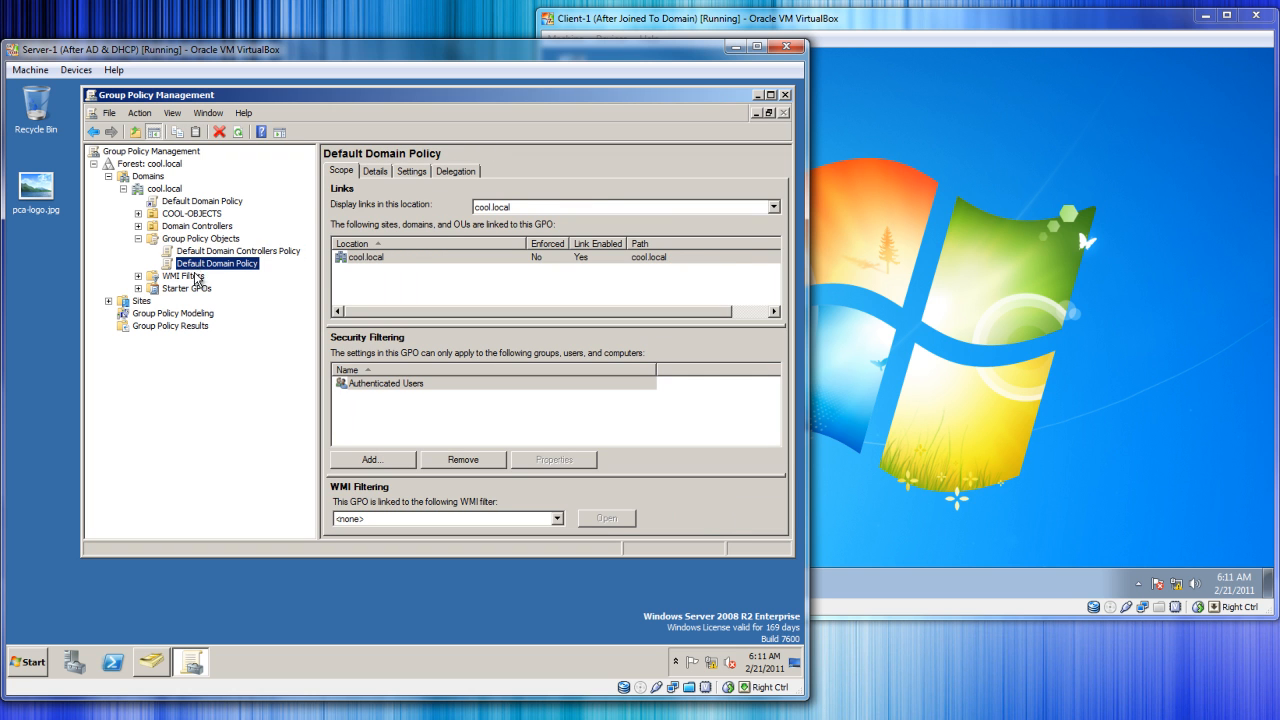
left_click(236, 250)
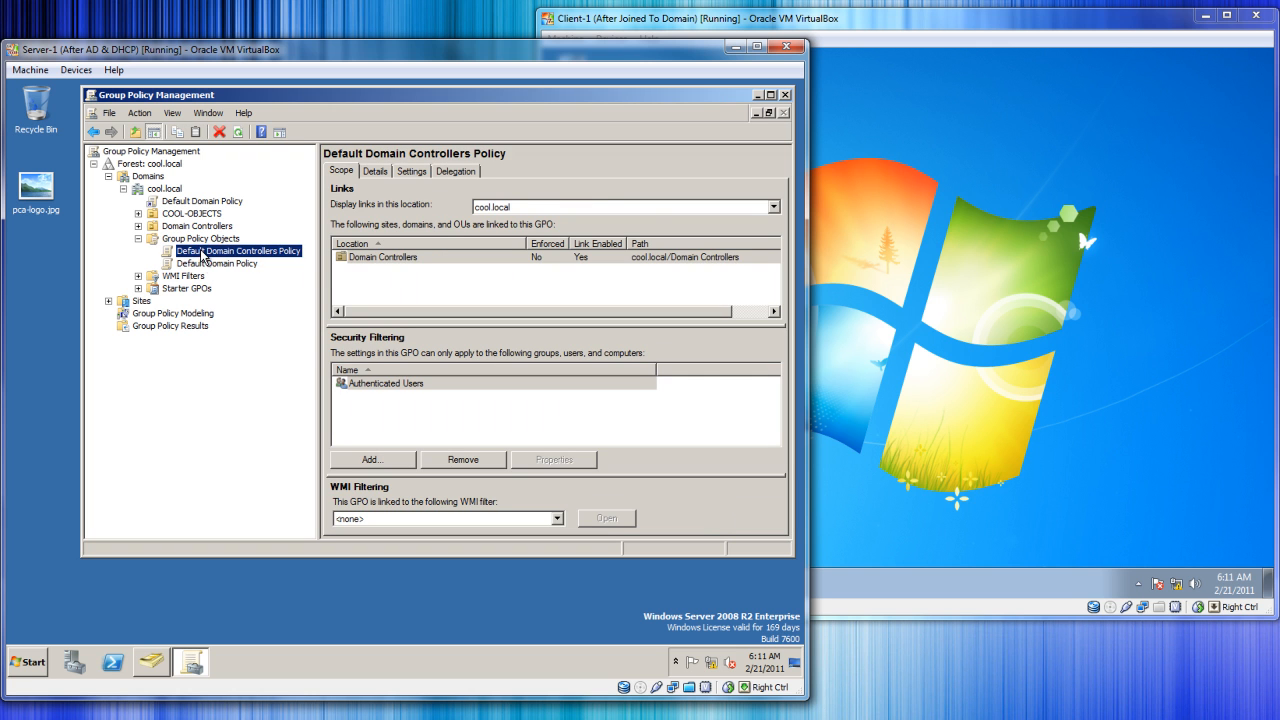
left_click(217, 263)
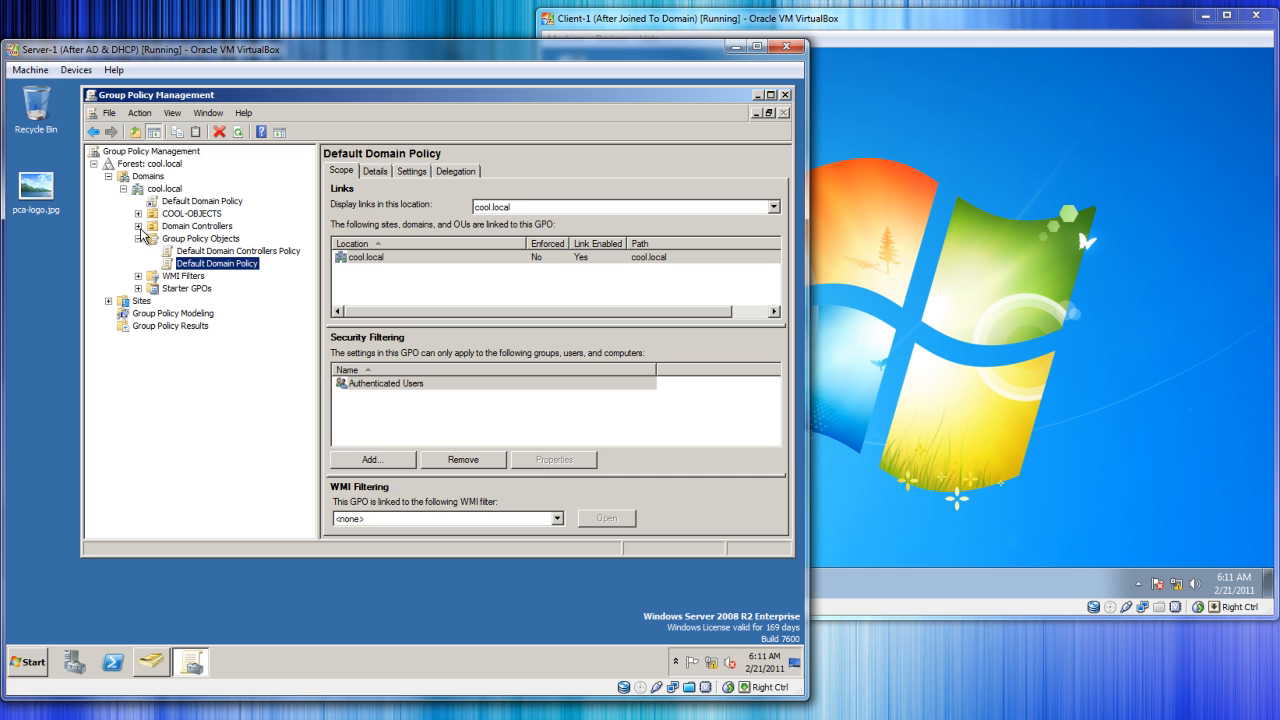
left_click(196, 225)
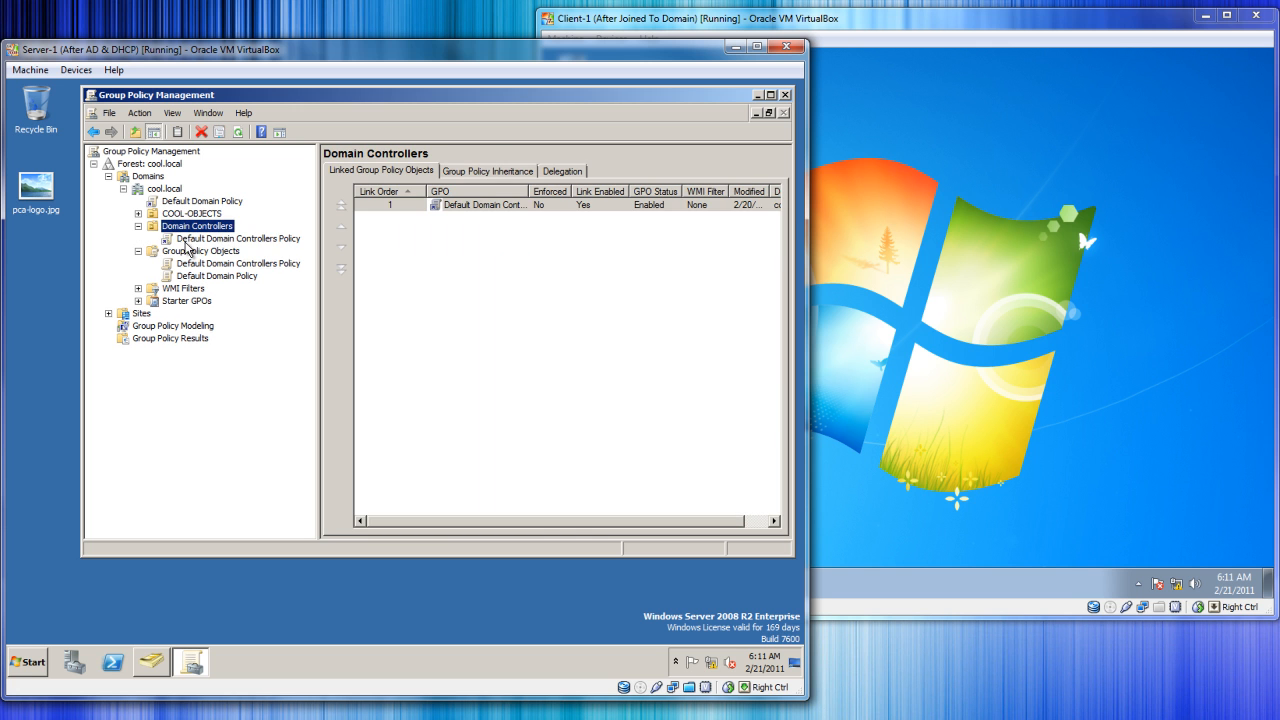
left_click(201, 201)
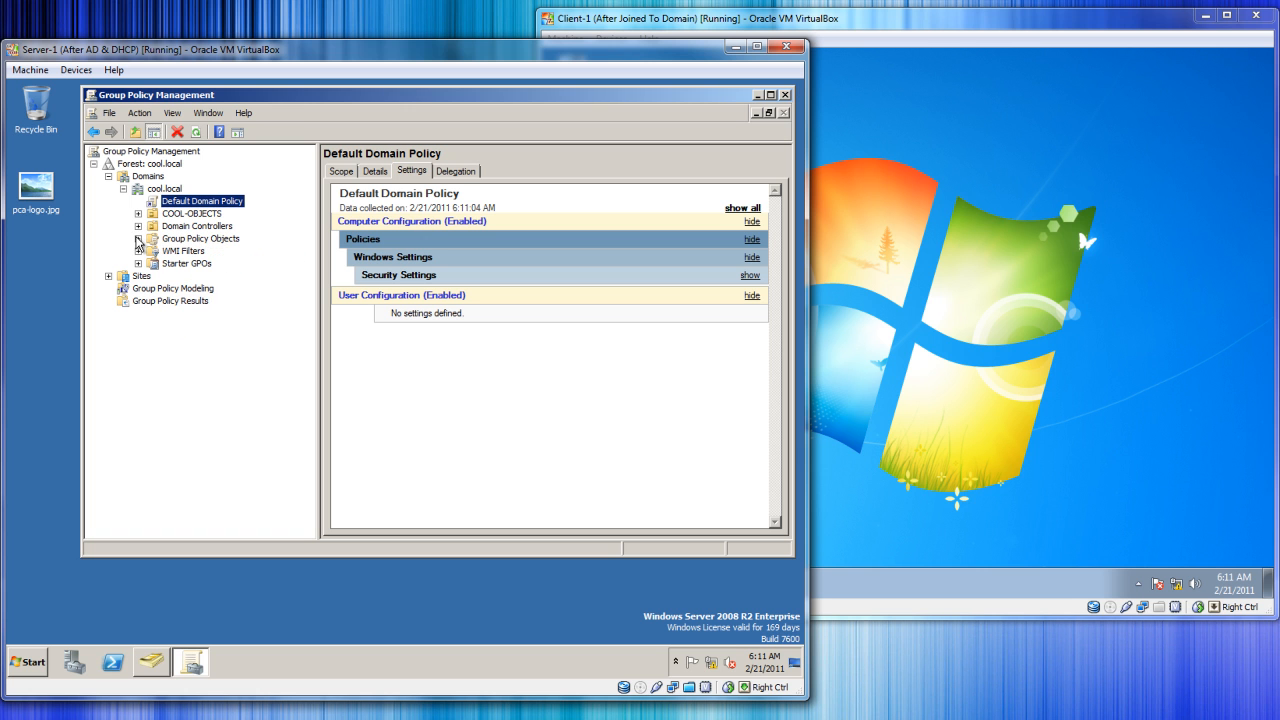
left_click(138, 213)
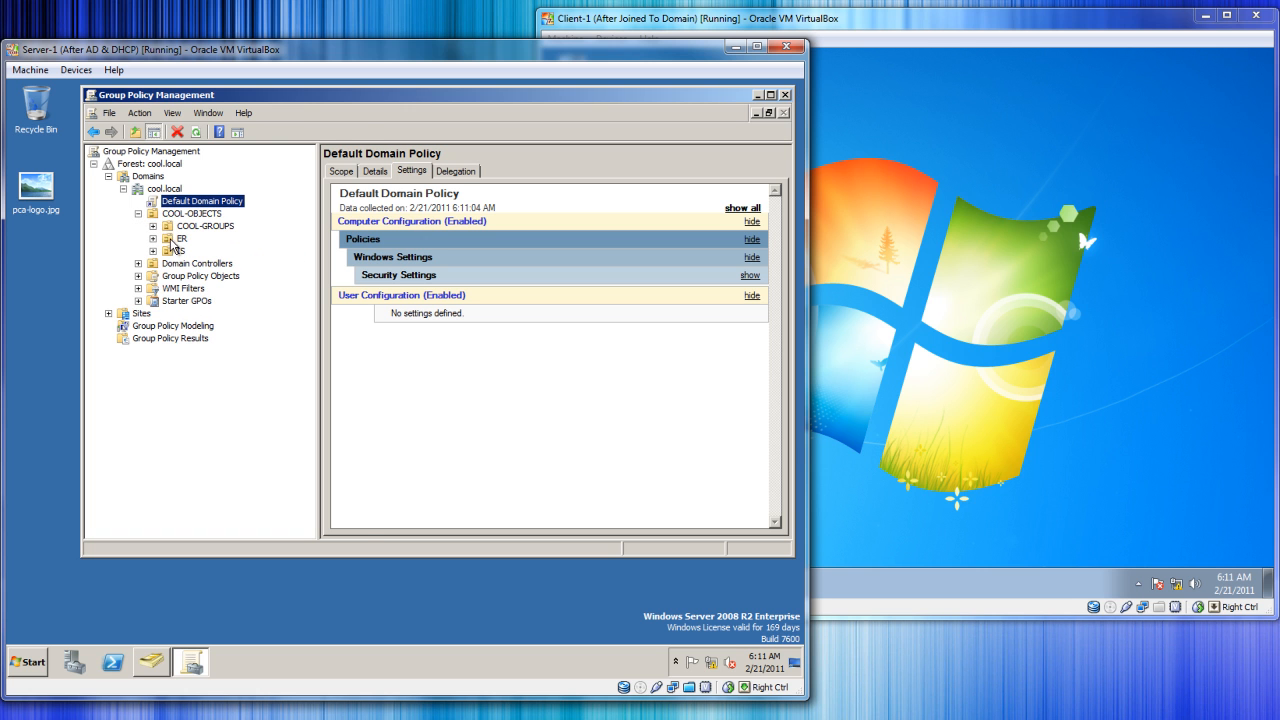
left_click(181, 238)
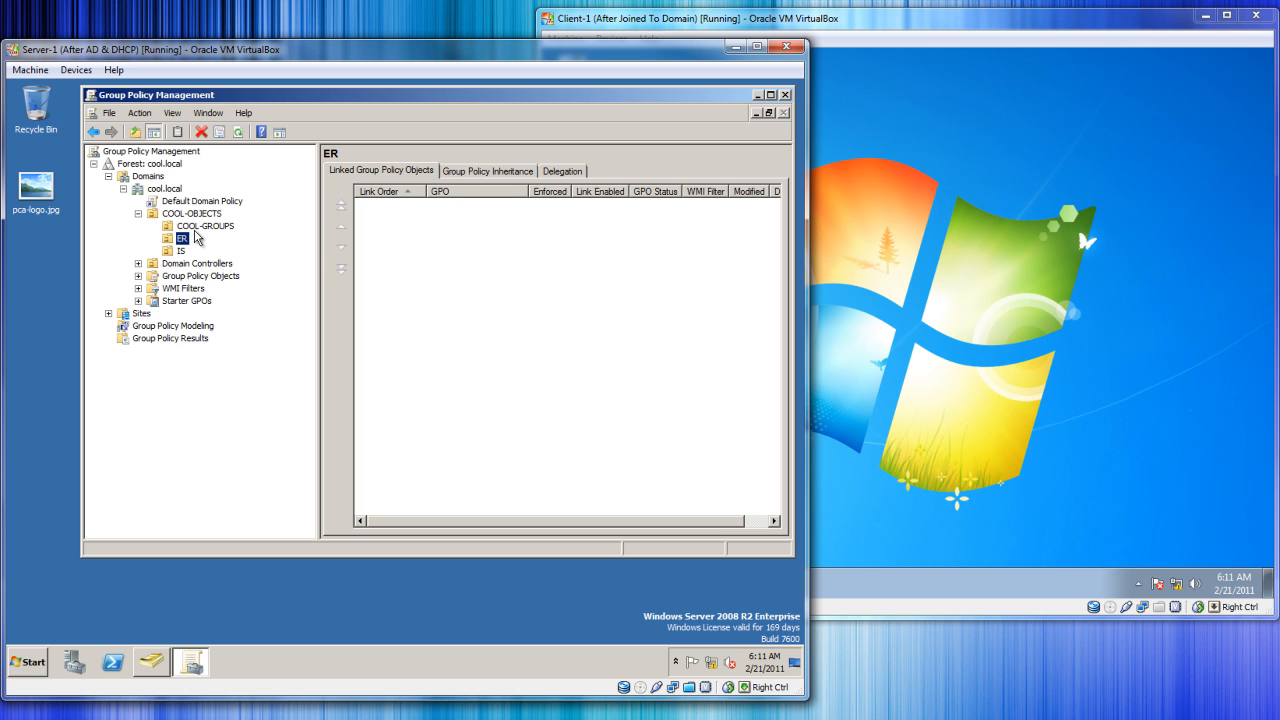
mouse_move(205, 267)
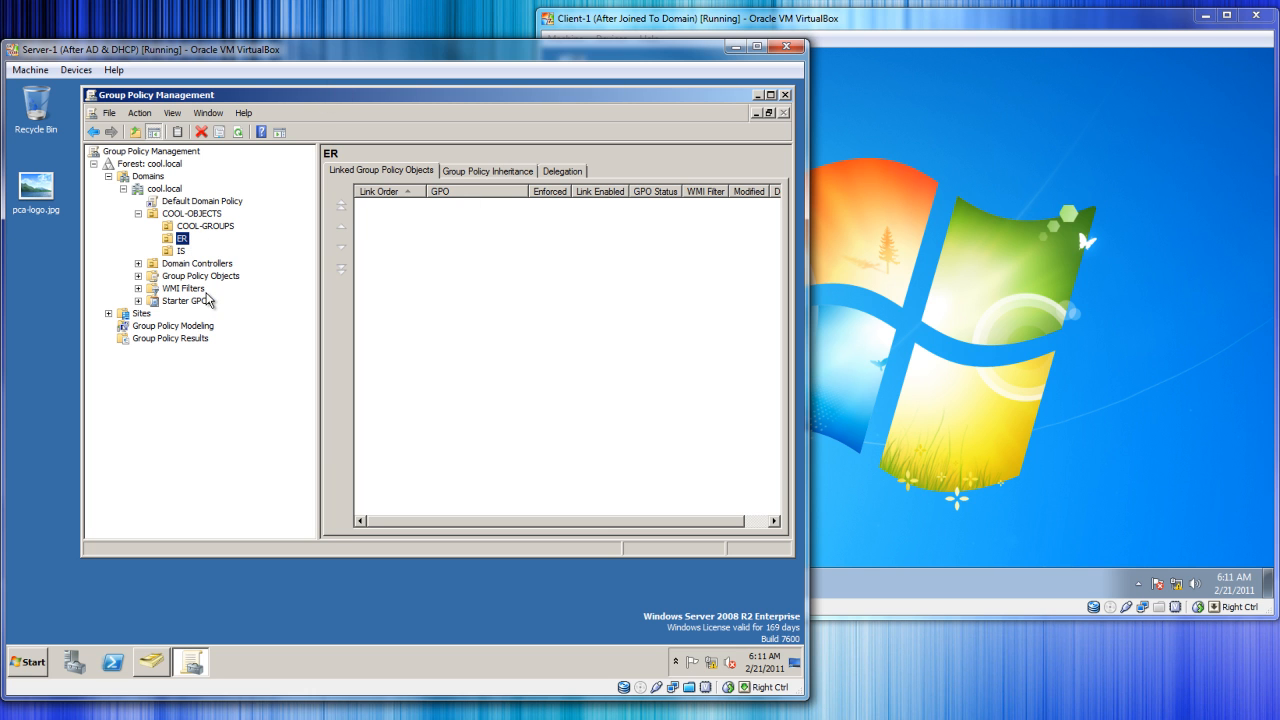
mouse_move(210, 301)
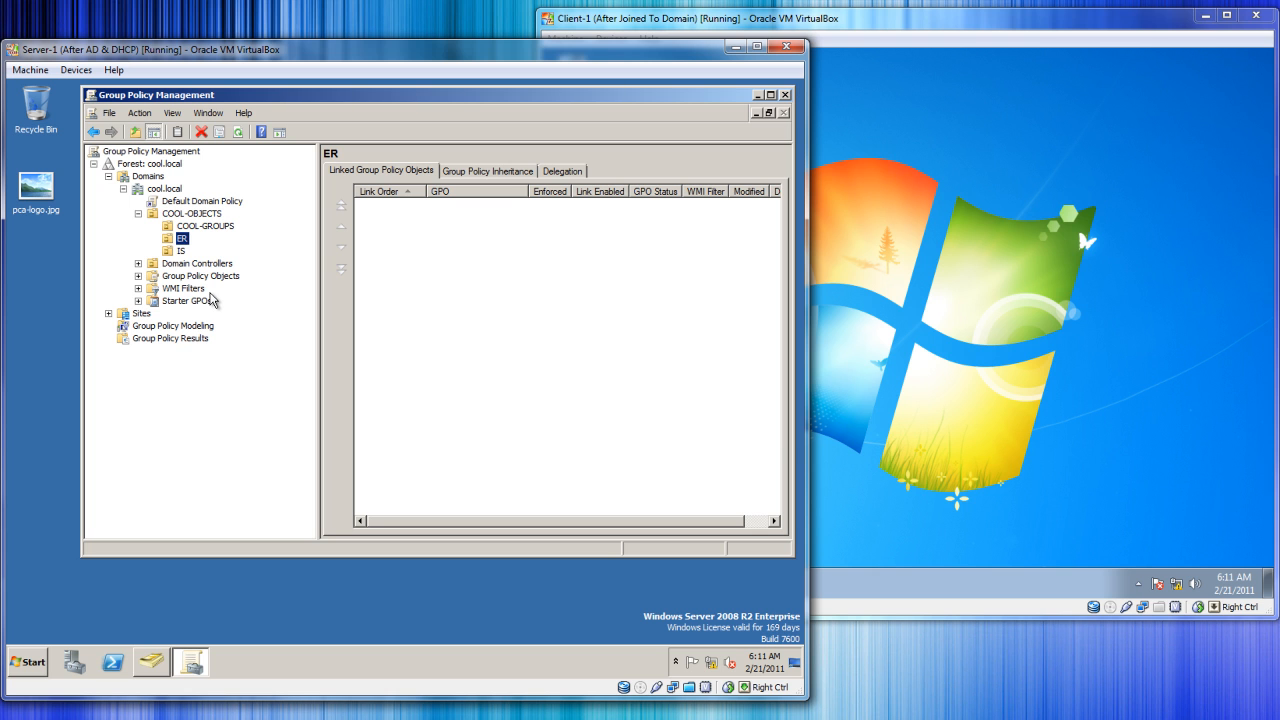
mouse_move(312, 165)
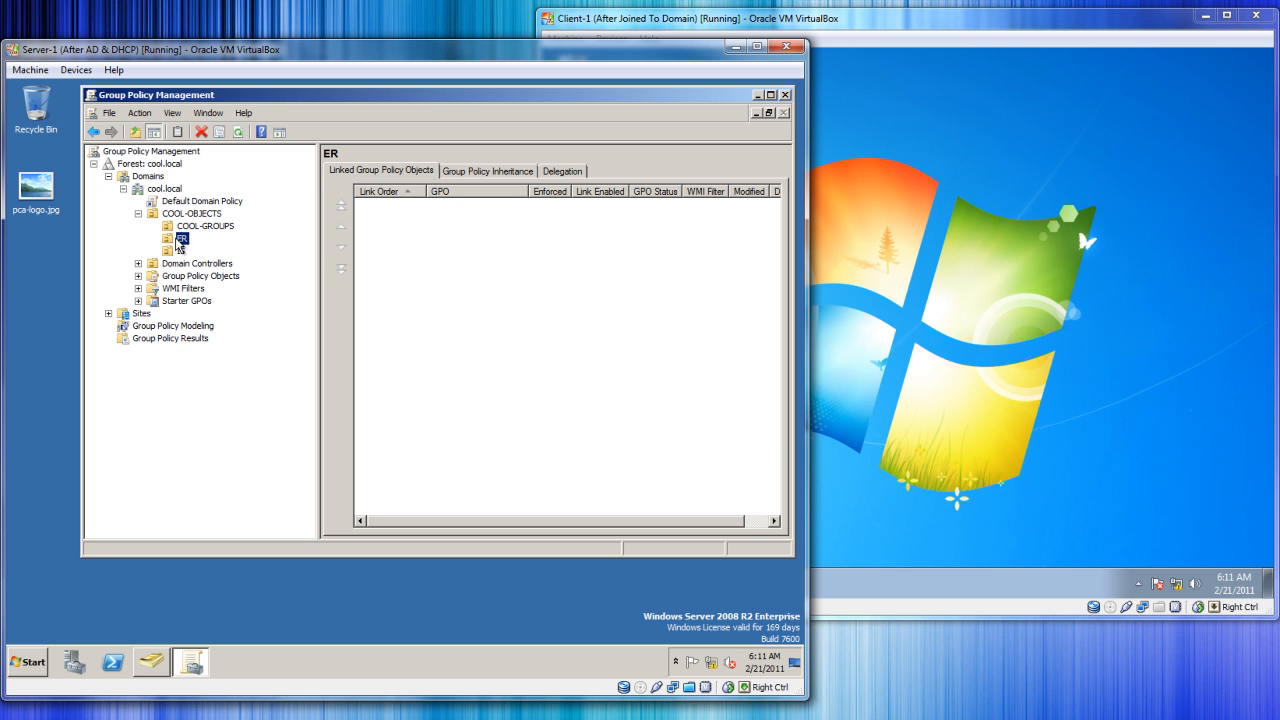
Create the DesktopWallpaper GPO linked to the ER OU.
right_click(182, 240)
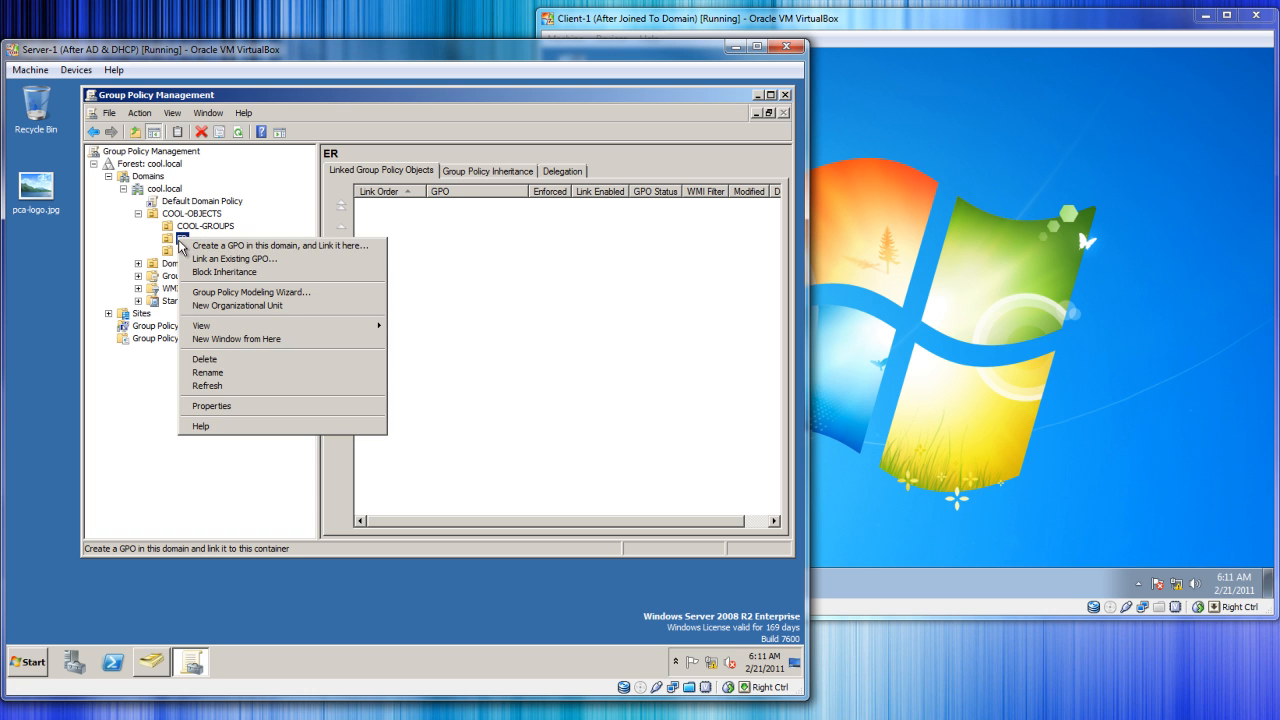
mouse_move(280, 246)
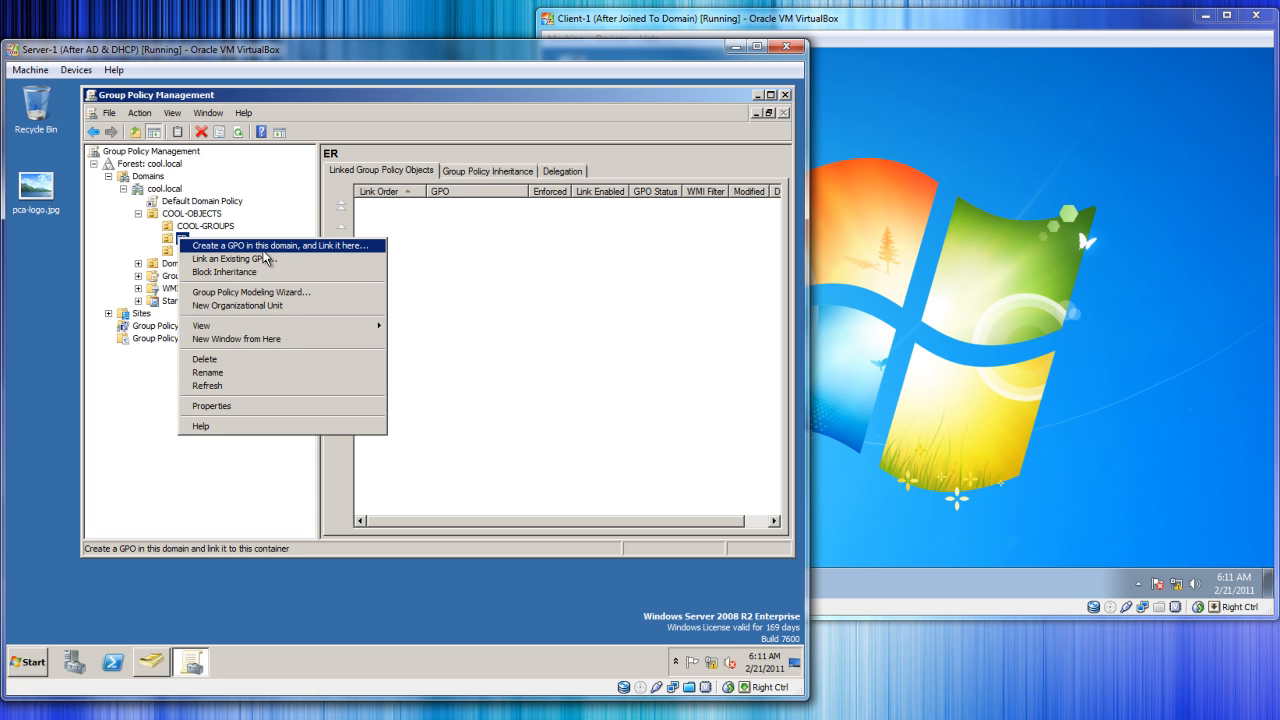
left_click(280, 245)
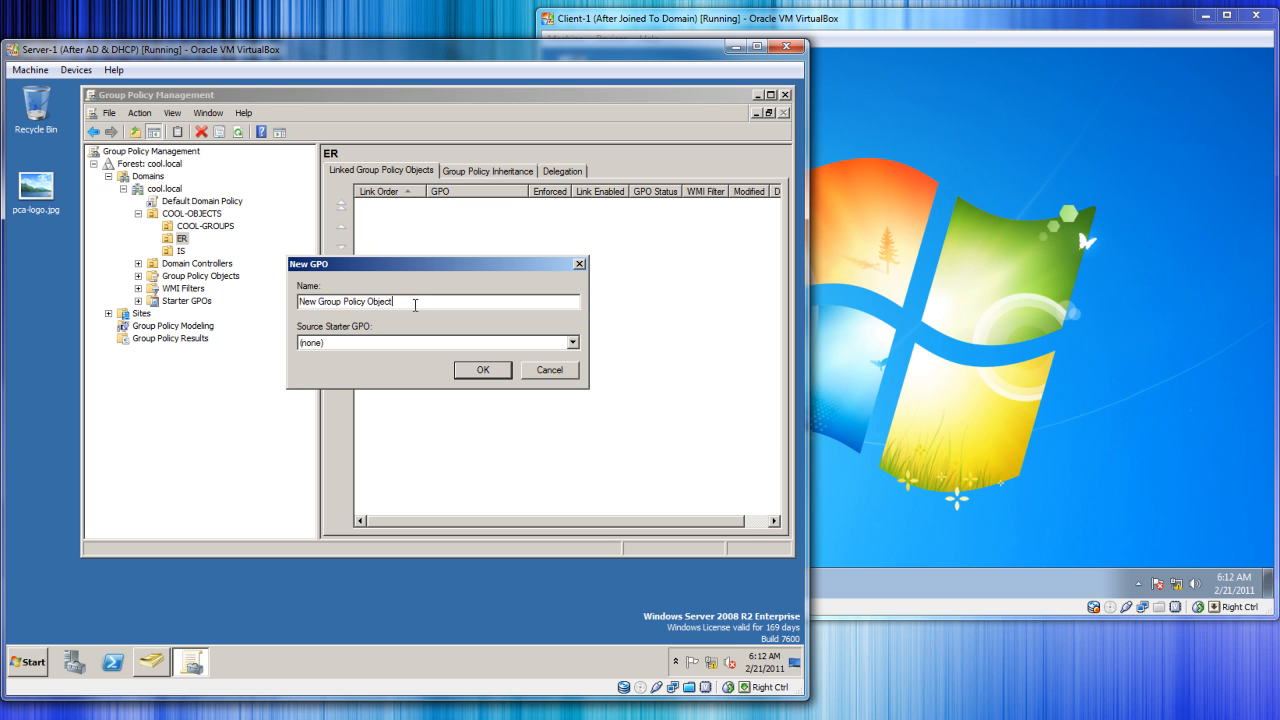
type("Desktop")
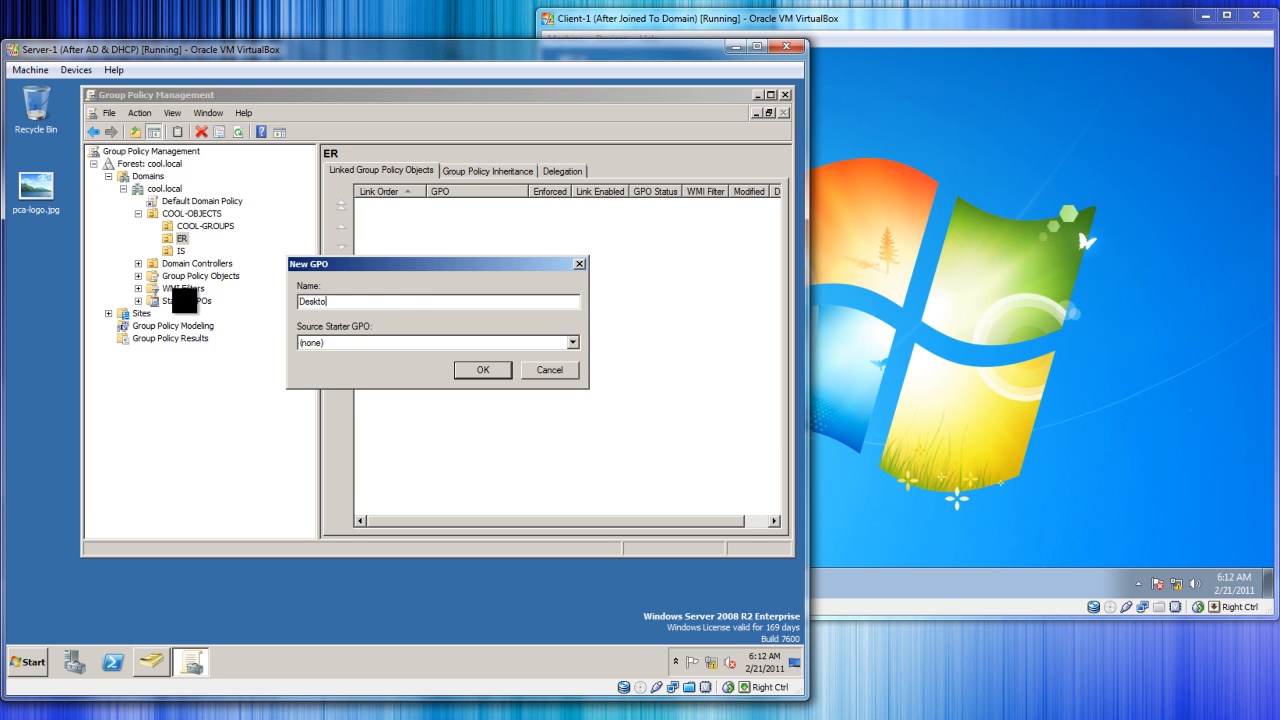
left_click(549, 369)
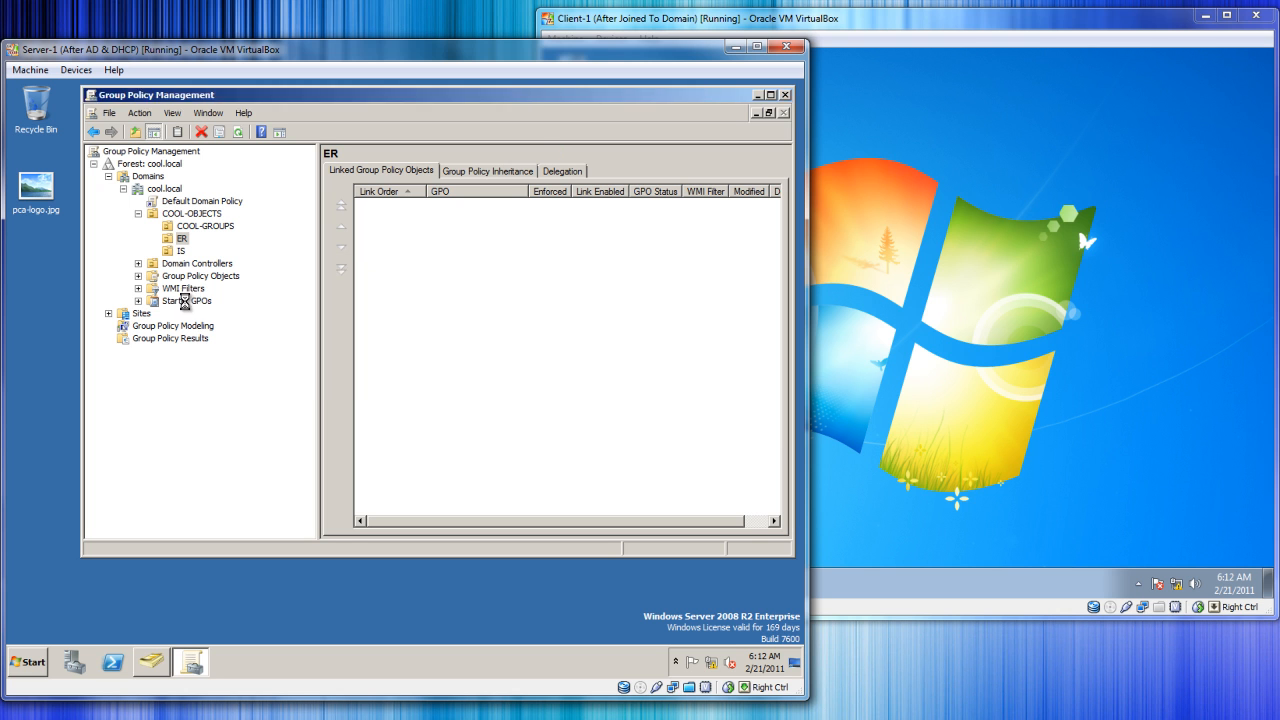
left_click(225, 250)
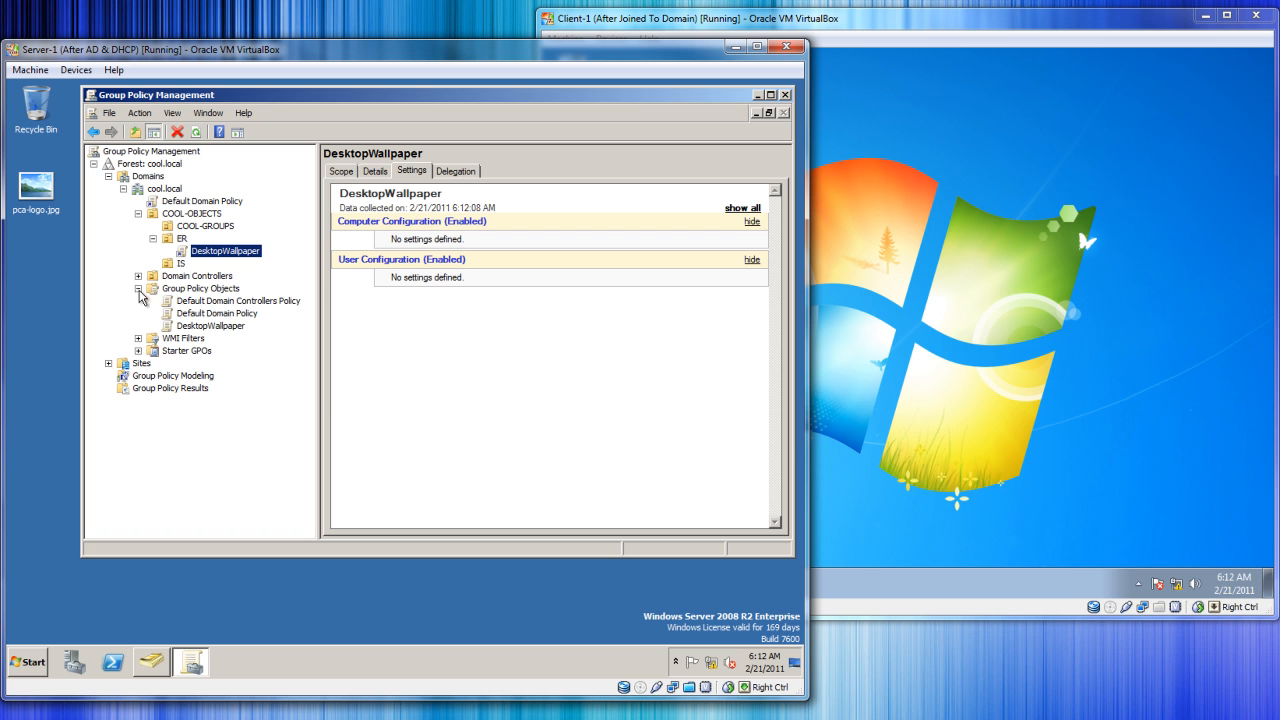
Delete the DesktopWallpaper link from the ER OU.
right_click(225, 250)
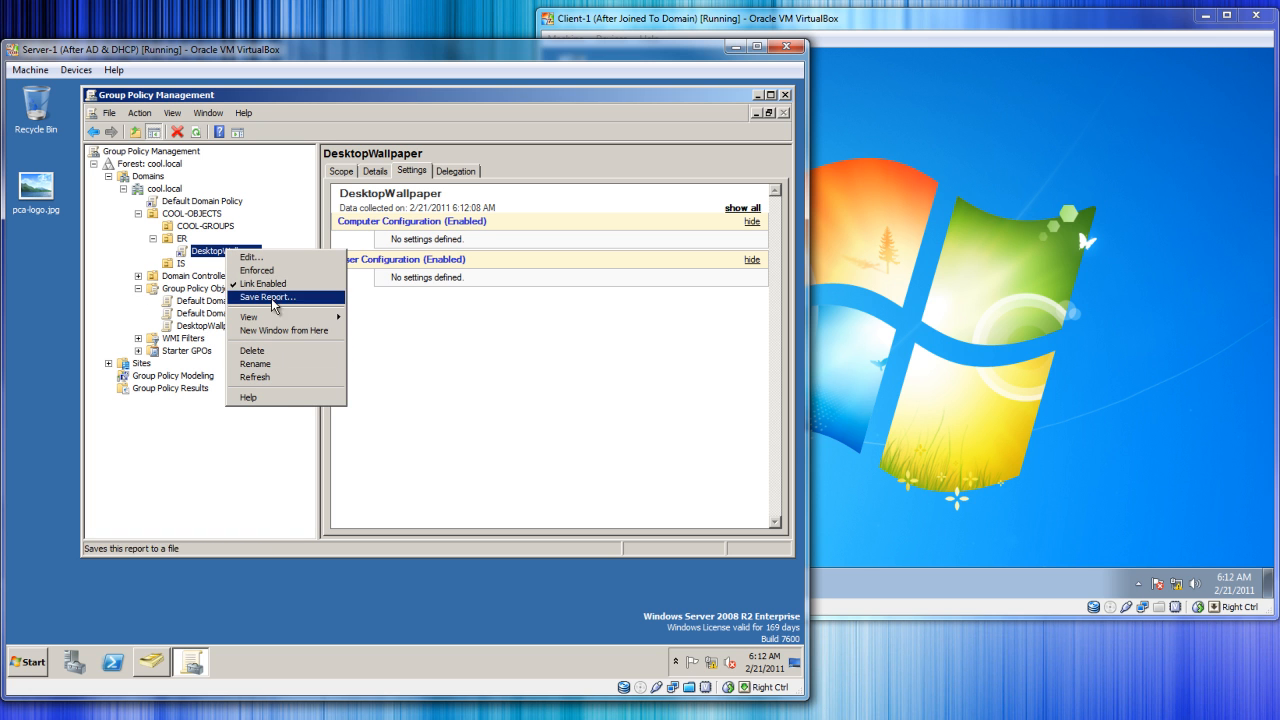
left_click(252, 350)
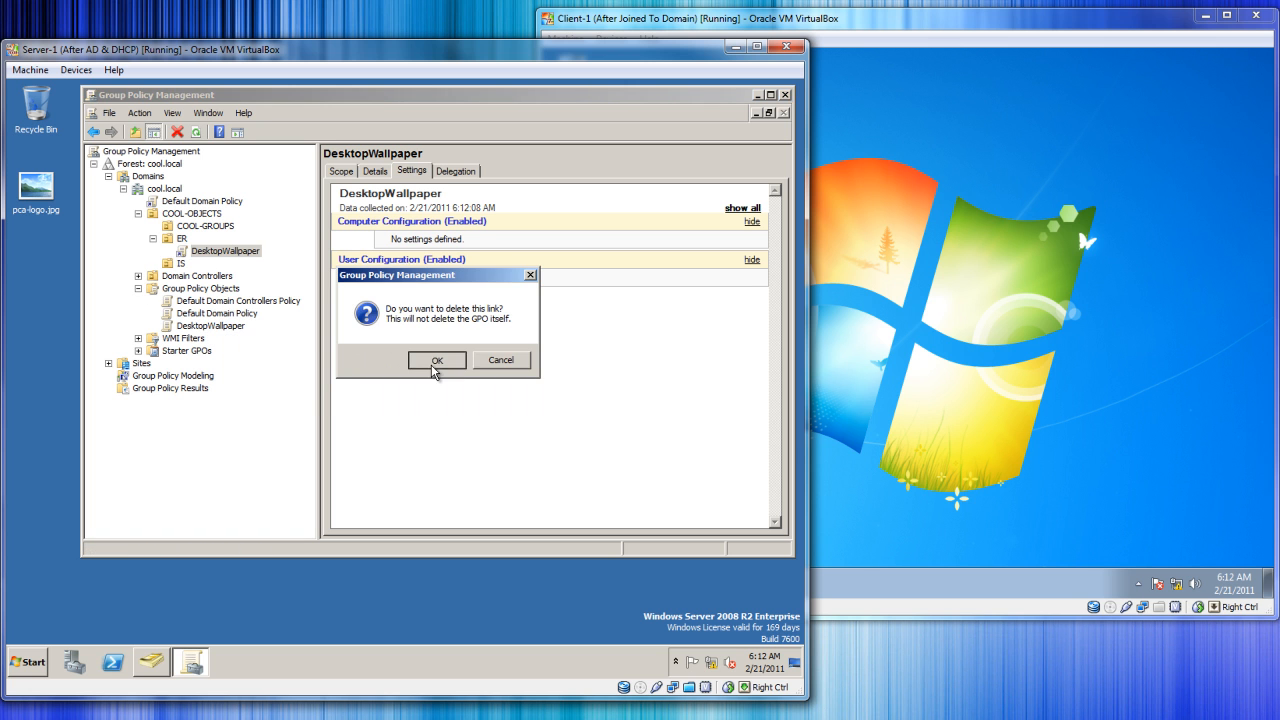
left_click(437, 360)
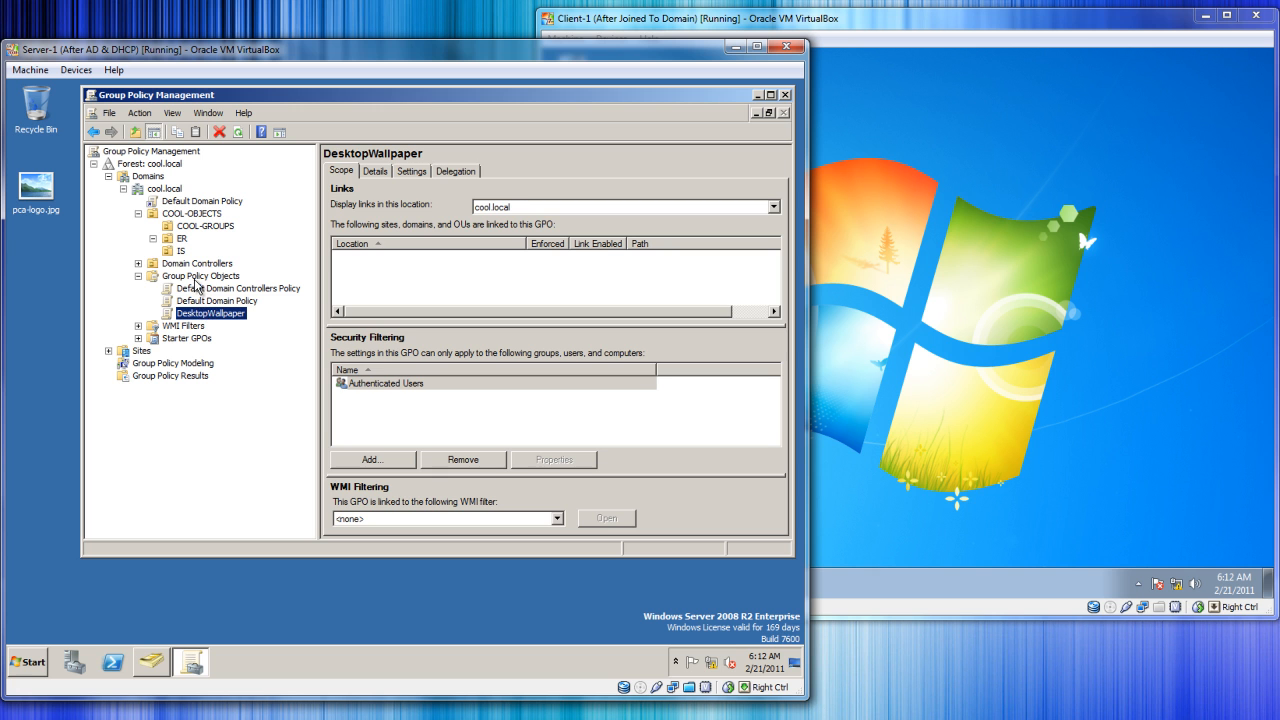
mouse_move(208, 322)
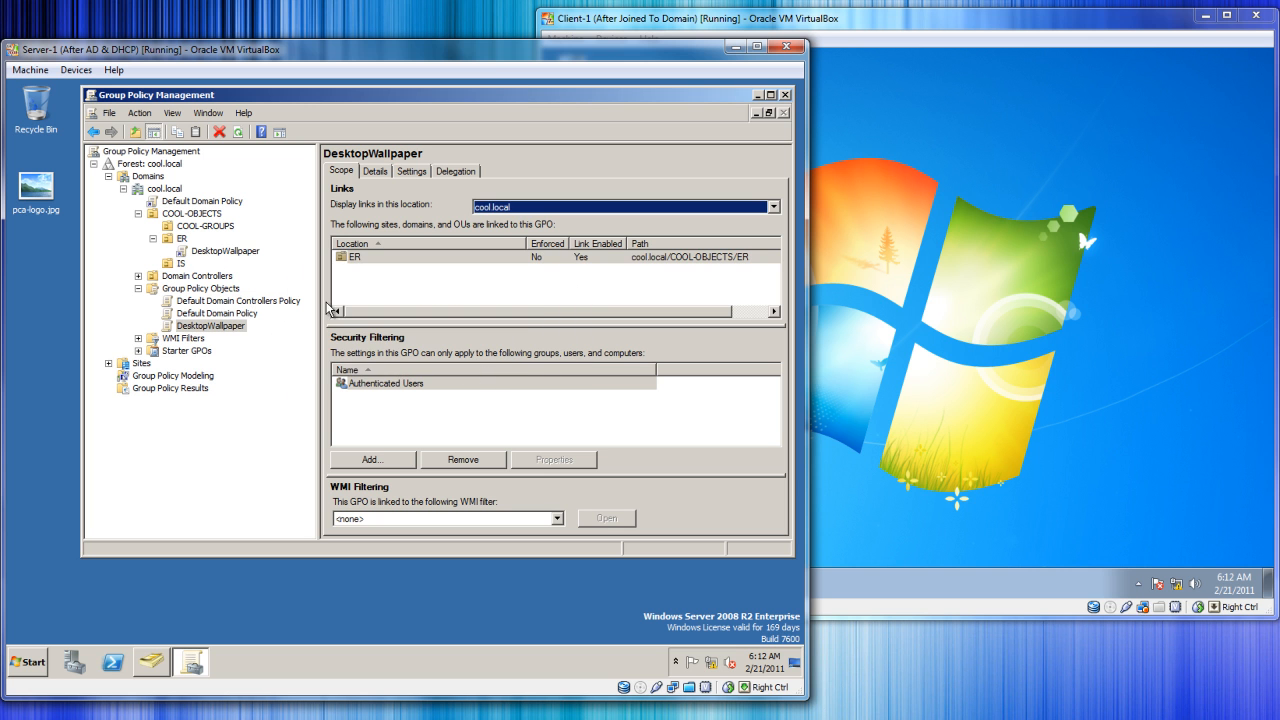
Review DesktopWallpaper's settings report, scope links and delegation permissions.
left_click(411, 171)
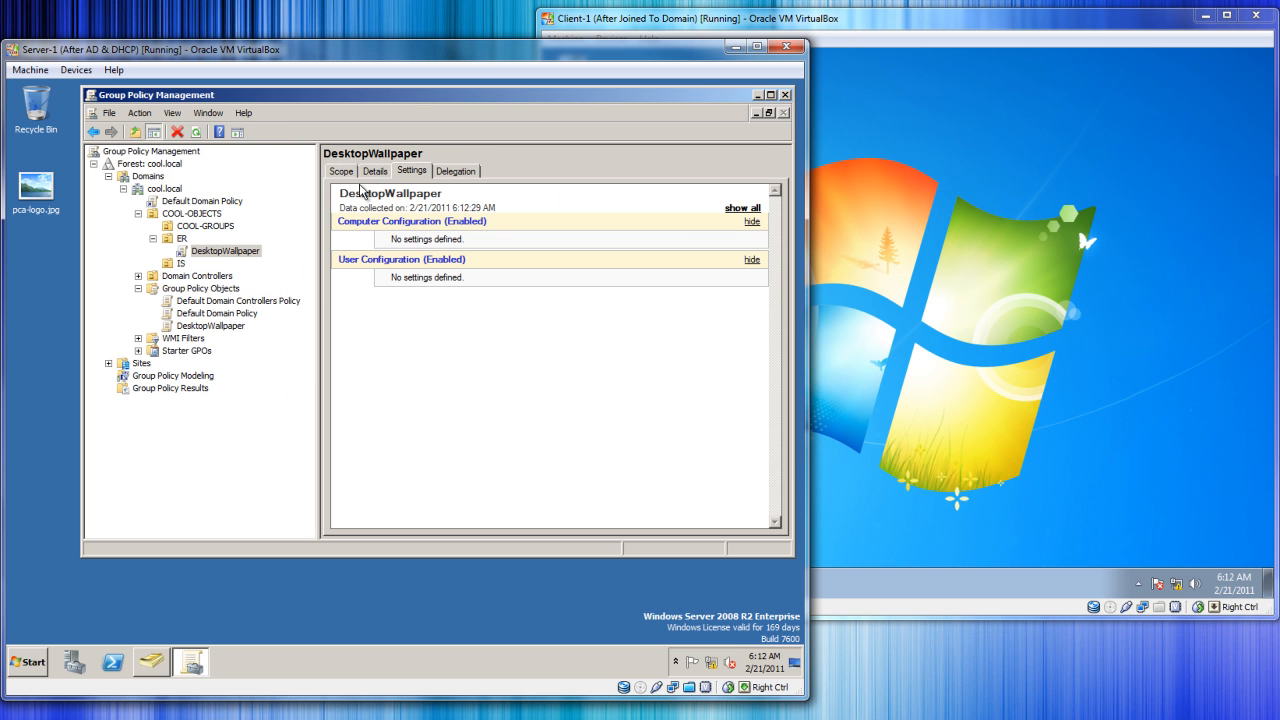
left_click(341, 171)
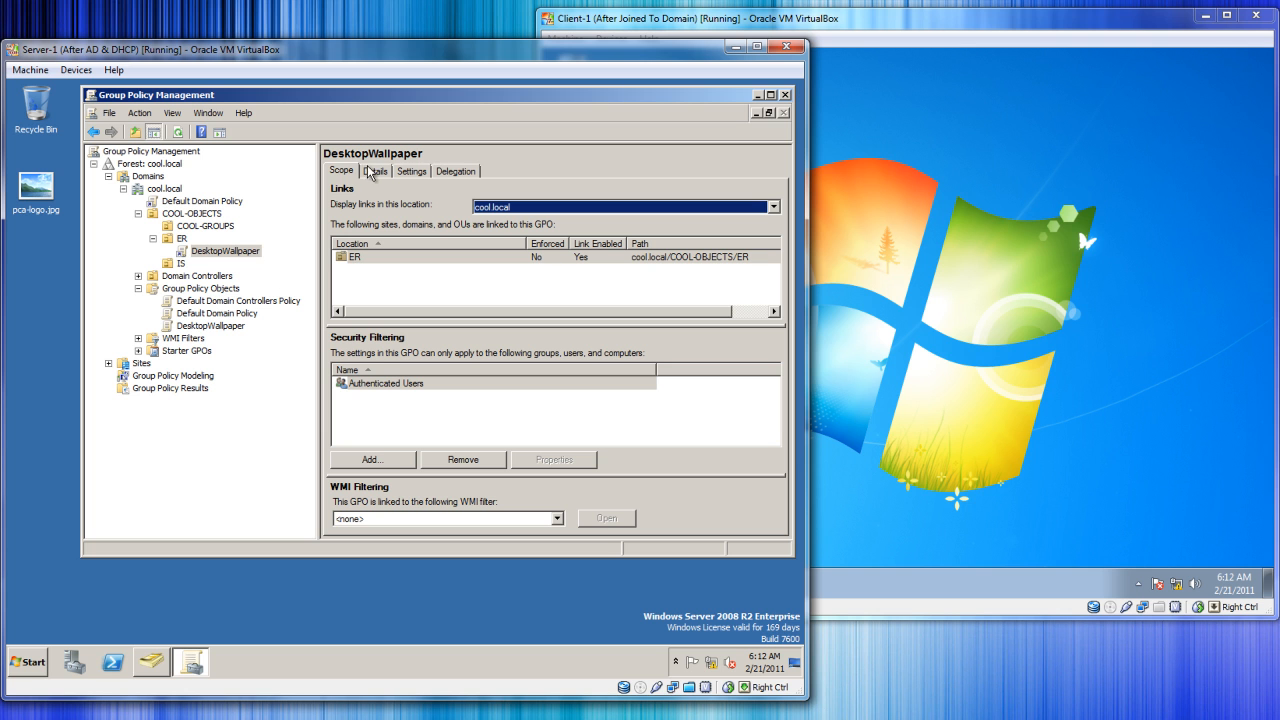
mouse_move(407, 172)
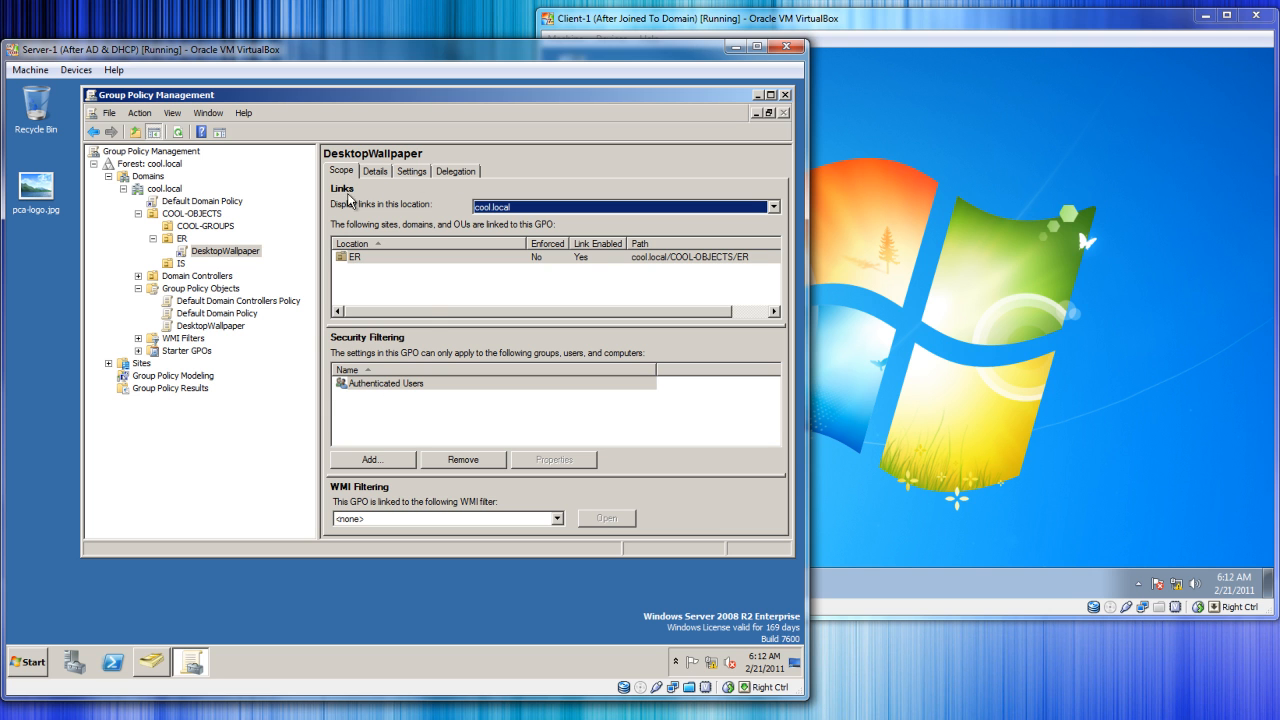
left_click(411, 170)
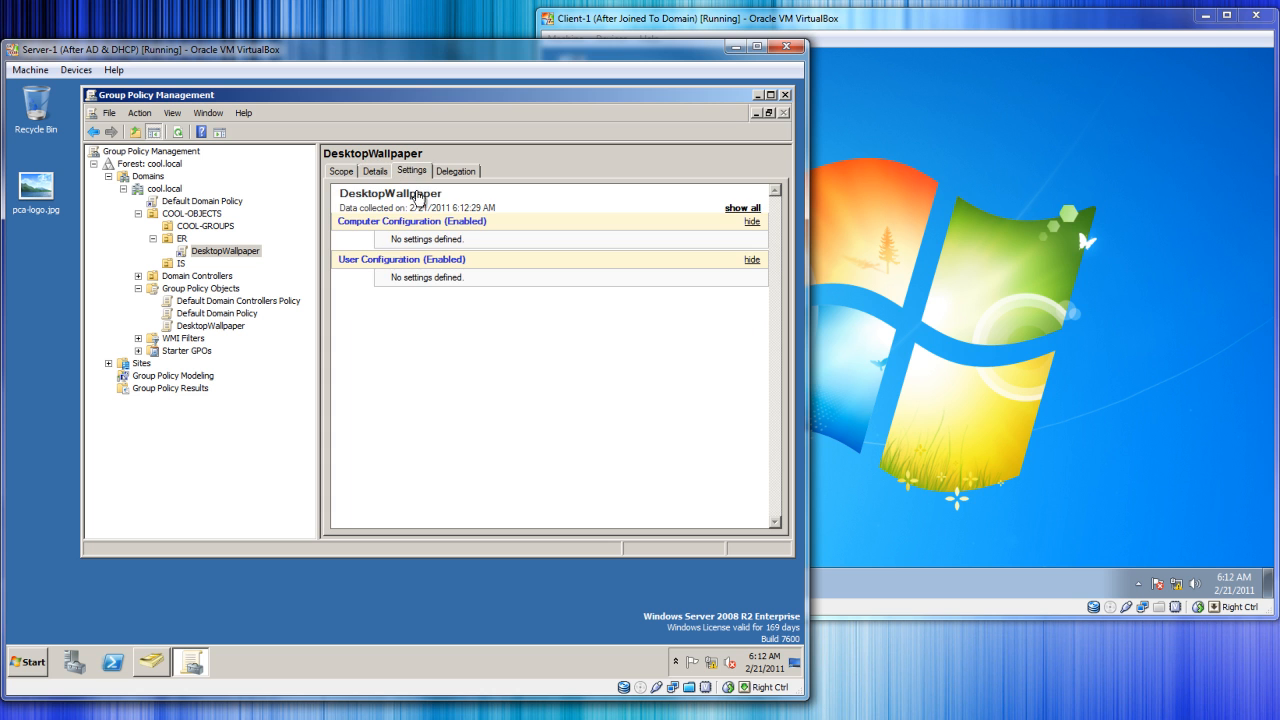
mouse_move(458, 240)
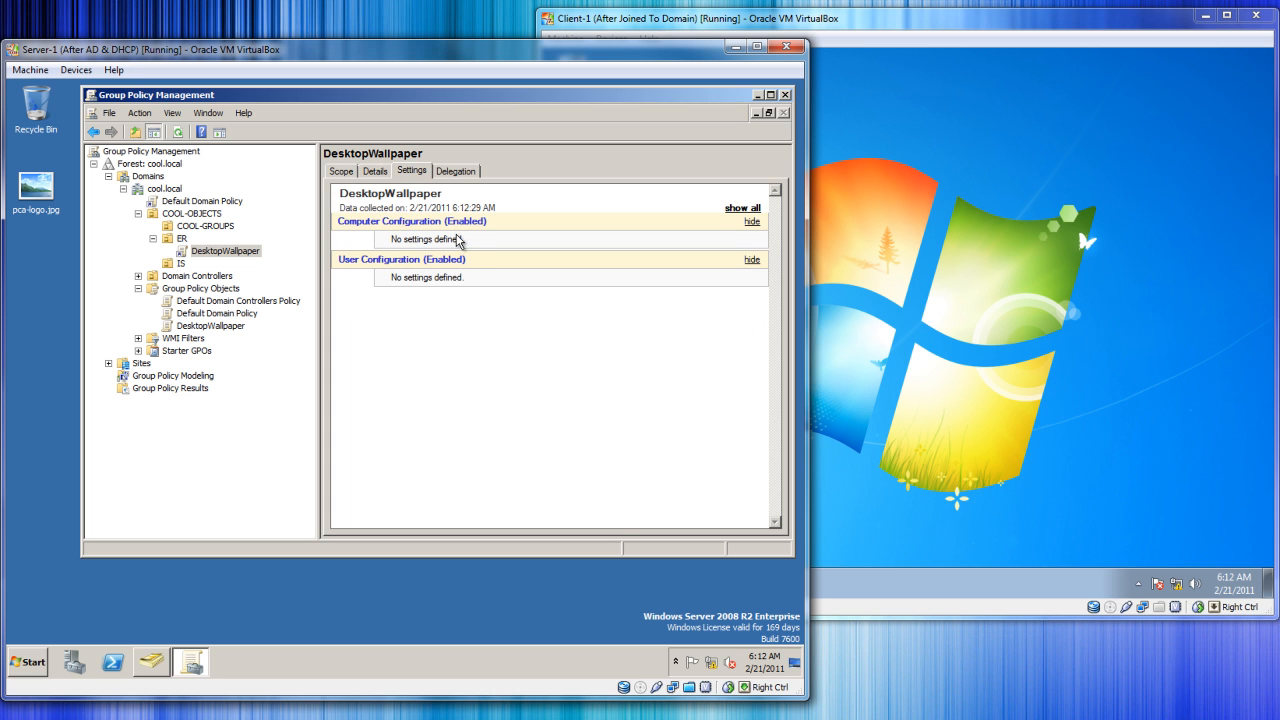
mouse_move(458, 180)
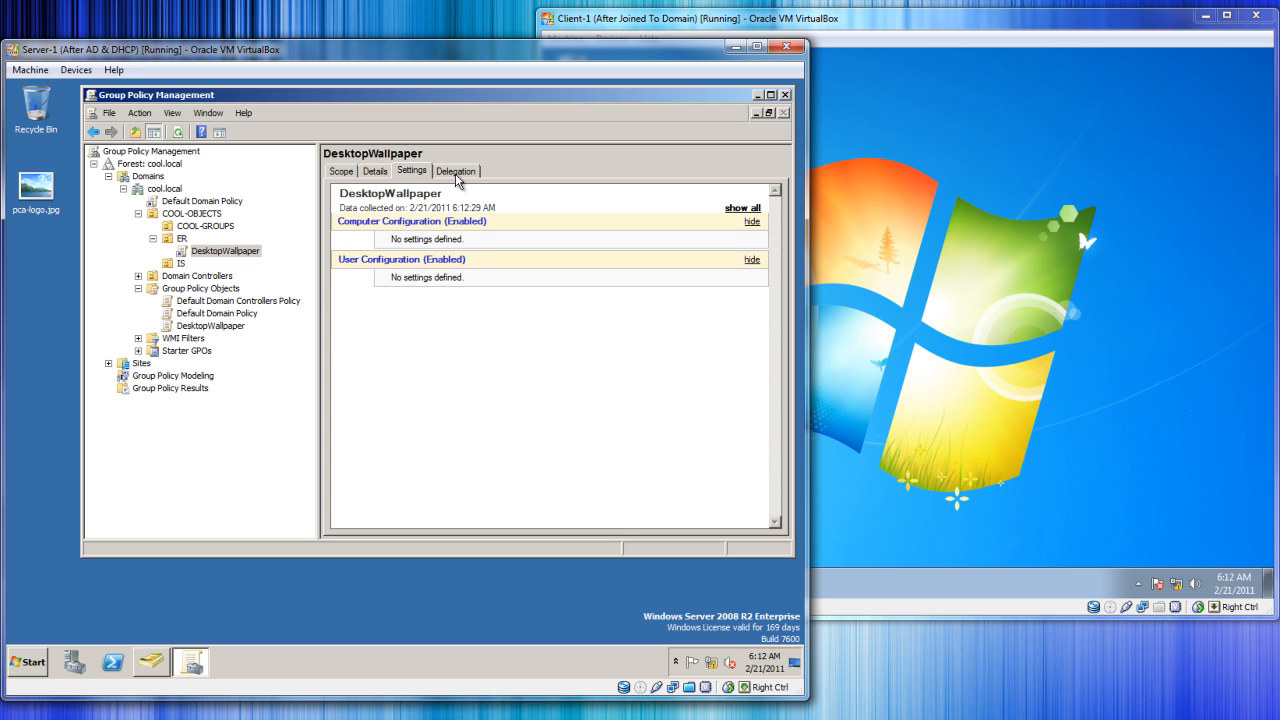
left_click(455, 170)
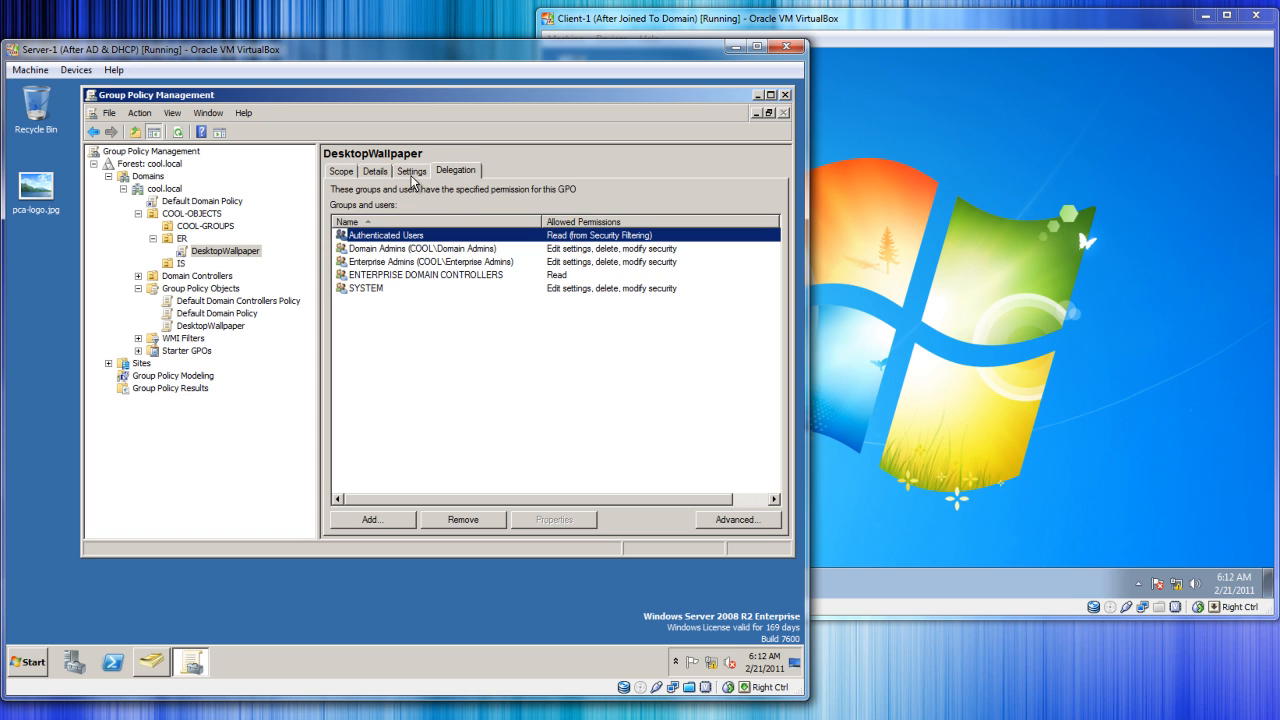
left_click(411, 170)
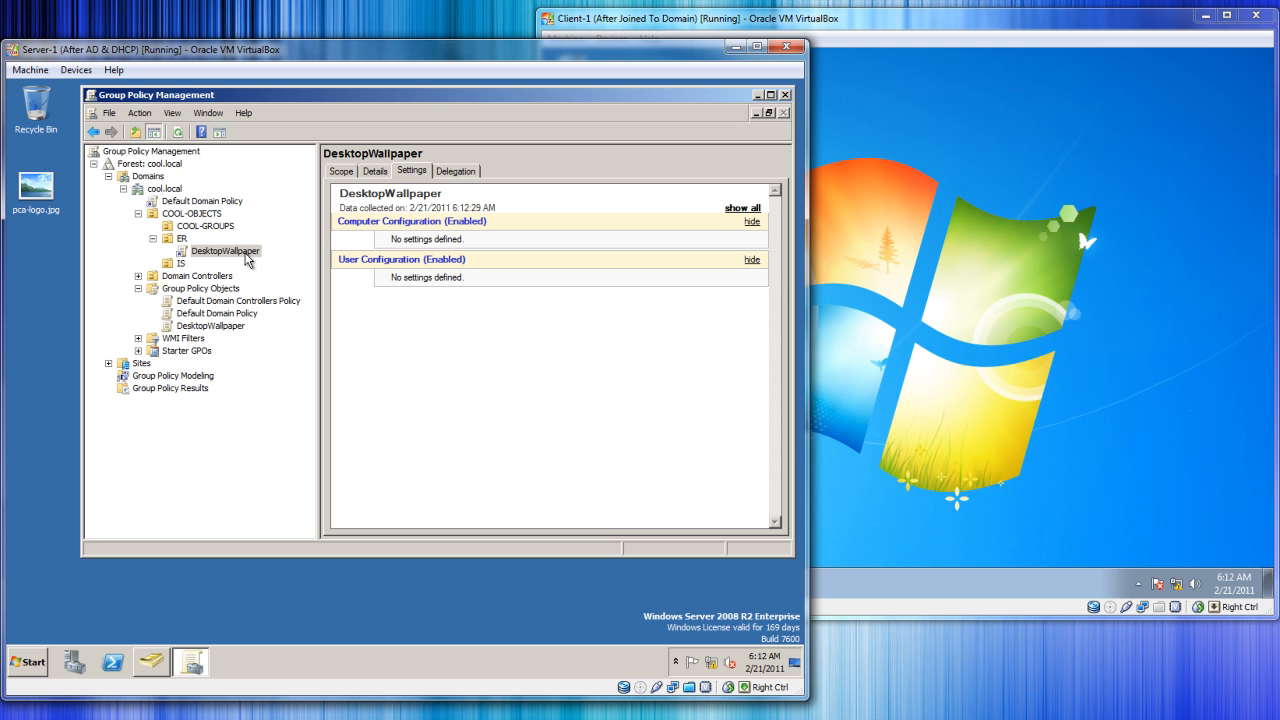
mouse_move(240, 252)
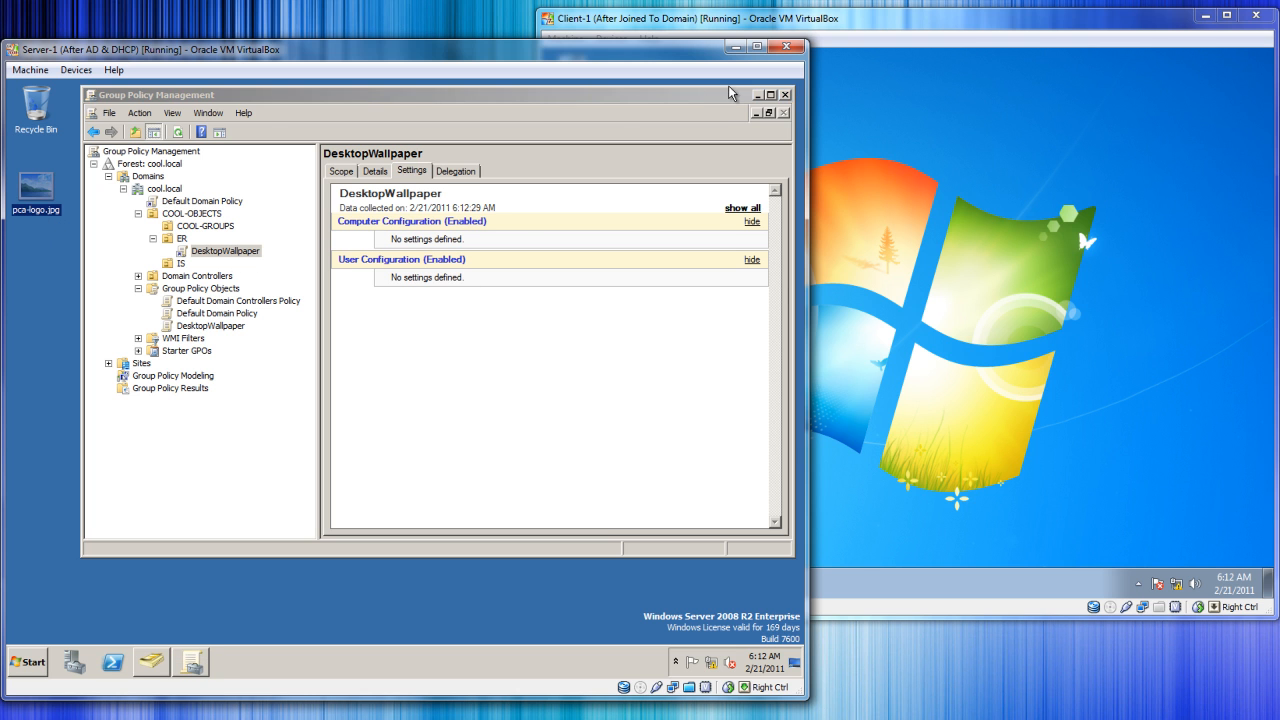
Create a deploy folder on Local Disk (C:) holding pca-logo.jpg.
left_click(784, 95)
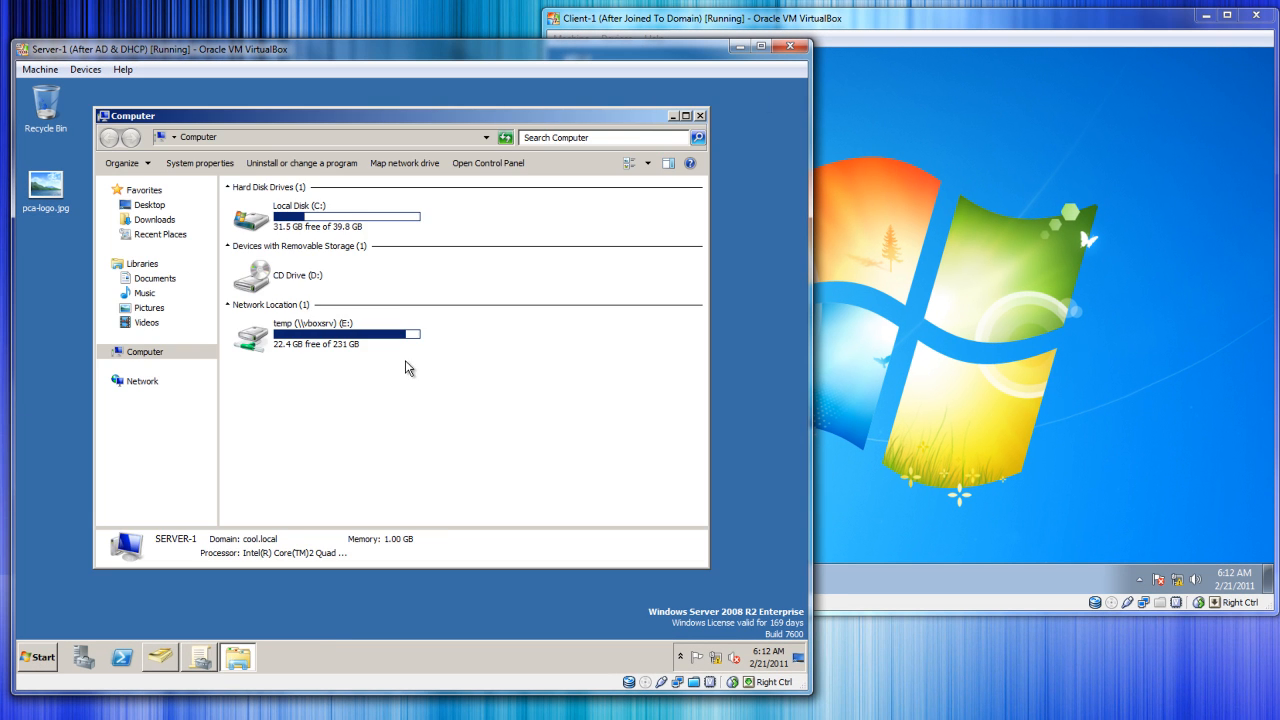
double_click(298, 218)
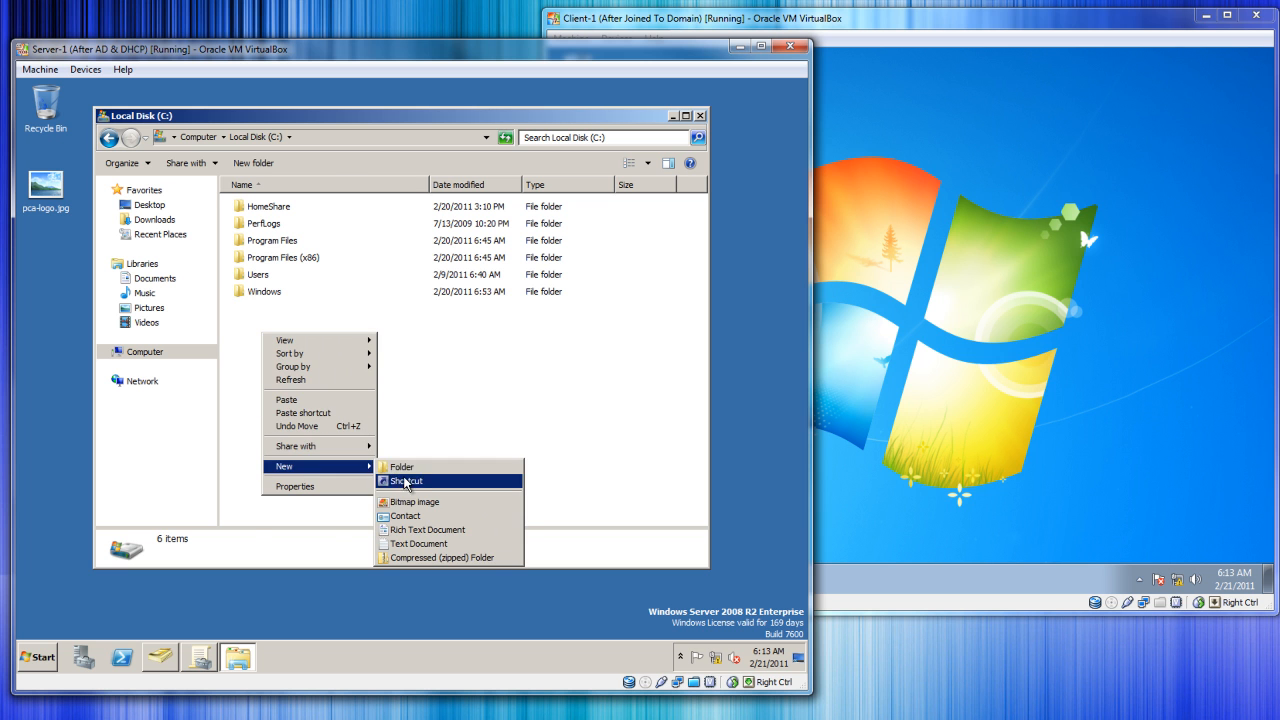
left_click(401, 466)
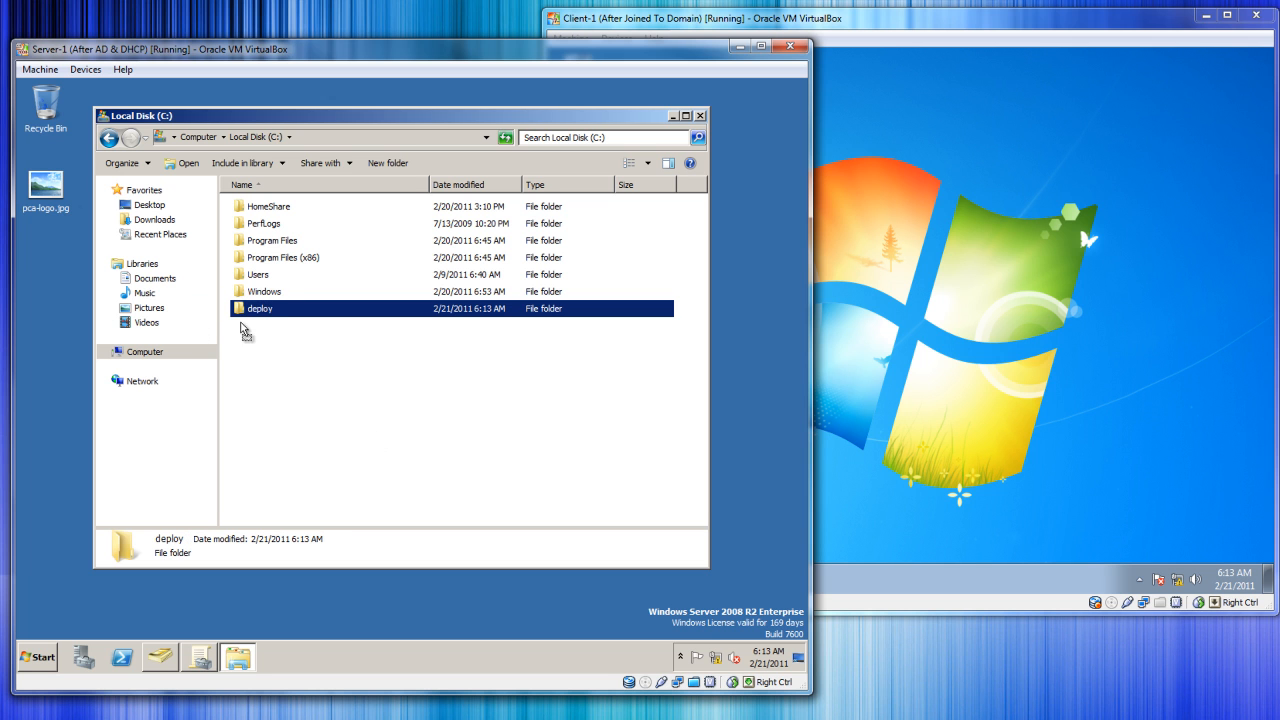
double_click(260, 308)
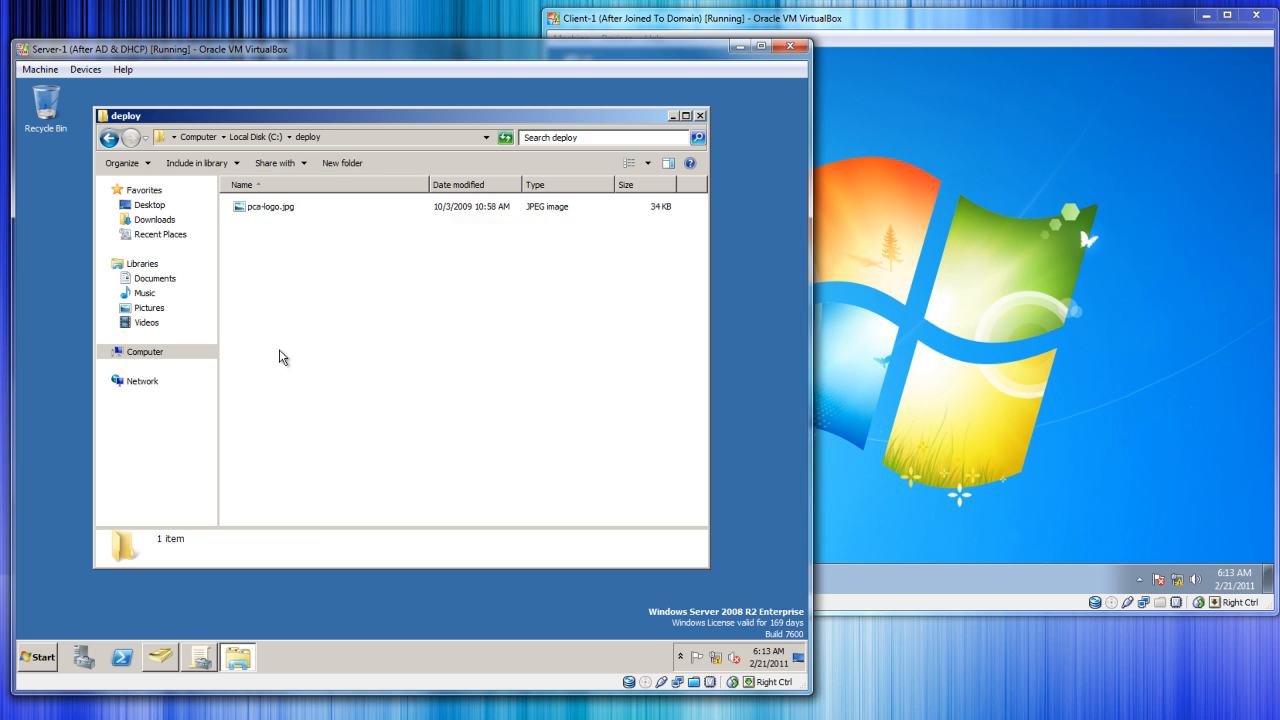
left_click(109, 137)
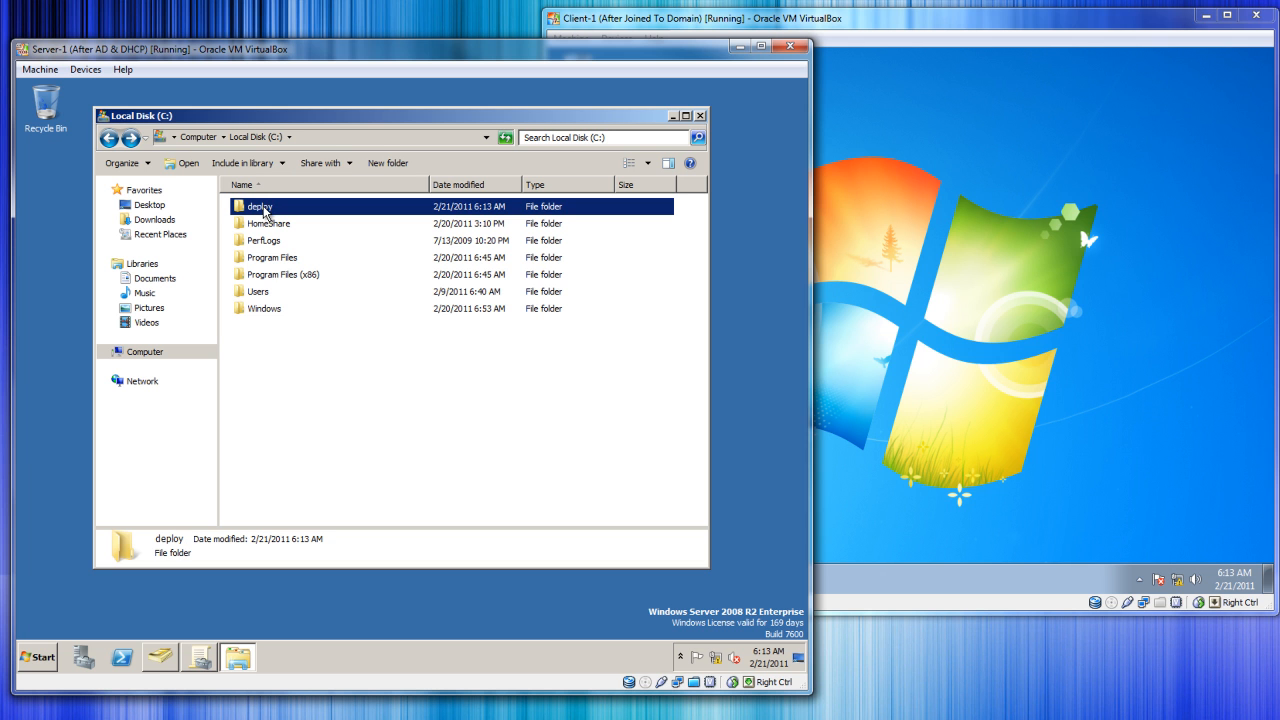
Add Authenticated Users to the deploy folder's security permissions.
right_click(259, 206)
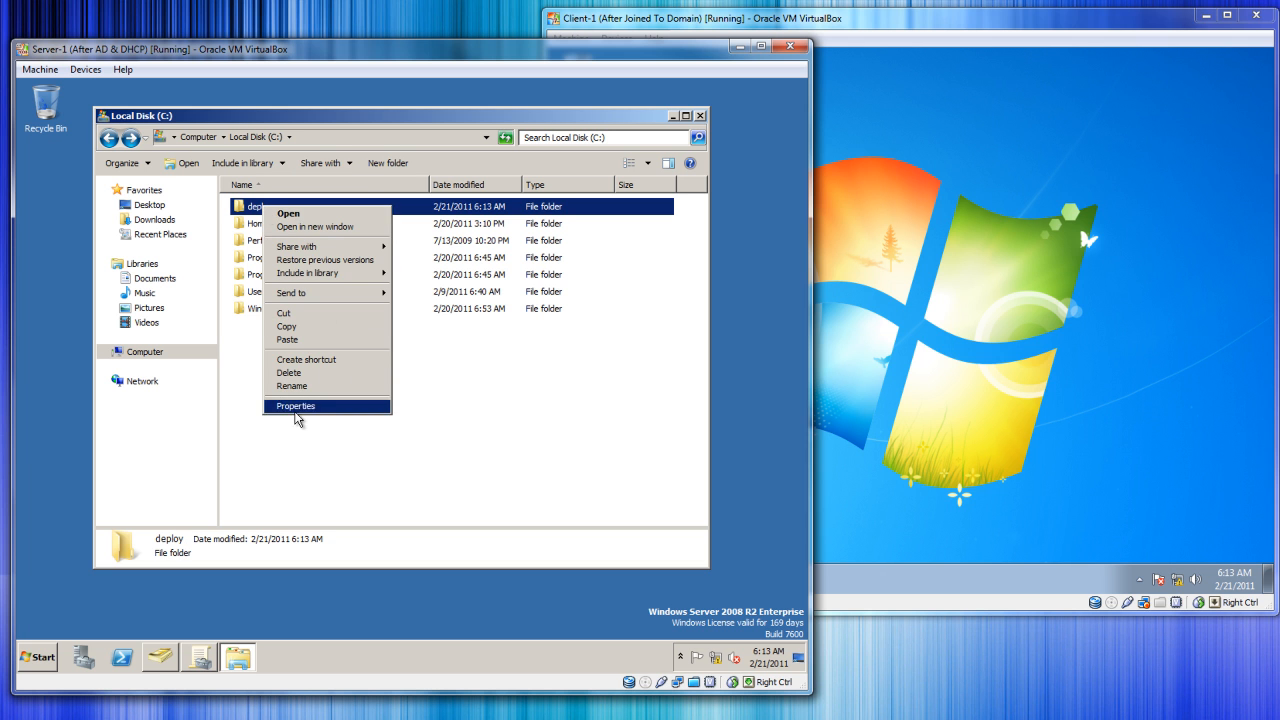
left_click(295, 405)
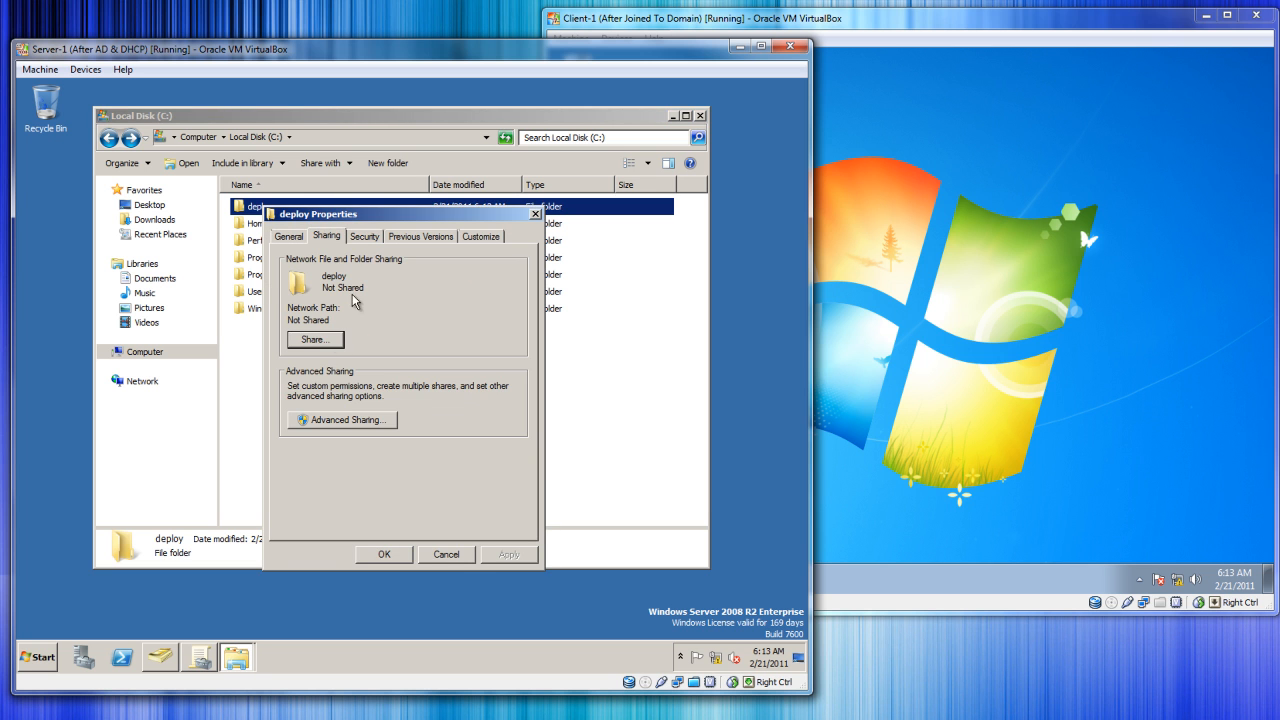
left_click(364, 236)
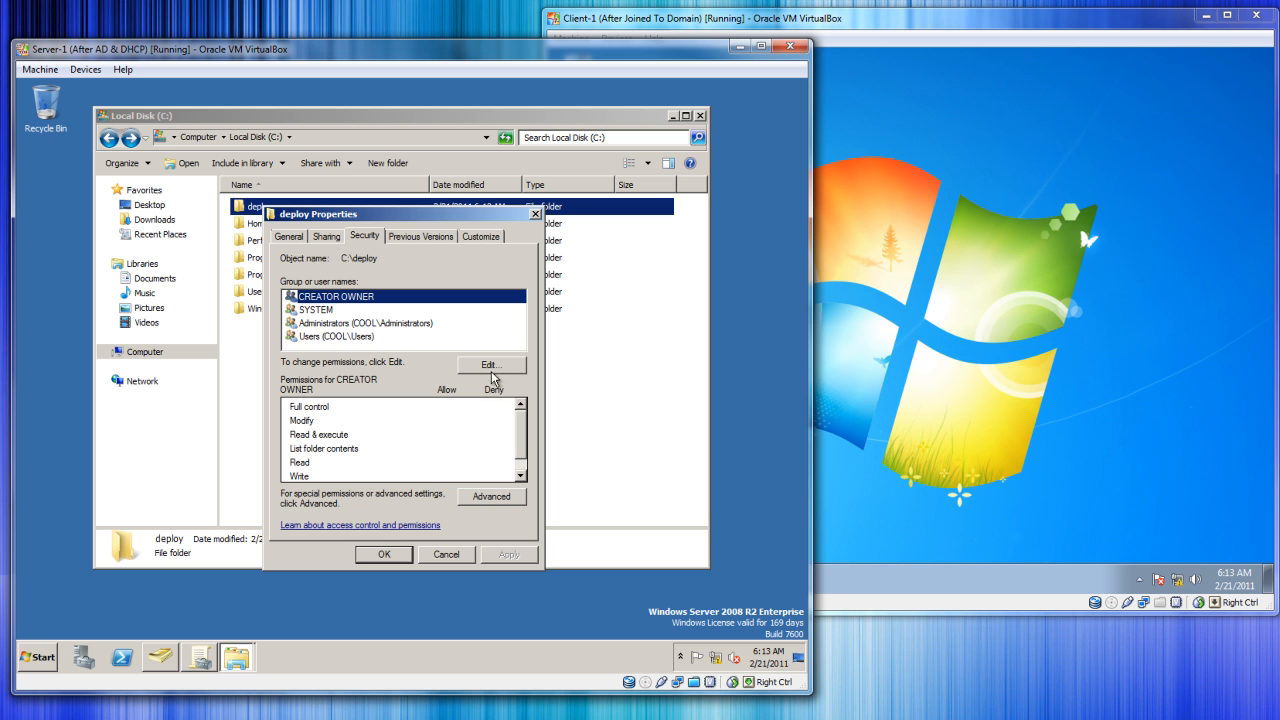
left_click(491, 364)
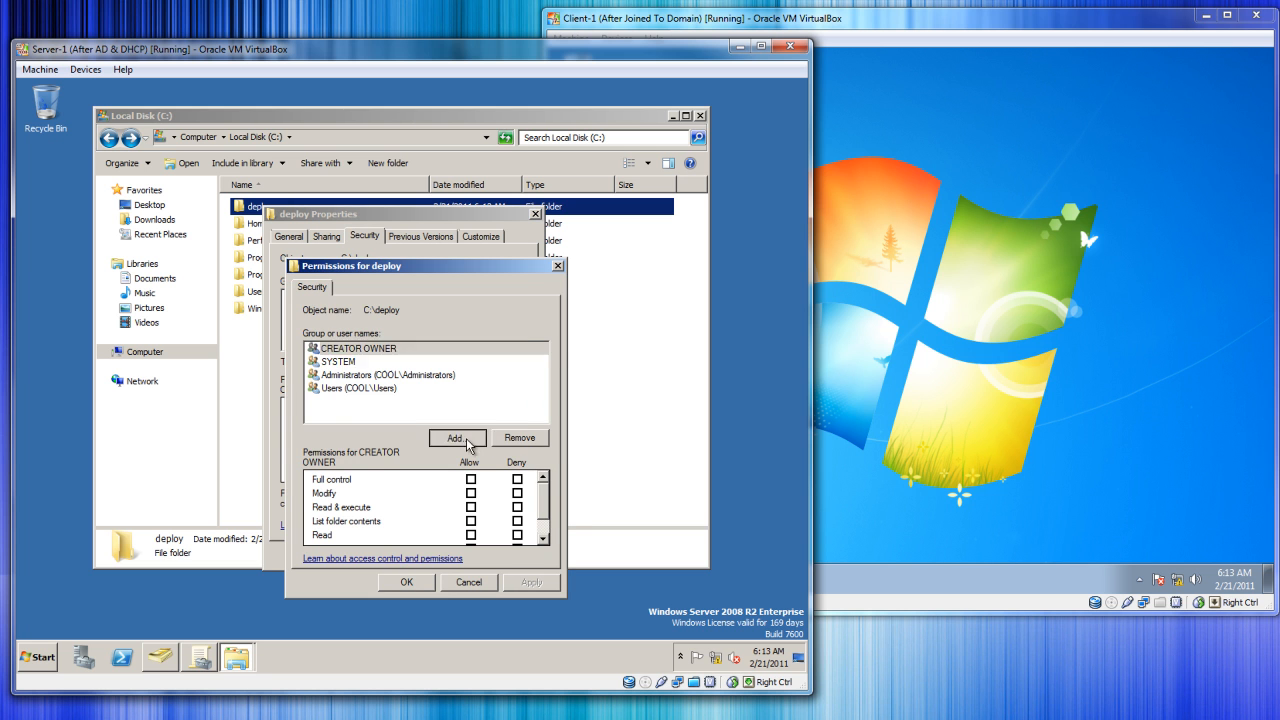
left_click(456, 438)
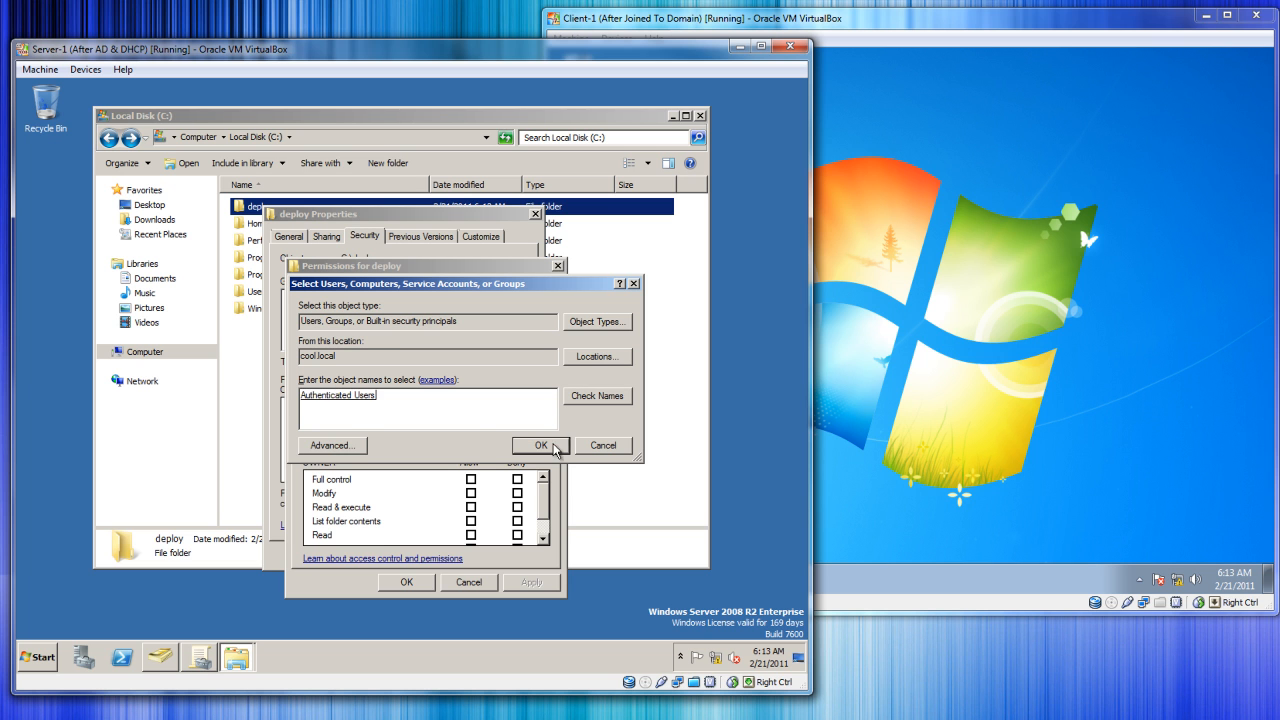
left_click(540, 445)
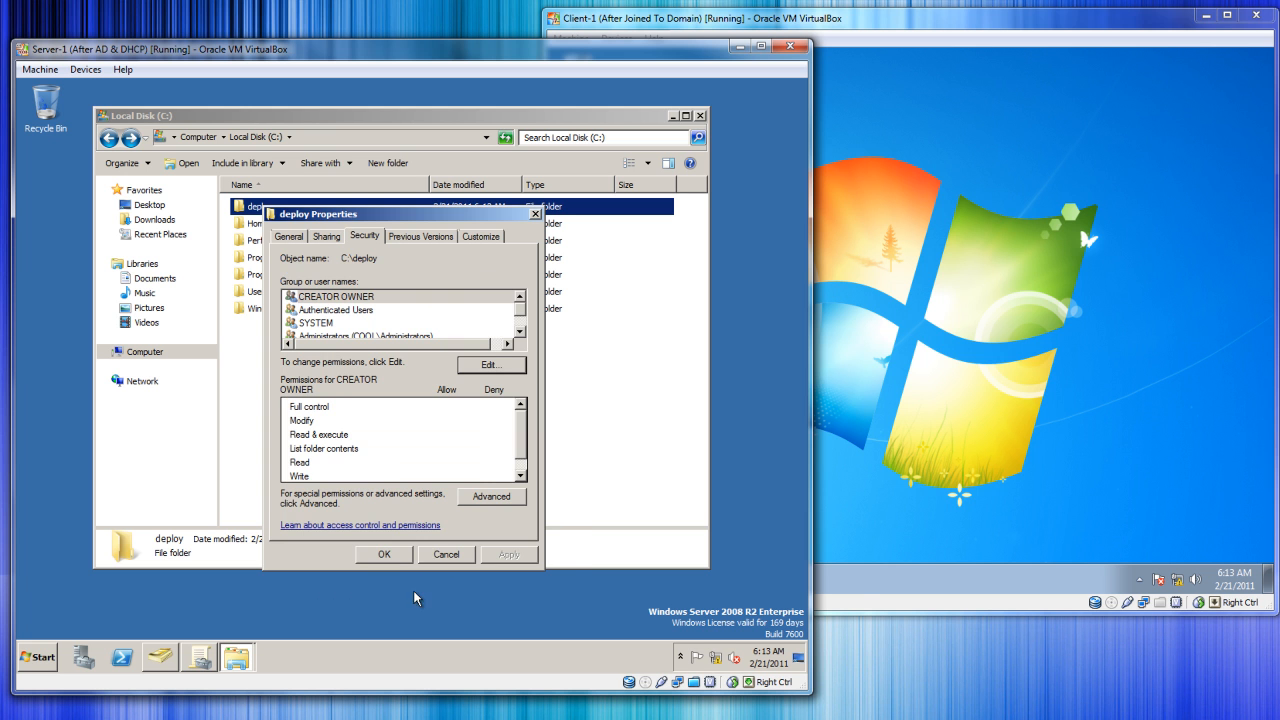
left_click(700, 18)
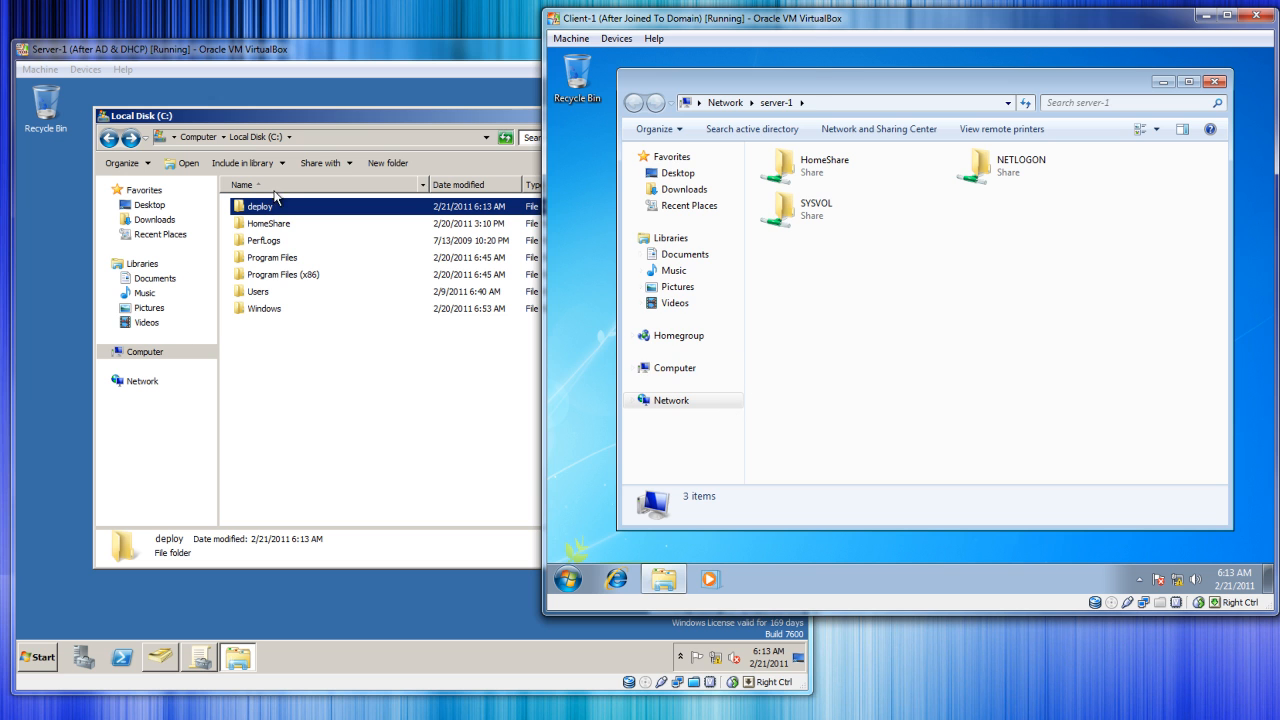
Share the deploy folder as \\SERVER-1\deploy and close its properties.
right_click(260, 206)
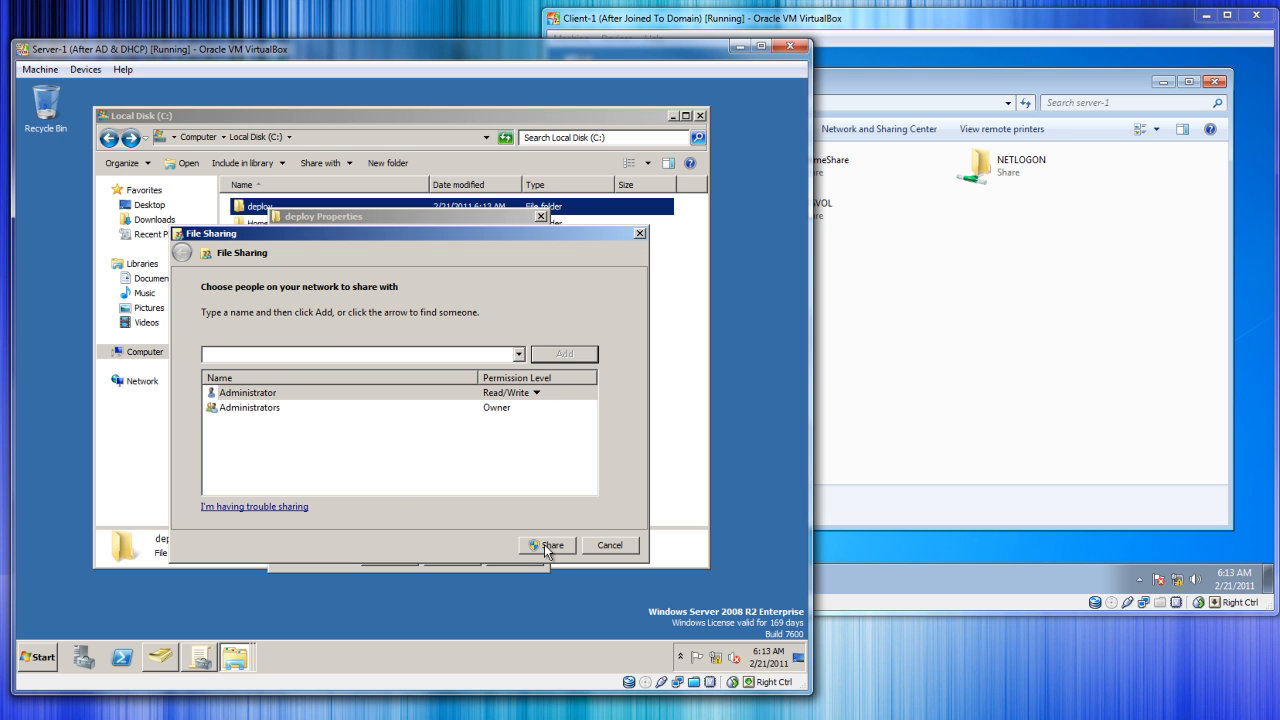
left_click(548, 545)
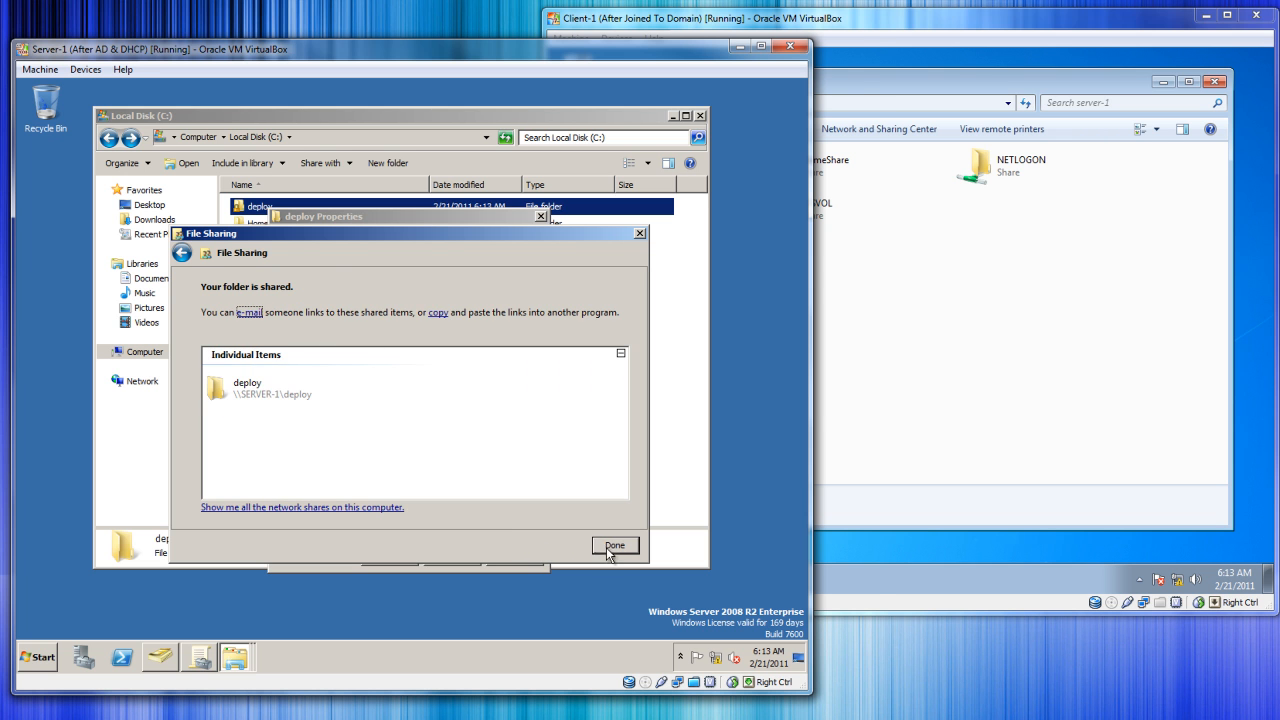
left_click(614, 545)
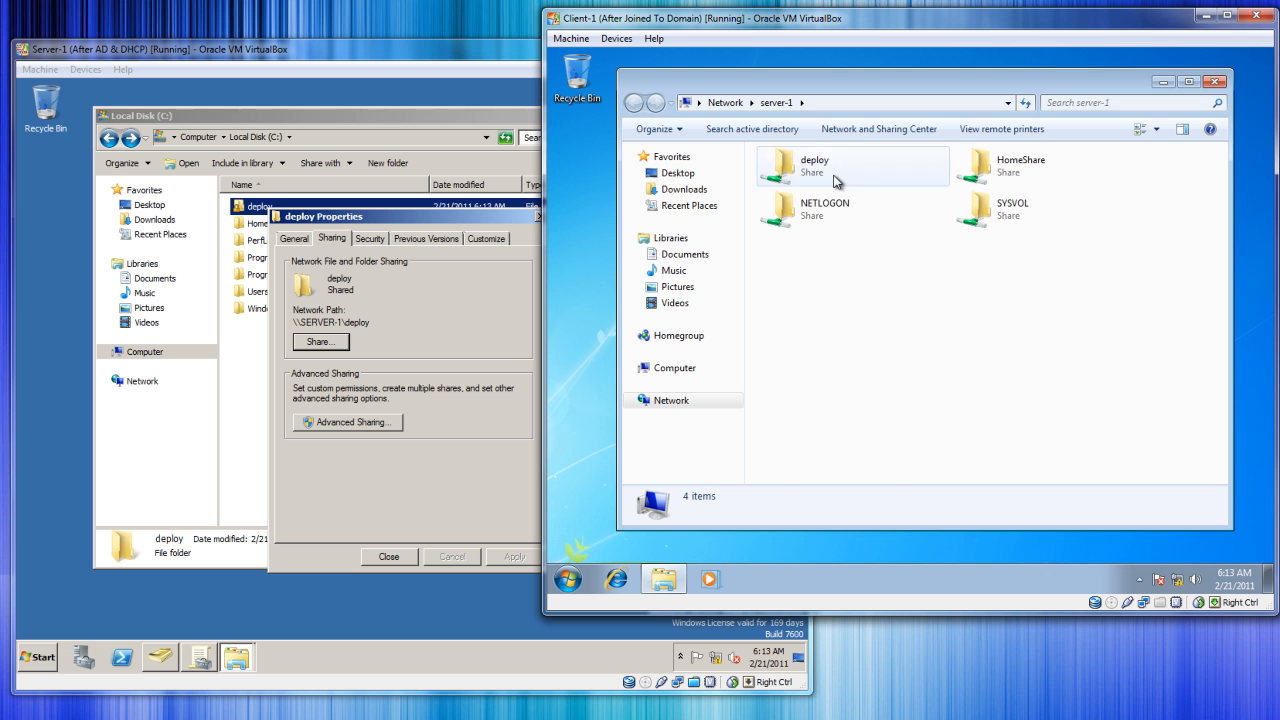
left_click(814, 165)
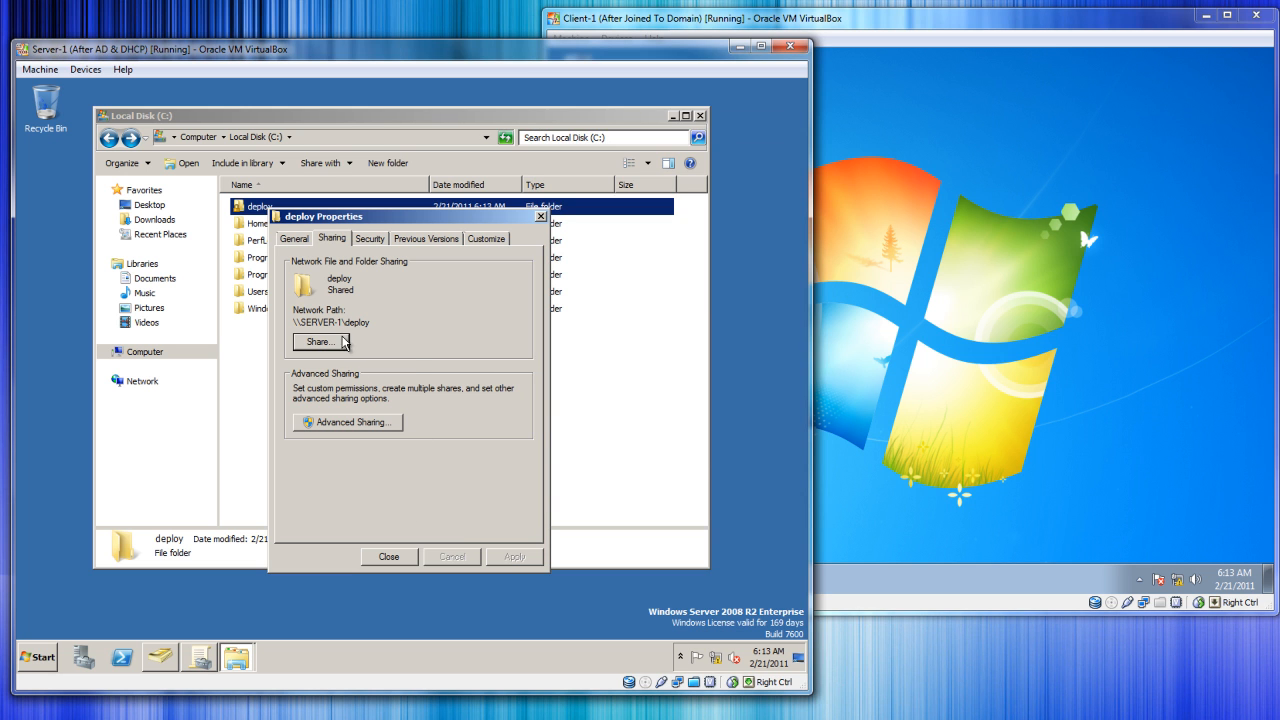
left_click(388, 556)
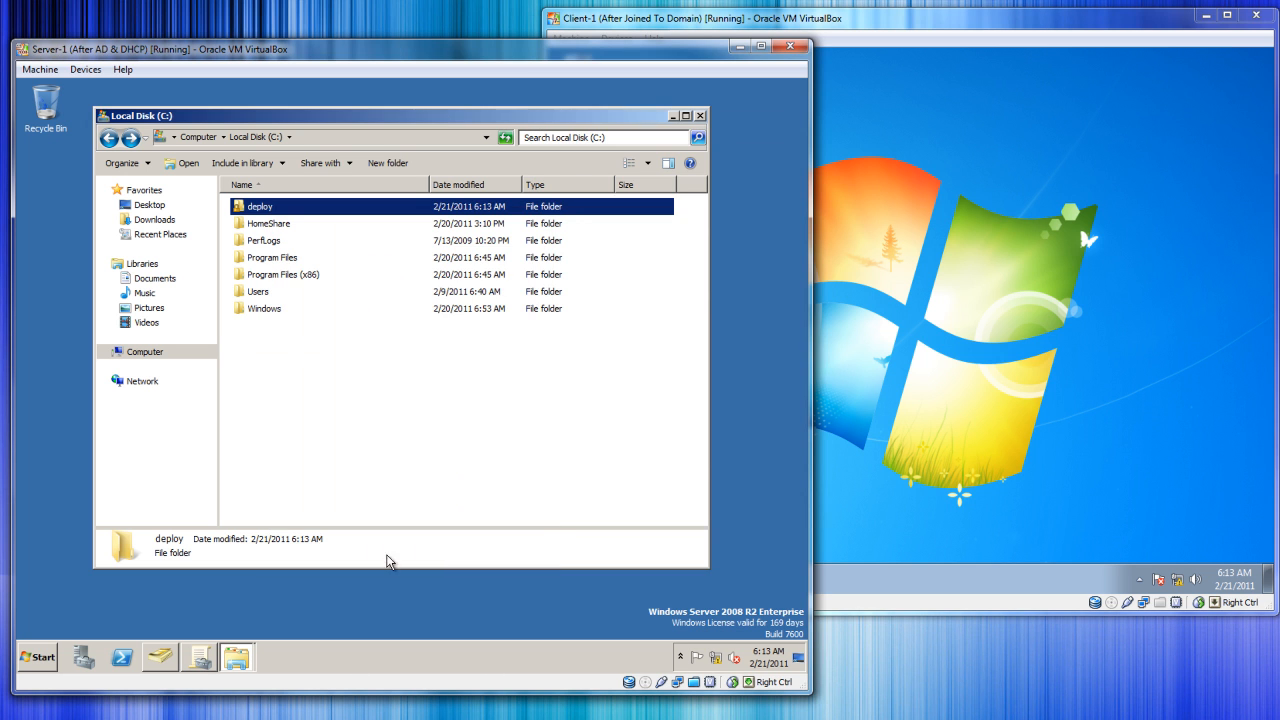
double_click(259, 206)
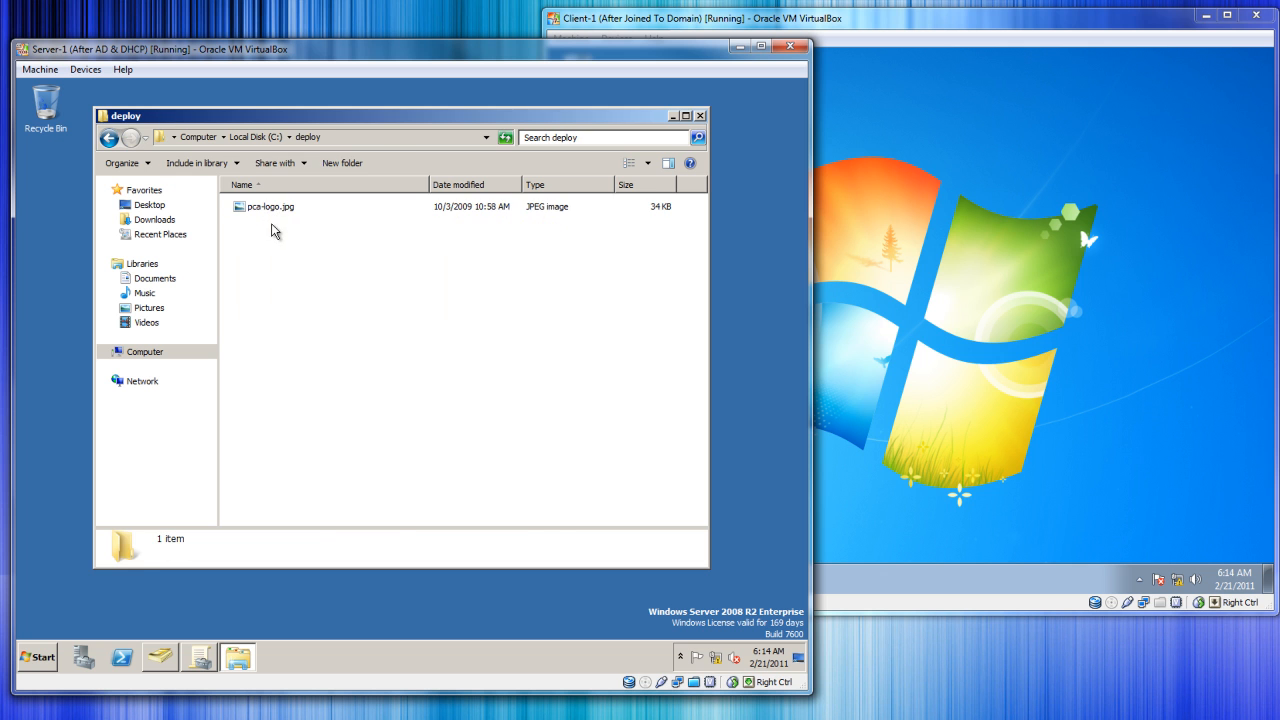
Open the DesktopWallpaper policy in the Group Policy Management Editor.
left_click(270, 206)
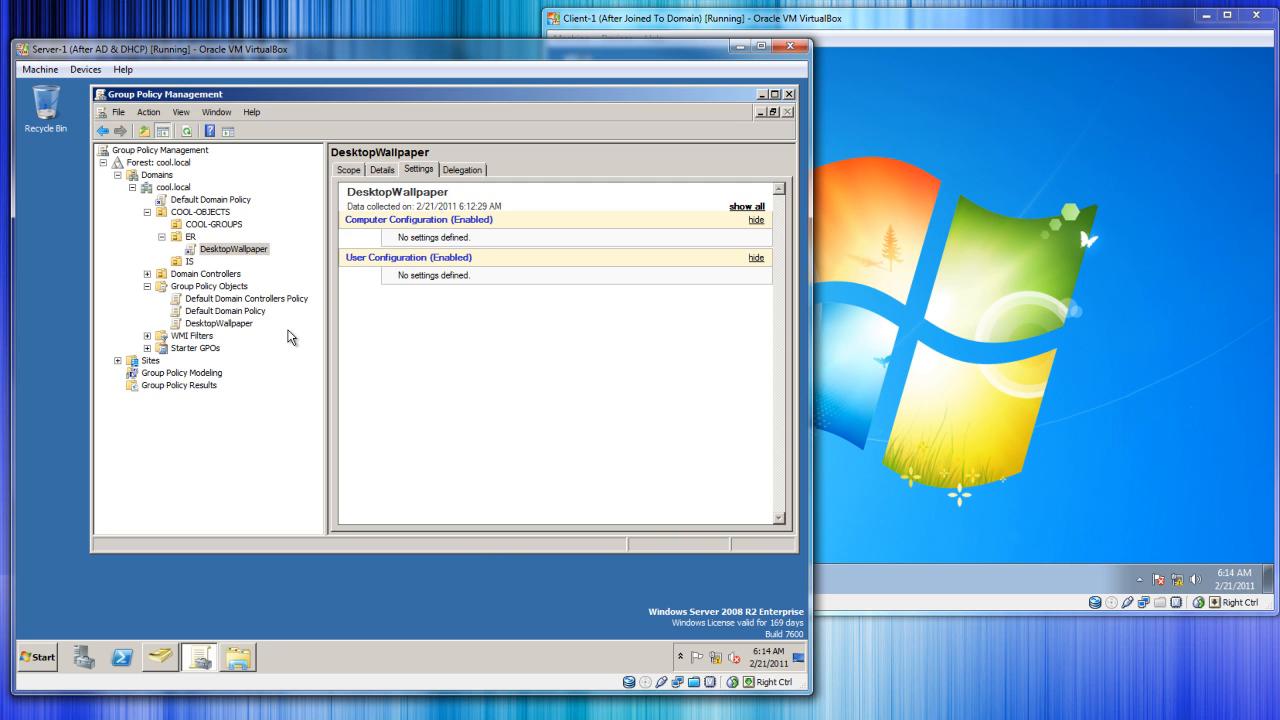
right_click(232, 248)
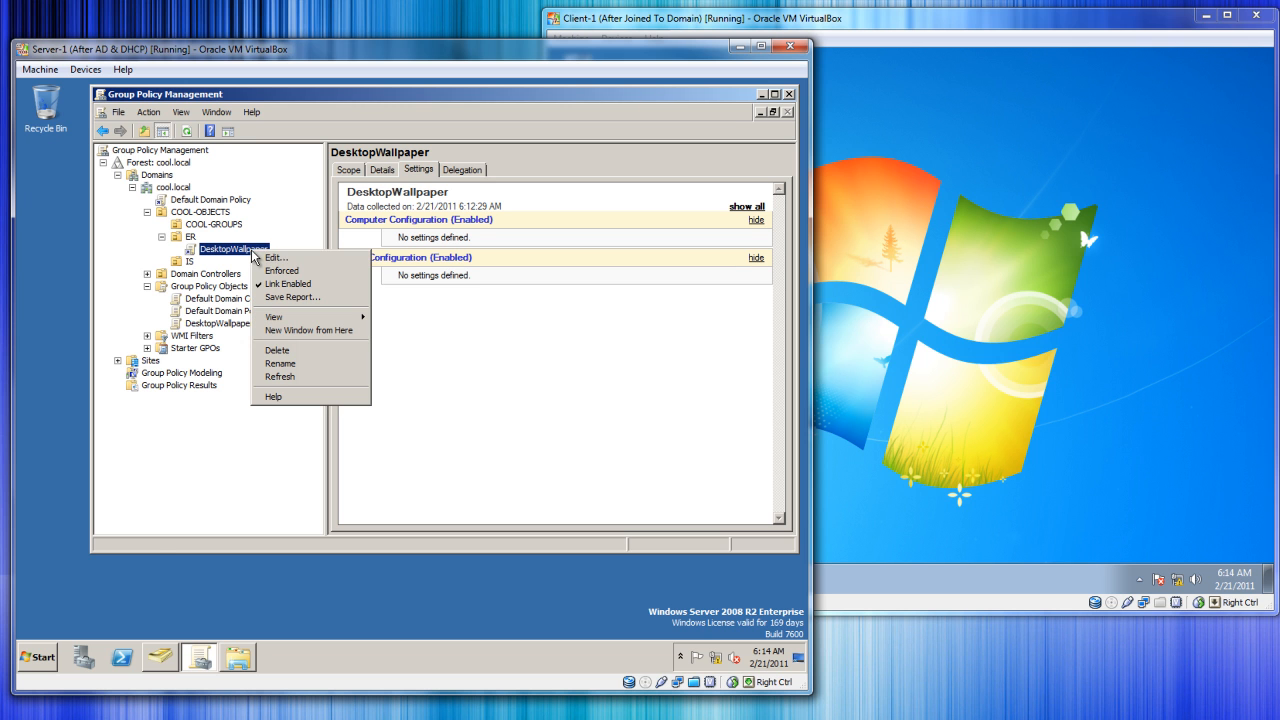
mouse_move(274, 257)
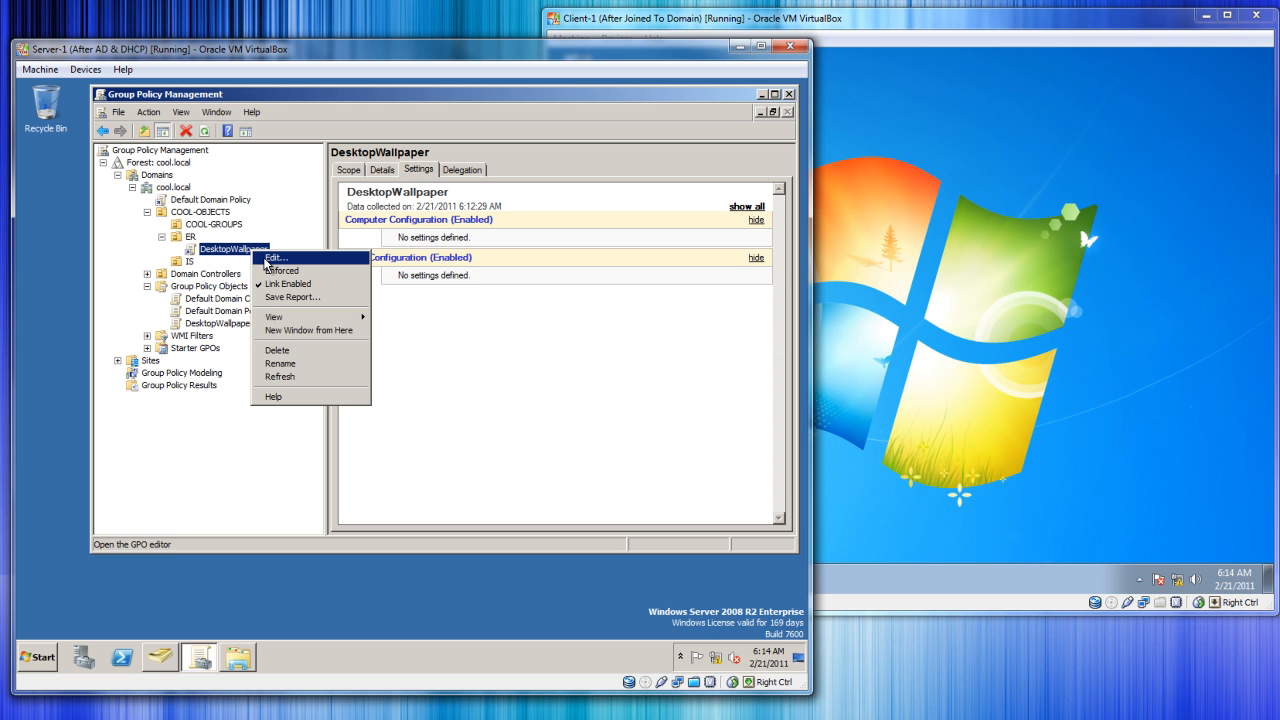
left_click(276, 258)
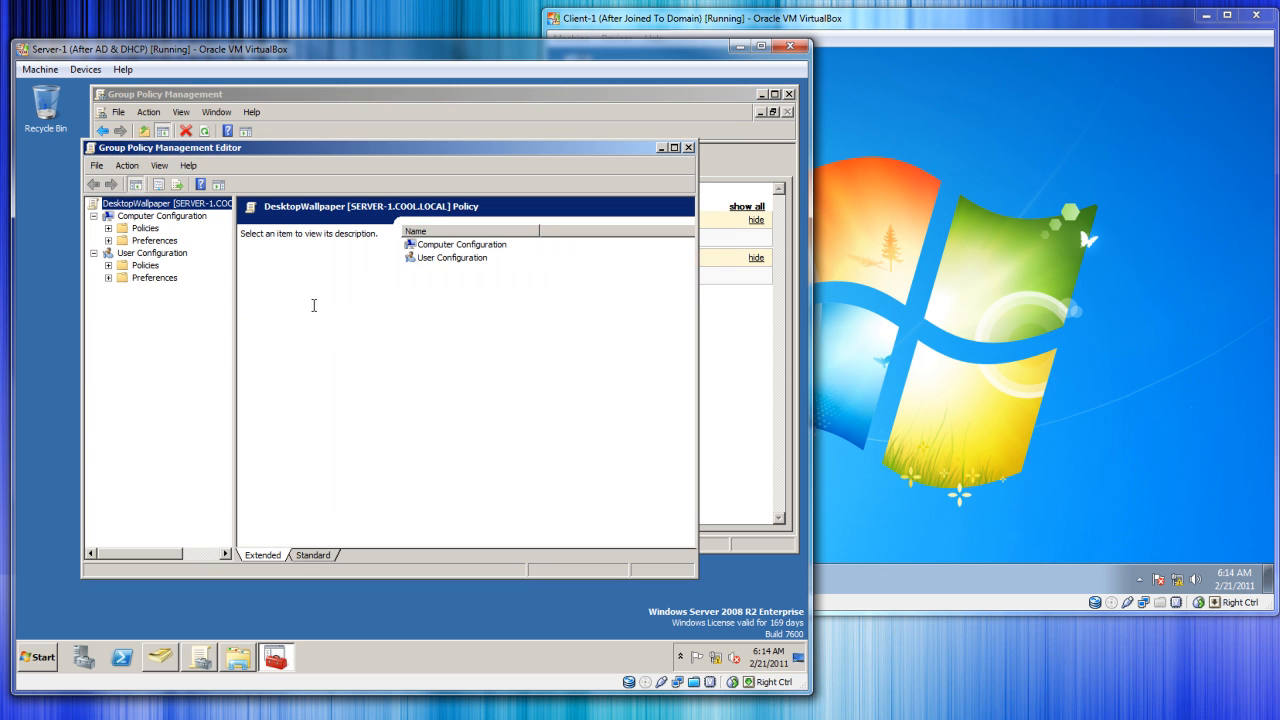
Show User Configuration > Policies > Administrative Templates > Desktop settings in Standard view.
left_click(162, 215)
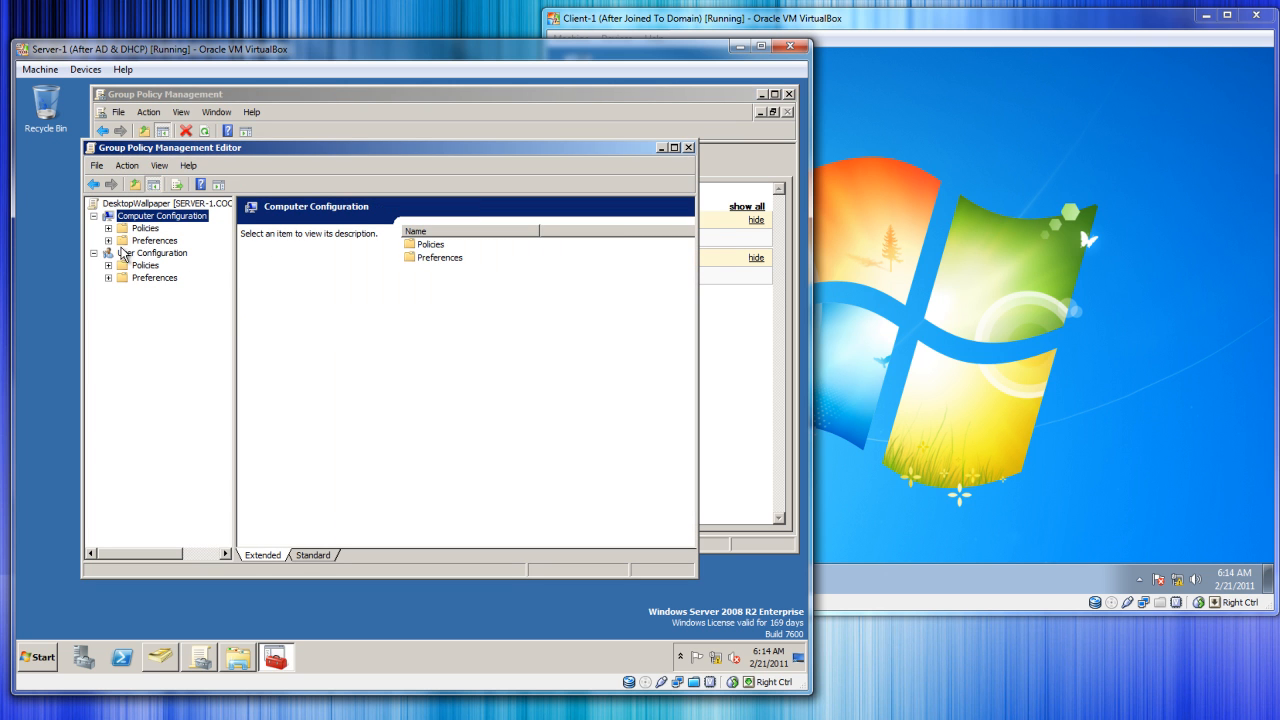
mouse_move(127, 257)
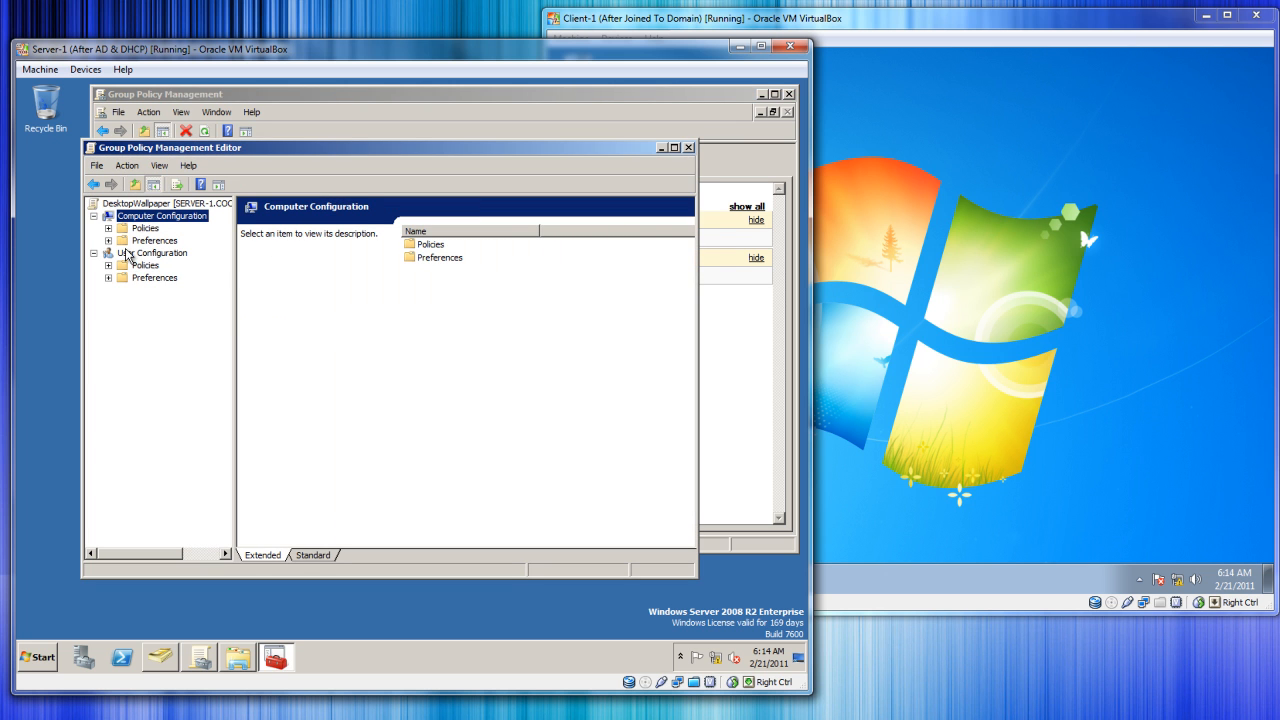
left_click(152, 252)
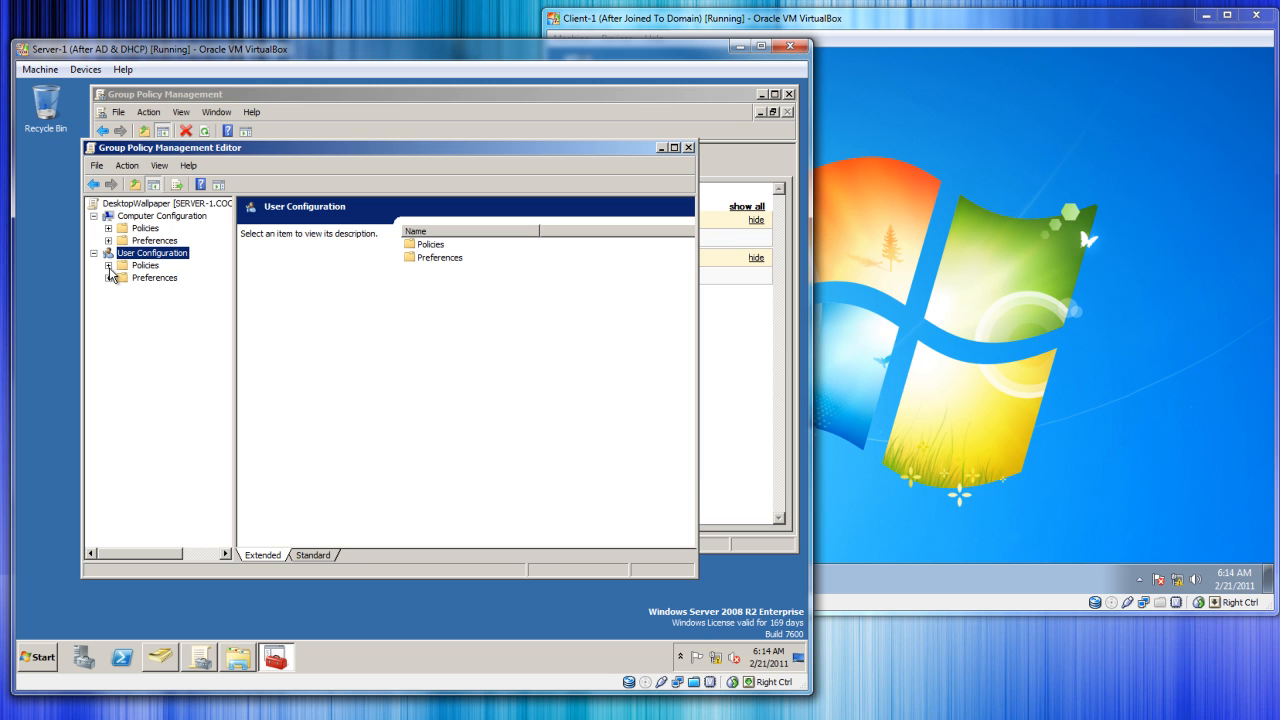
left_click(109, 265)
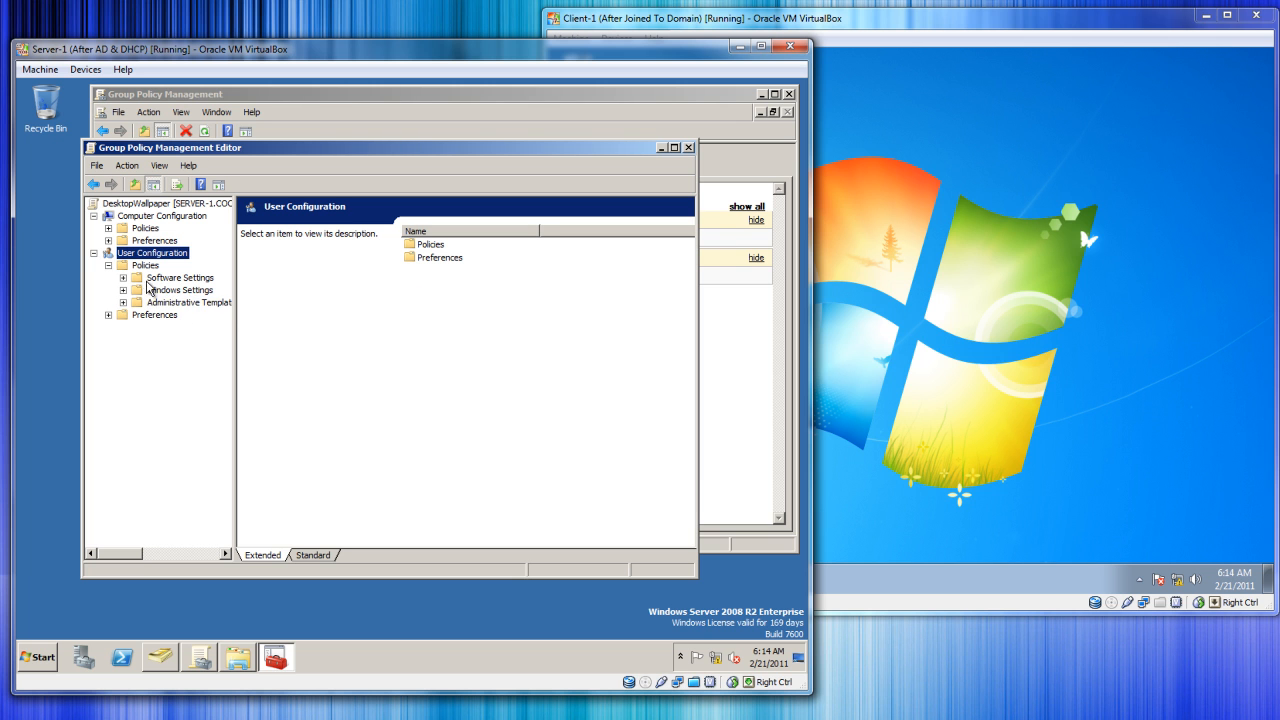
mouse_move(131, 306)
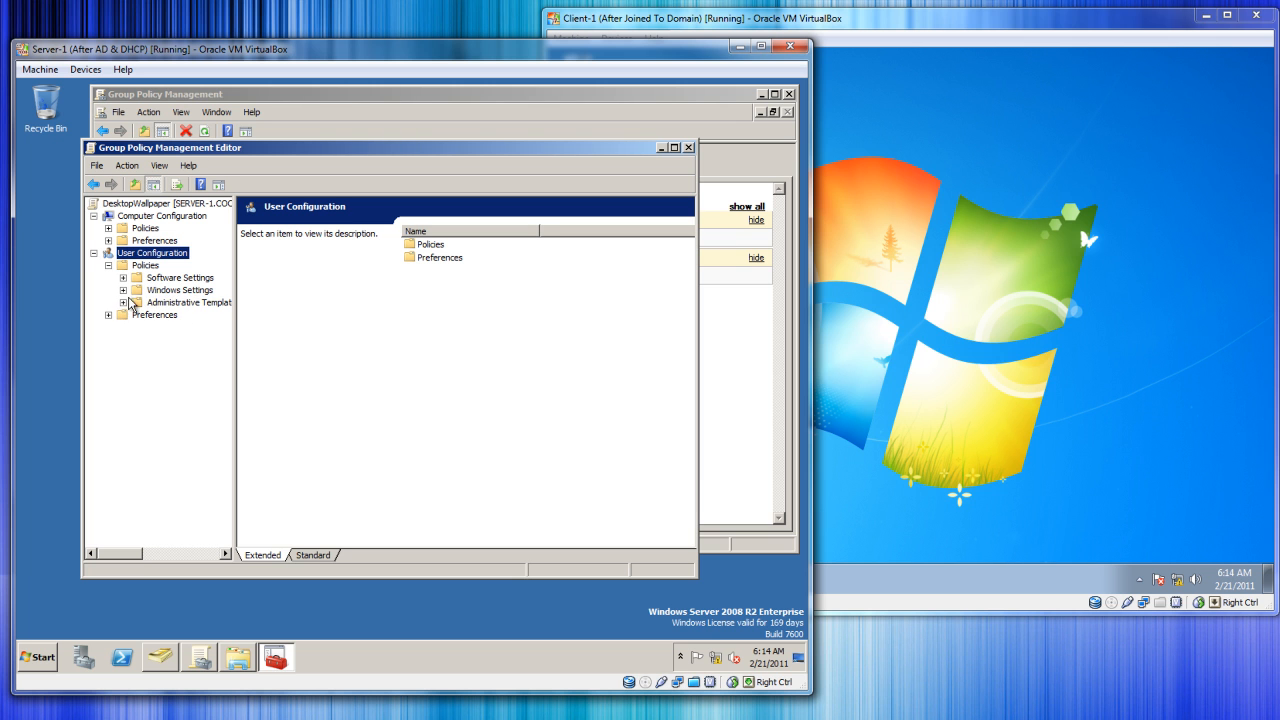
left_click(123, 302)
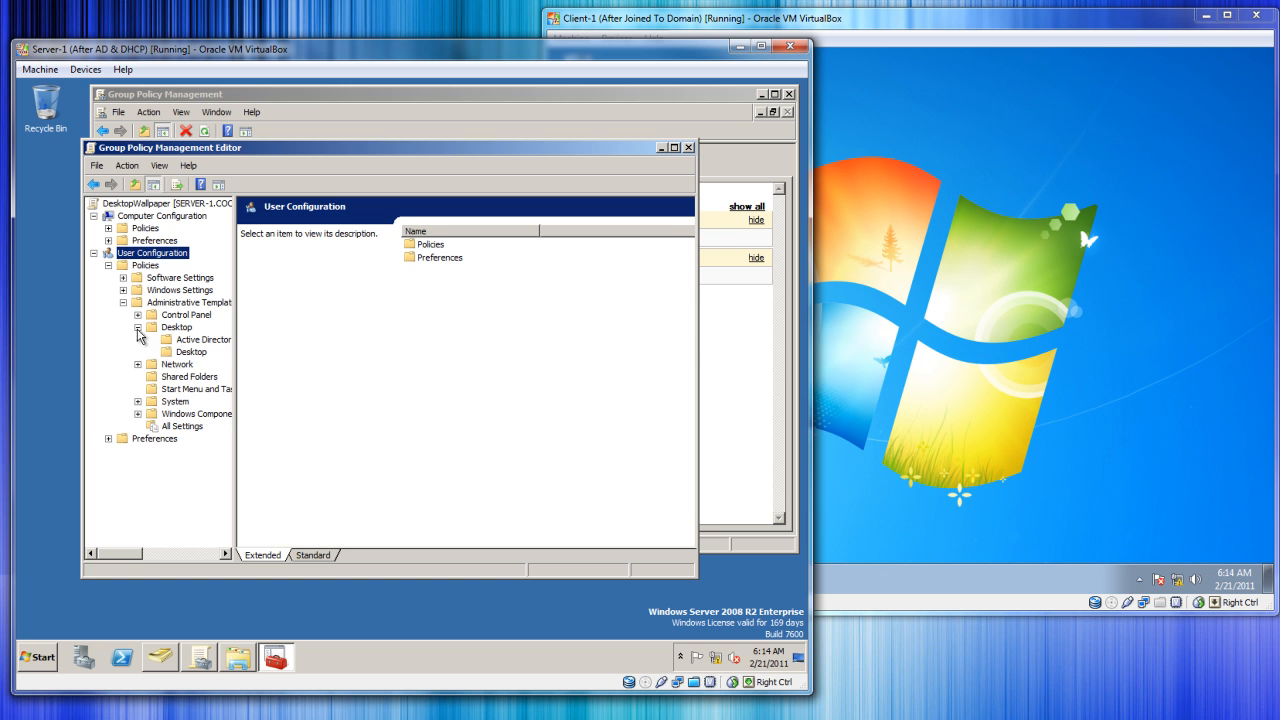
left_click(190, 351)
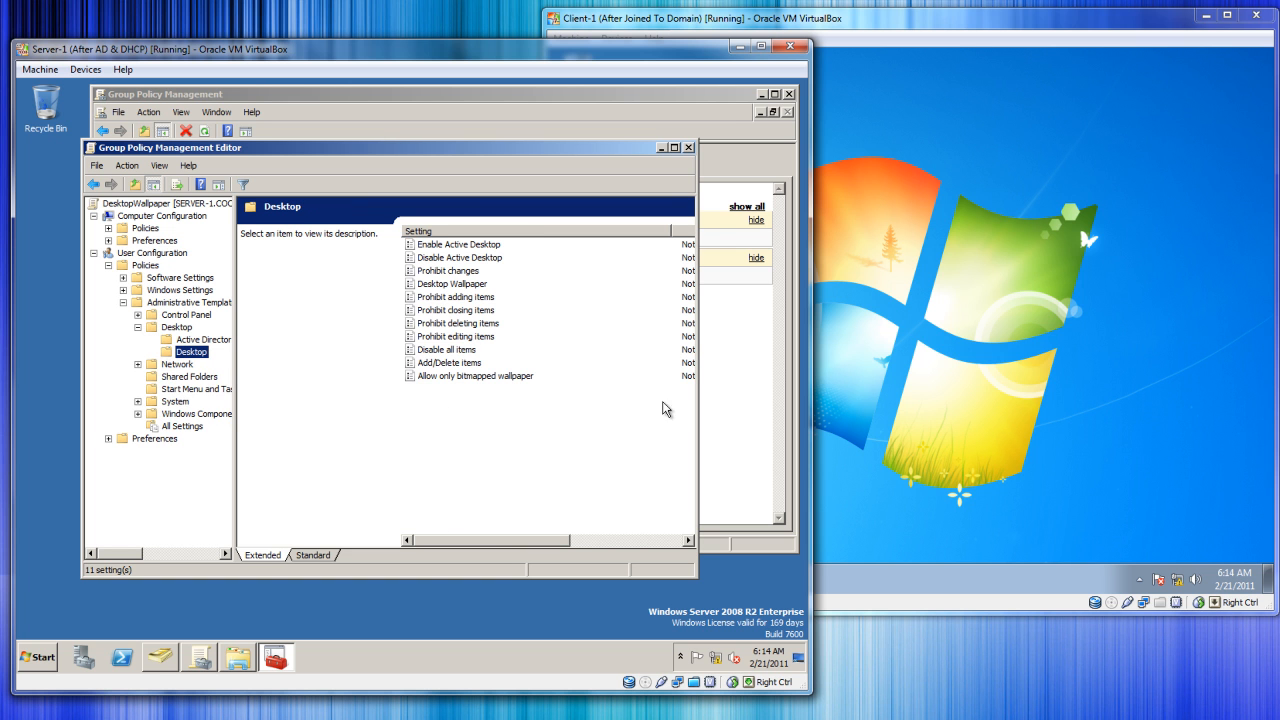
left_click(312, 555)
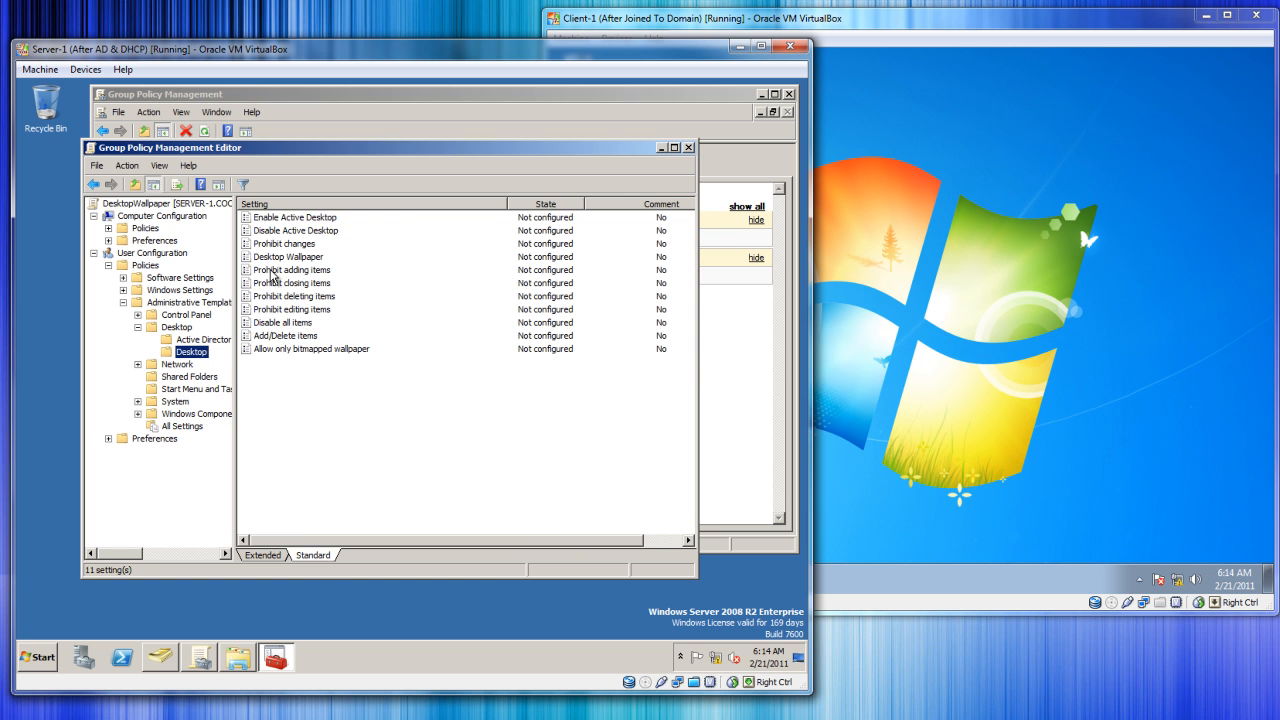
Enable Desktop Wallpaper using \\server-1\deploy\pca-logo.jpg with the Fit style.
left_click(288, 257)
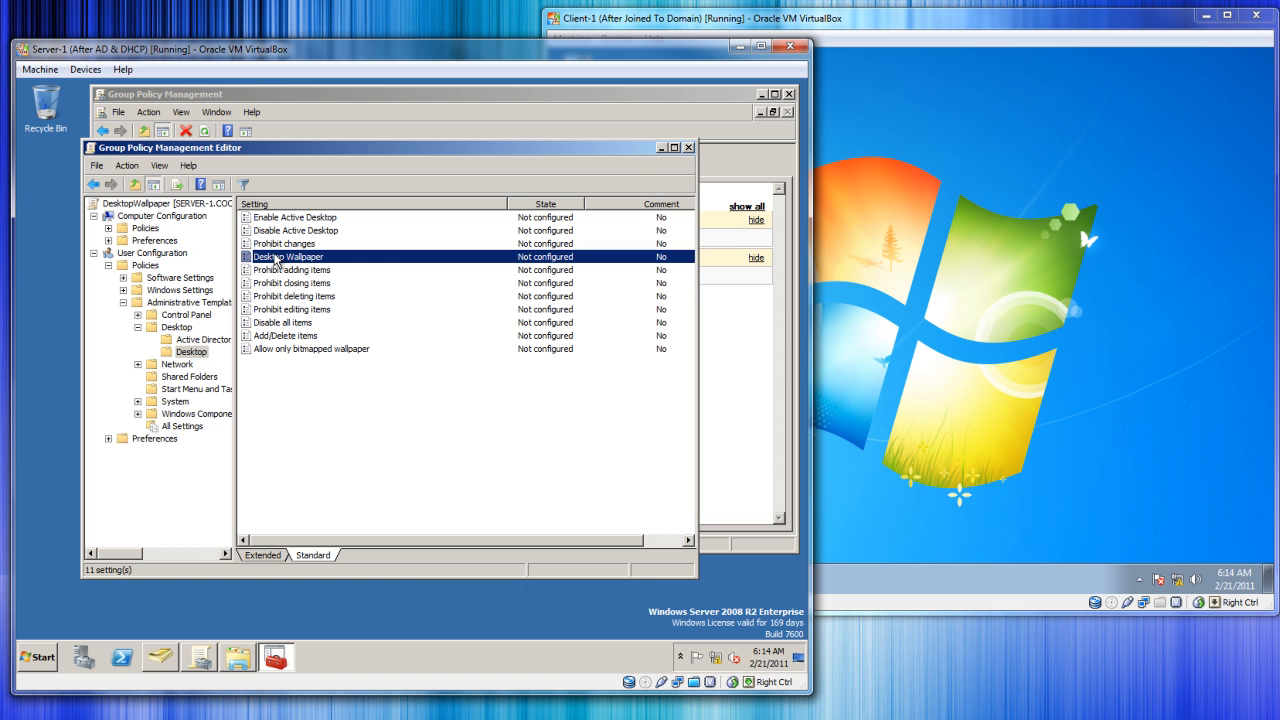
double_click(290, 257)
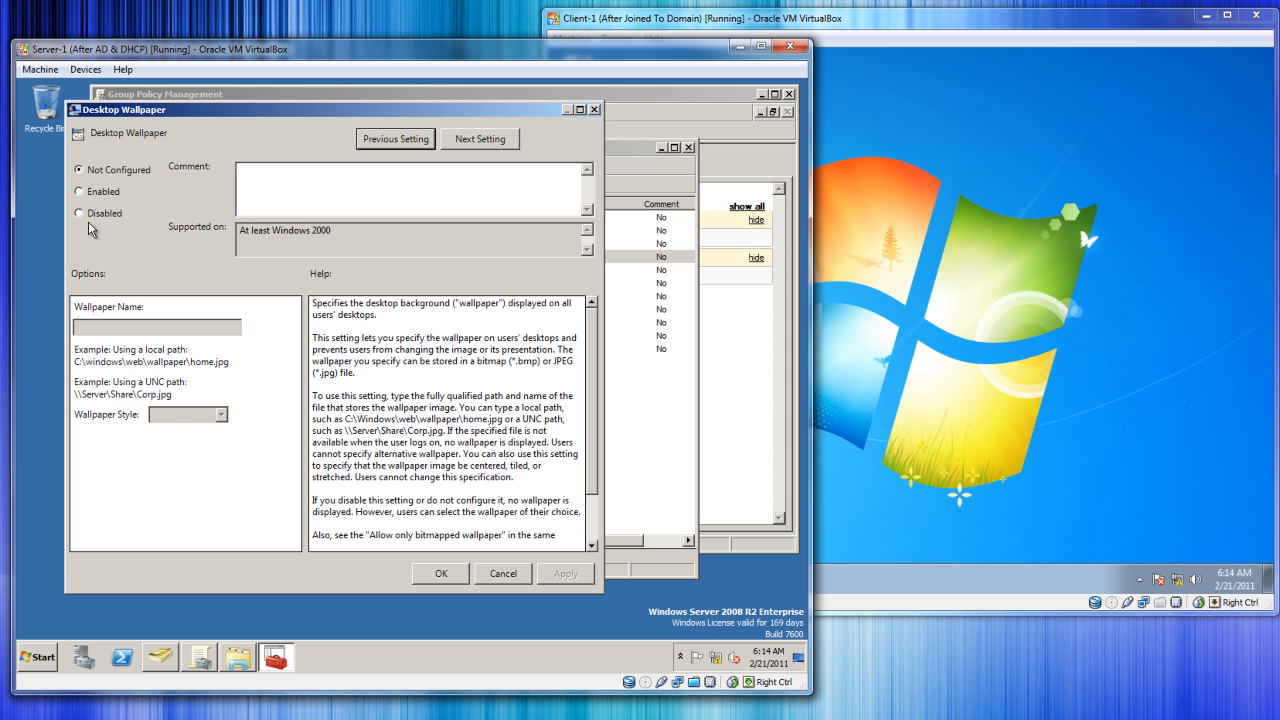
left_click(78, 191)
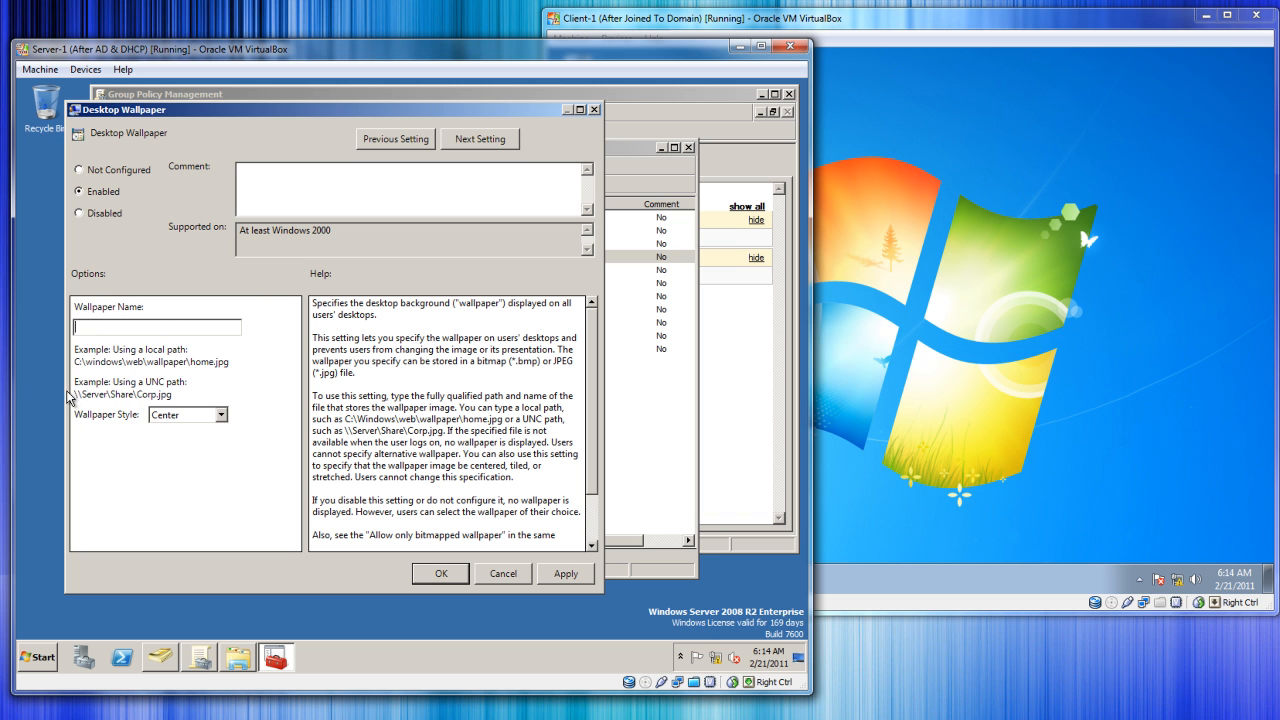
mouse_move(793, 476)
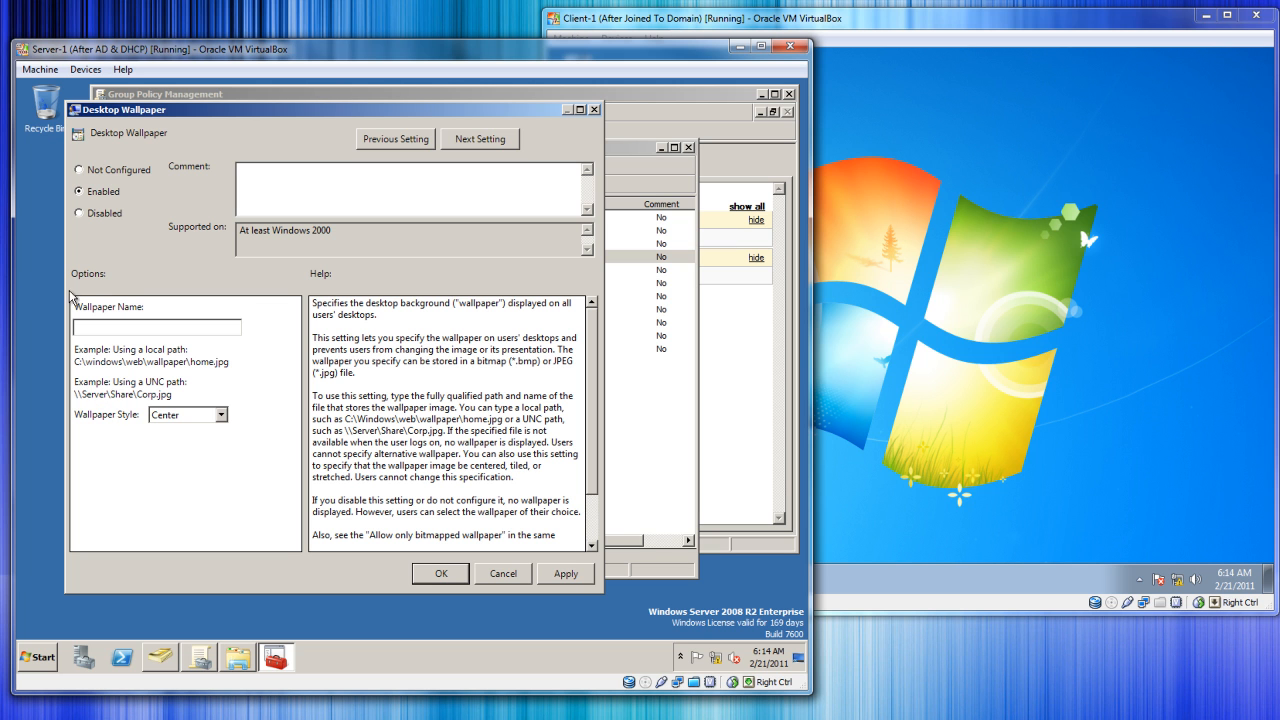
mouse_move(105, 373)
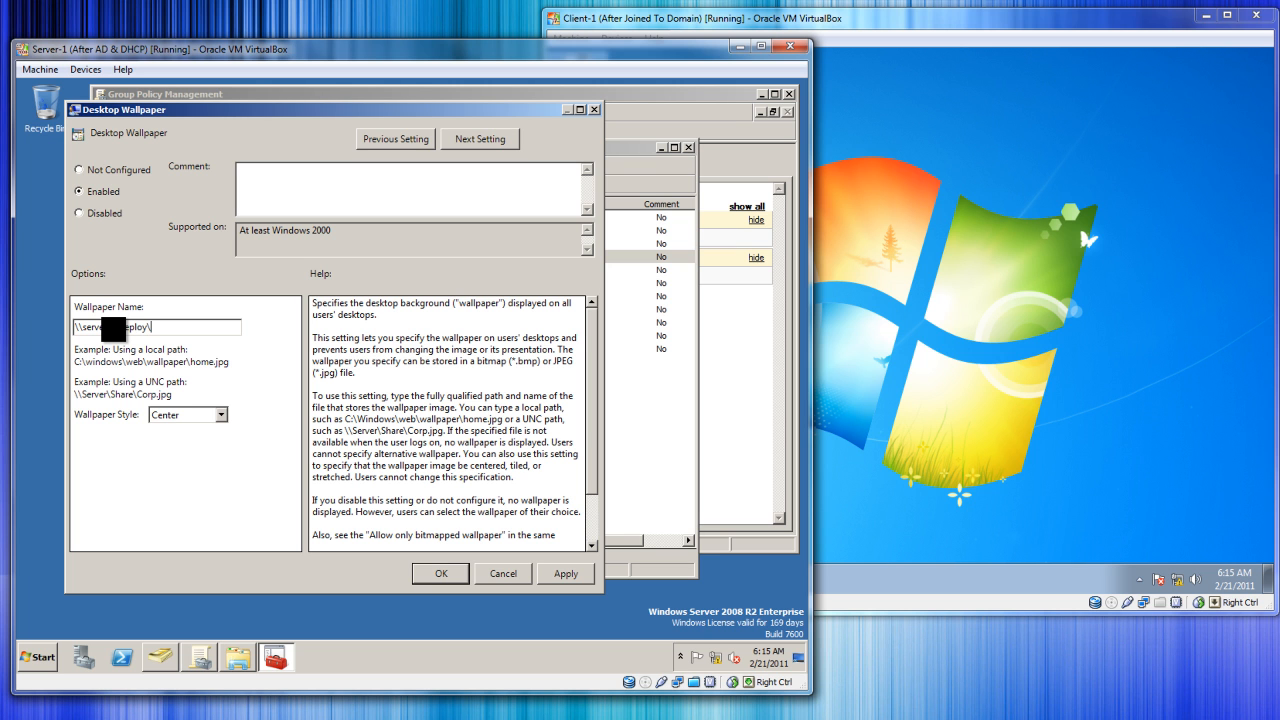
type("pca-")
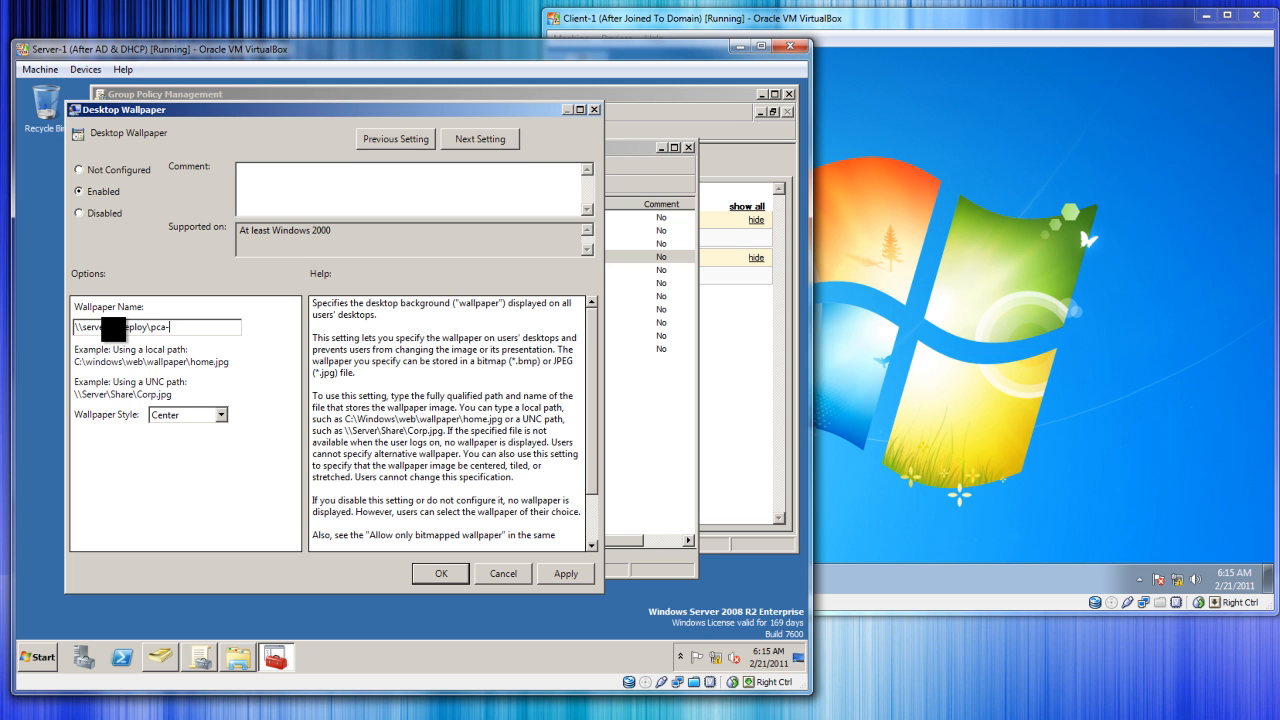
type("logo.jpg")
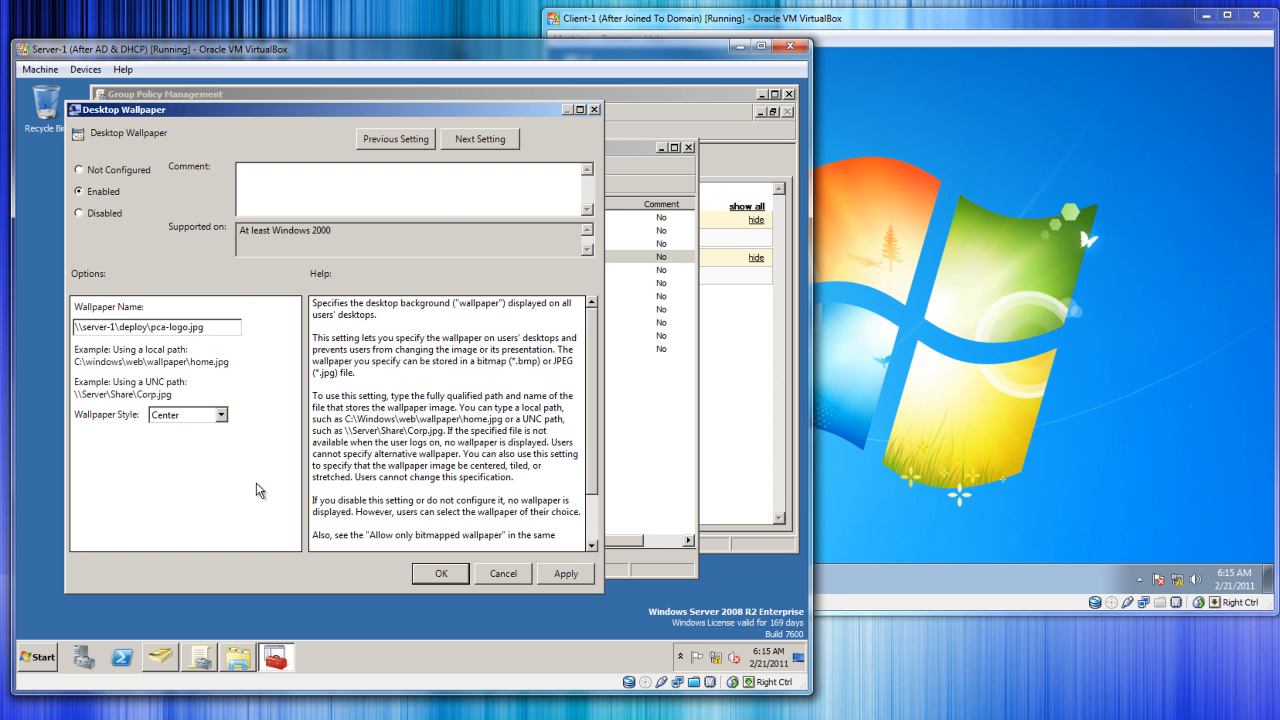
left_click(187, 414)
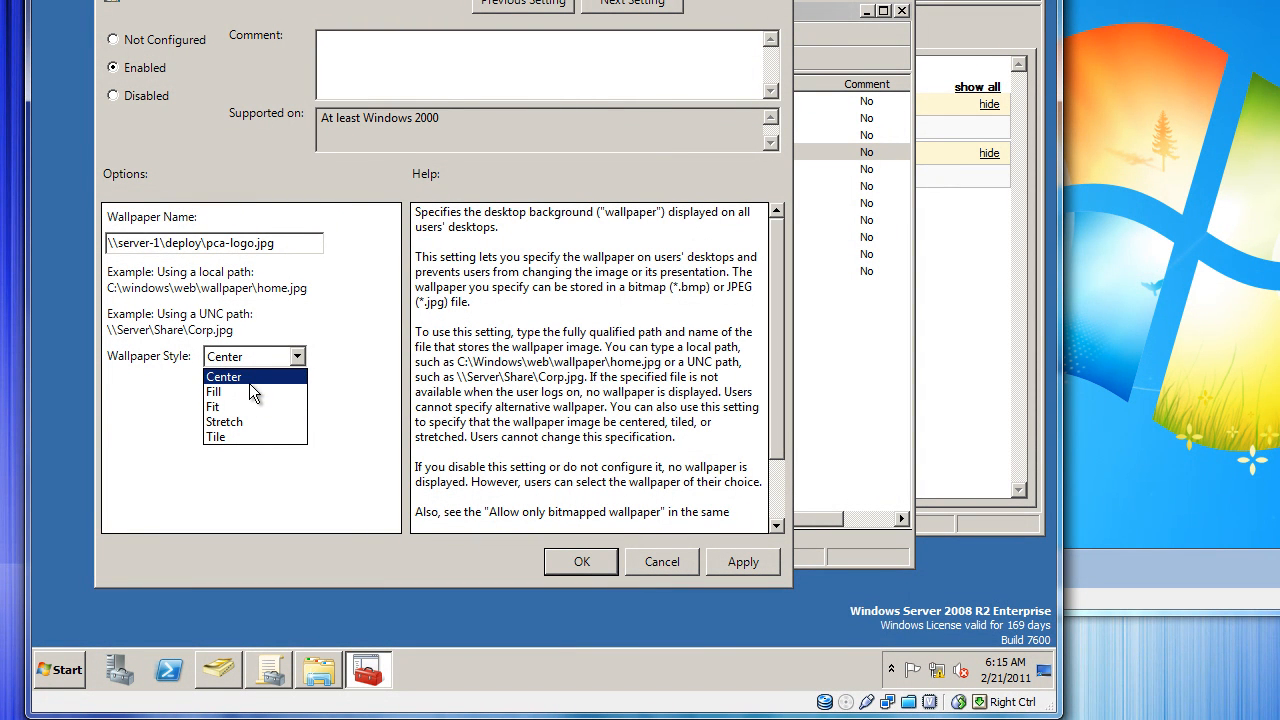
mouse_move(213, 406)
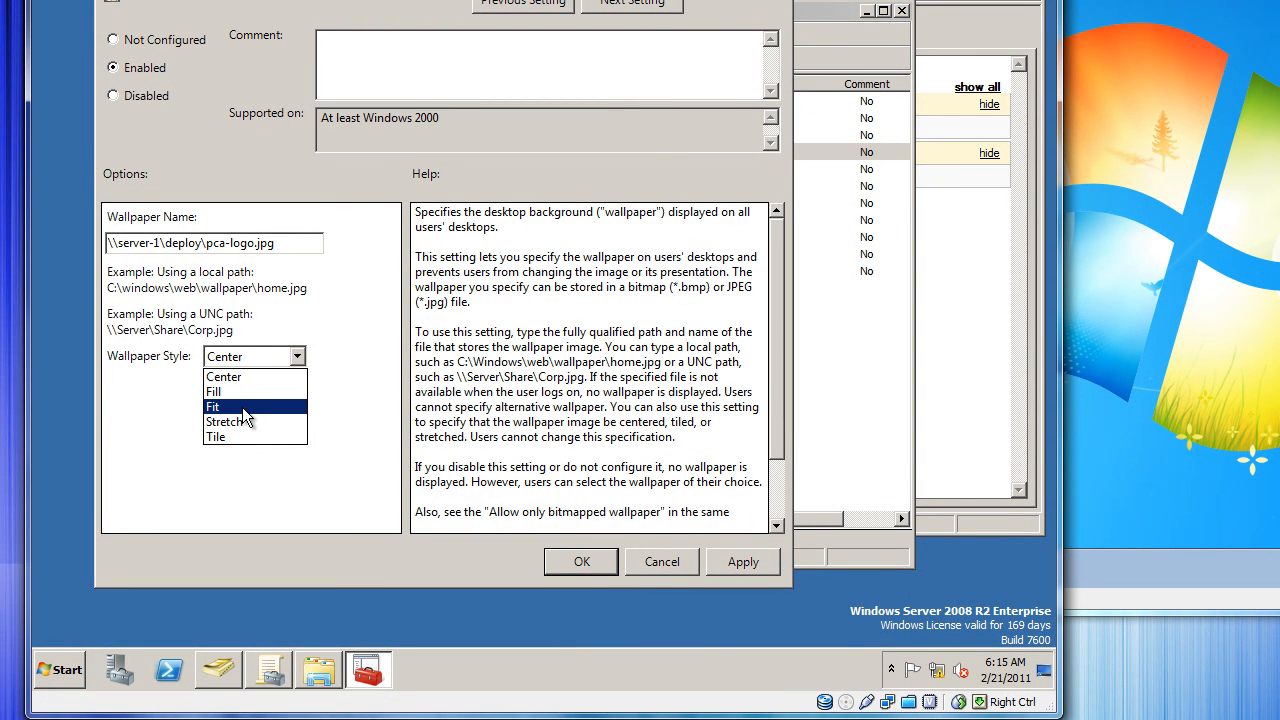
left_click(213, 407)
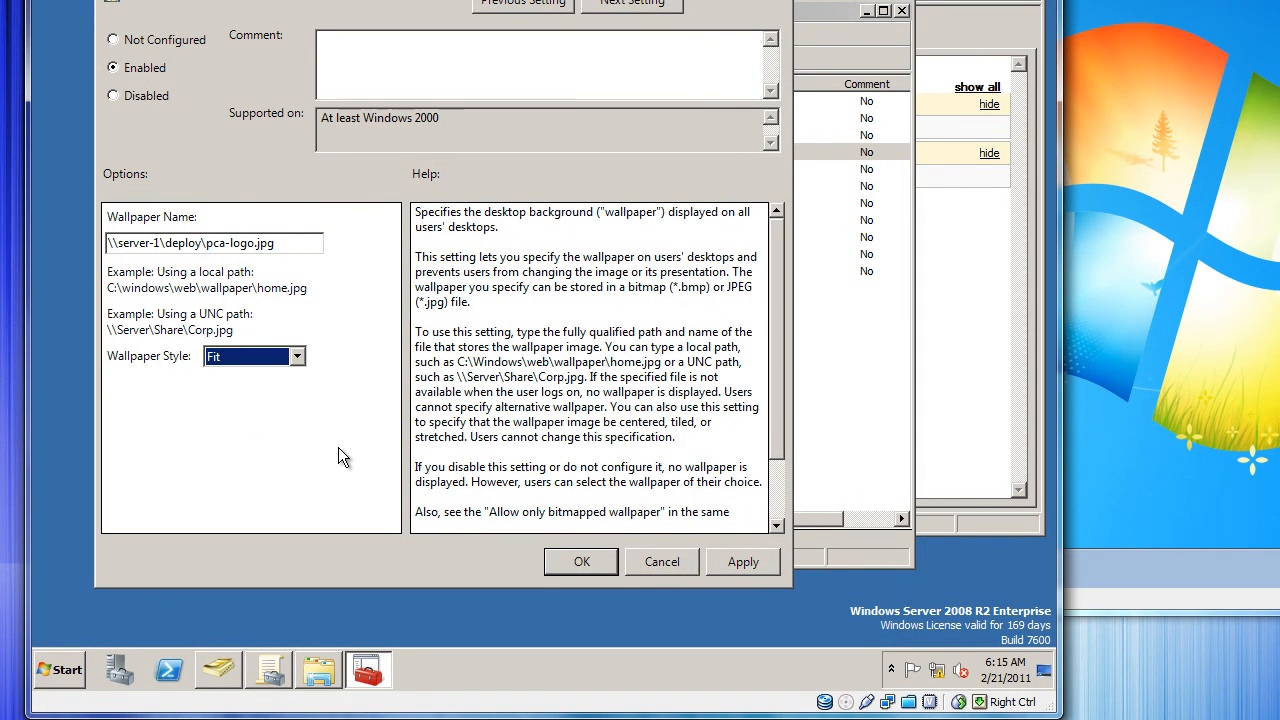
left_click(581, 561)
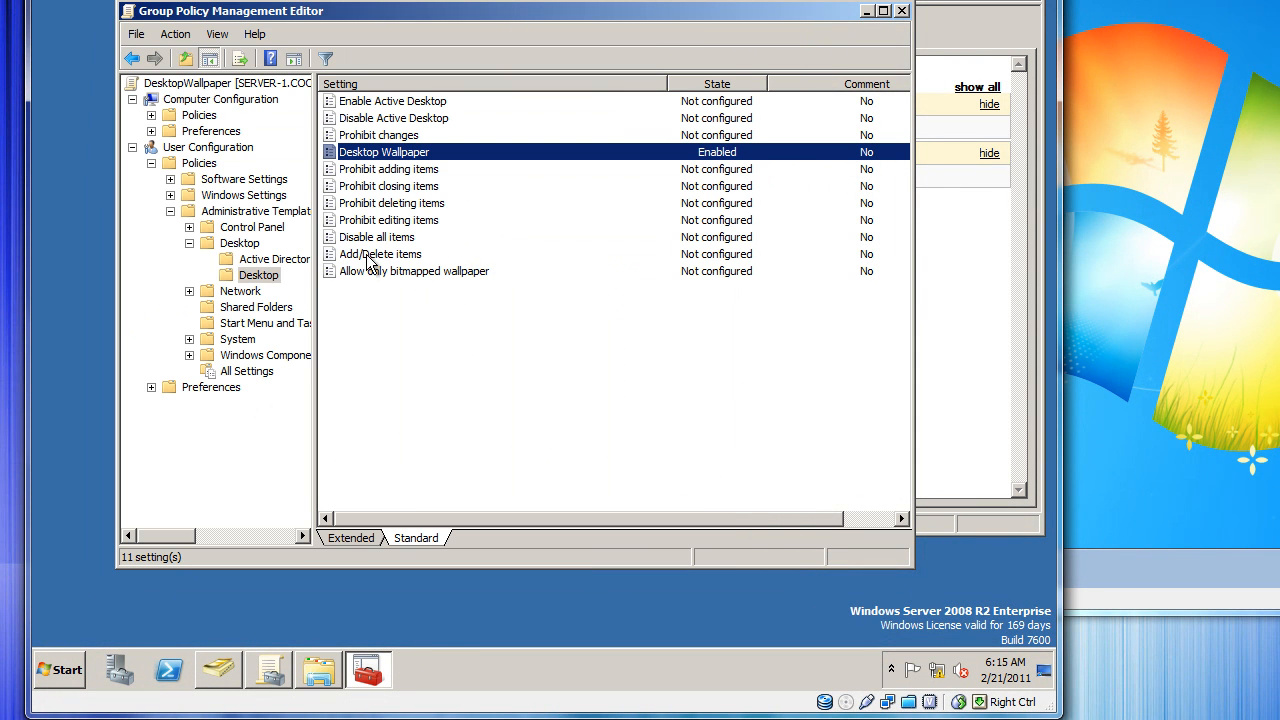
mouse_move(238, 188)
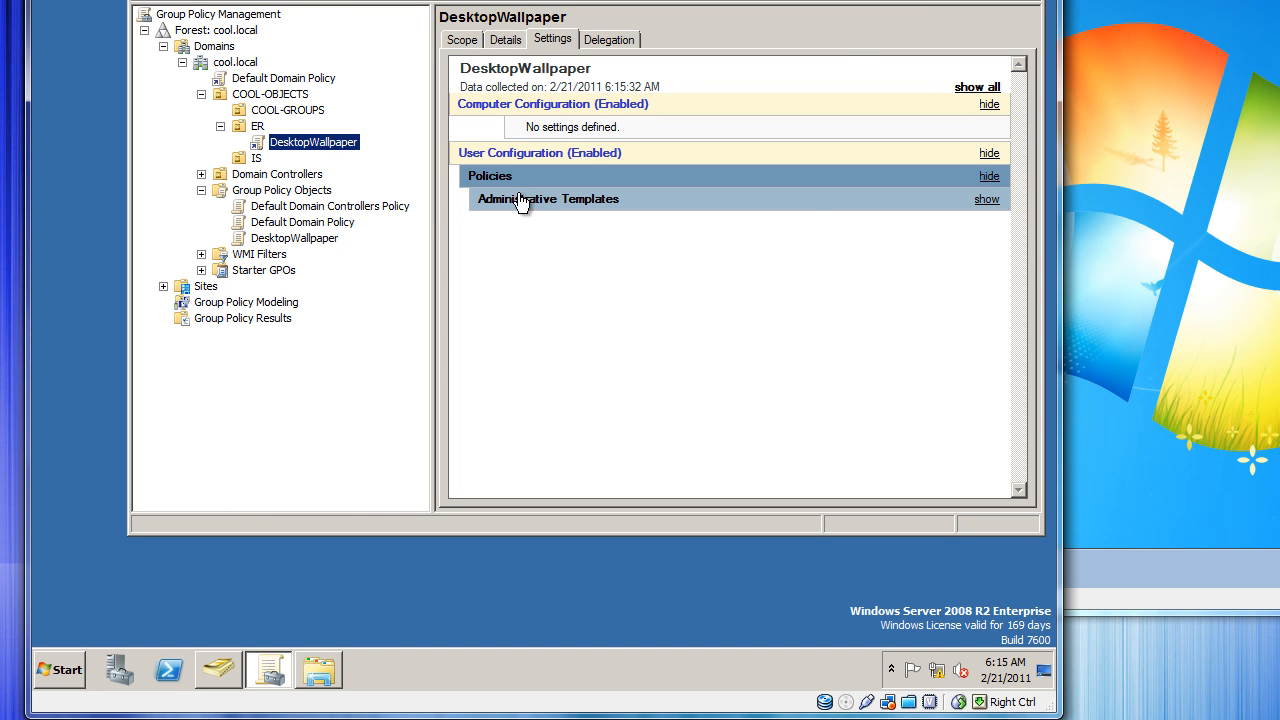
Expand Administrative Templates to show Desktop Wallpaper enabled with \\server-1\deploy\pca-logo.jpg and Fit.
left_click(986, 199)
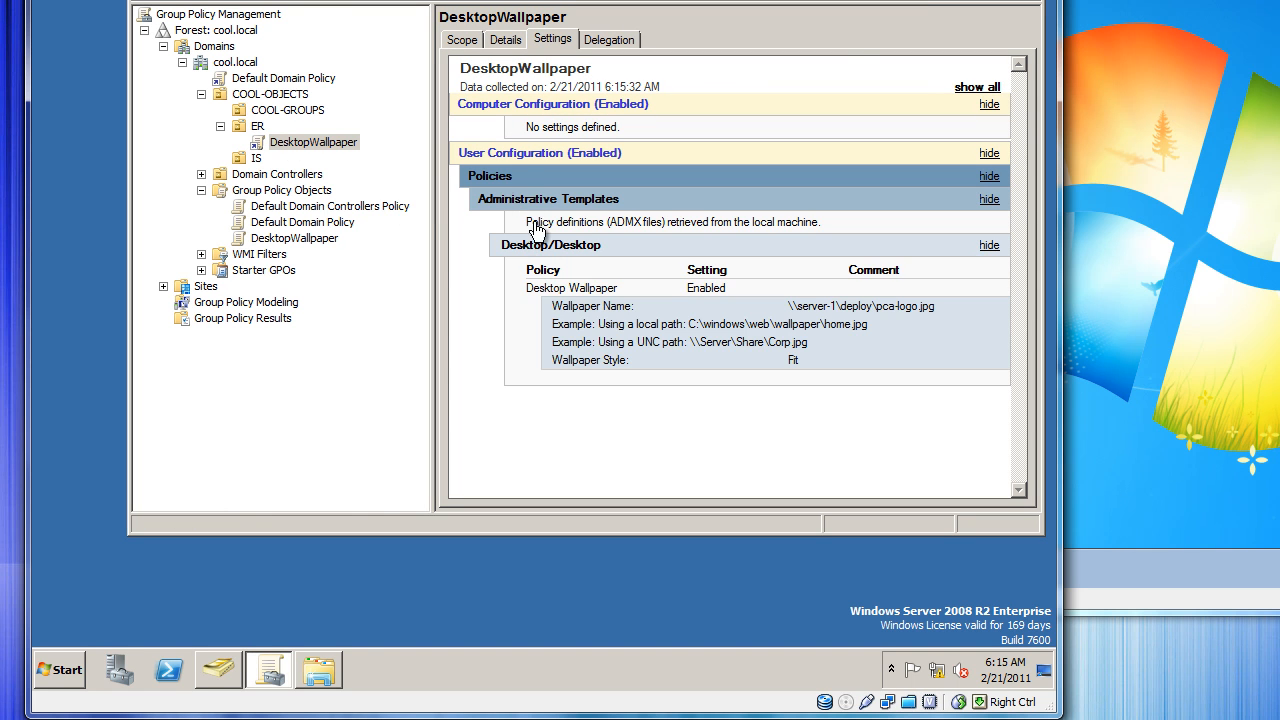
mouse_move(810, 362)
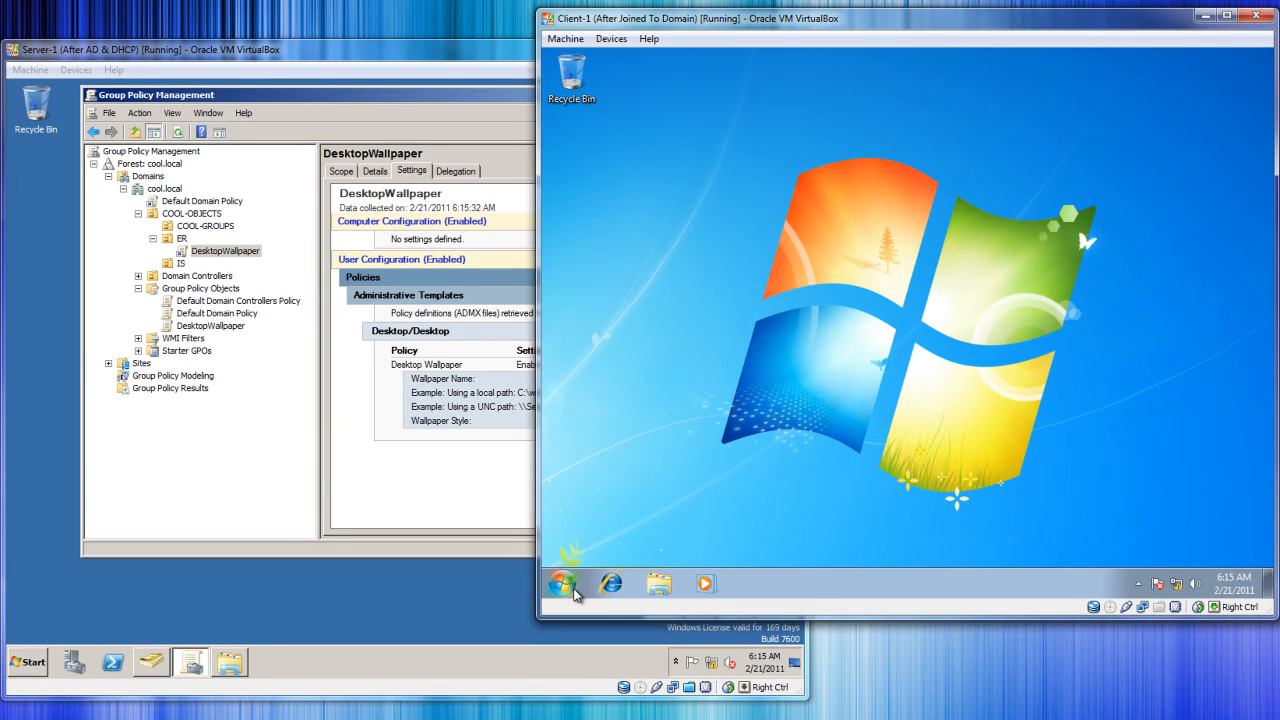
Sign in to the Windows 7 client as the domain user.
left_click(563, 584)
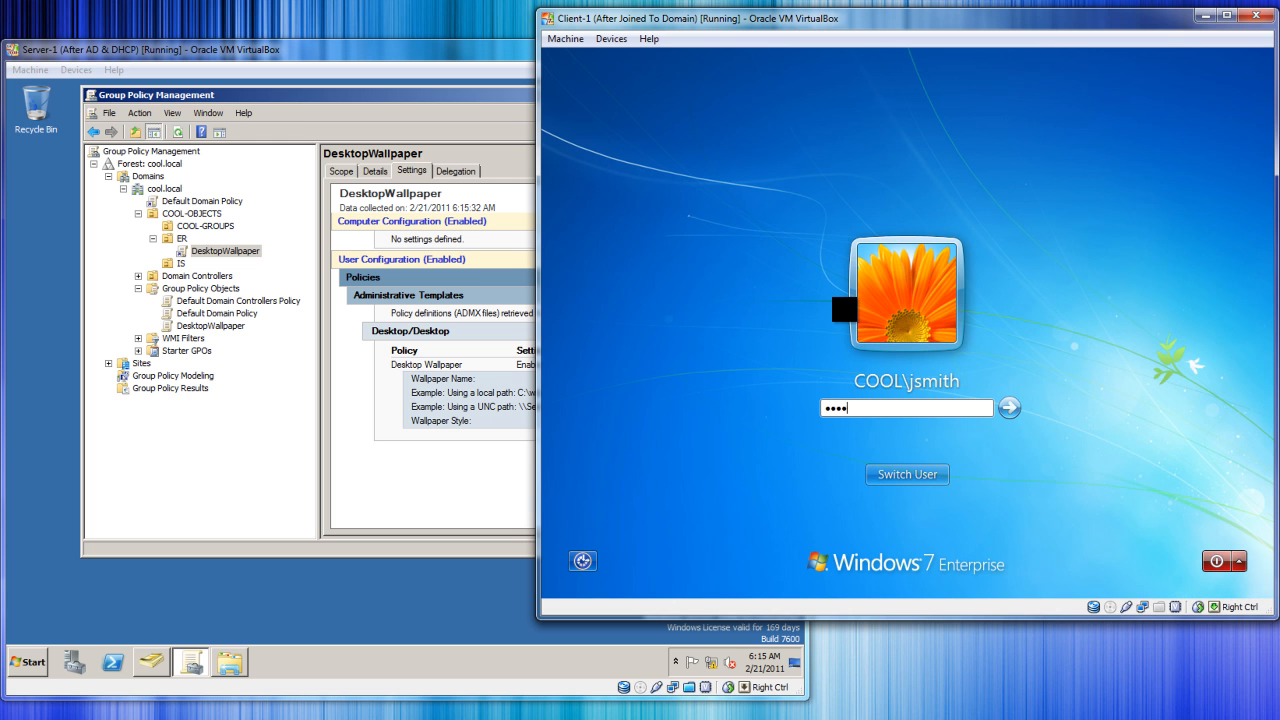
left_click(1009, 407)
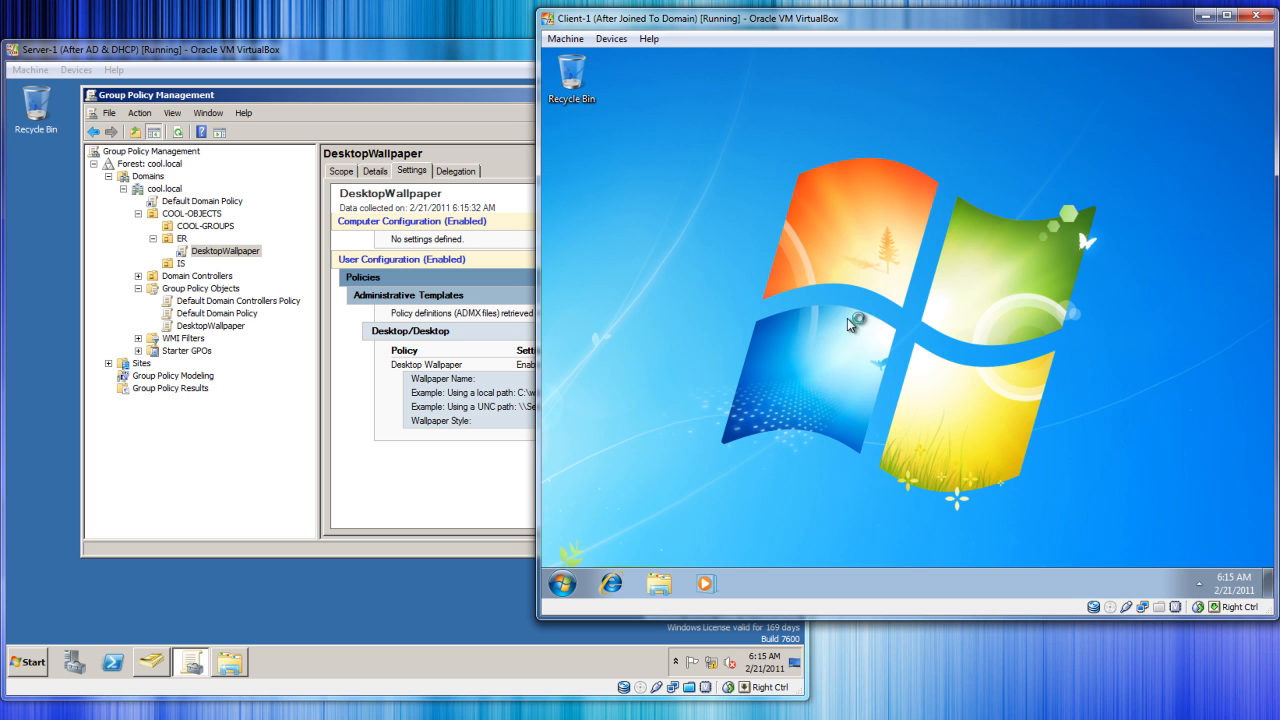
mouse_move(847, 317)
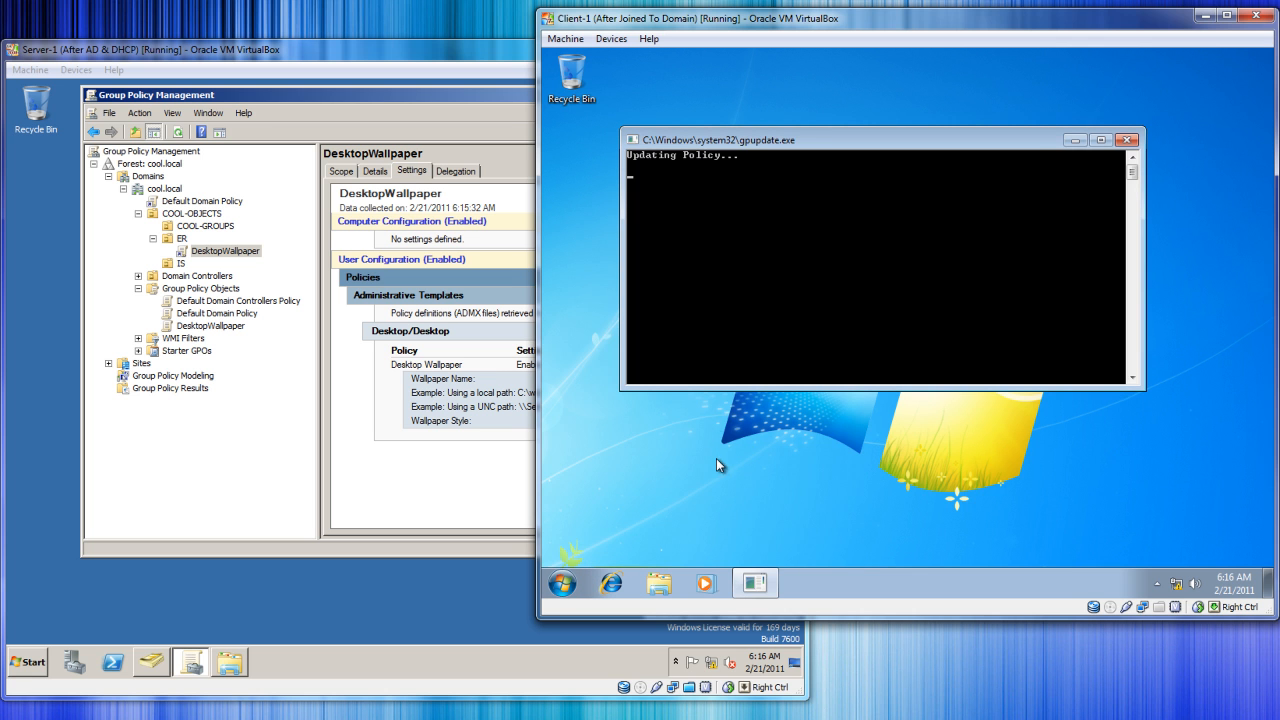
mouse_move(700, 505)
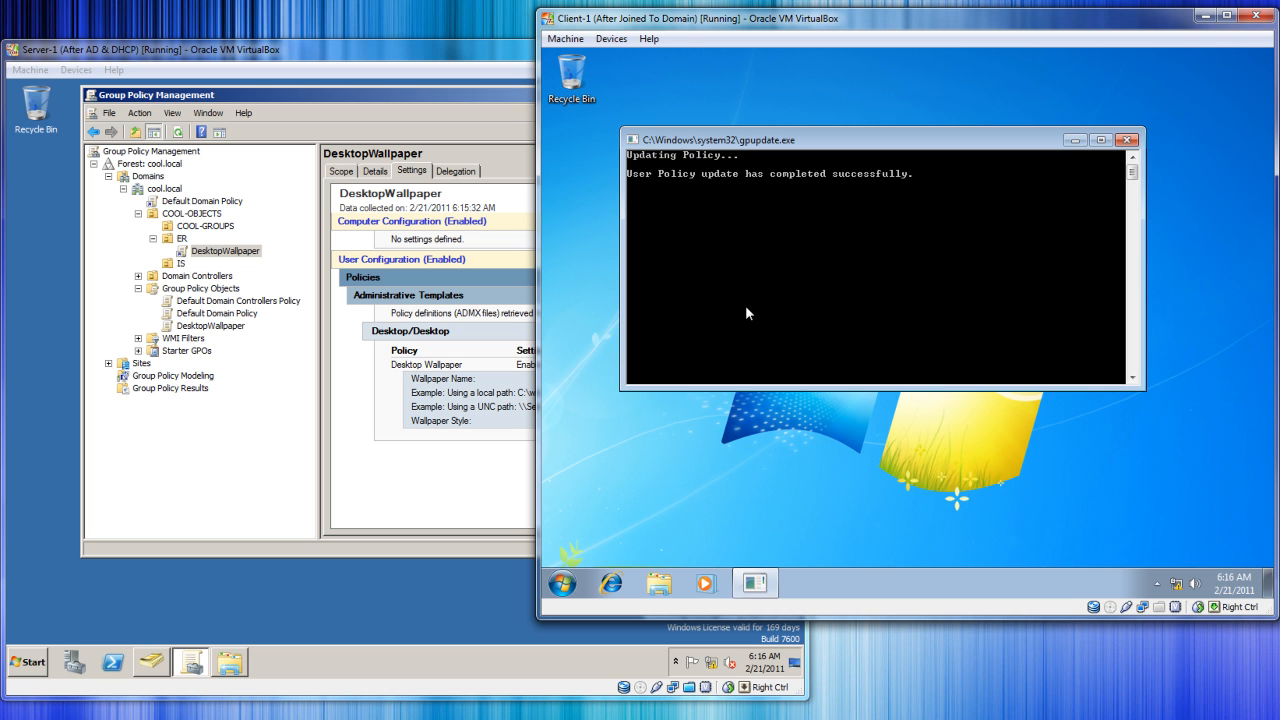
mouse_move(822, 165)
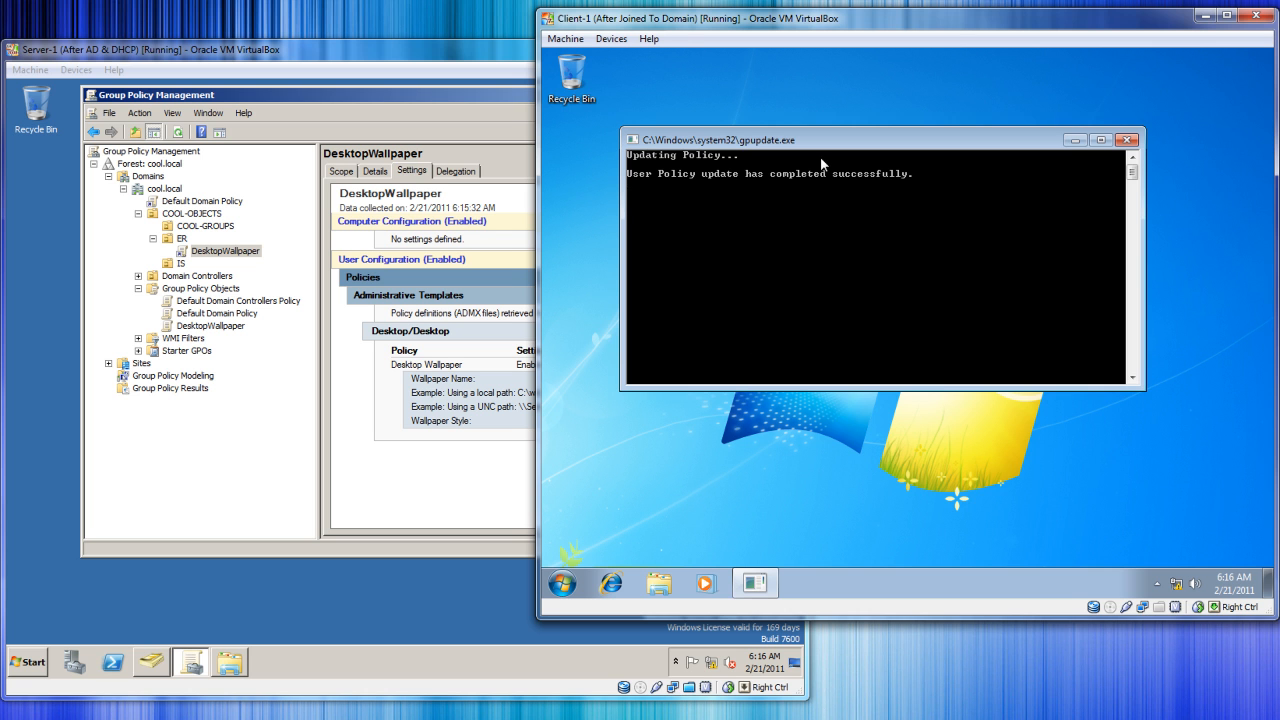
mouse_move(718, 325)
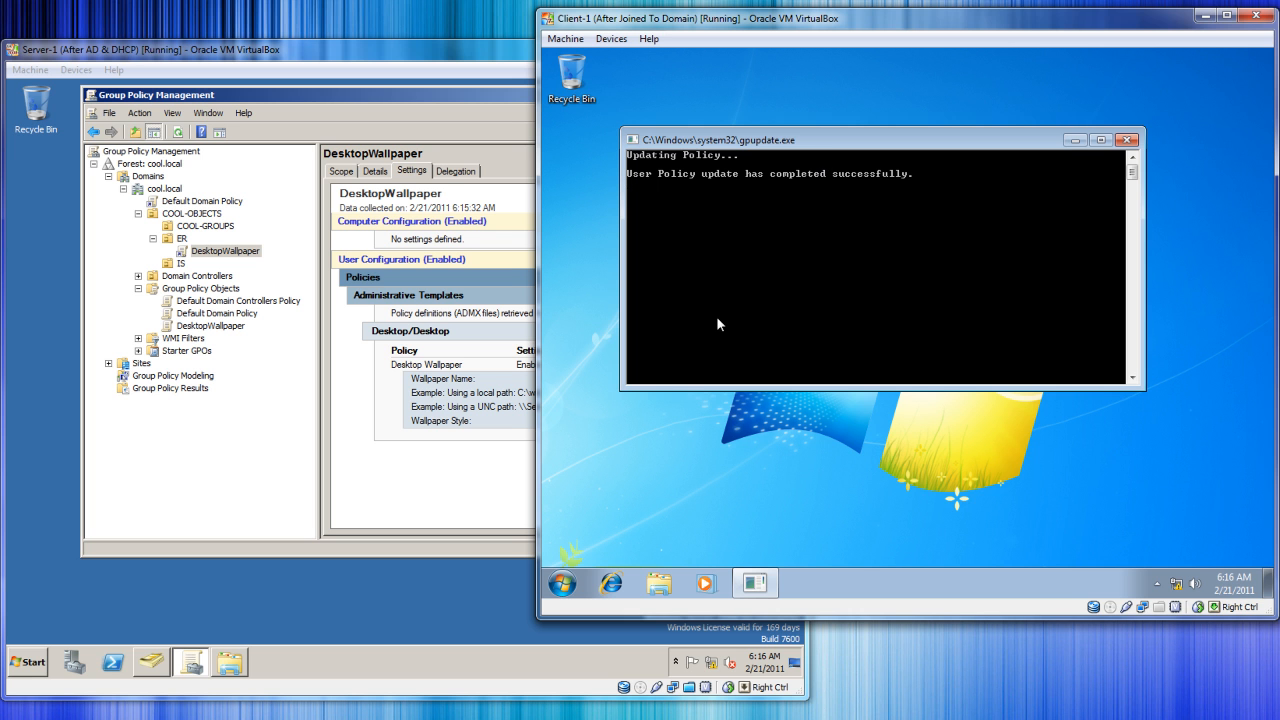
Log off the Windows 7 client and log back on as COOL\jsmith.
left_click(1128, 139)
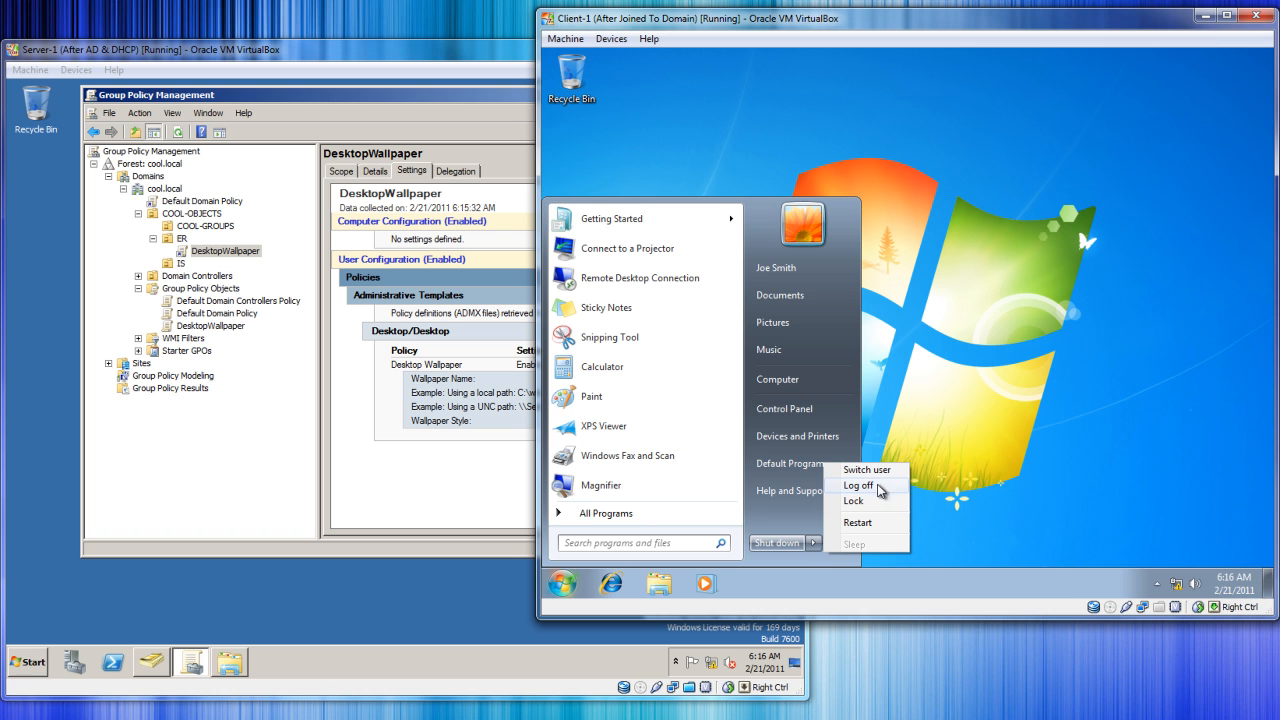
mouse_move(888, 490)
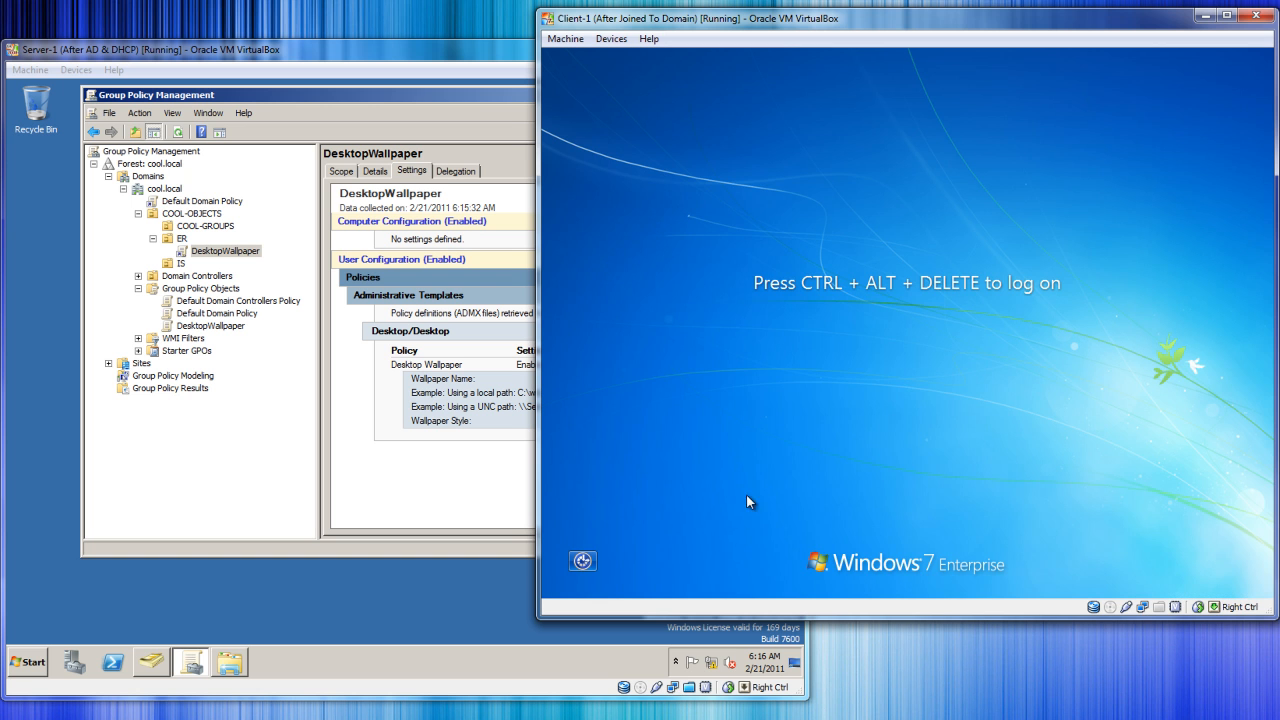
key("ctrl+alt+delete")
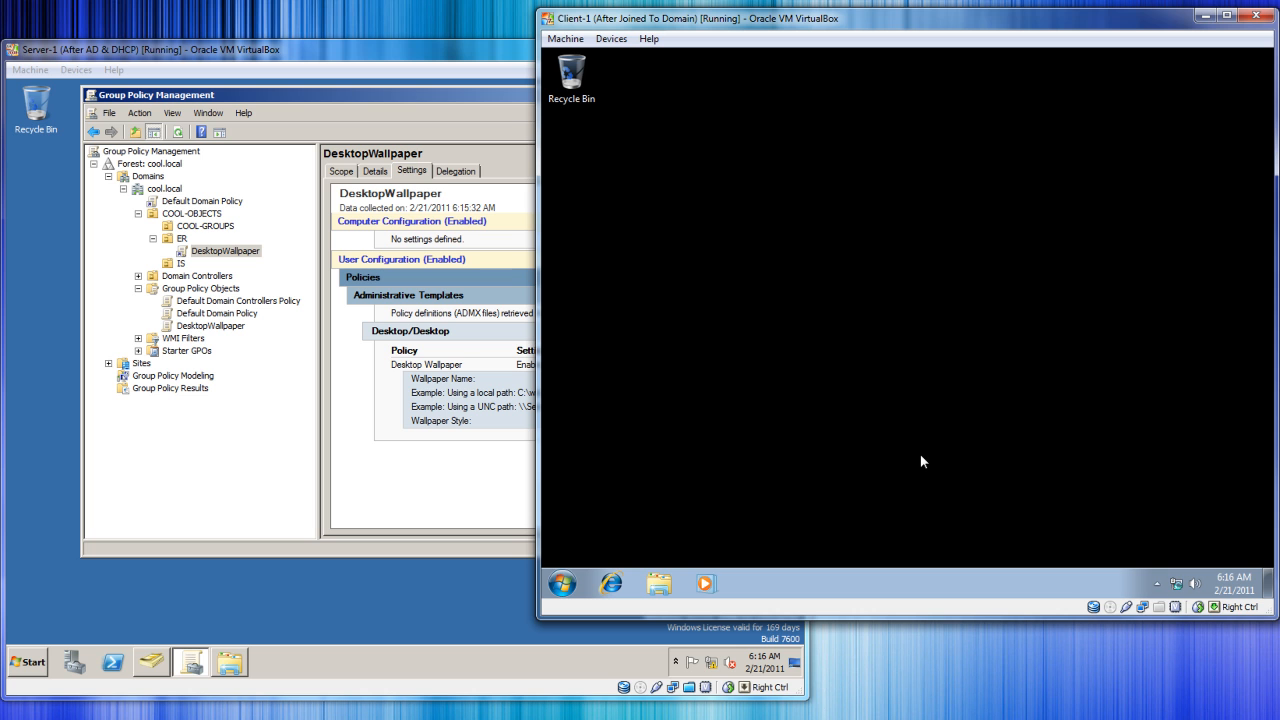
mouse_move(710, 527)
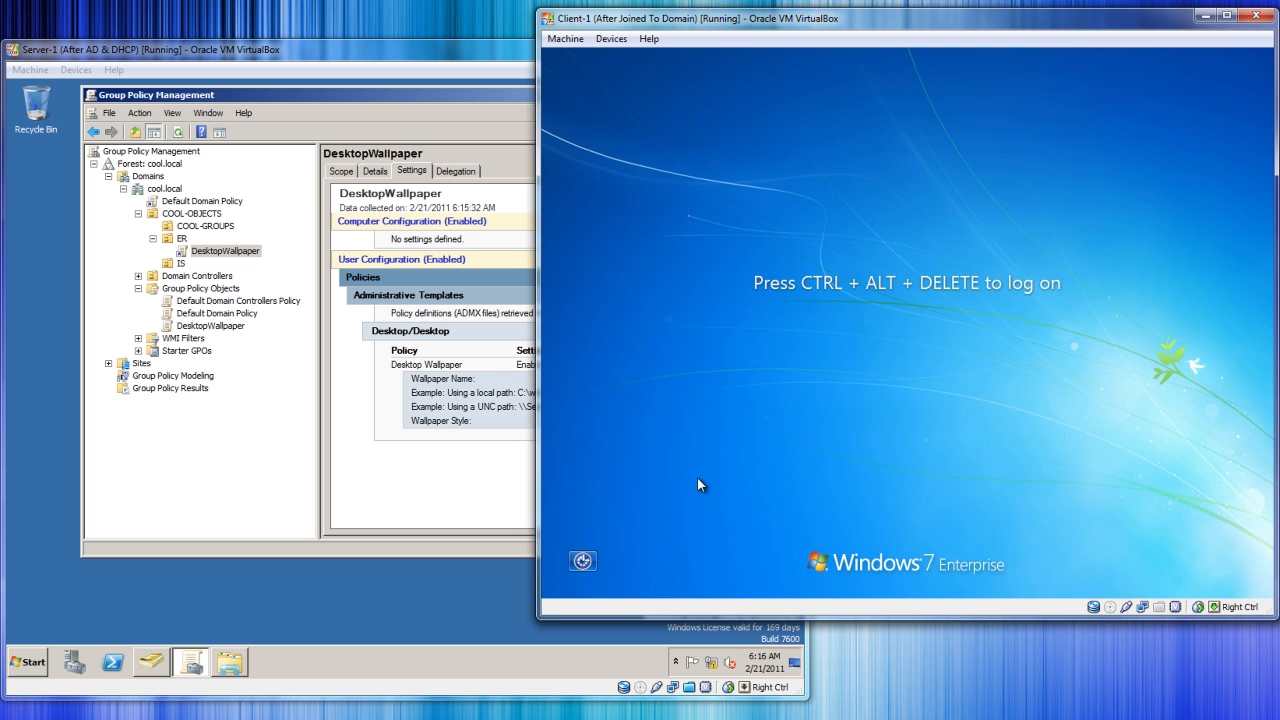
key("Ctrl+Alt+Delete")
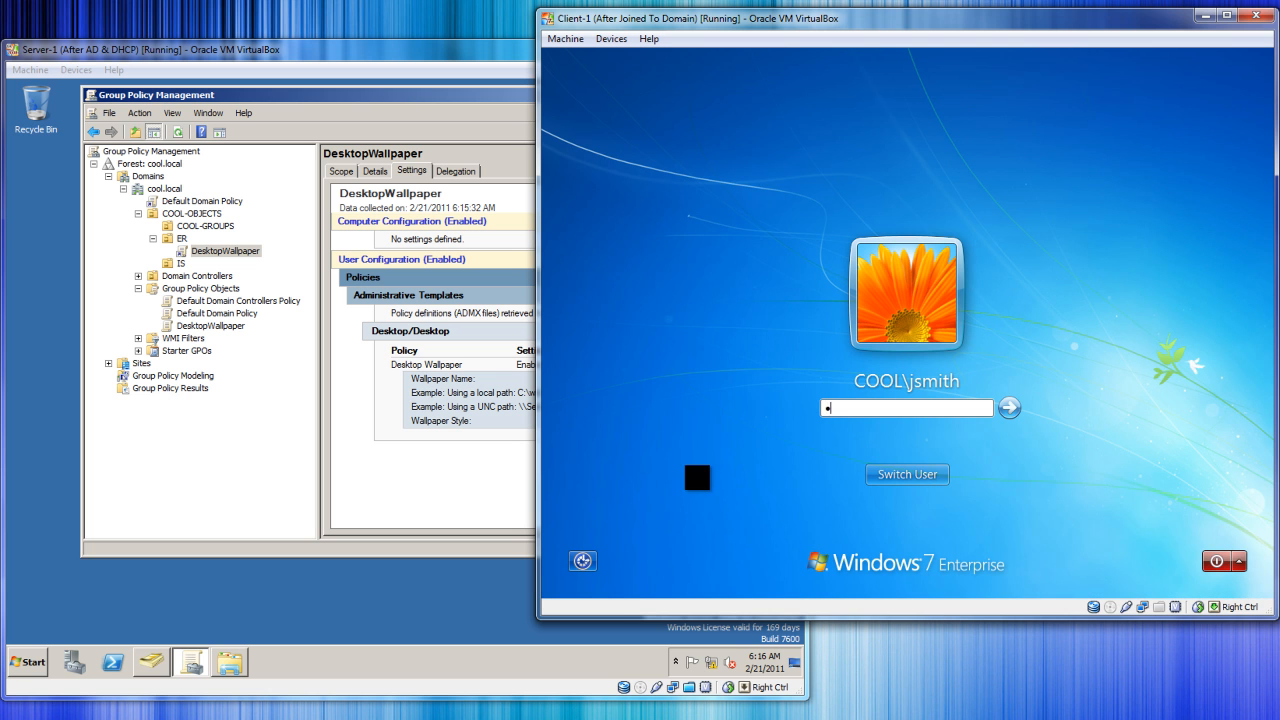
type("password")
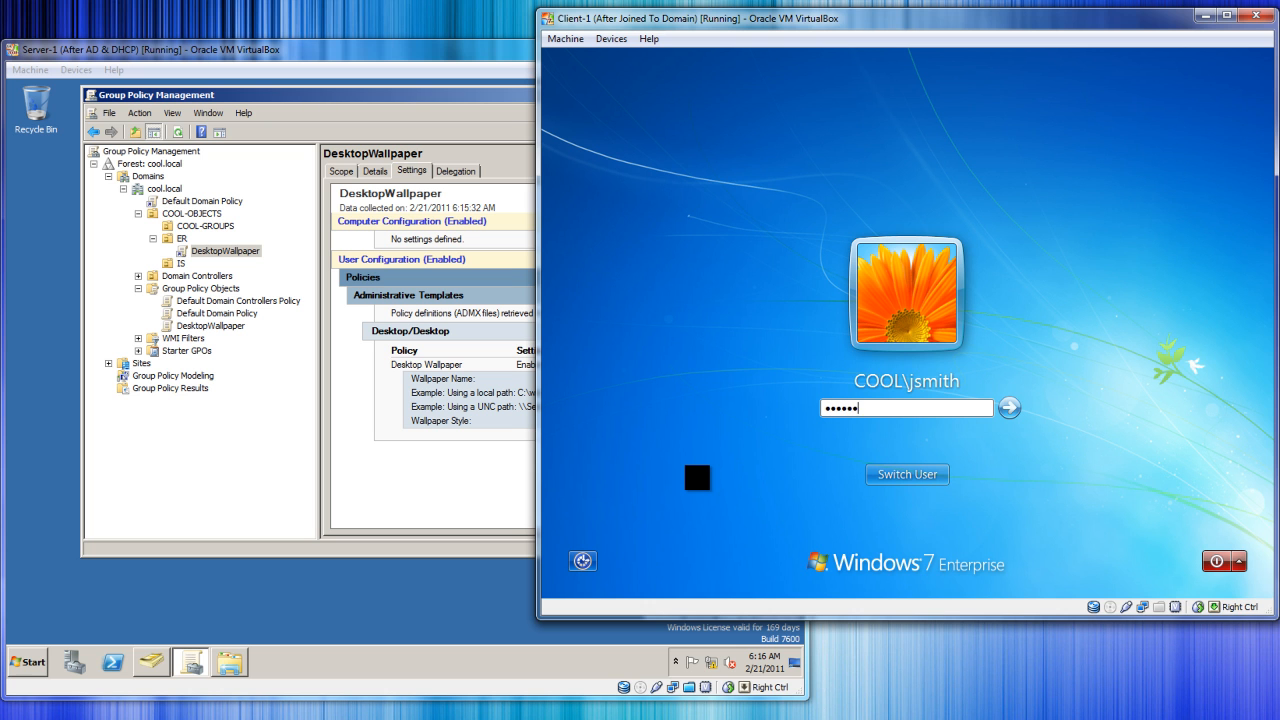
left_click(1009, 407)
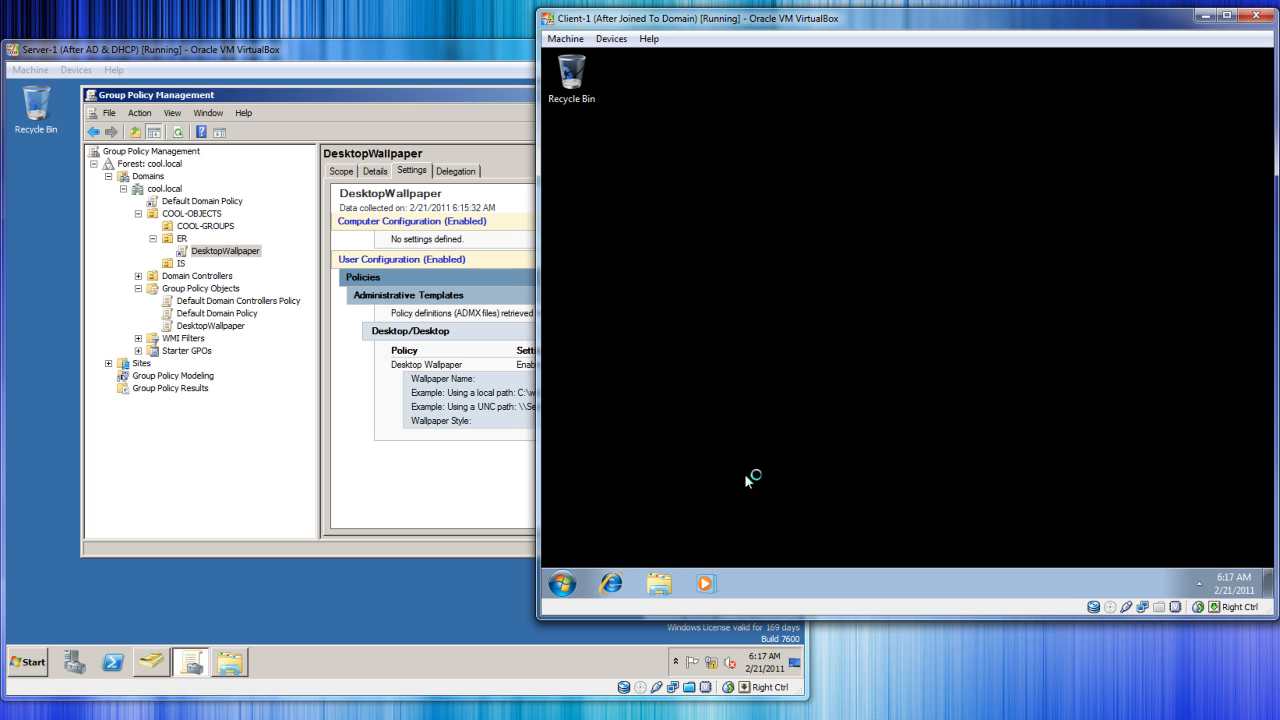
mouse_move(767, 468)
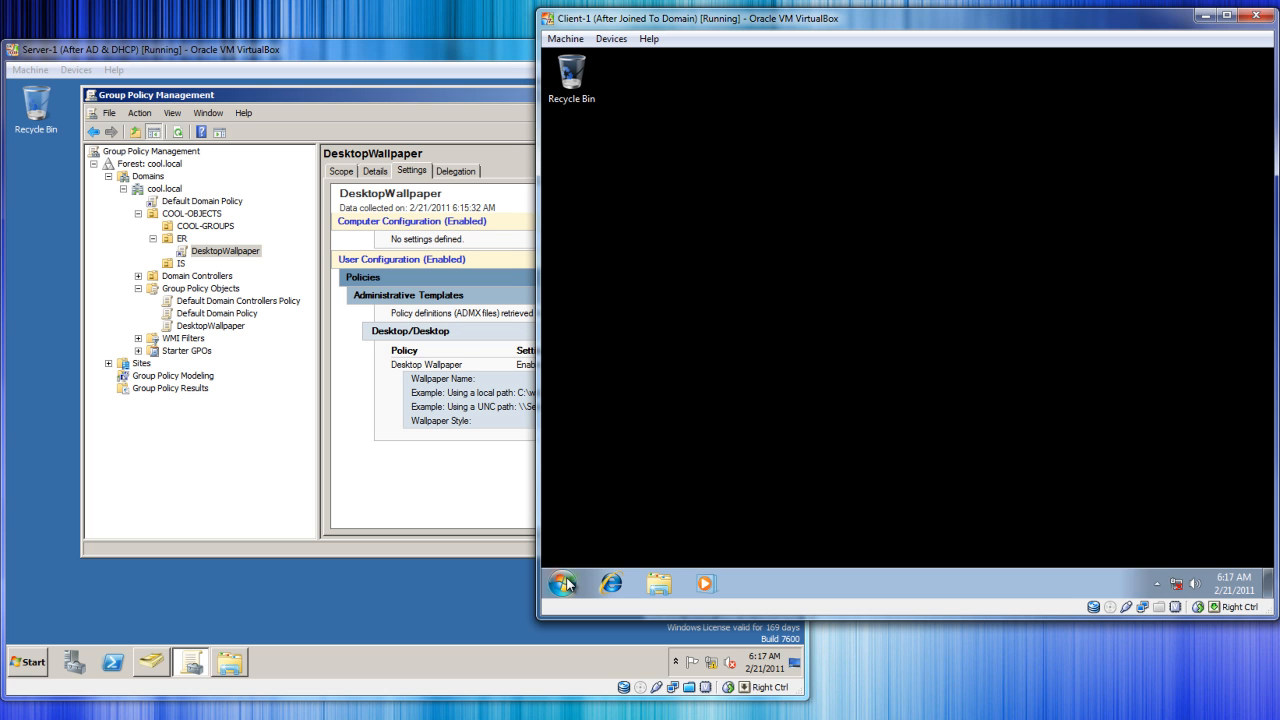
Open an elevated command prompt on the client using administrator credentials.
left_click(563, 583)
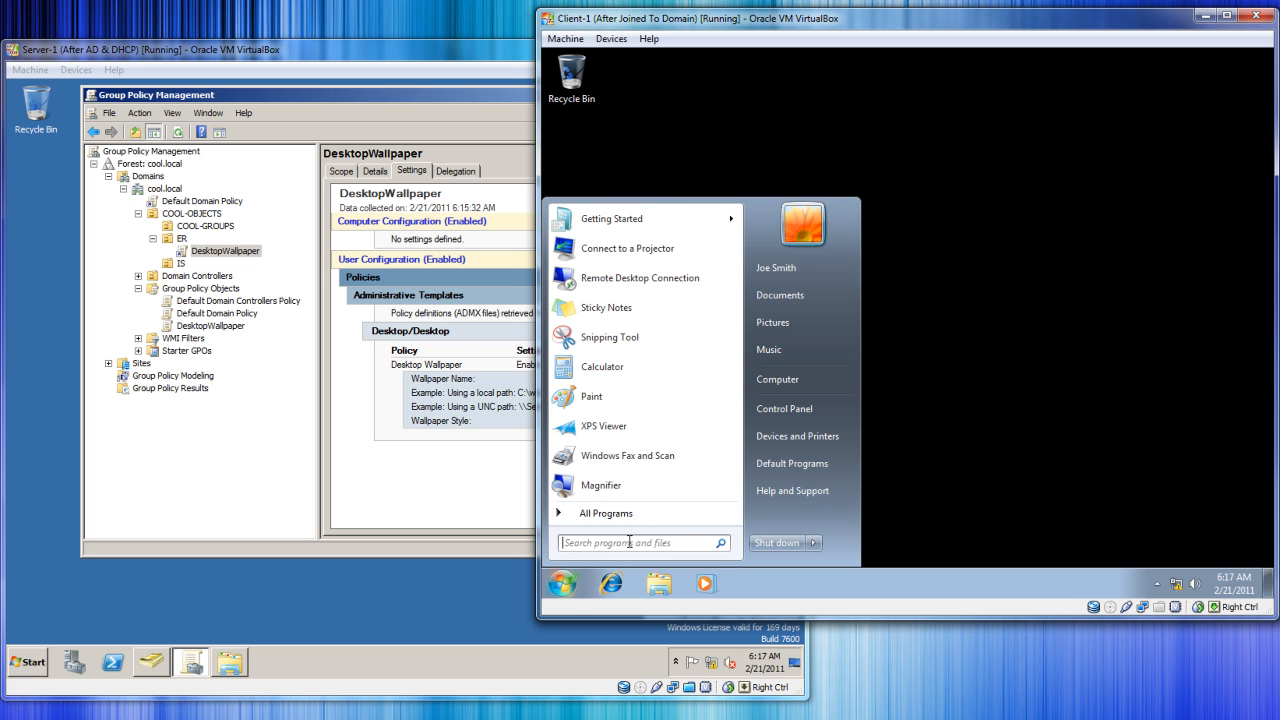
type("cmd")
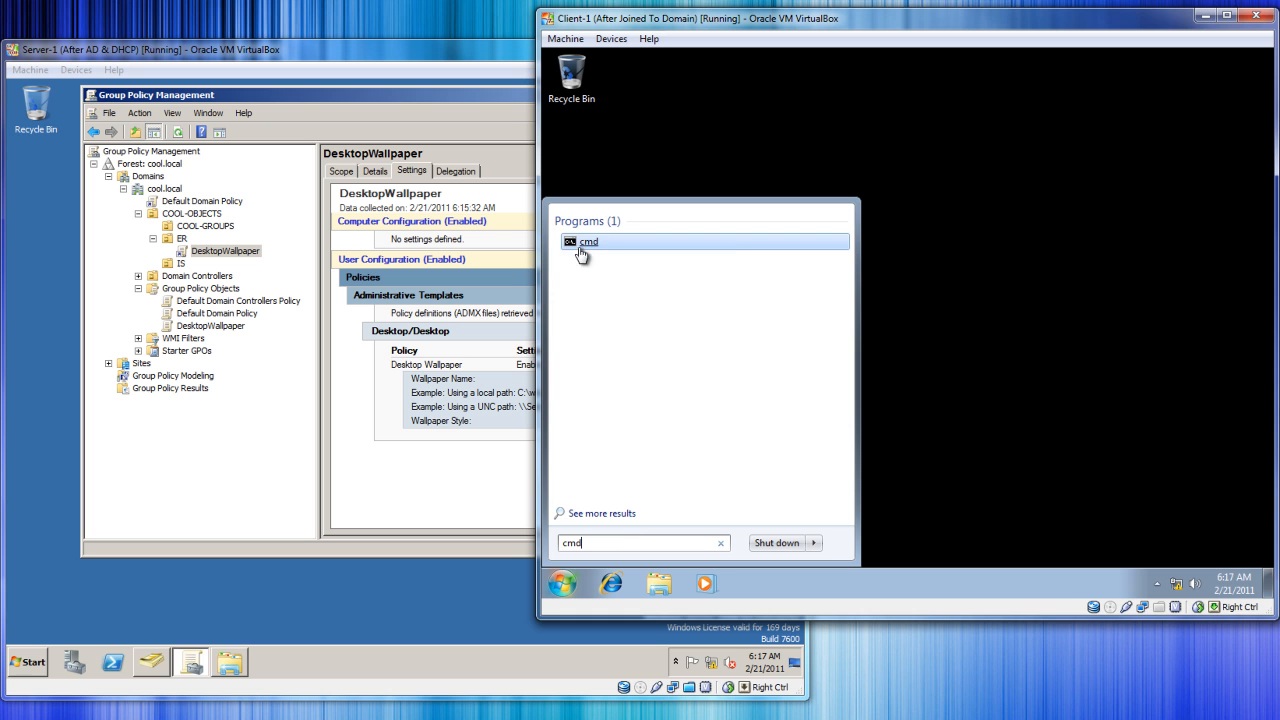
mouse_move(738, 315)
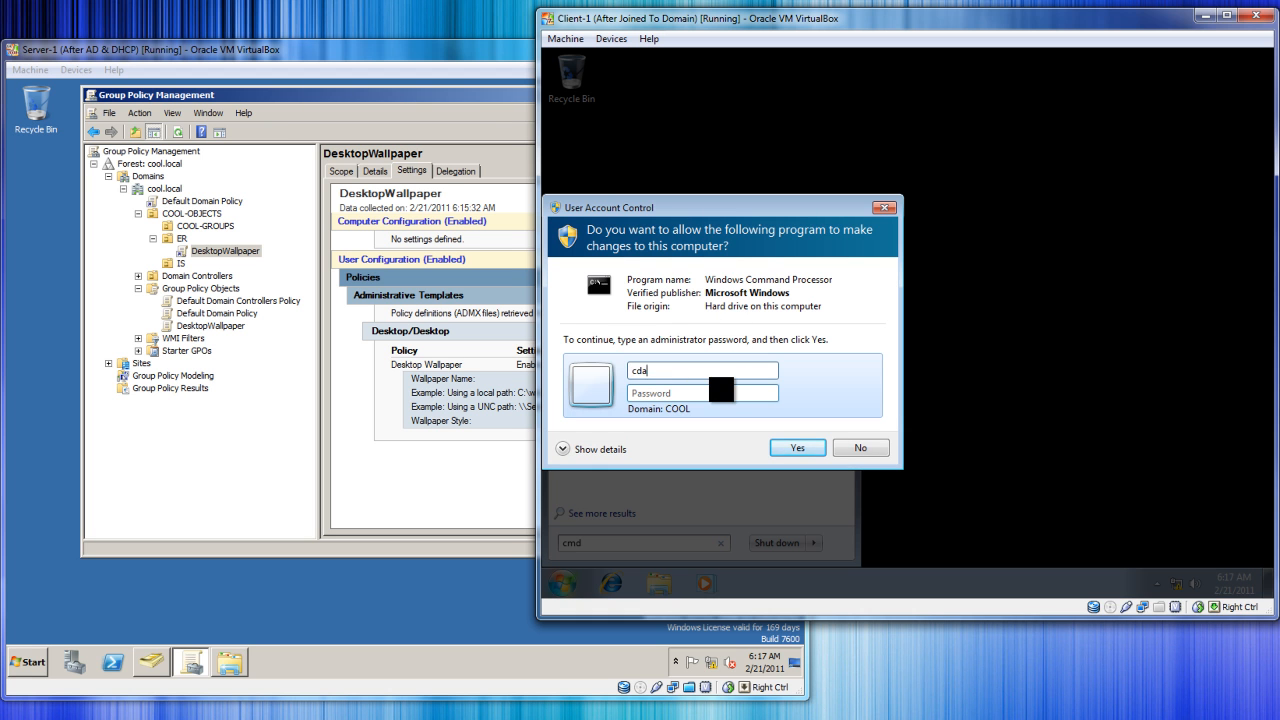
left_click(859, 447)
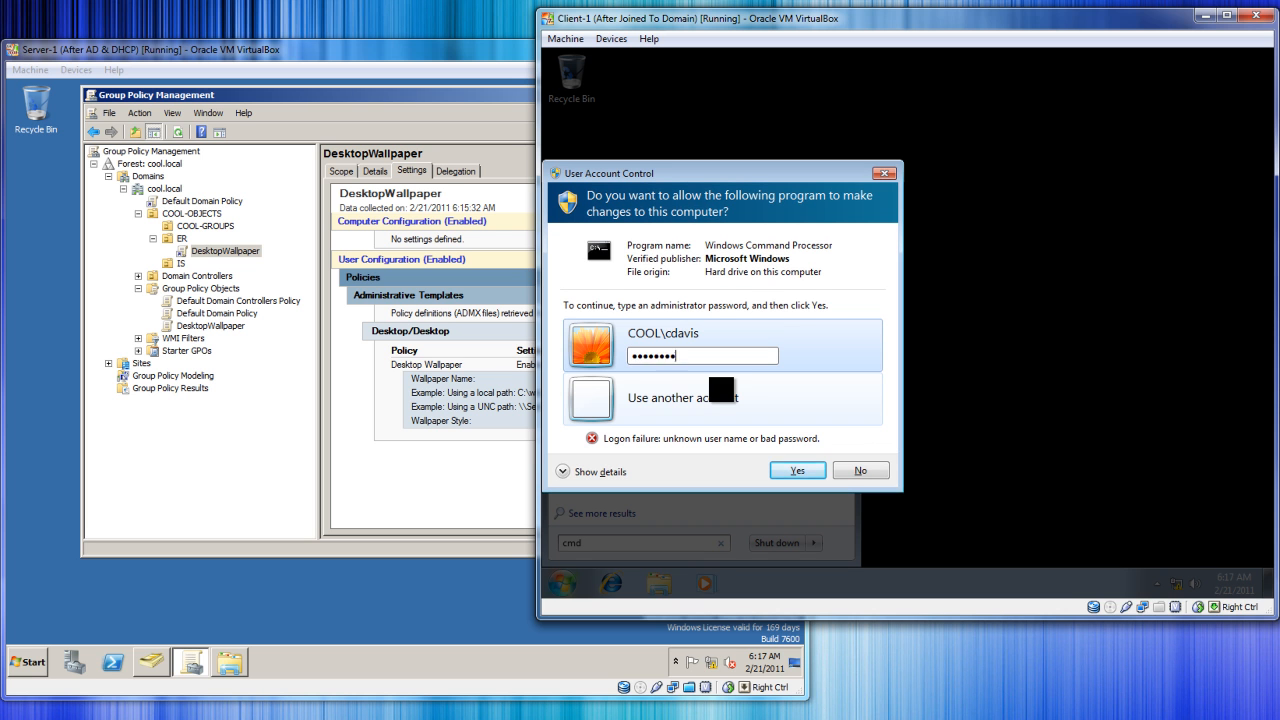
left_click(797, 470)
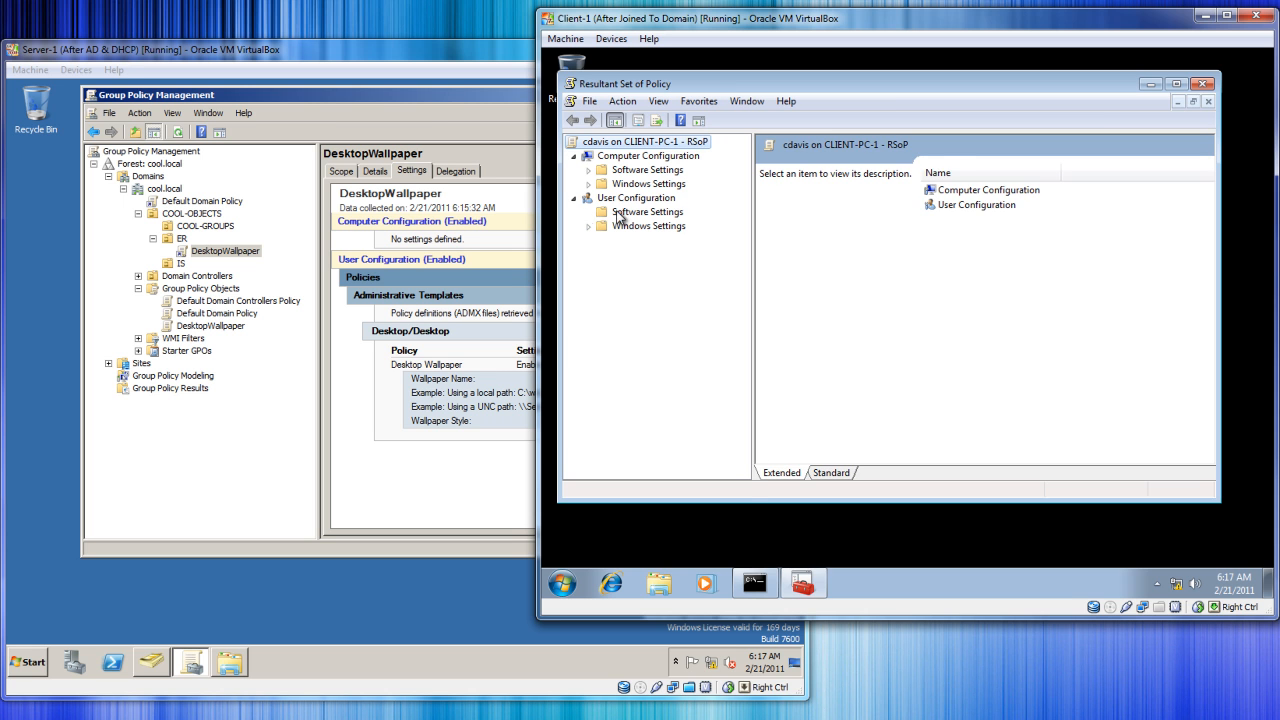
Review User Software Settings and Computer Windows Settings results, then close the RSoP window.
left_click(646, 211)
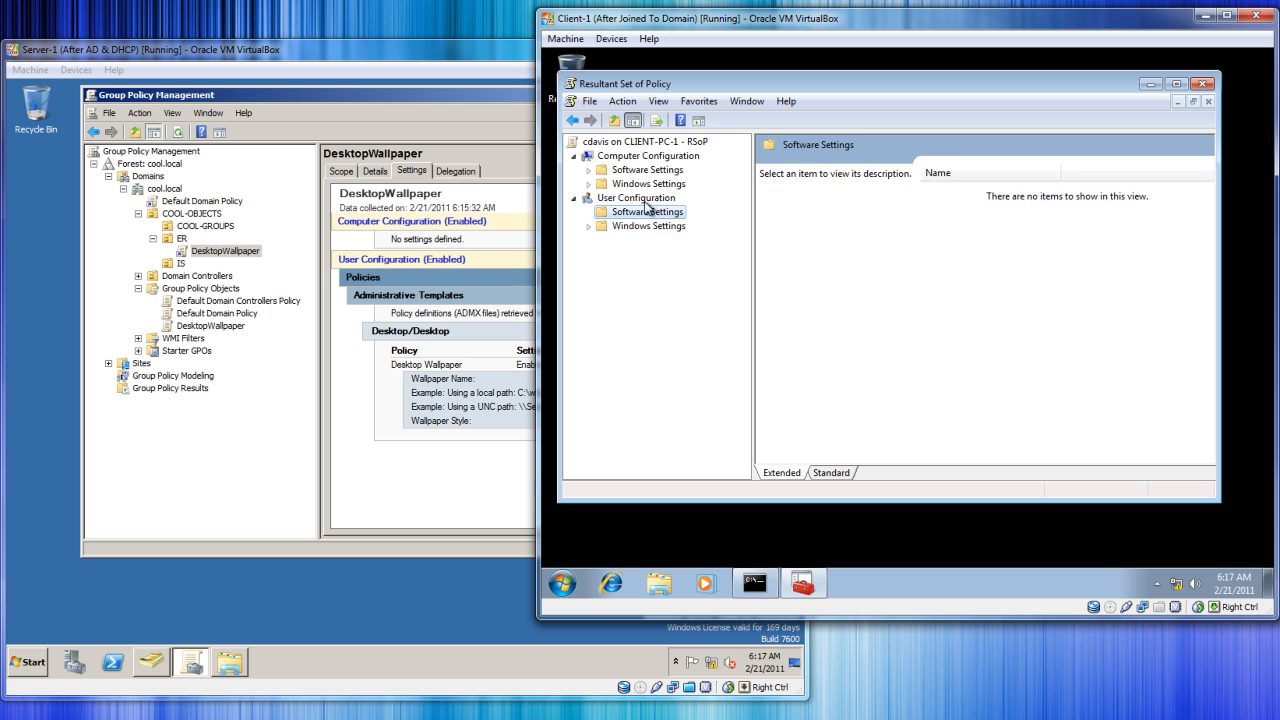
left_click(648, 183)
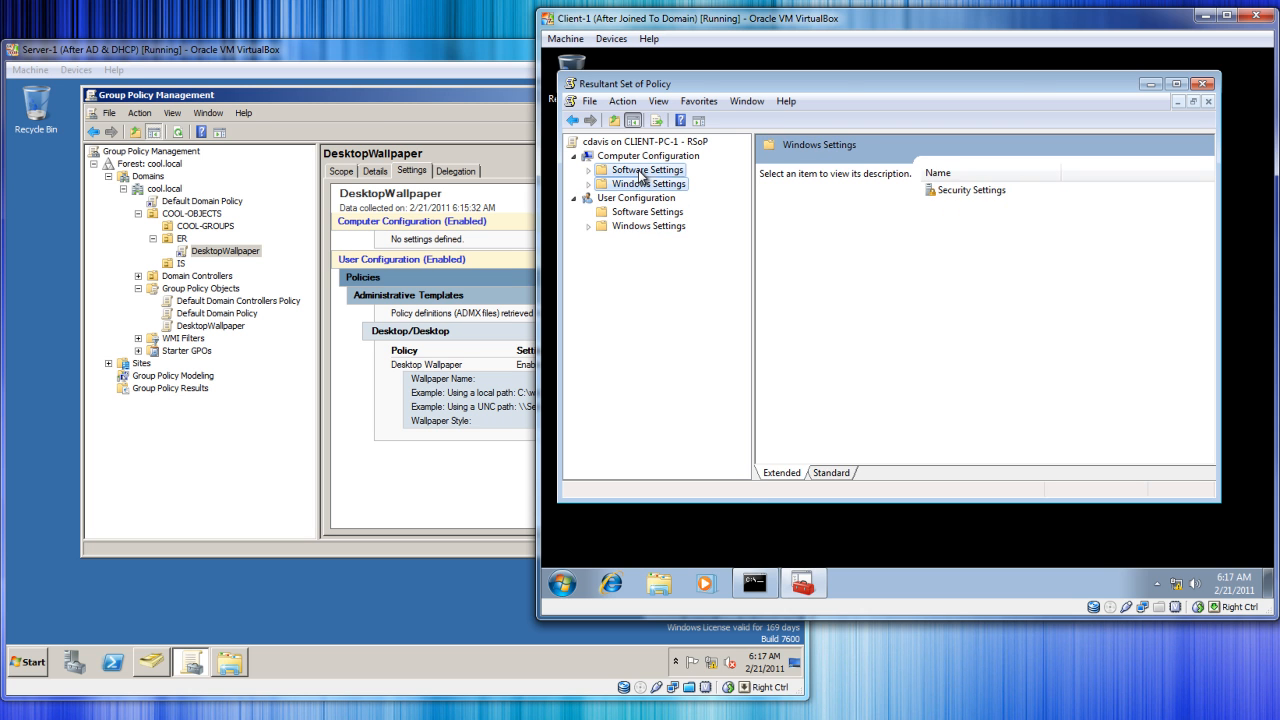
left_click(644, 141)
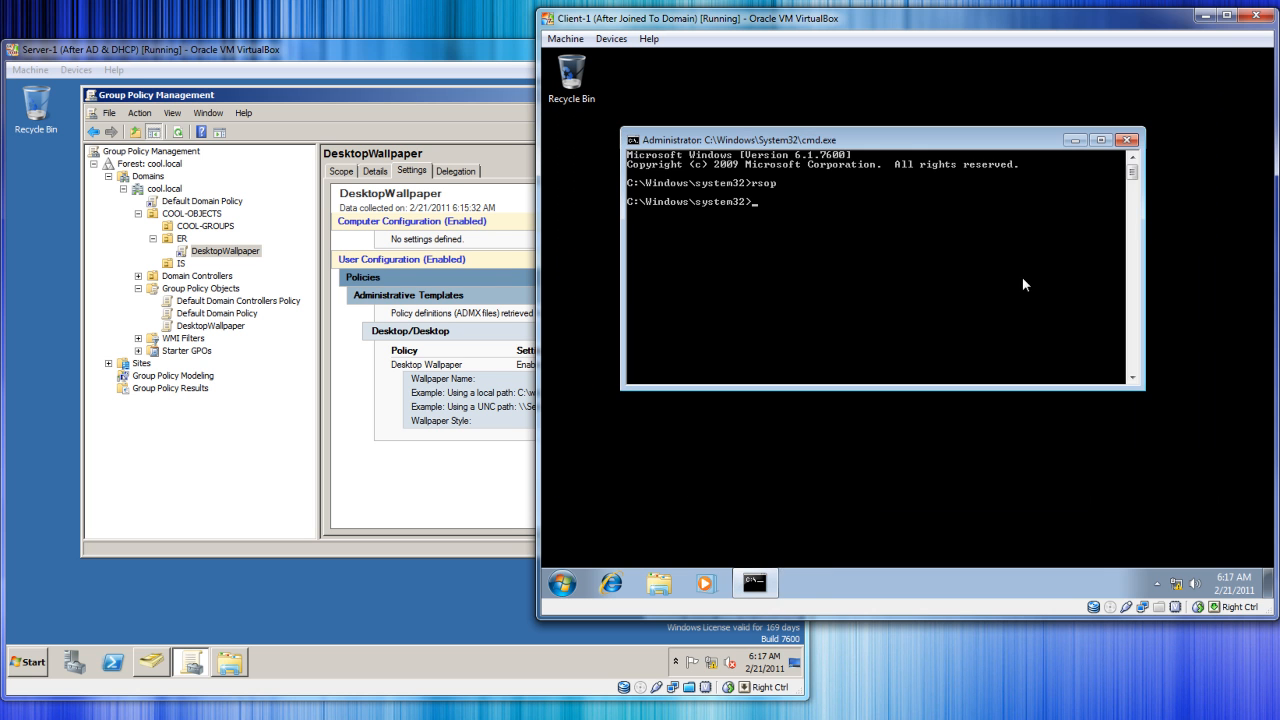
Run gpupdate /force on the client, then sign back in with the password.
left_click(561, 583)
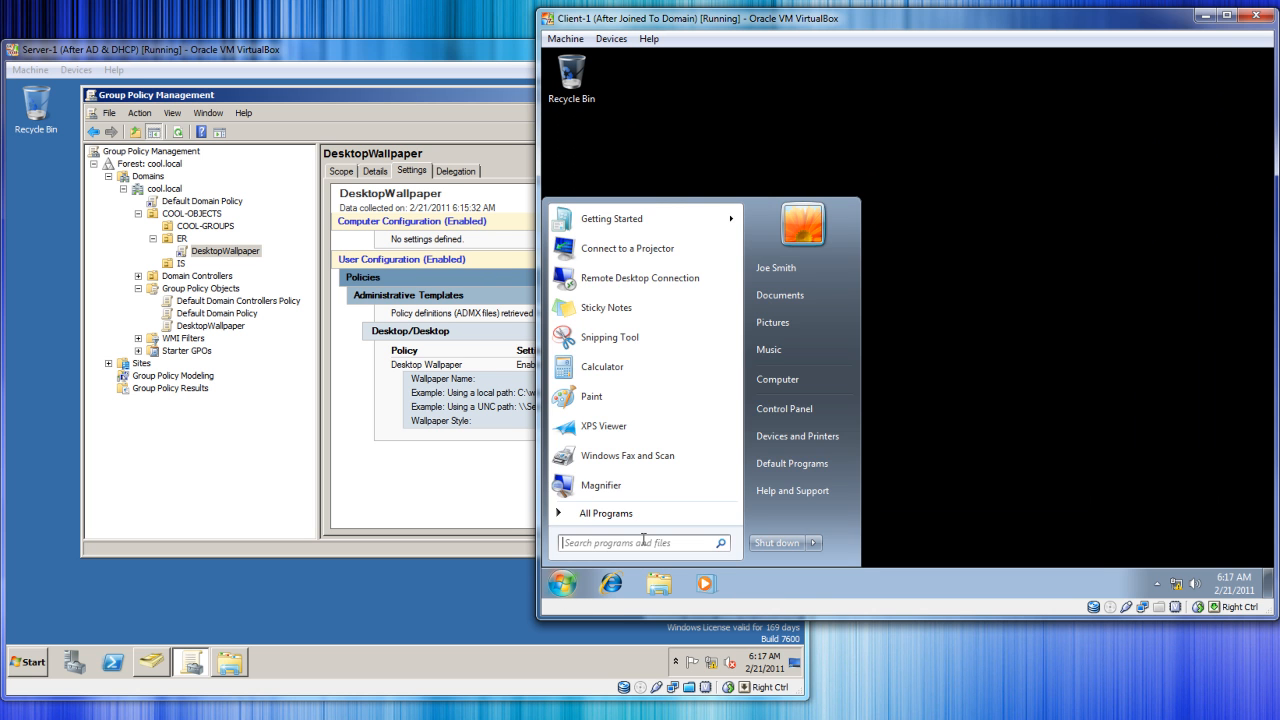
type("gpudaa")
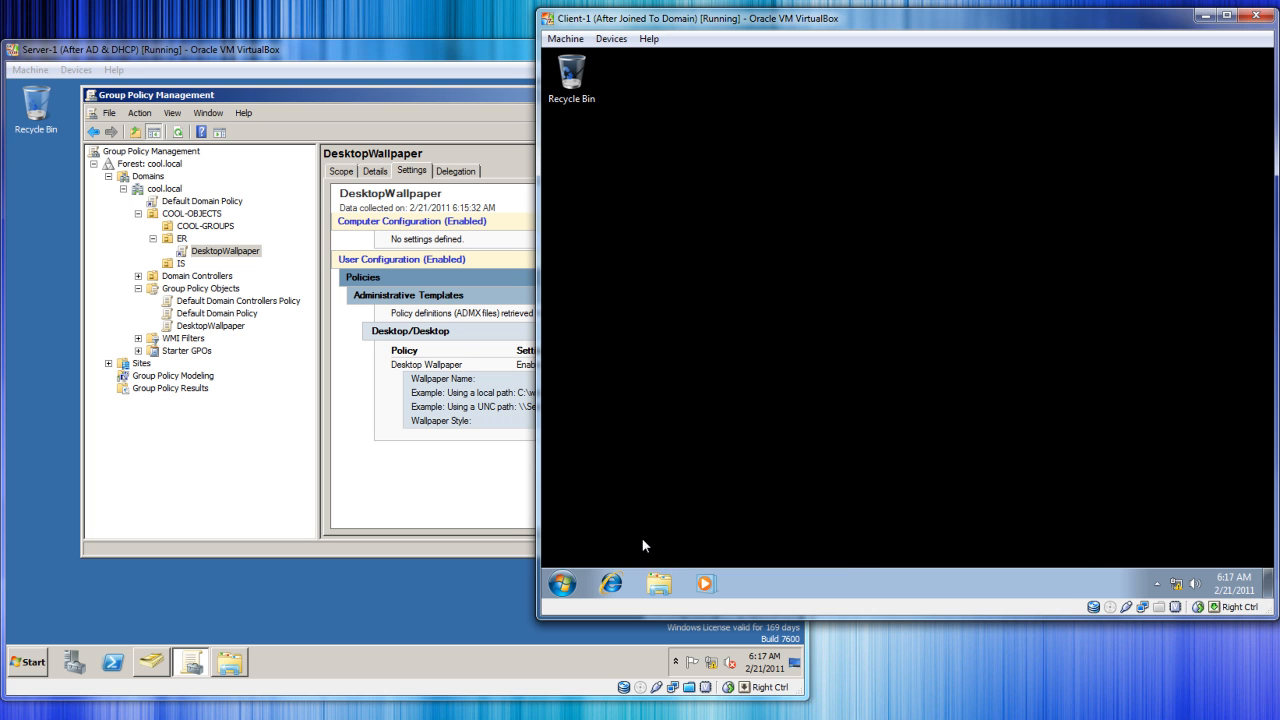
left_click(658, 583)
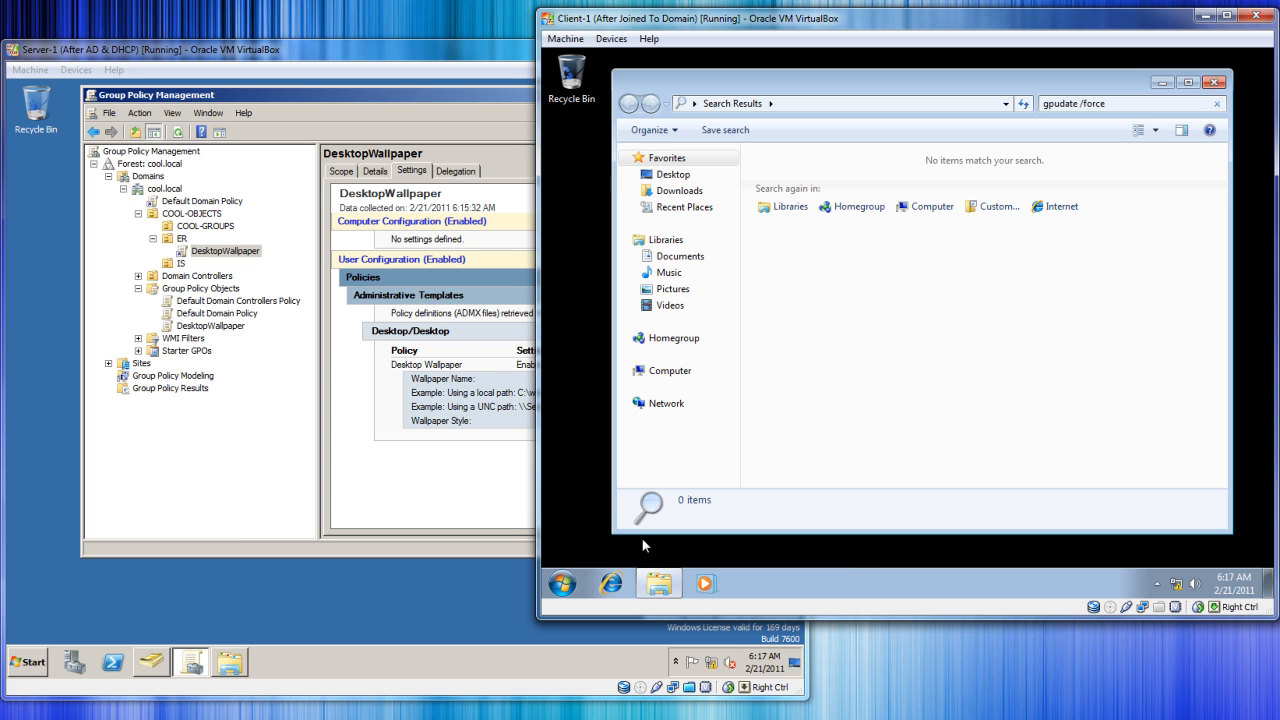
left_click(562, 583)
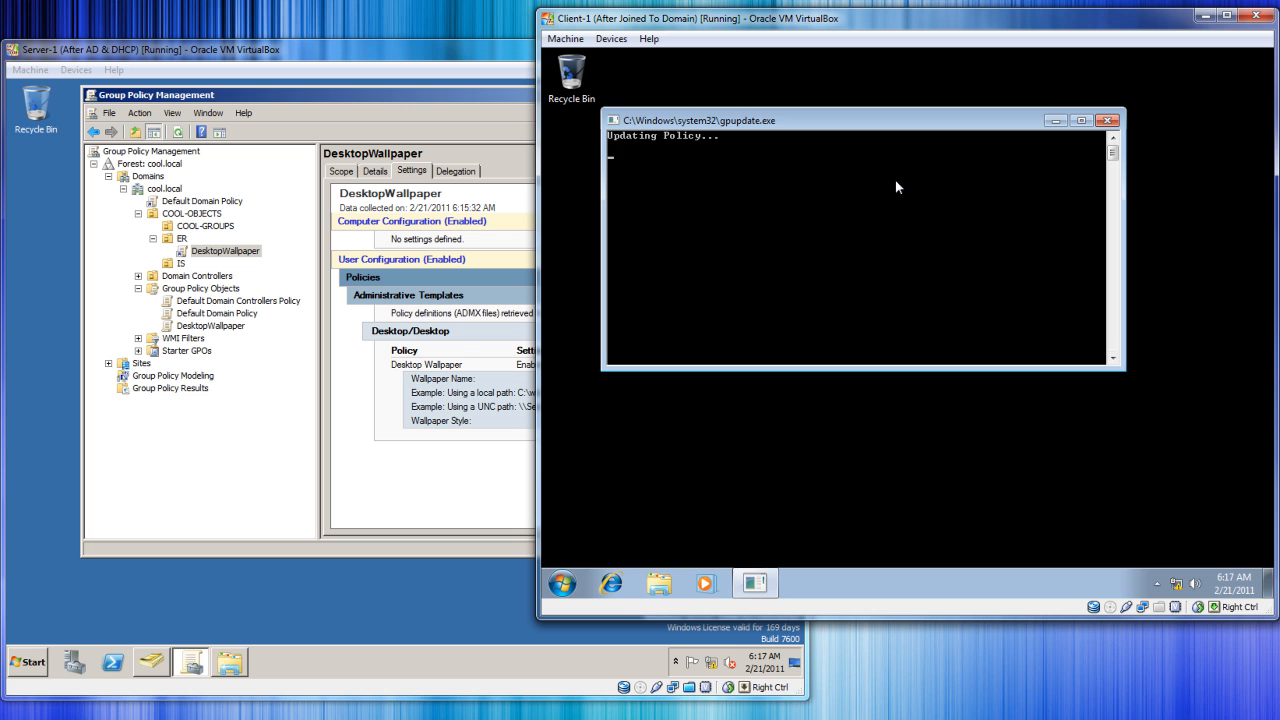
mouse_move(610, 575)
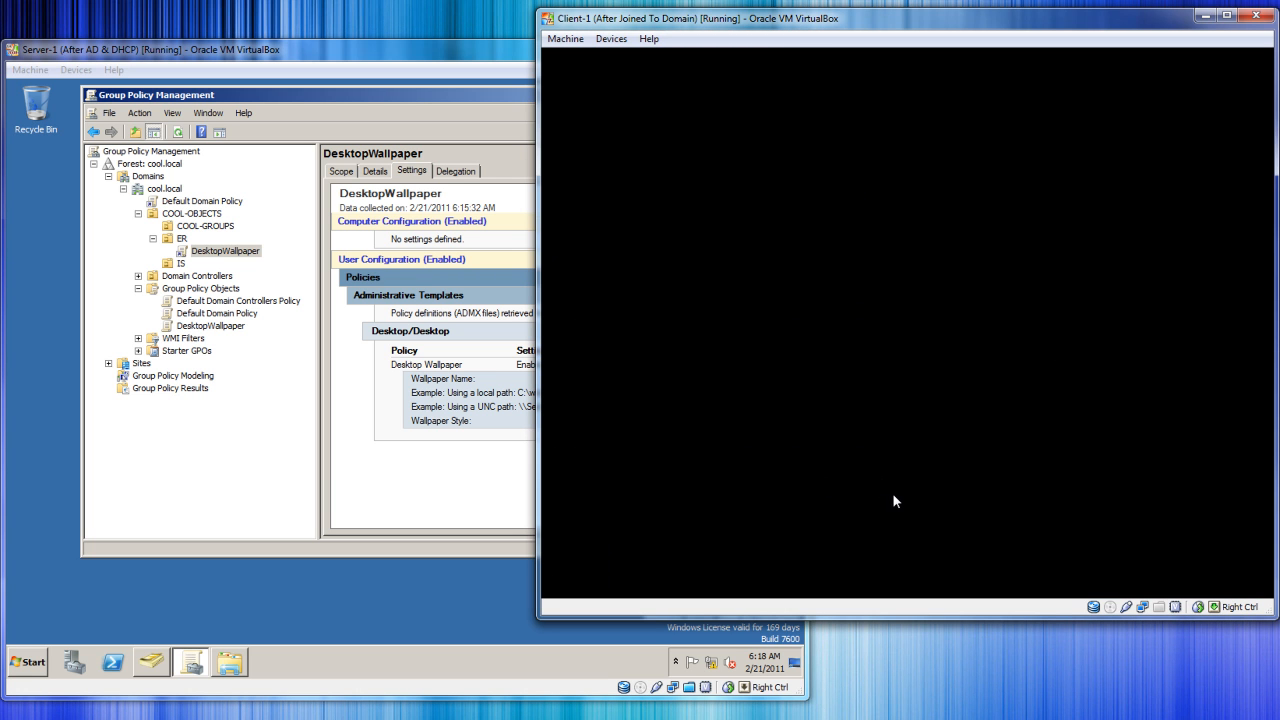
mouse_move(225, 250)
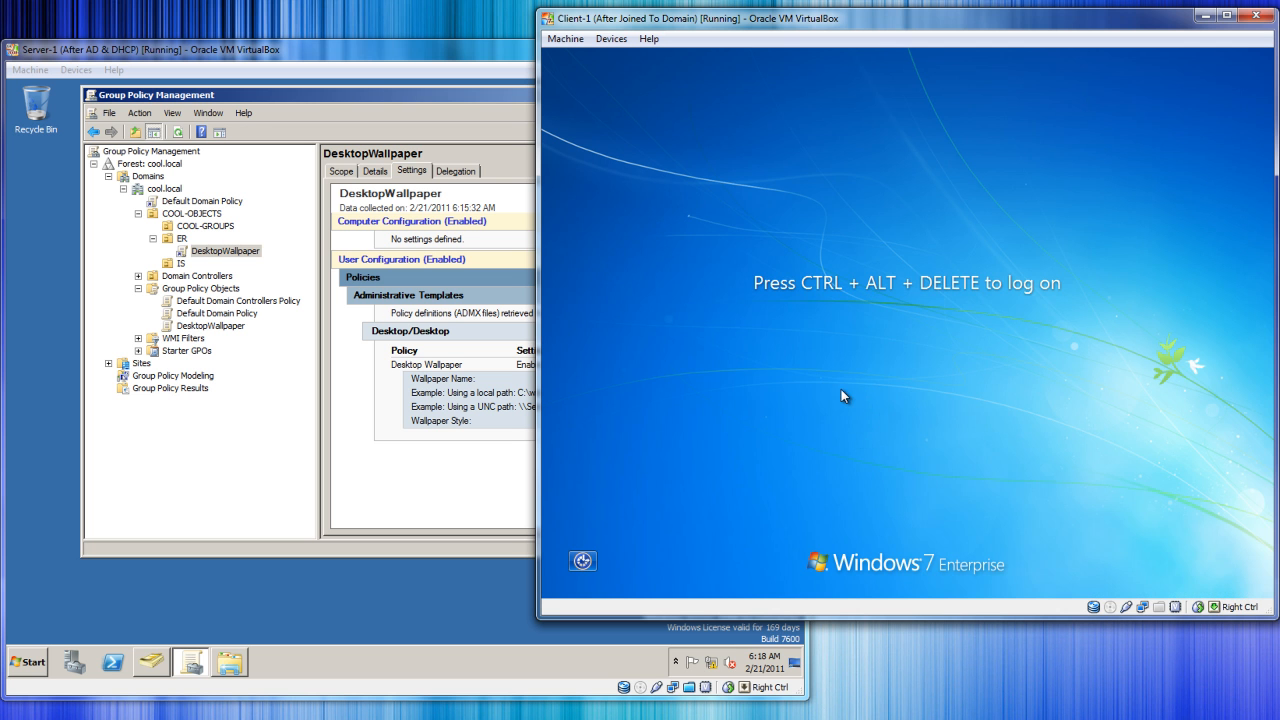
key("ctrl+alt+delete")
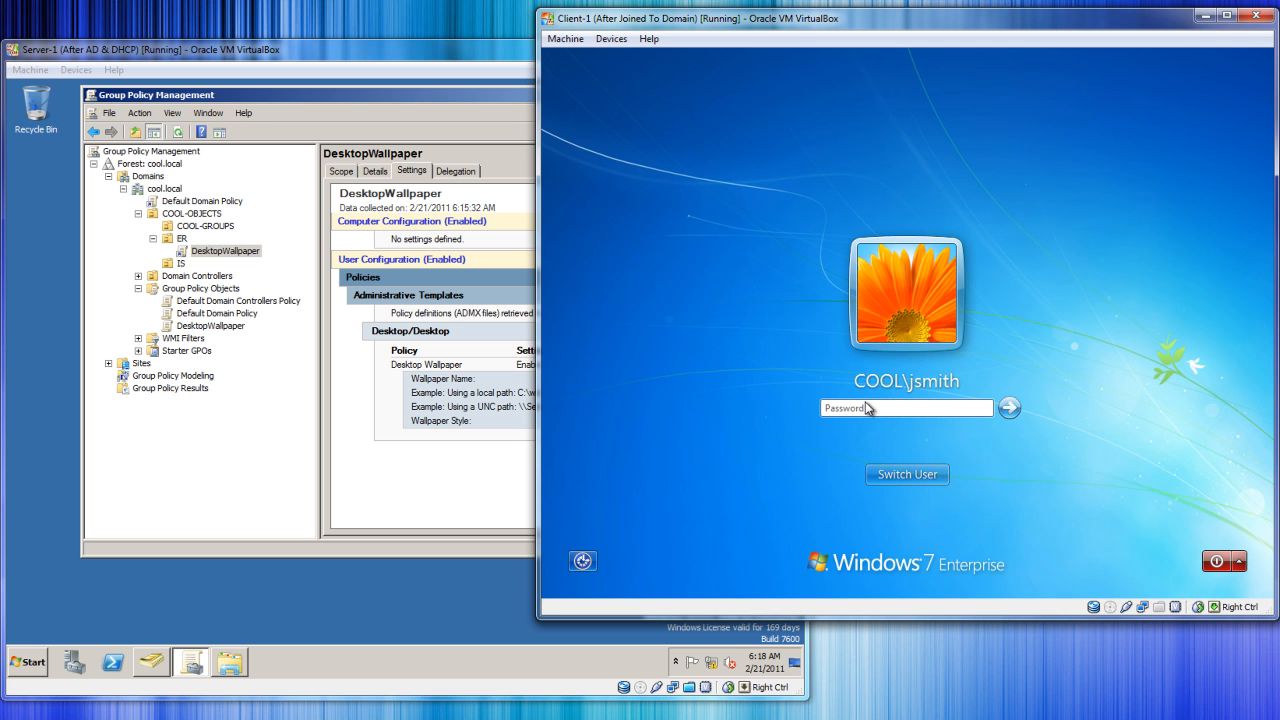
type("password")
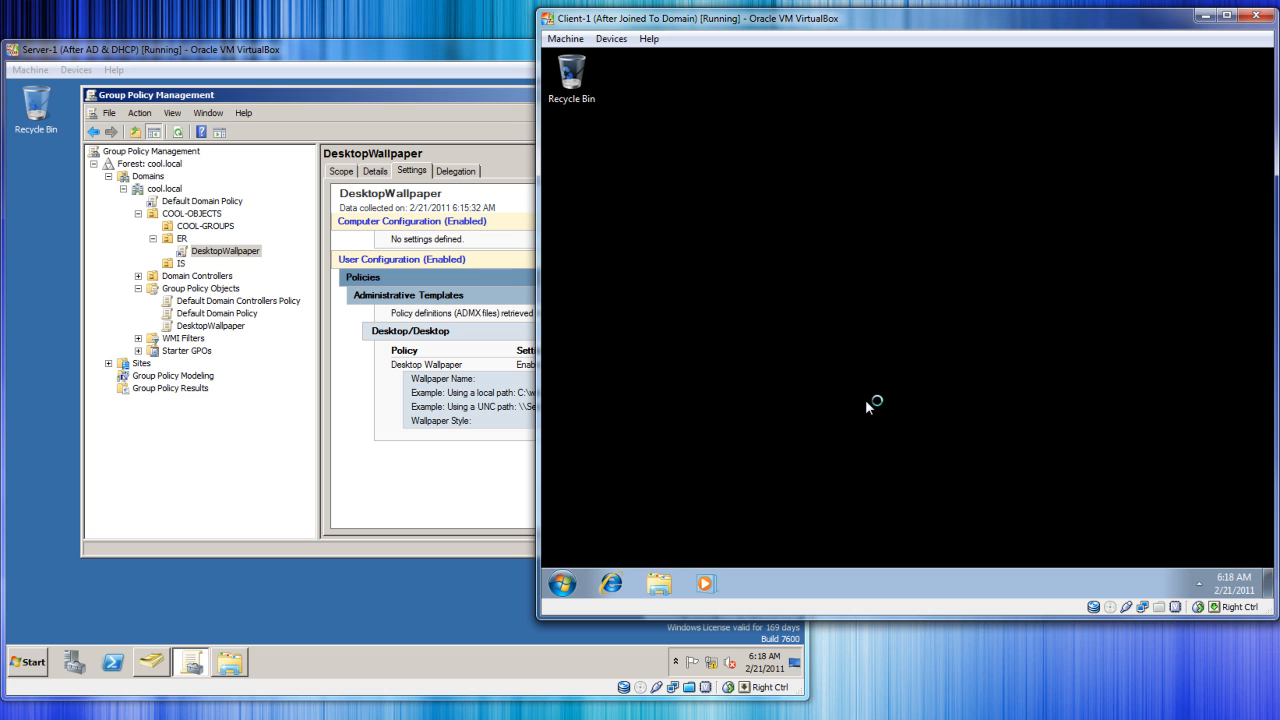
mouse_move(908, 407)
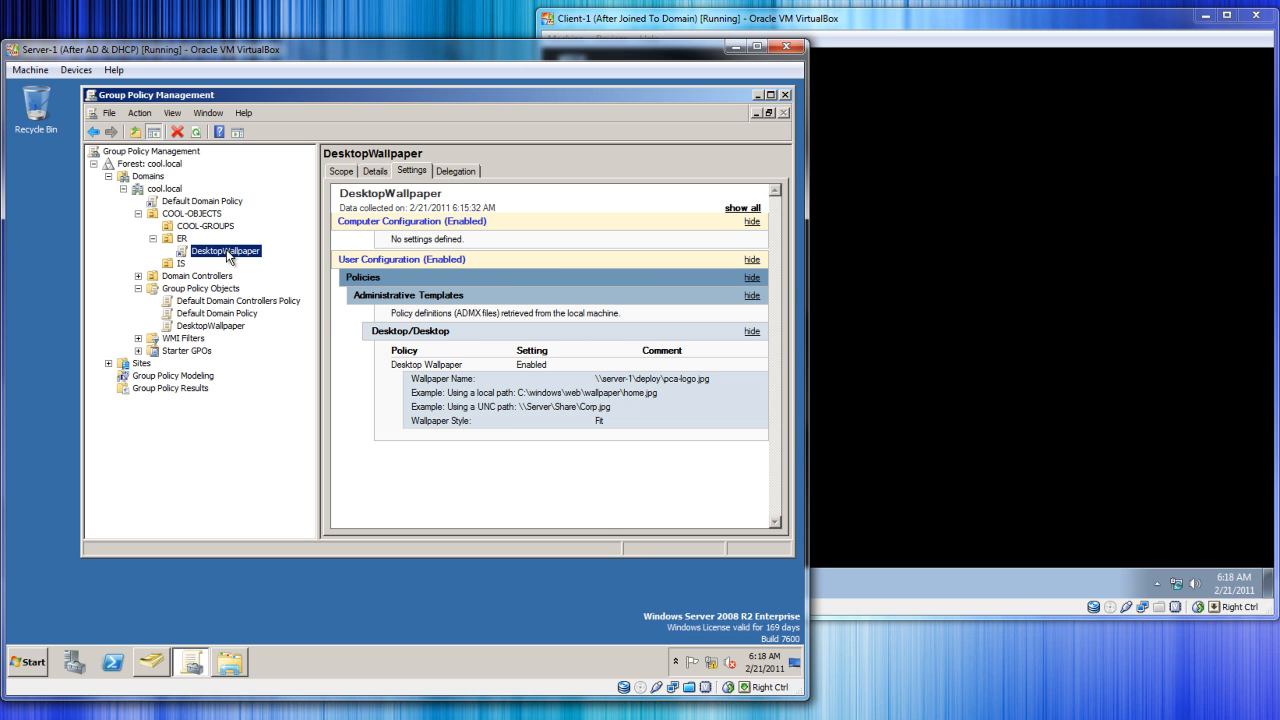
Delete the DesktopWallpaper GPO link from the ER OU.
right_click(225, 250)
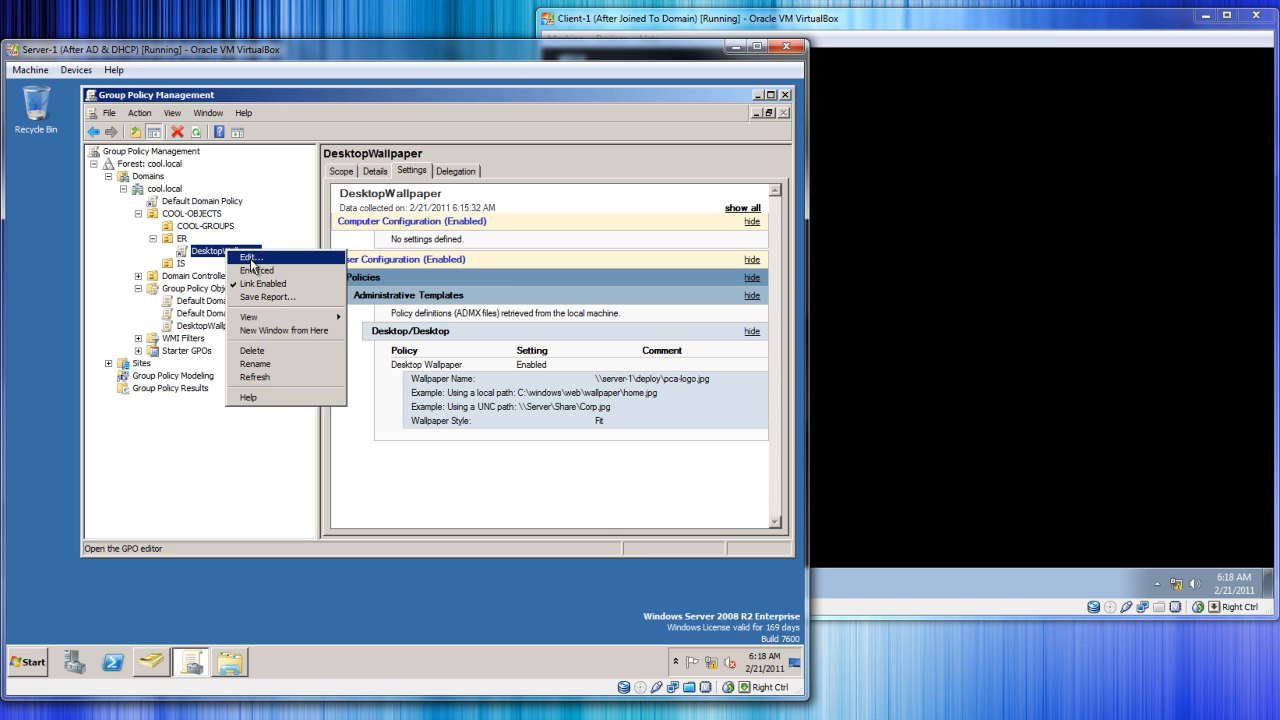
left_click(249, 257)
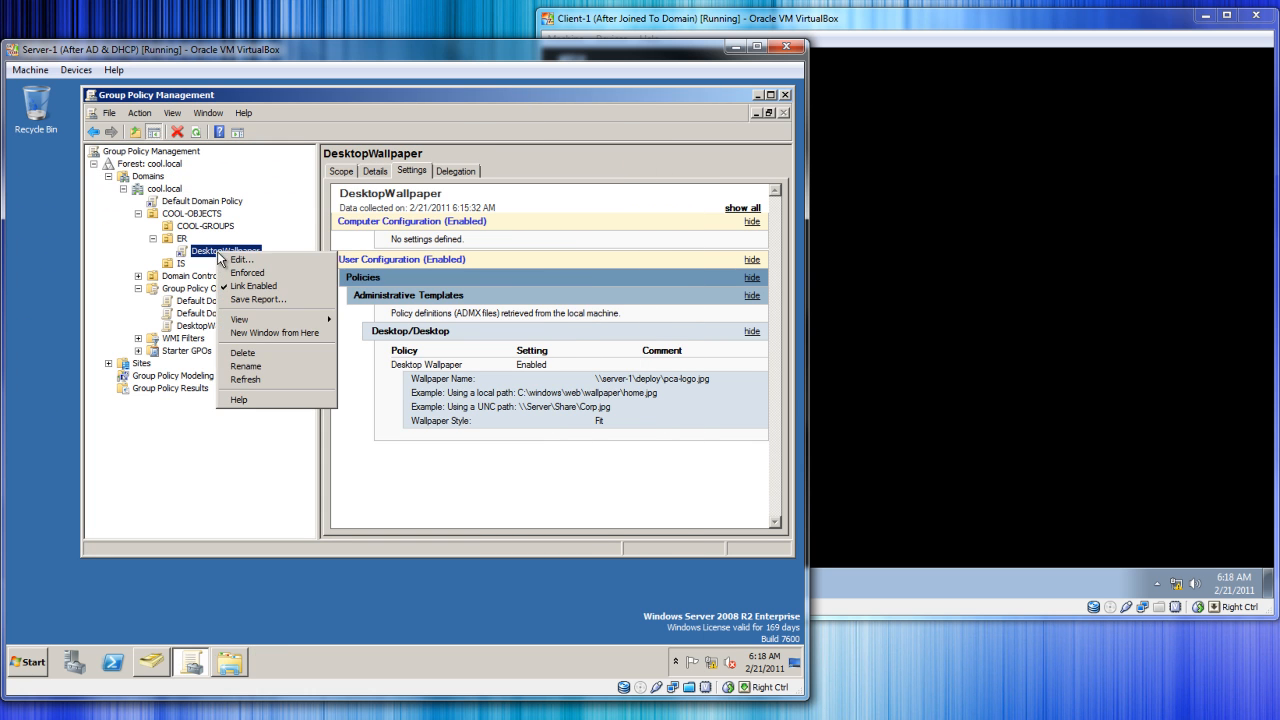
left_click(242, 352)
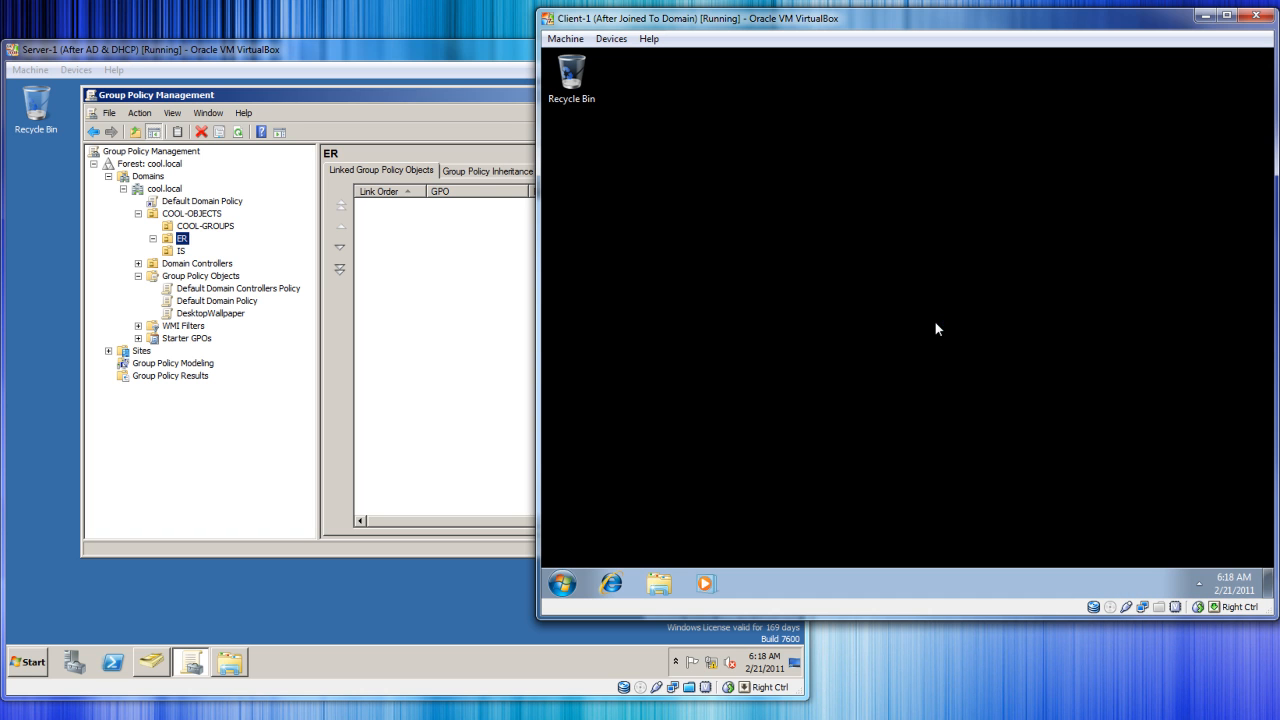
Run gpupdate on the client and log the user off.
left_click(562, 583)
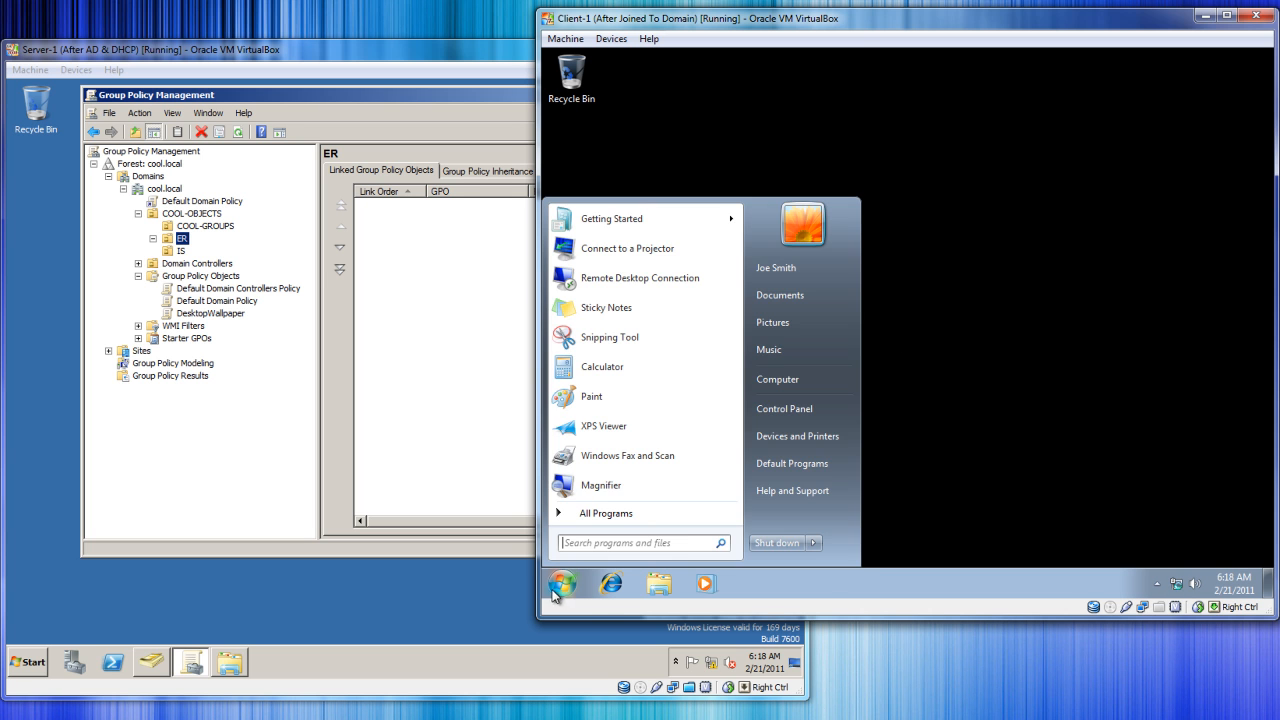
type("gpupdate /")
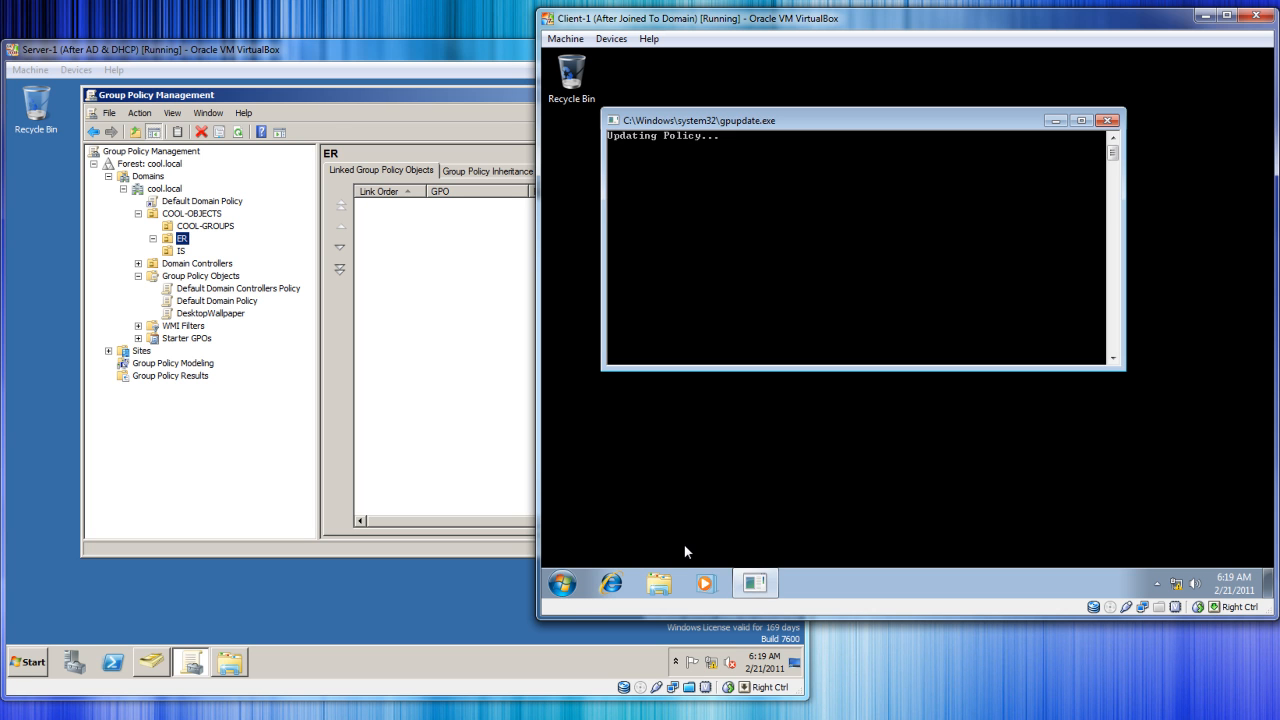
left_click(561, 583)
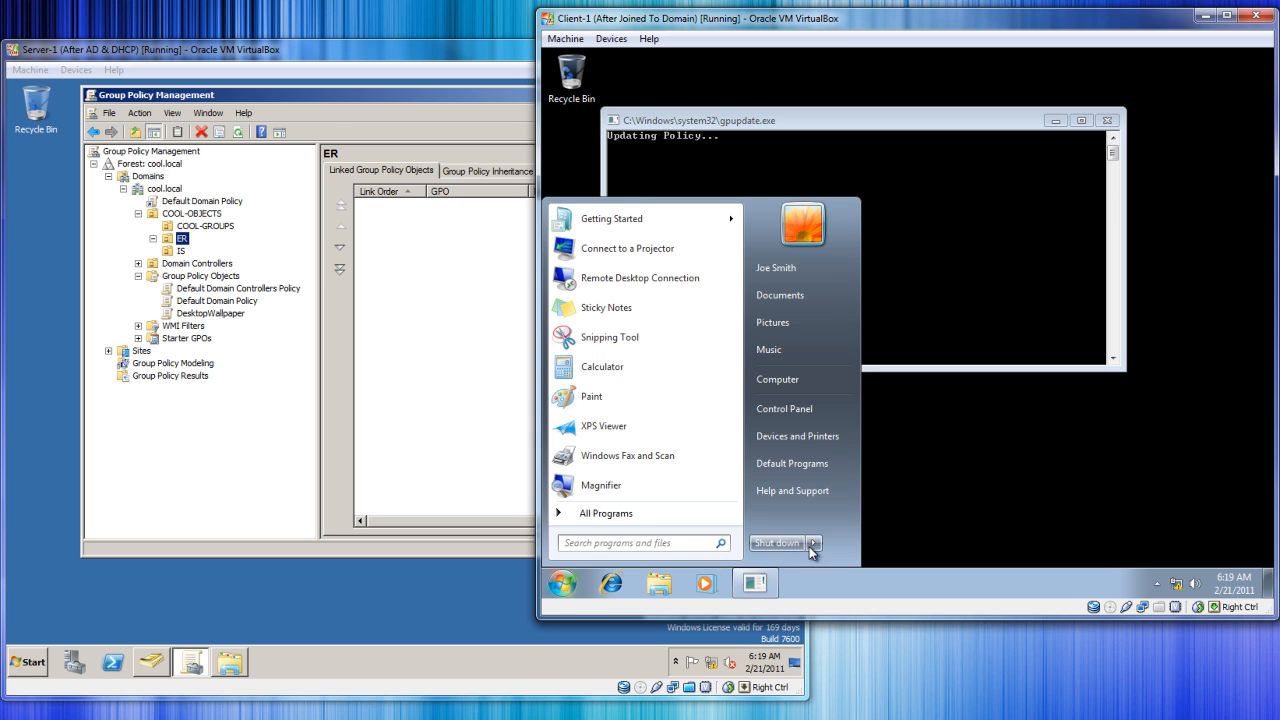
left_click(814, 543)
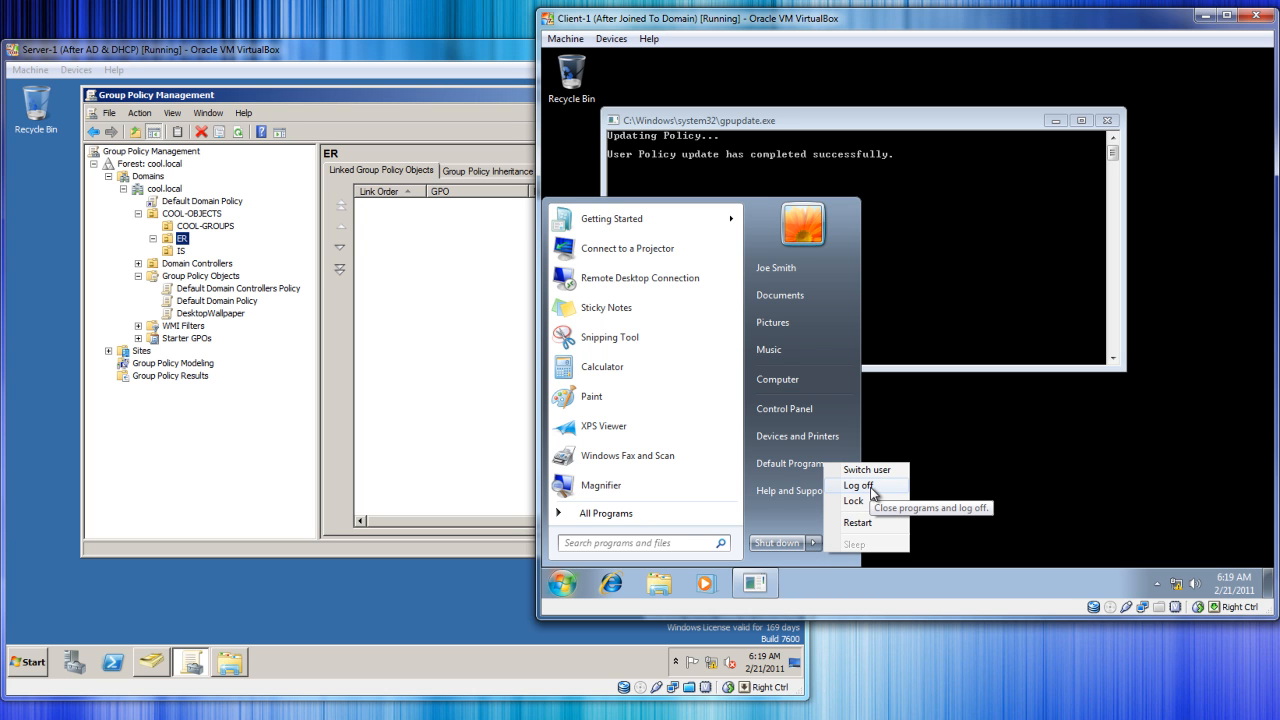
mouse_move(854, 500)
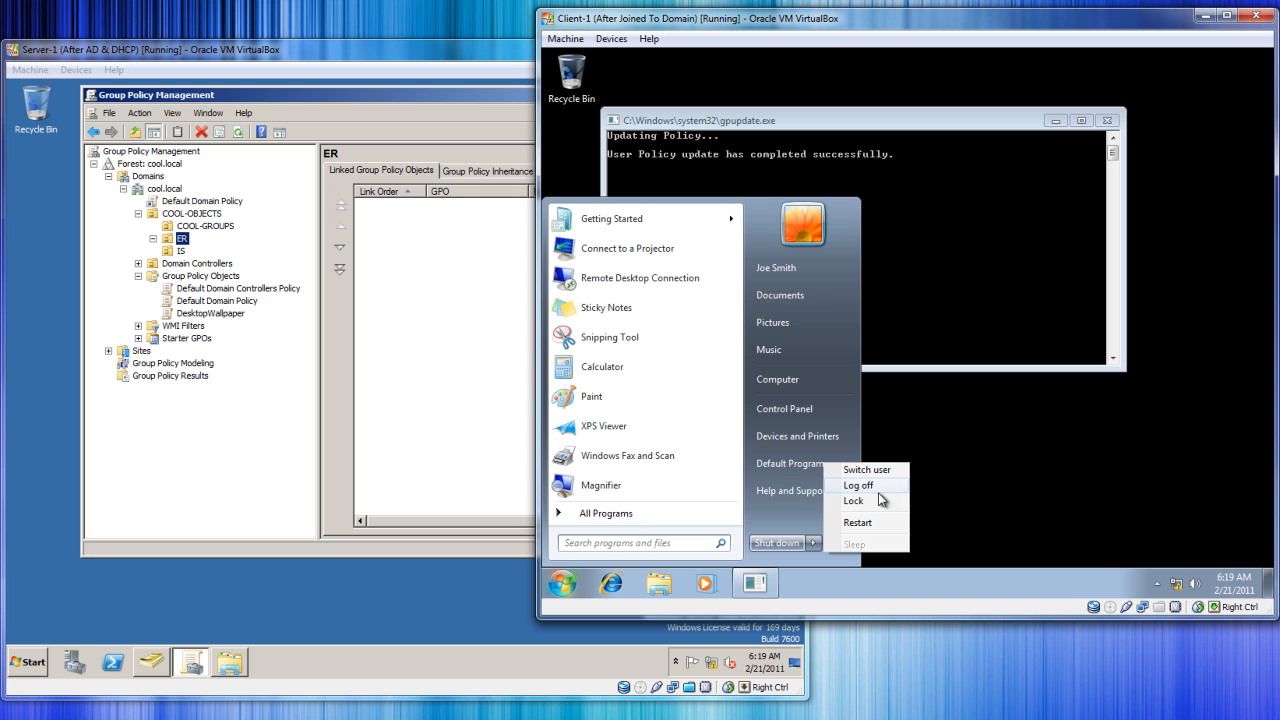
left_click(858, 485)
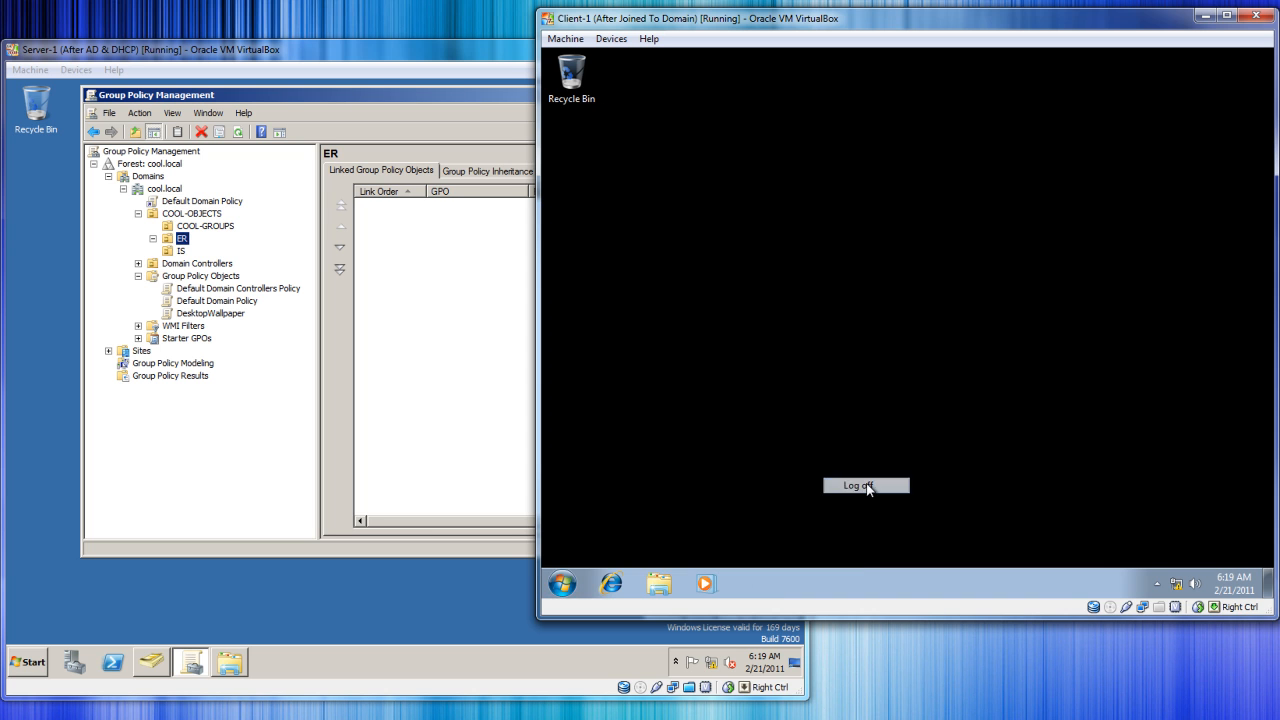
left_click(865, 485)
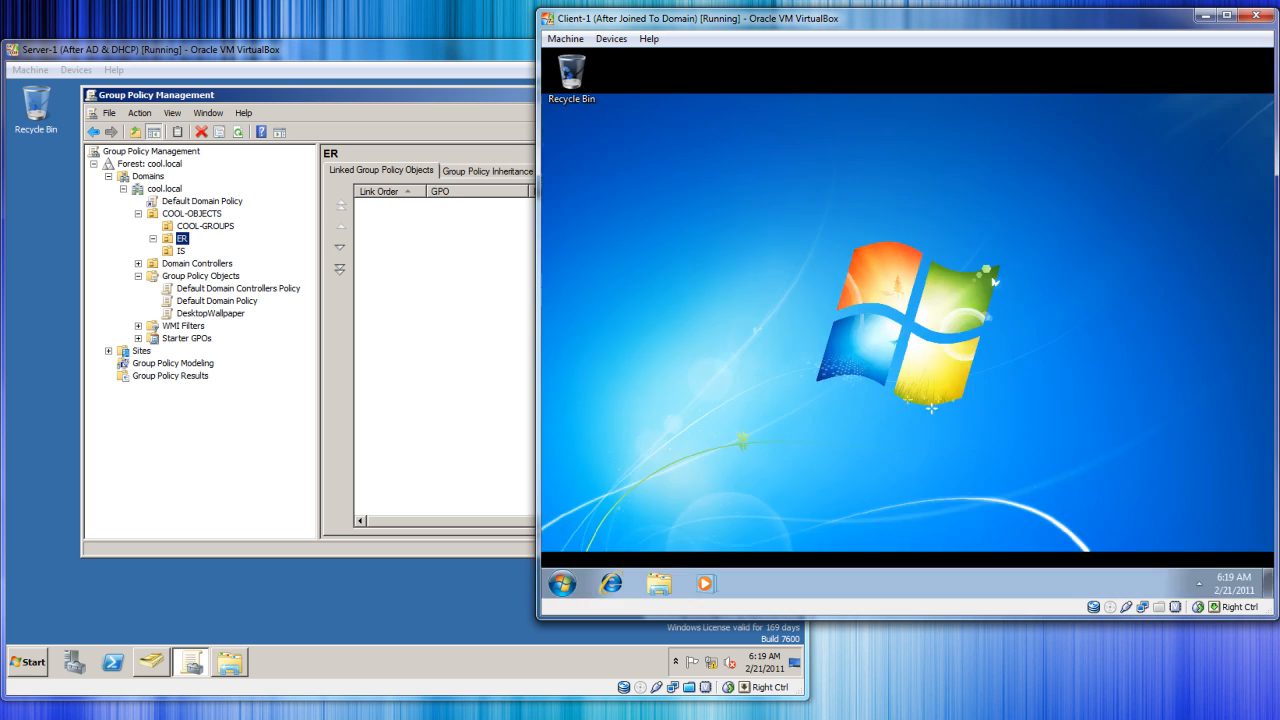
mouse_move(1030, 258)
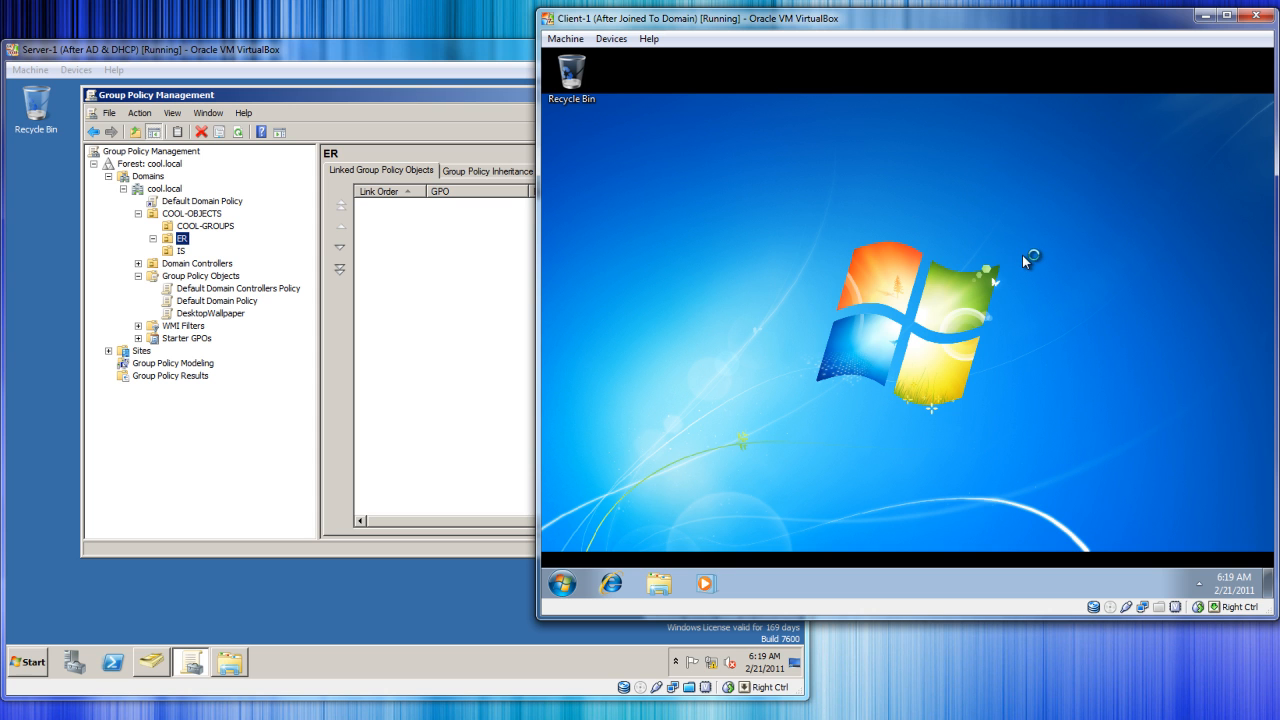
mouse_move(1025, 385)
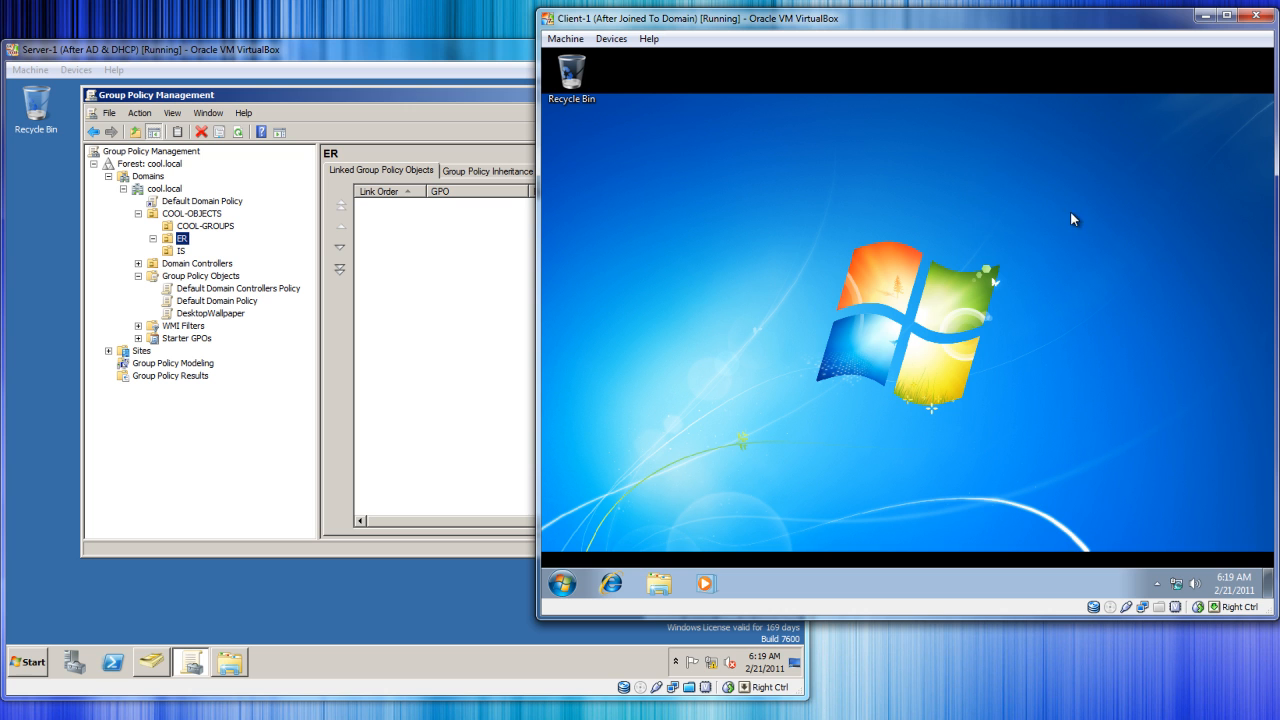
mouse_move(1091, 166)
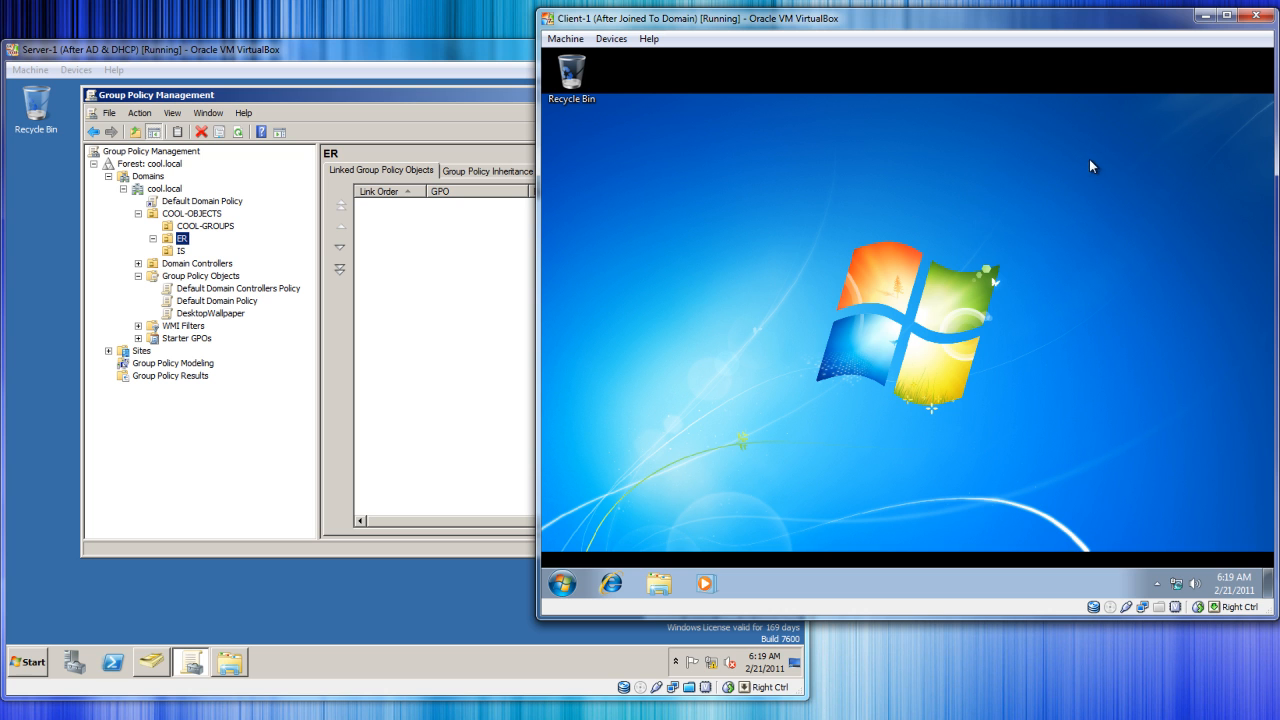
mouse_move(197, 330)
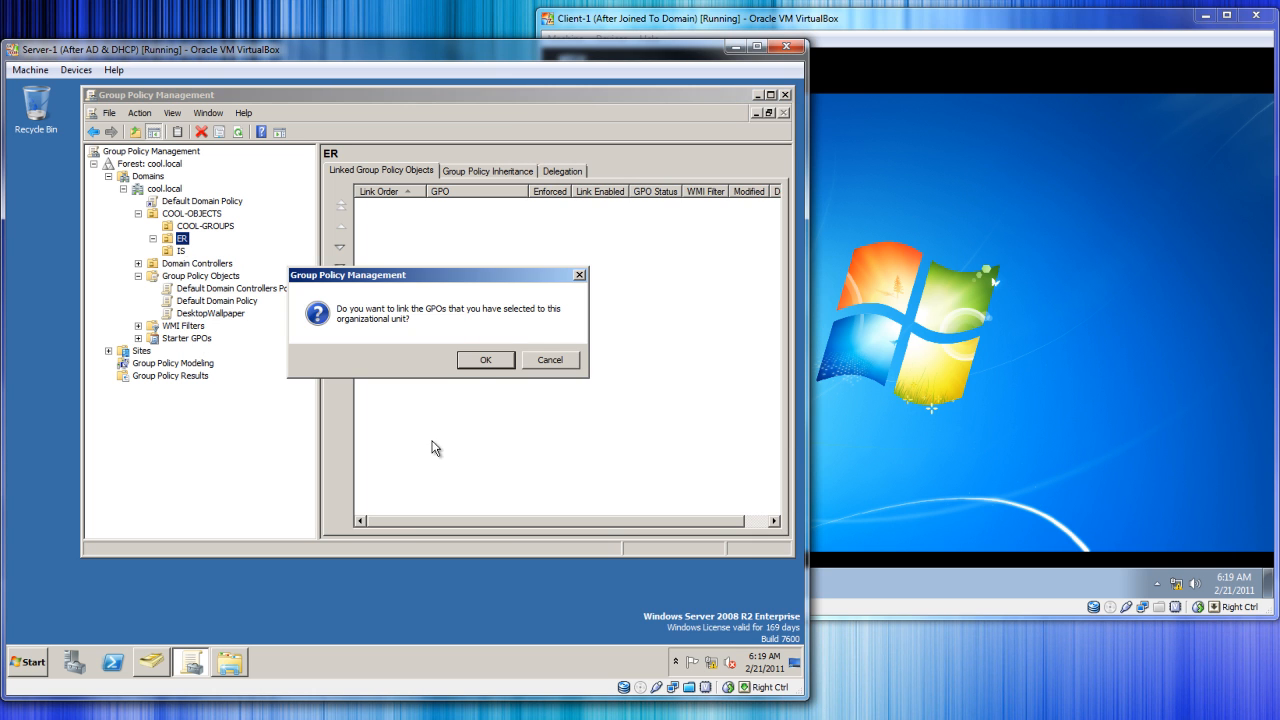
Confirm the link dialog and sign in to the client as COOL\jsmith.
left_click(485, 360)
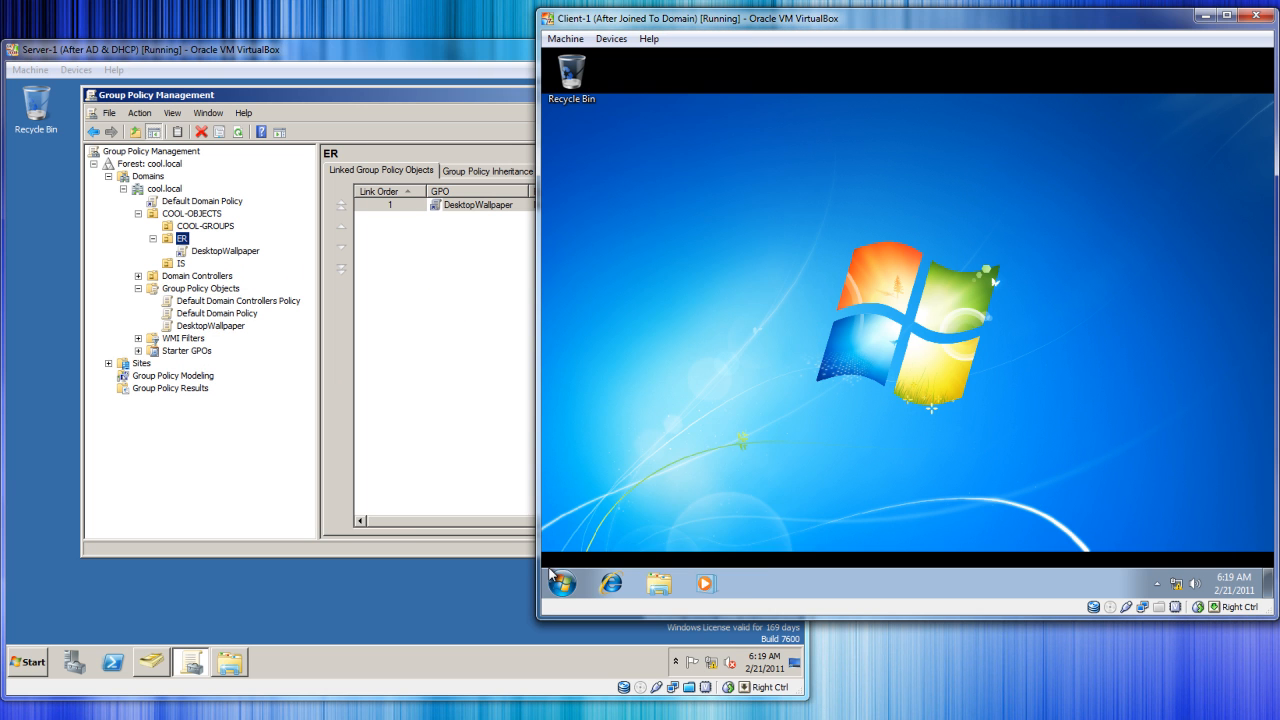
left_click(561, 583)
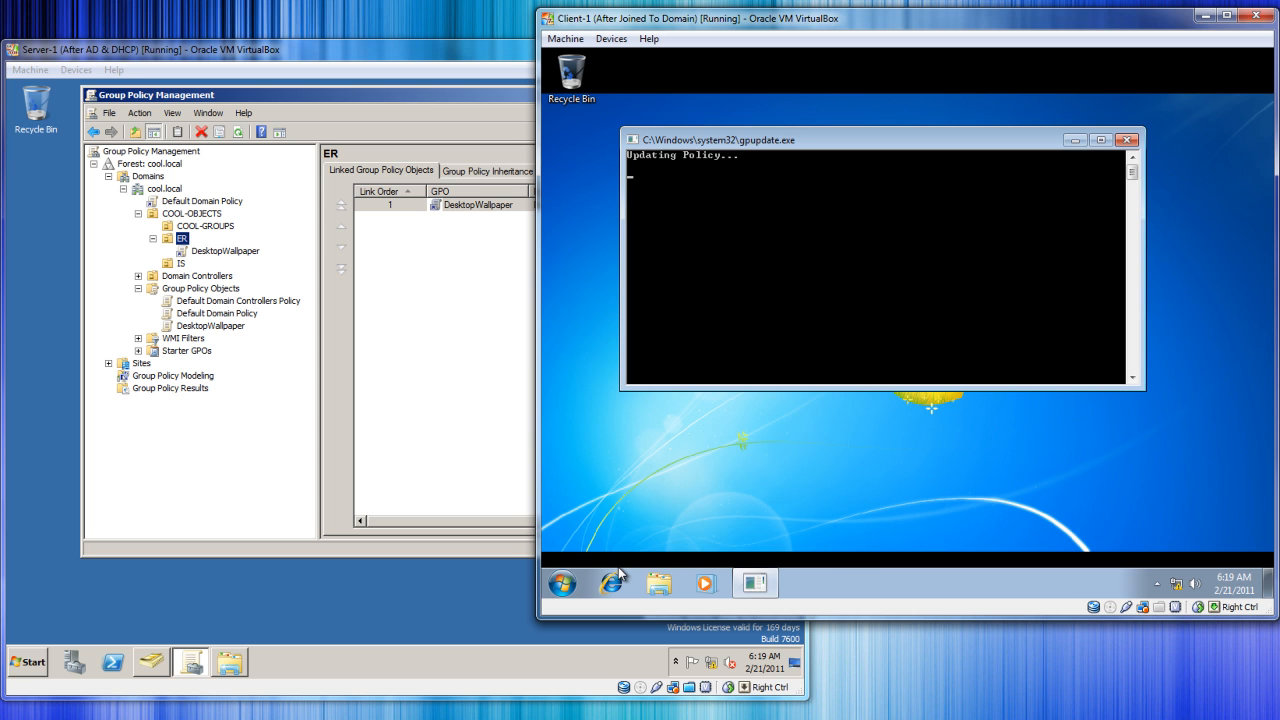
mouse_move(727, 421)
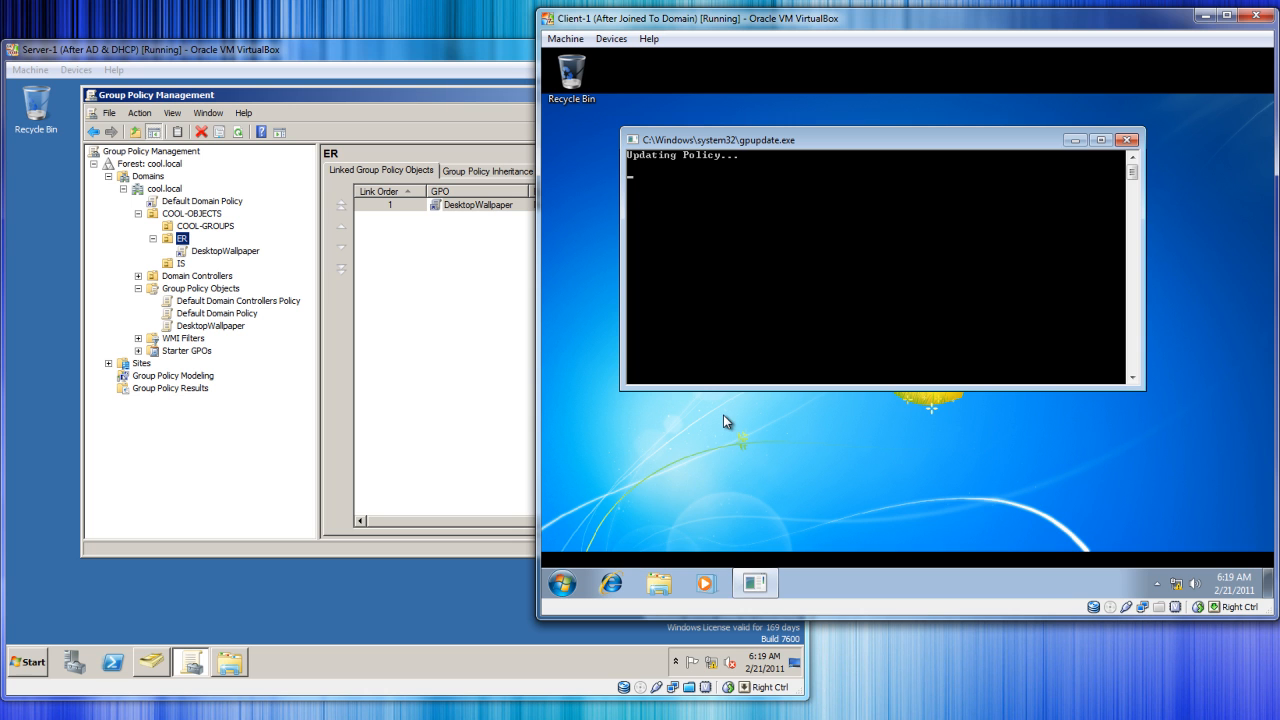
mouse_move(675, 510)
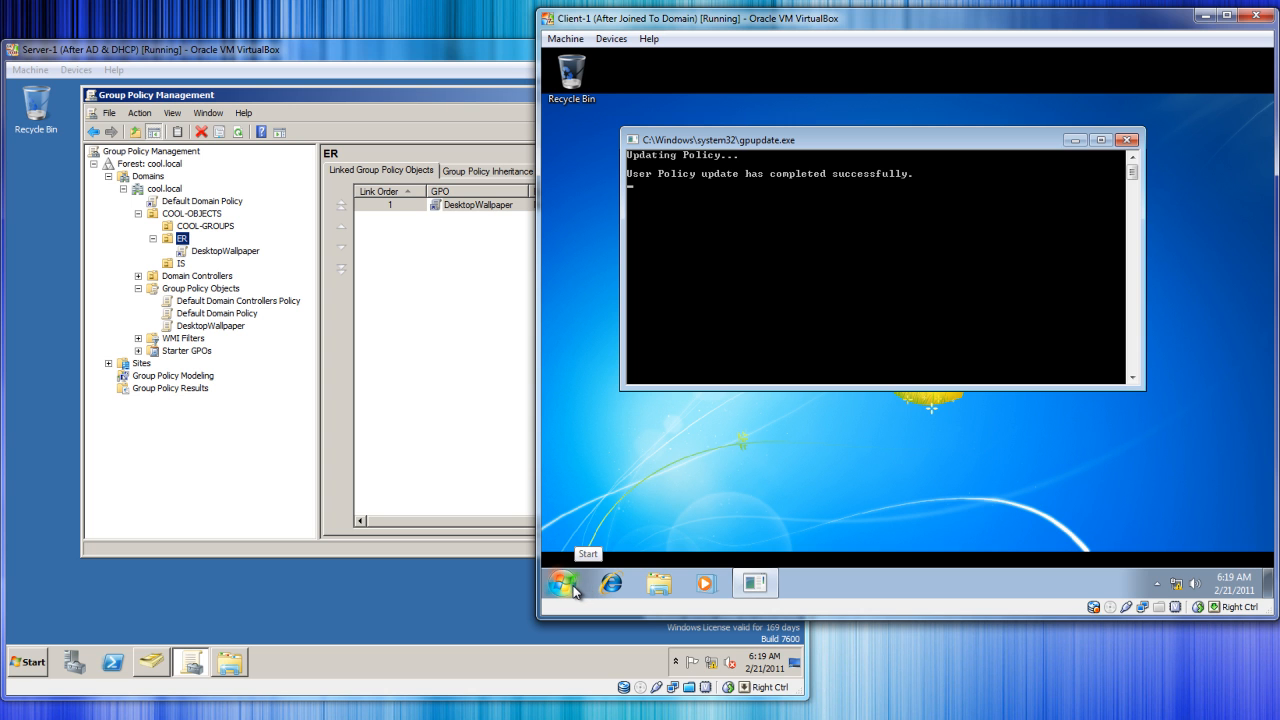
left_click(563, 583)
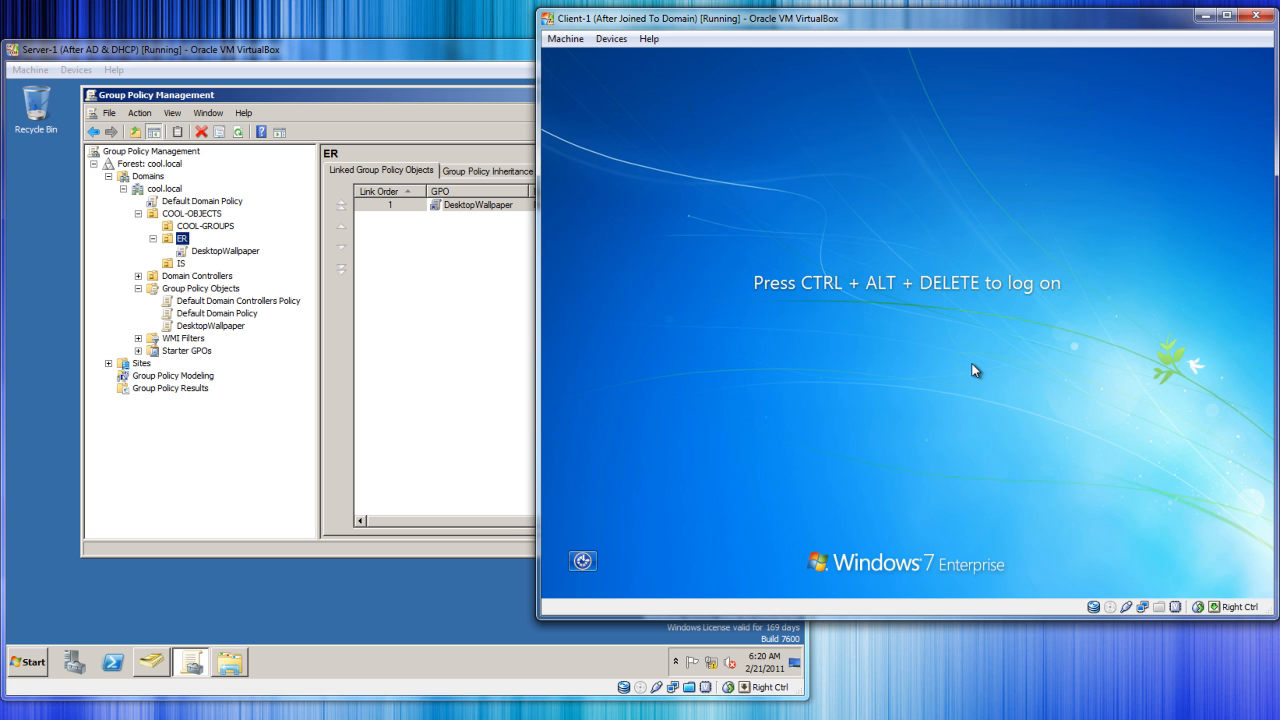
key("ctrl+alt+delete")
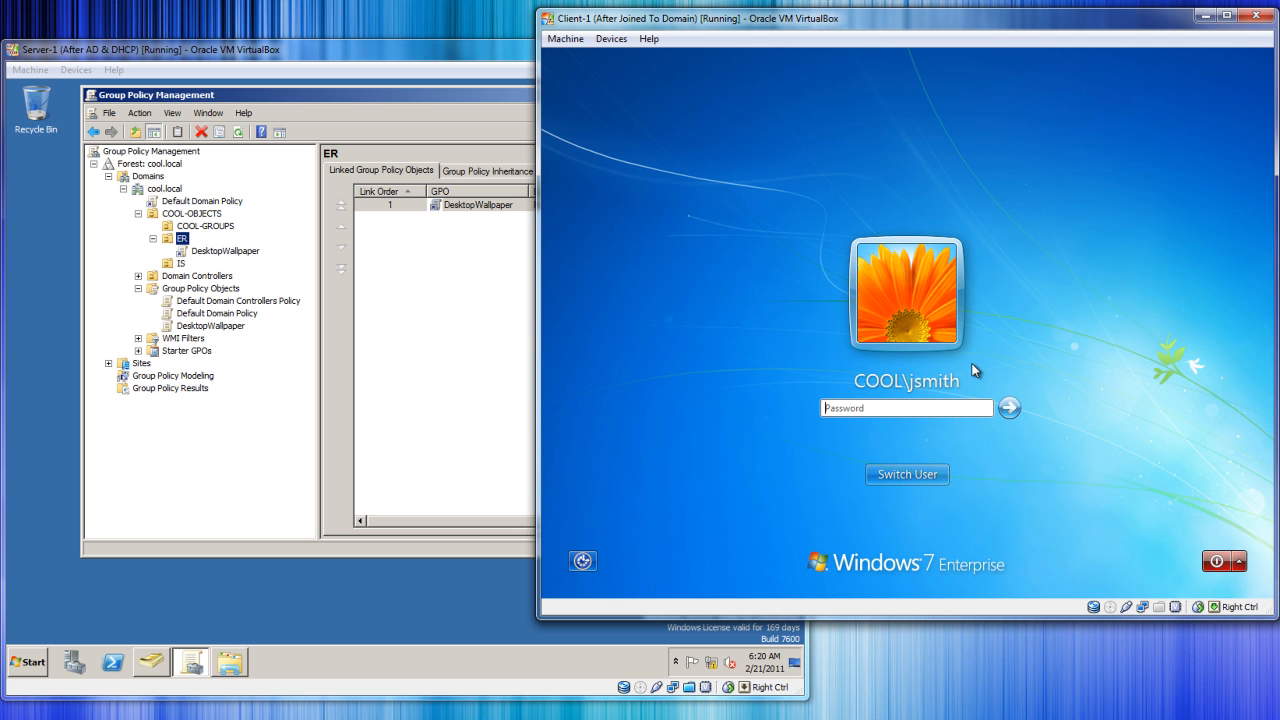
type("password")
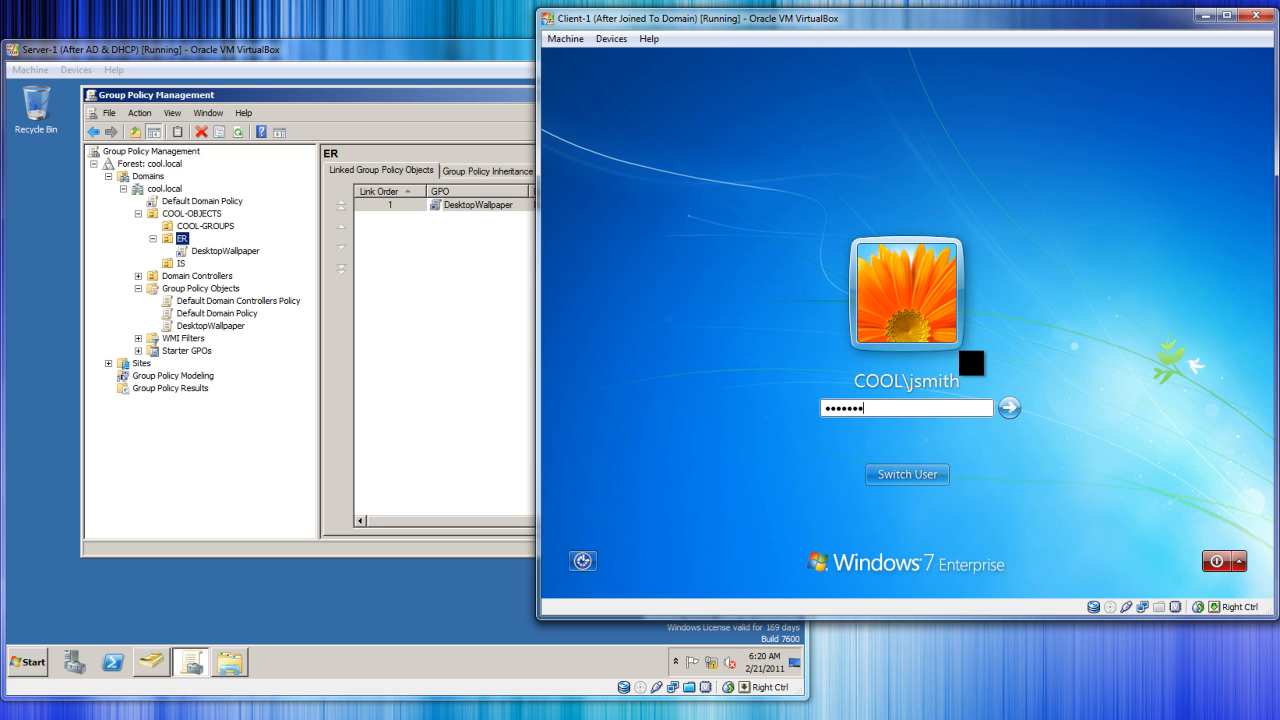
left_click(1009, 407)
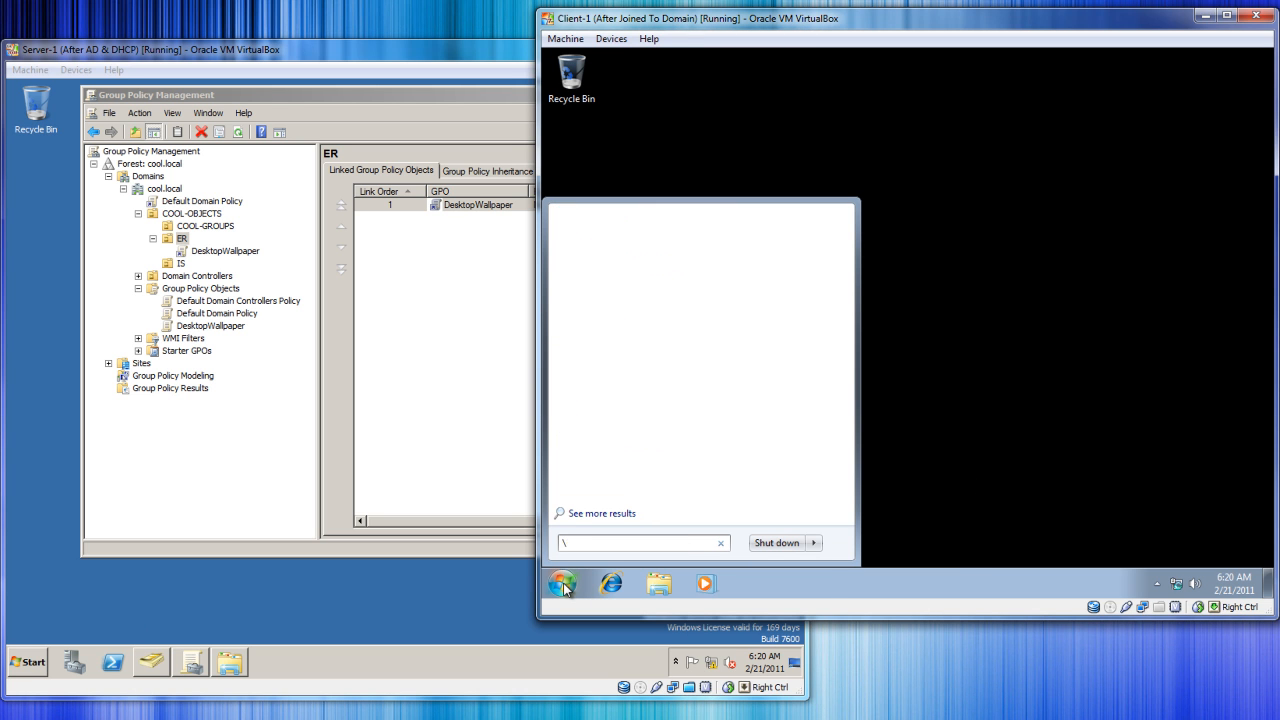
Try opening \\server-1\deploy from the client and close the access-denied error.
type("\\server-1")
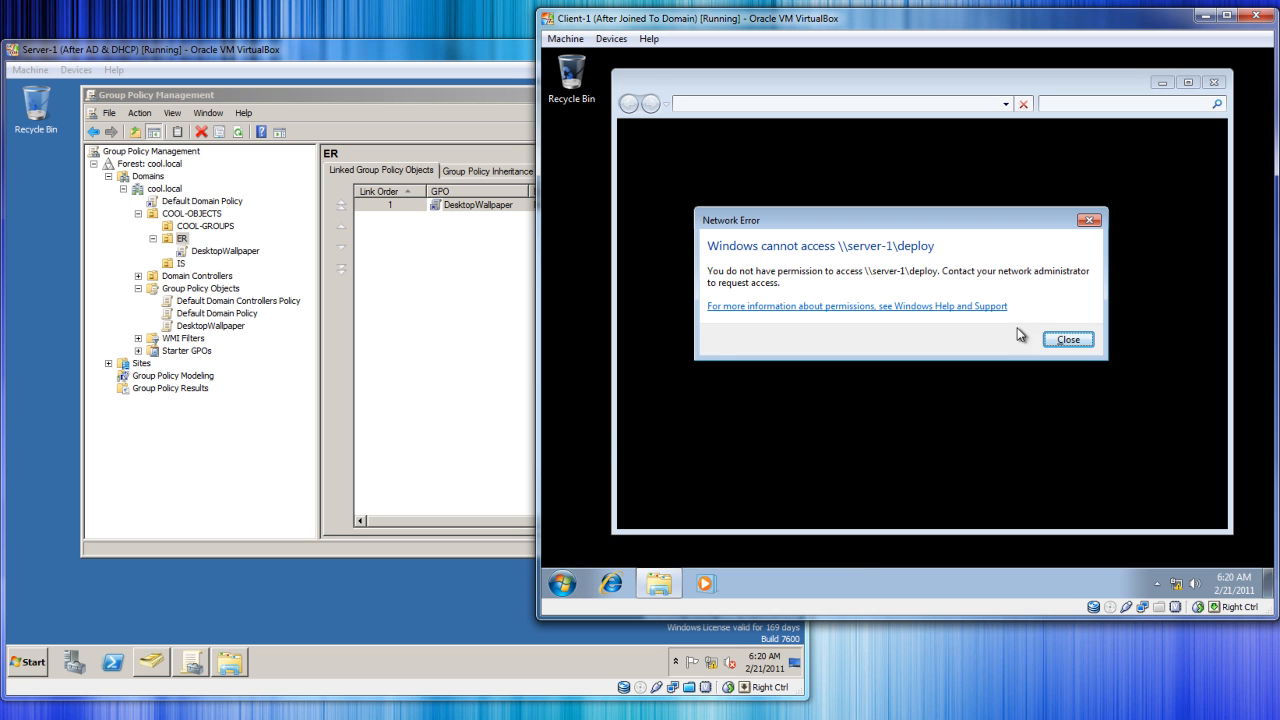
left_click(1067, 339)
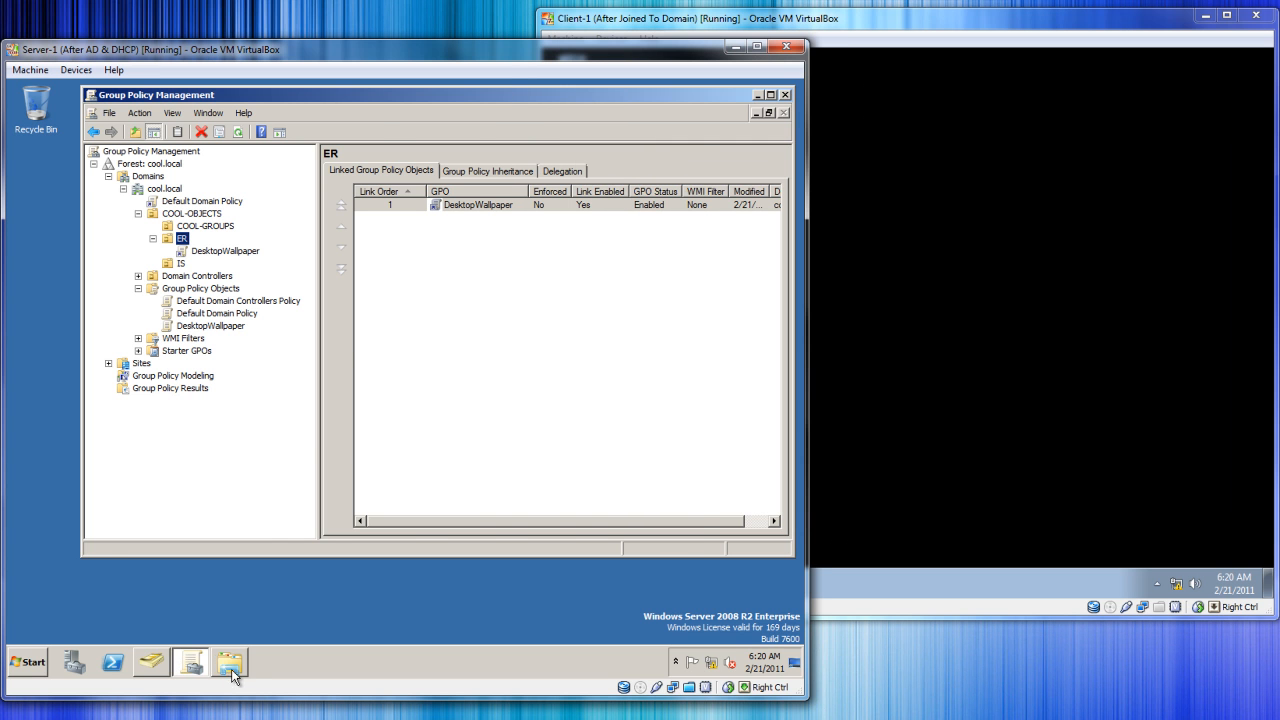
Add Authenticated Users to the deploy folder's security permissions through its Properties dialog.
left_click(229, 662)
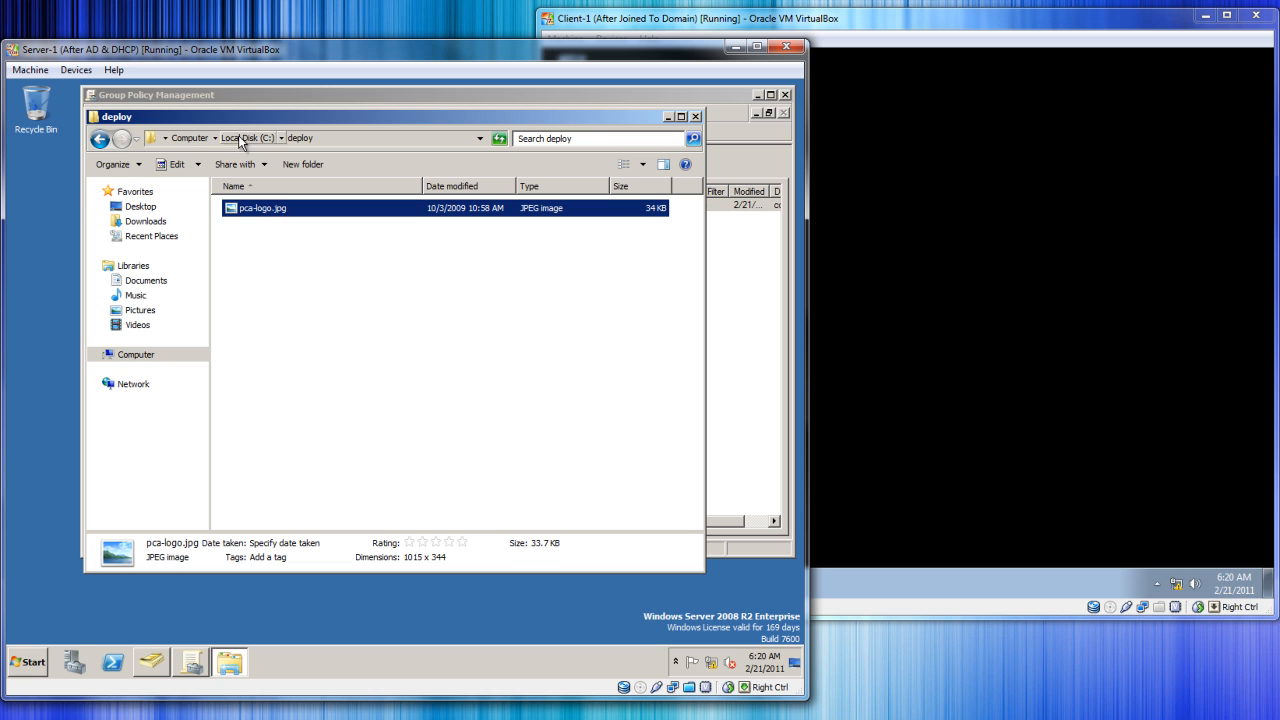
right_click(252, 207)
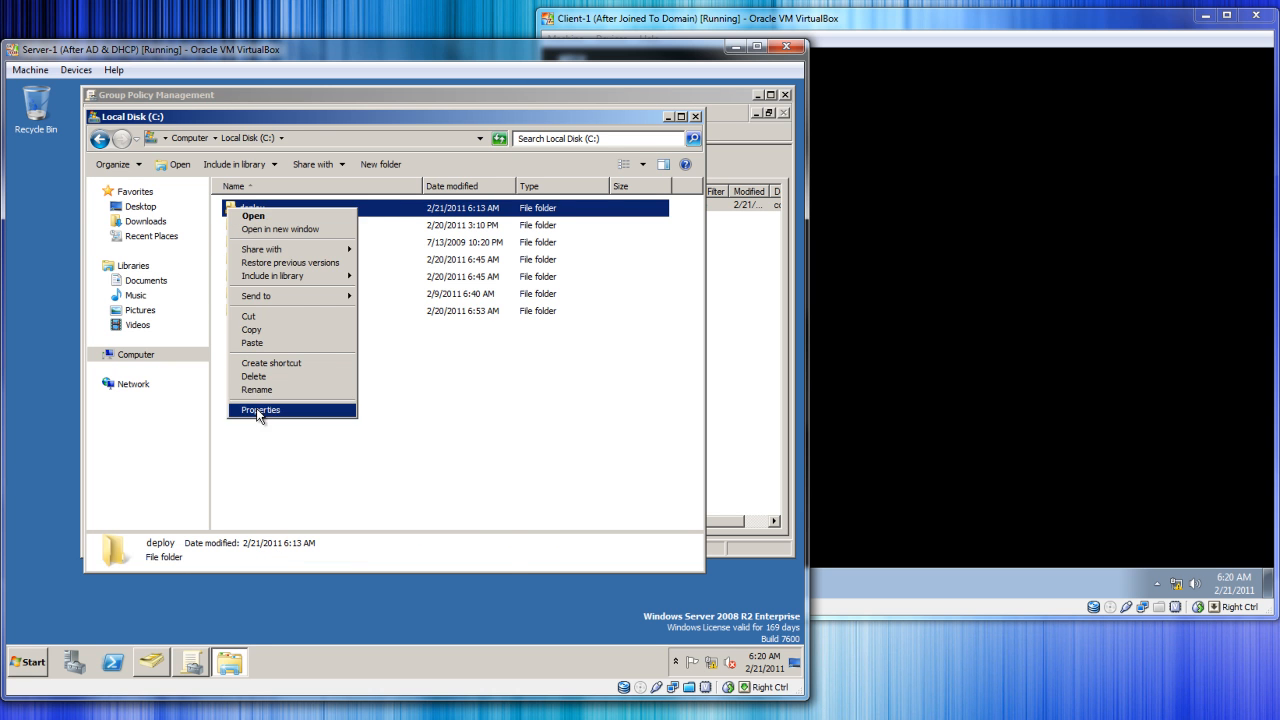
left_click(260, 410)
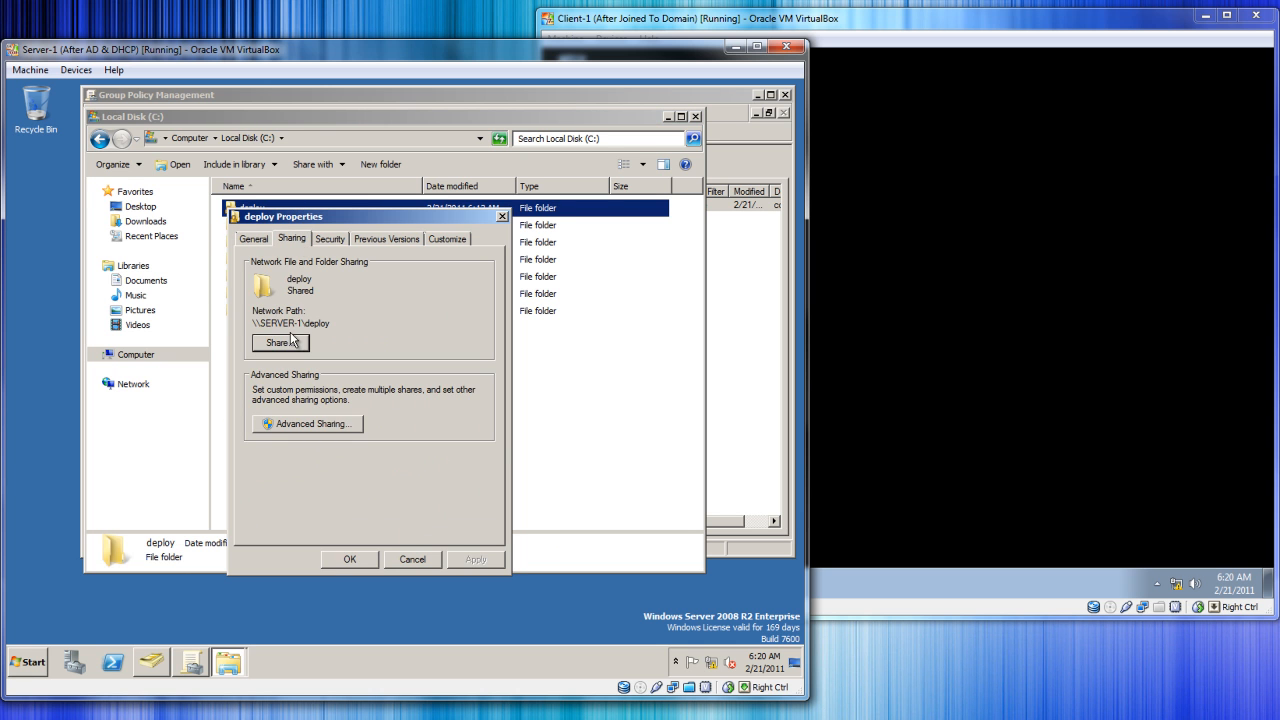
left_click(330, 239)
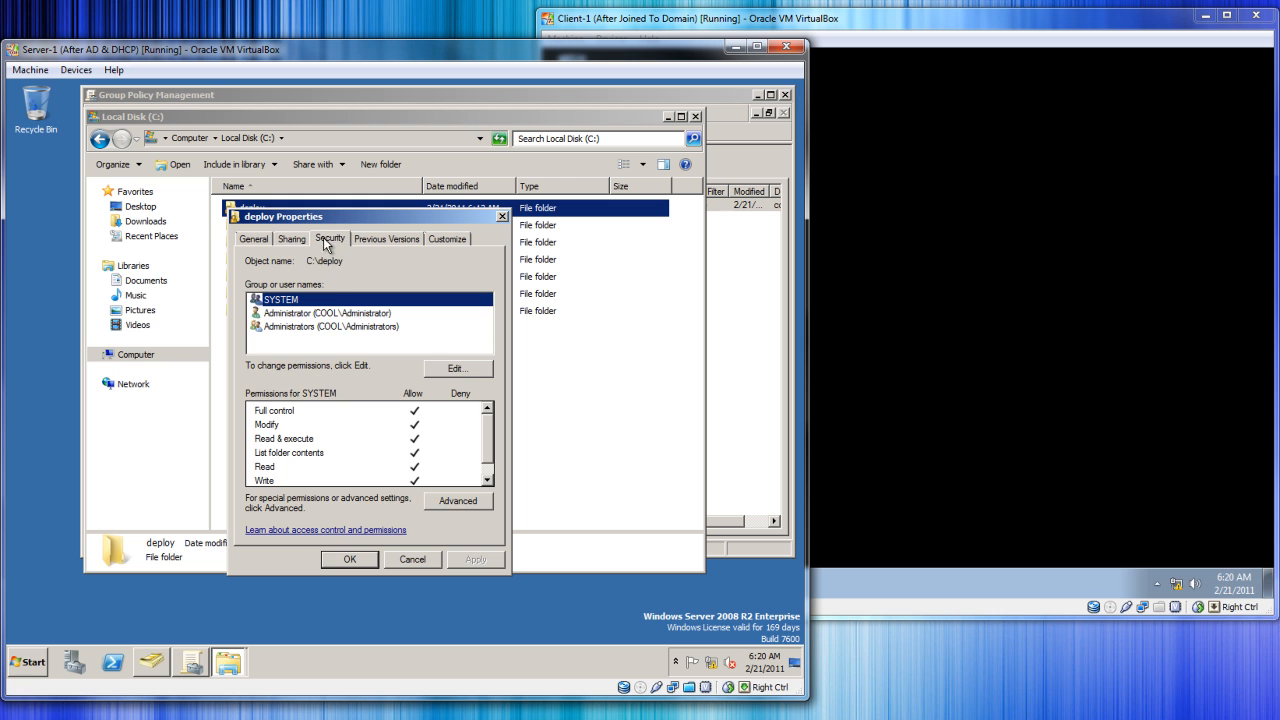
mouse_move(298, 247)
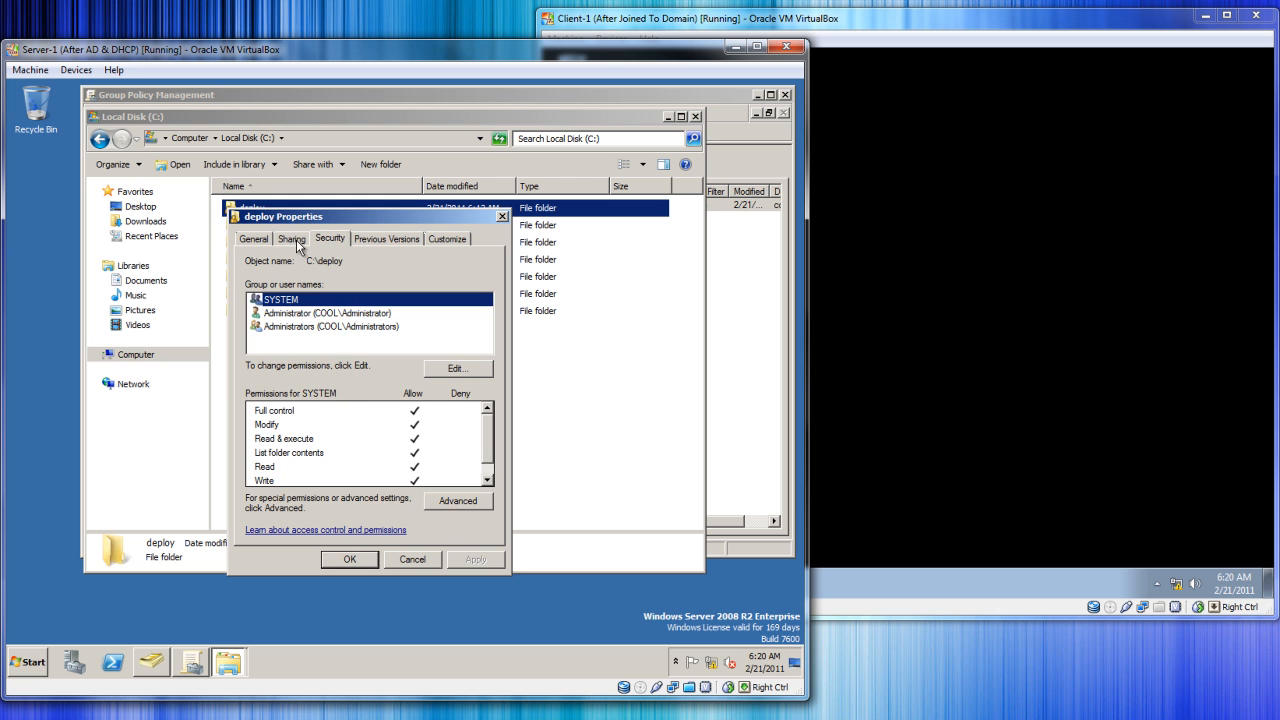
left_click(291, 239)
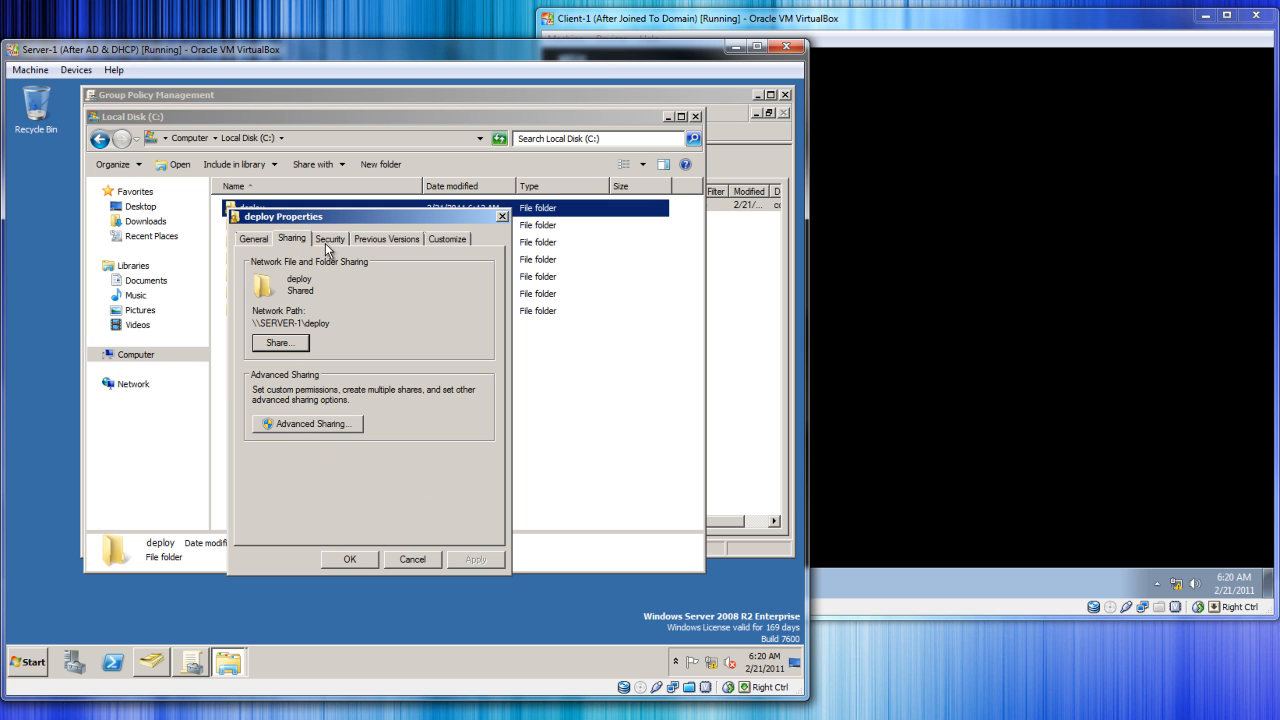
left_click(330, 239)
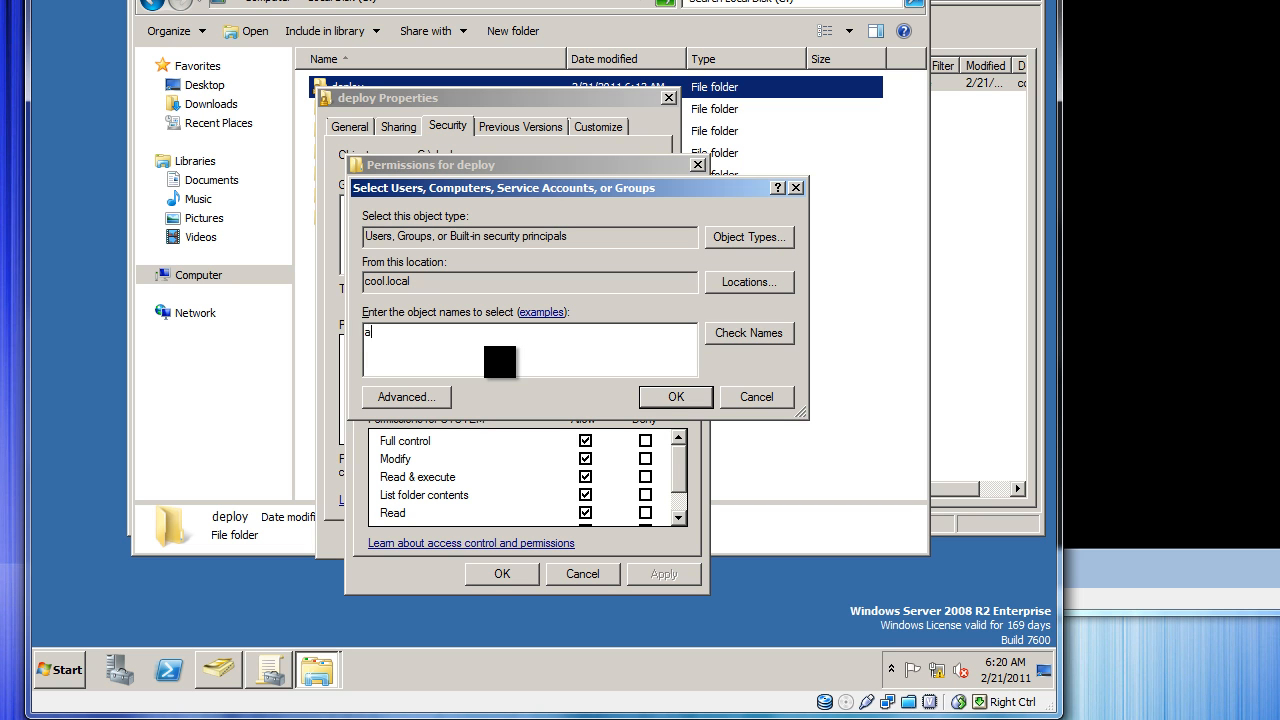
type("utje")
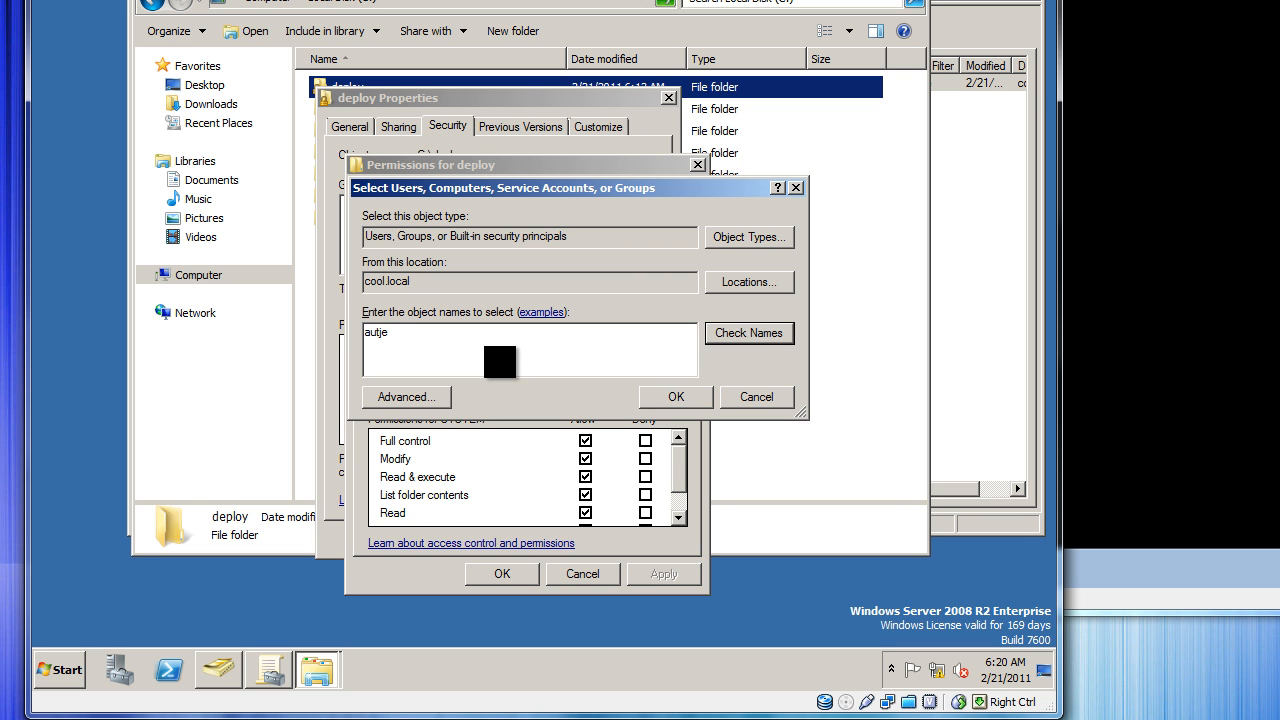
type("eaut")
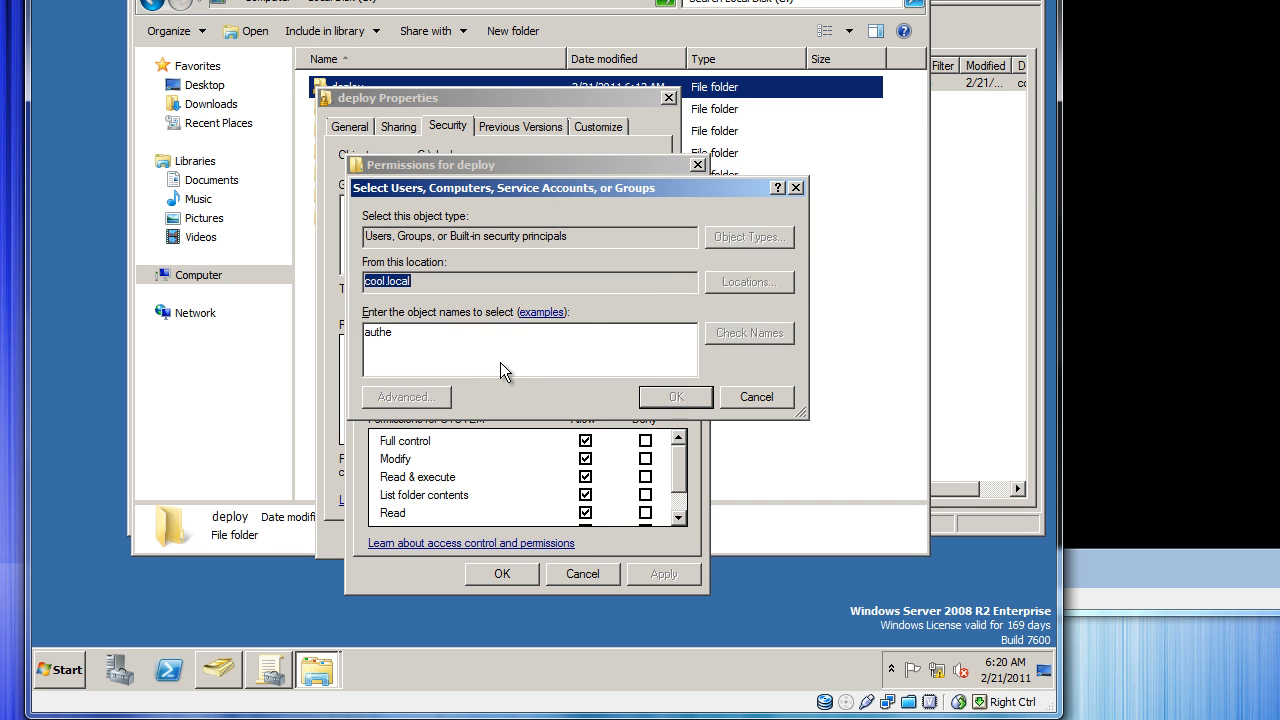
left_click(756, 397)
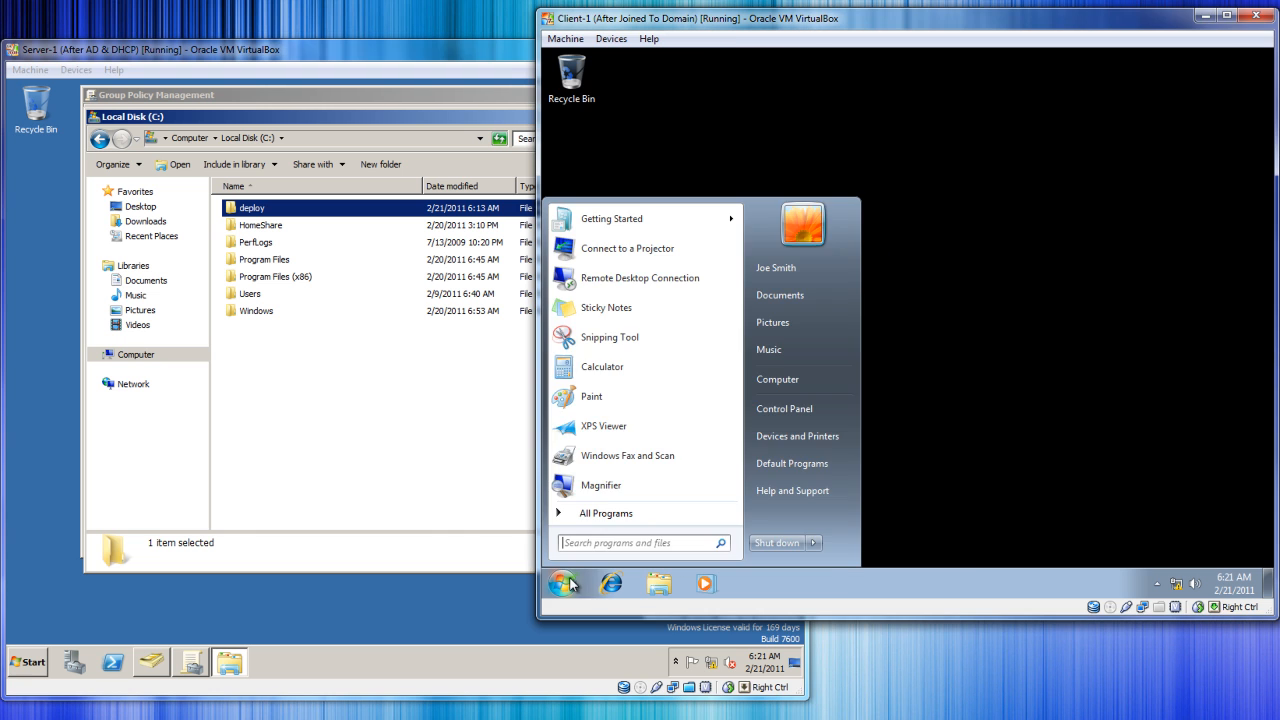
Log off and back on so the client desktop shows the PC-Addicts logo.
type("\\\\se")
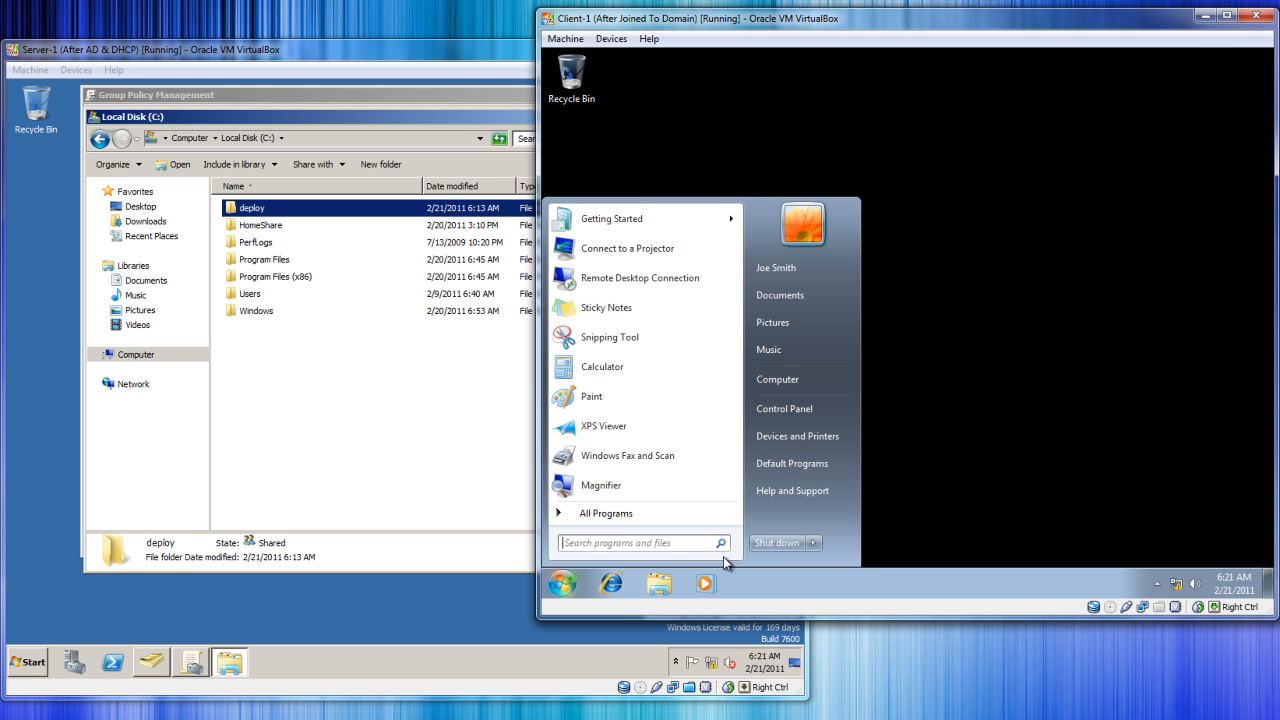
left_click(930, 468)
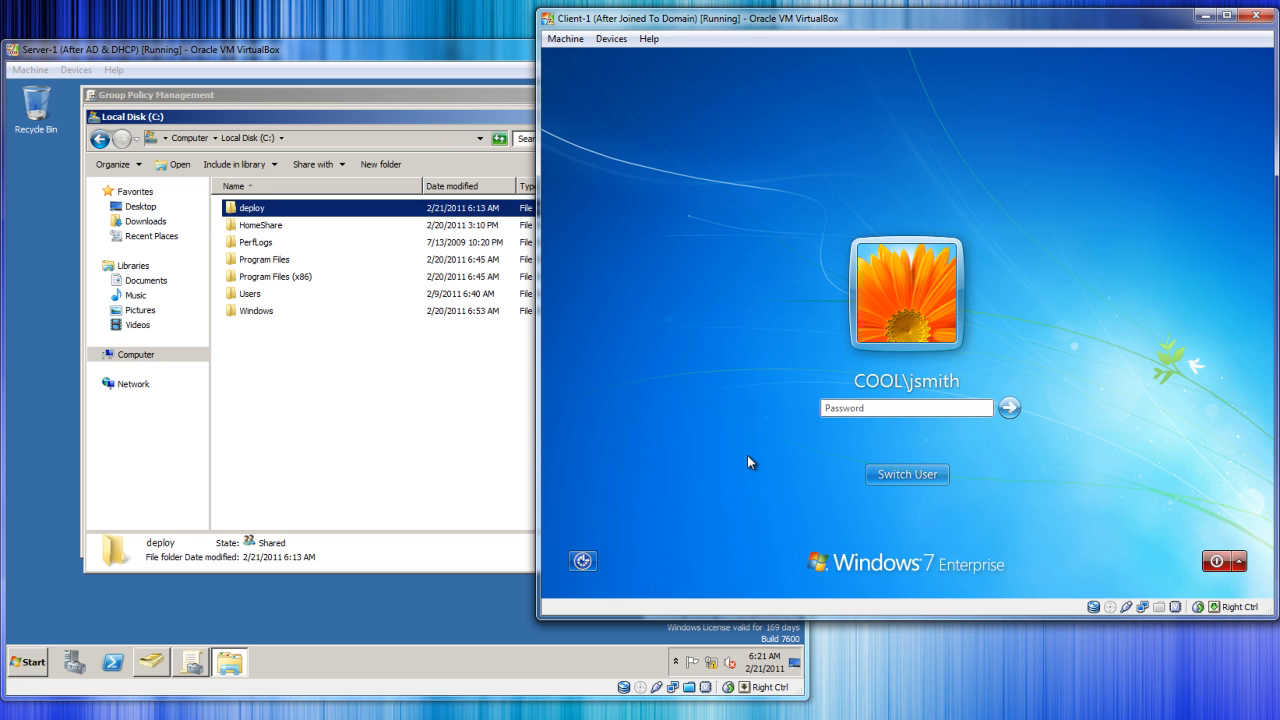
left_click(1009, 407)
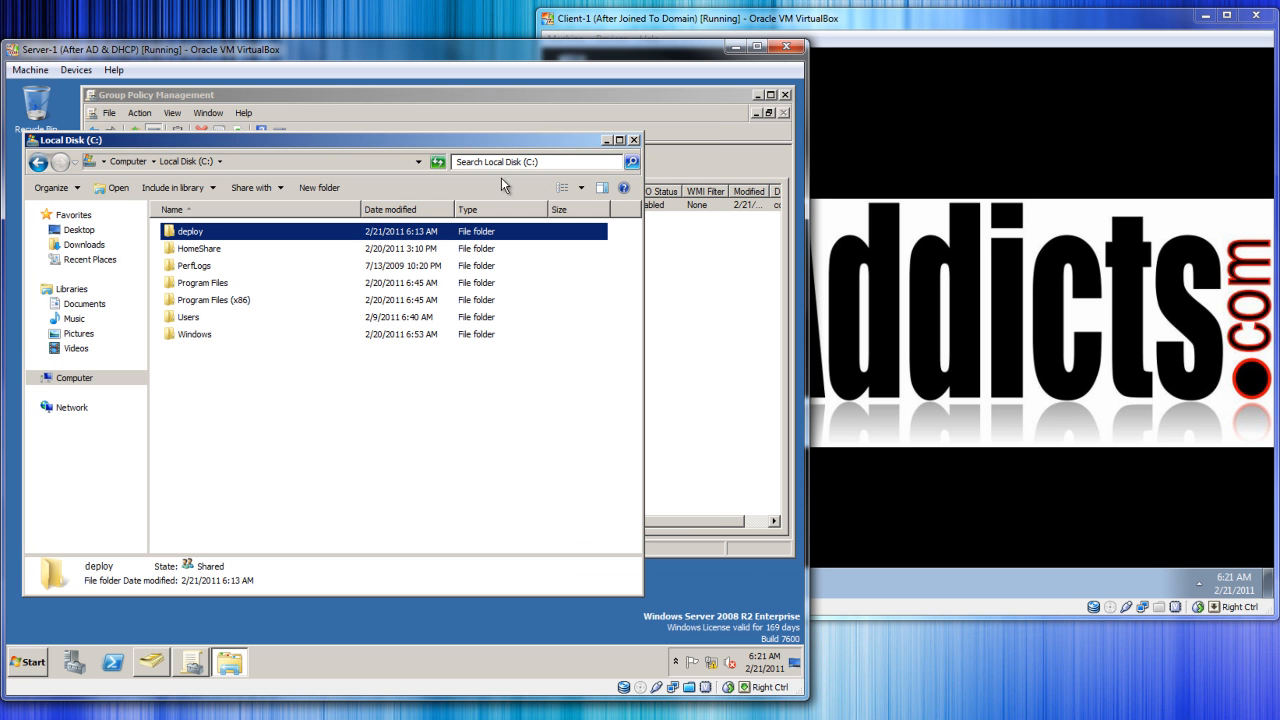
mouse_move(635, 127)
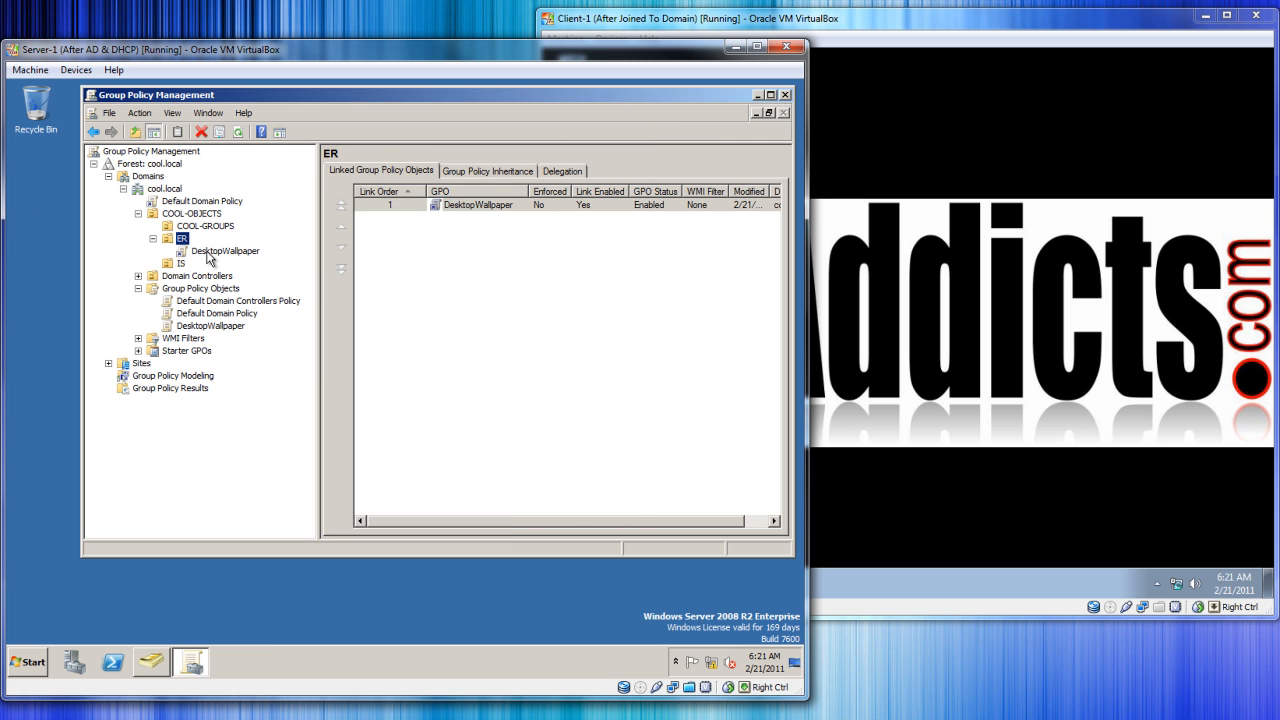
Delete the DesktopWallpaper GPO link under COOL-OBJECTS > ER and return to the Windows 7 client.
left_click(225, 250)
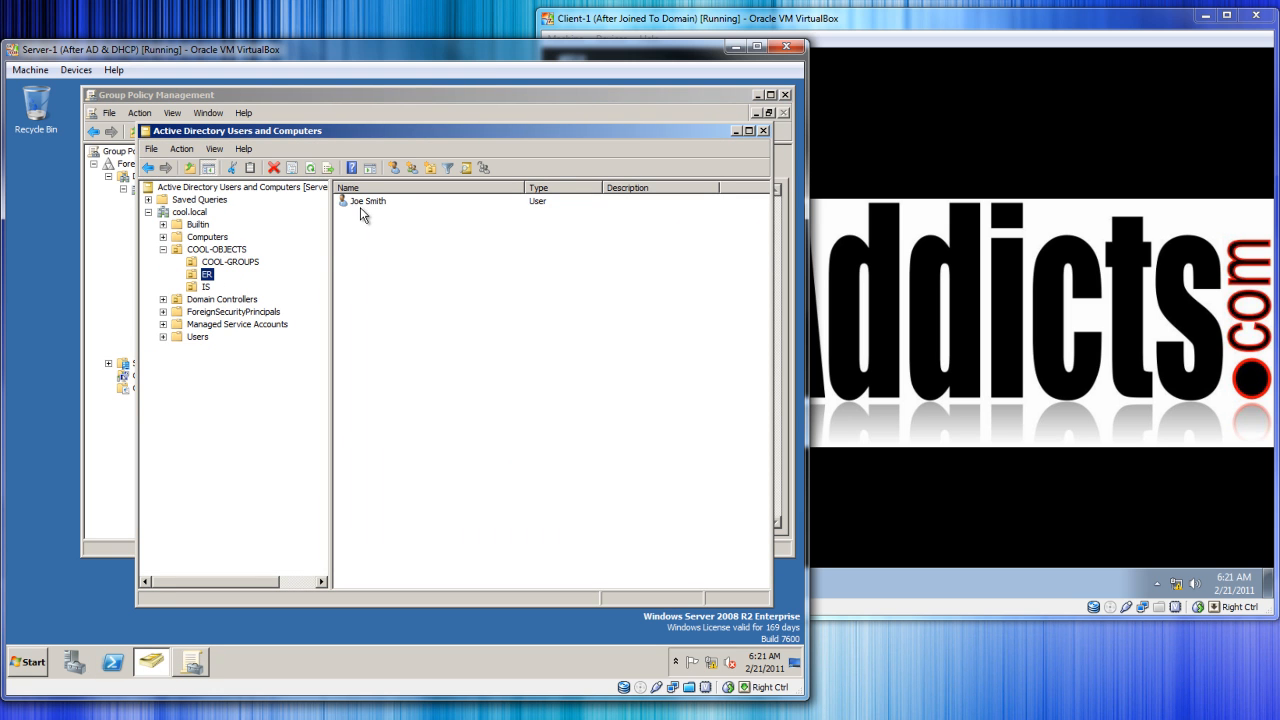
mouse_move(373, 235)
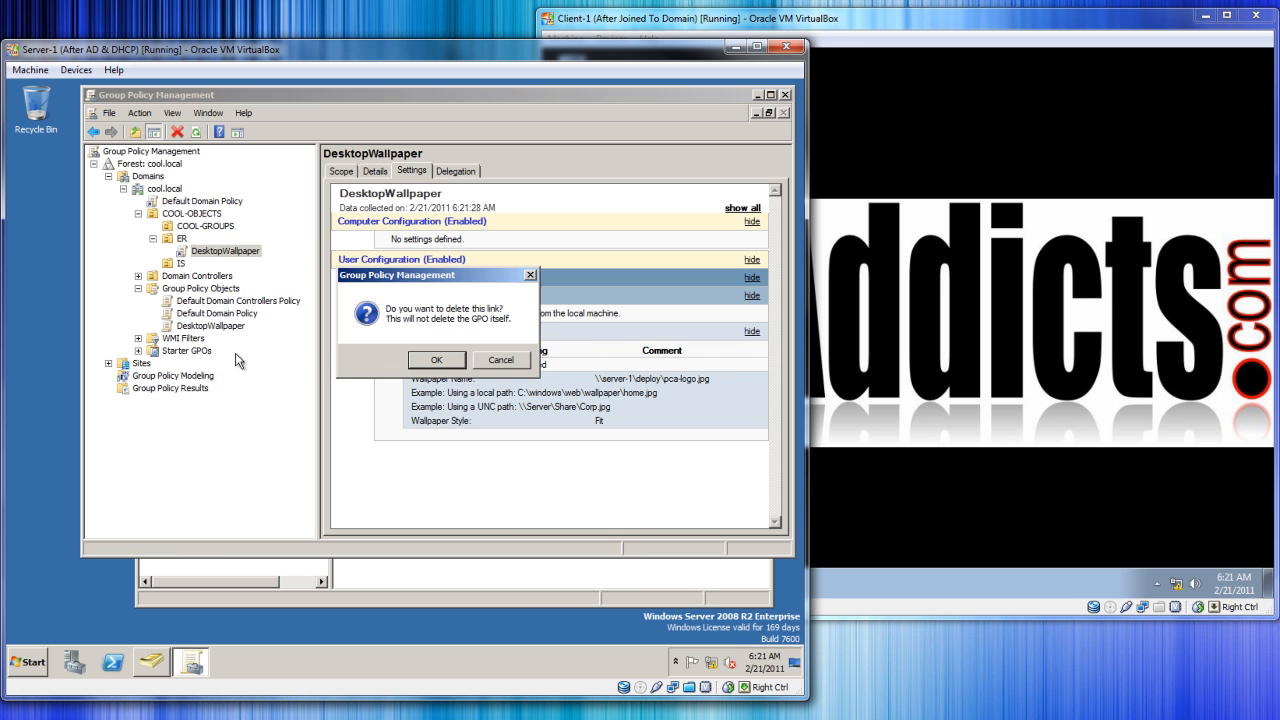
left_click(436, 360)
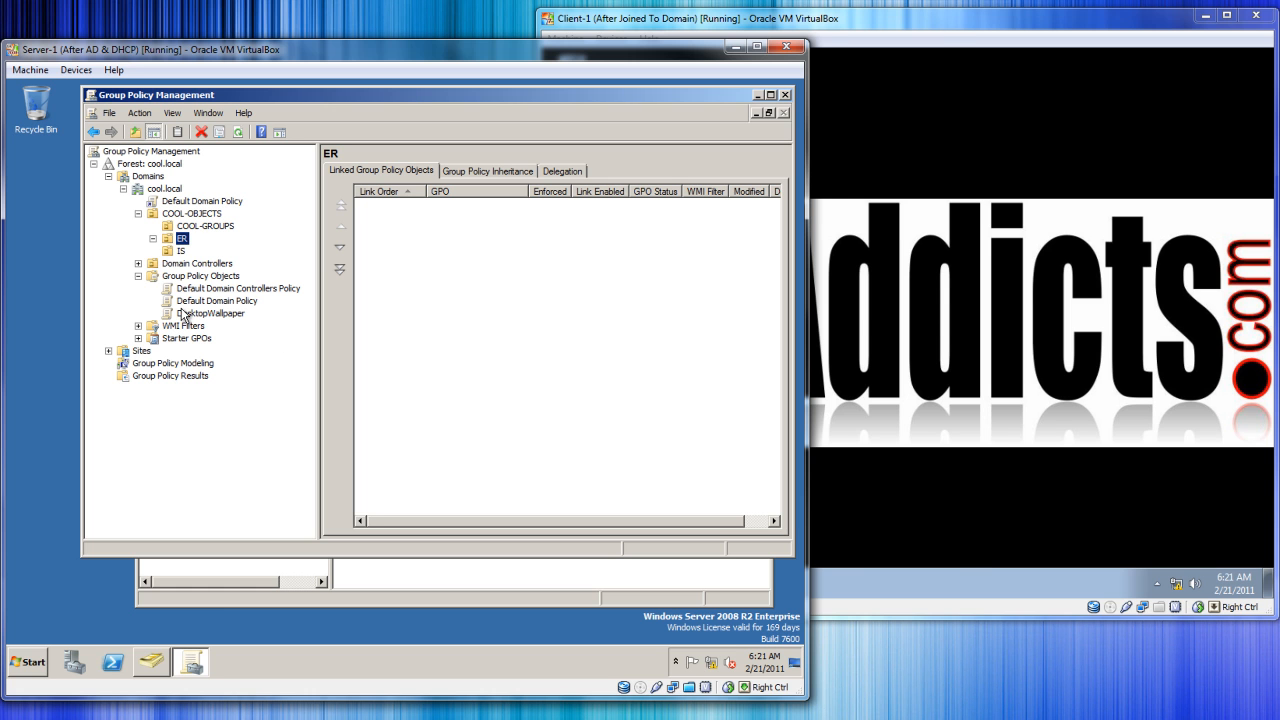
left_click(562, 584)
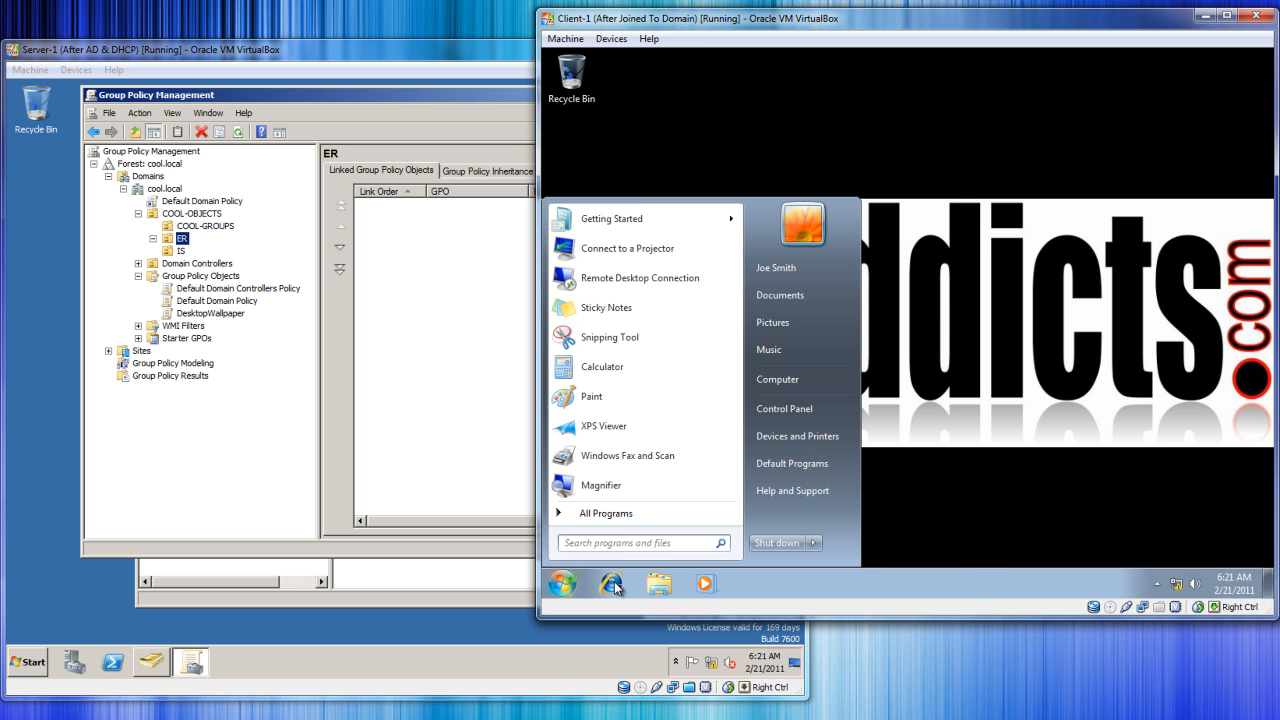
Sign COOL\jsmith off and on, run gpupdate /force, then log off and back on.
left_click(814, 543)
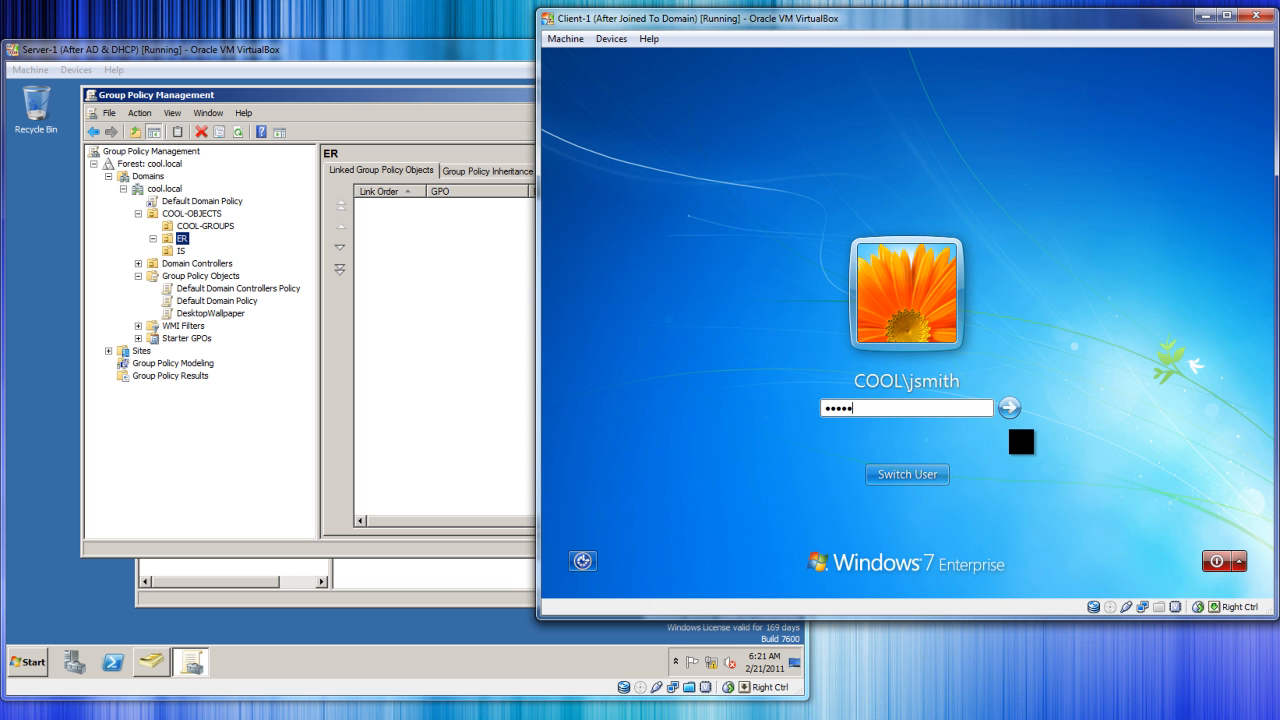
left_click(1009, 407)
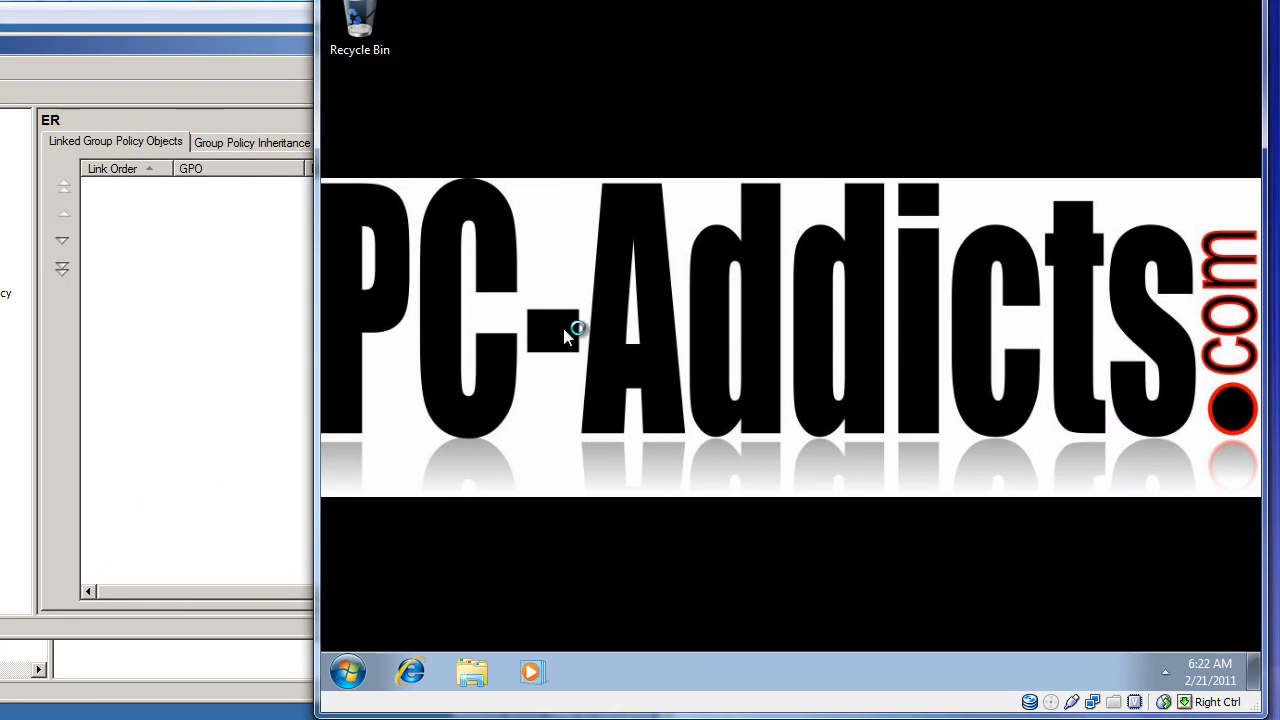
left_click(347, 671)
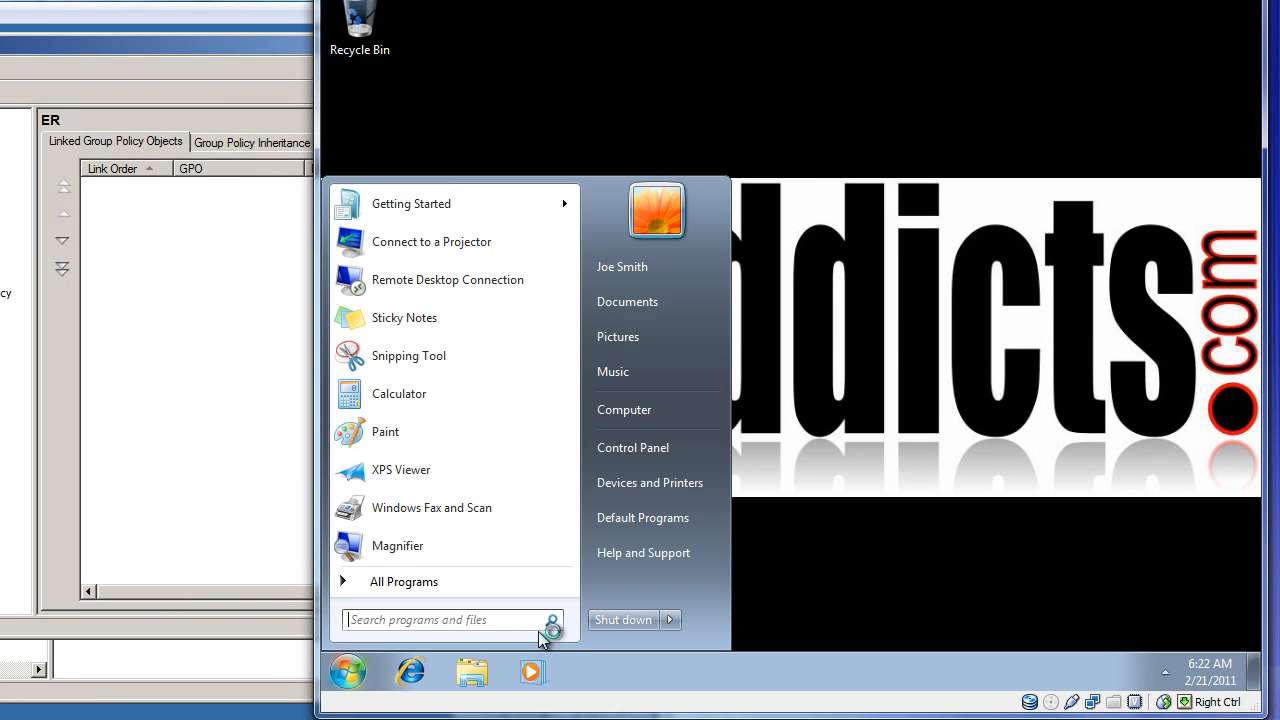
type("gpupdate /for")
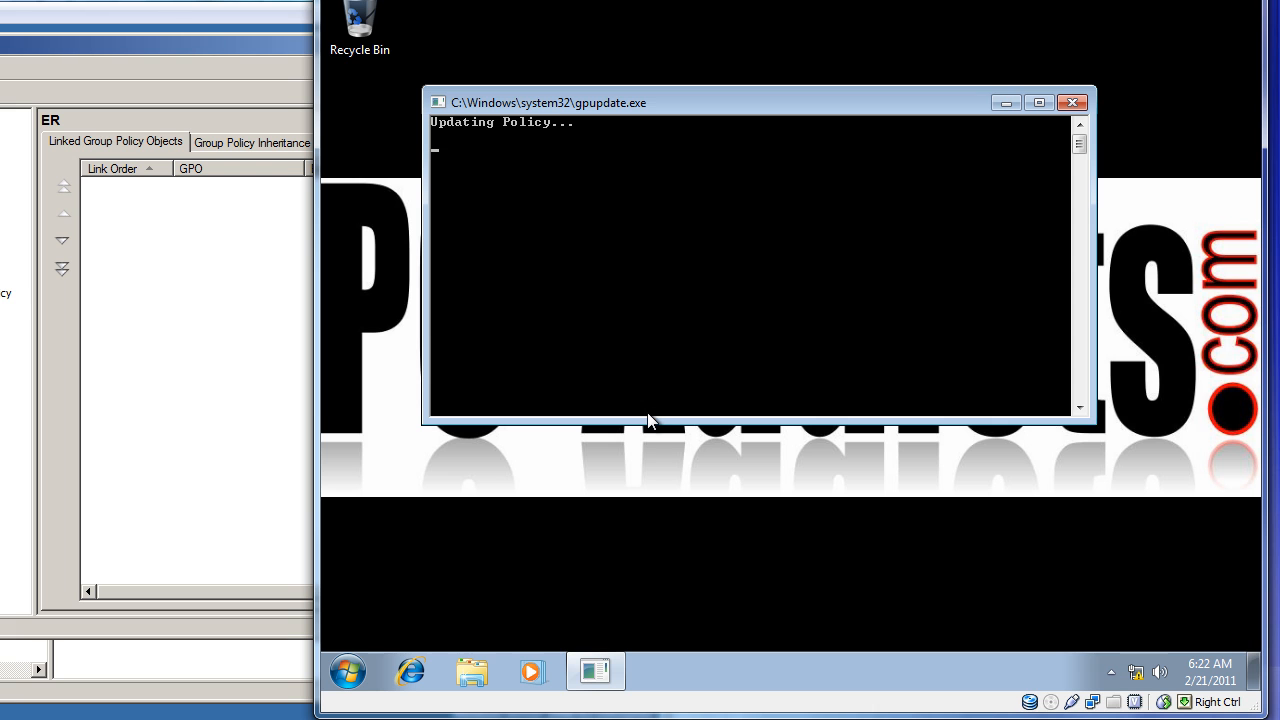
mouse_move(630, 477)
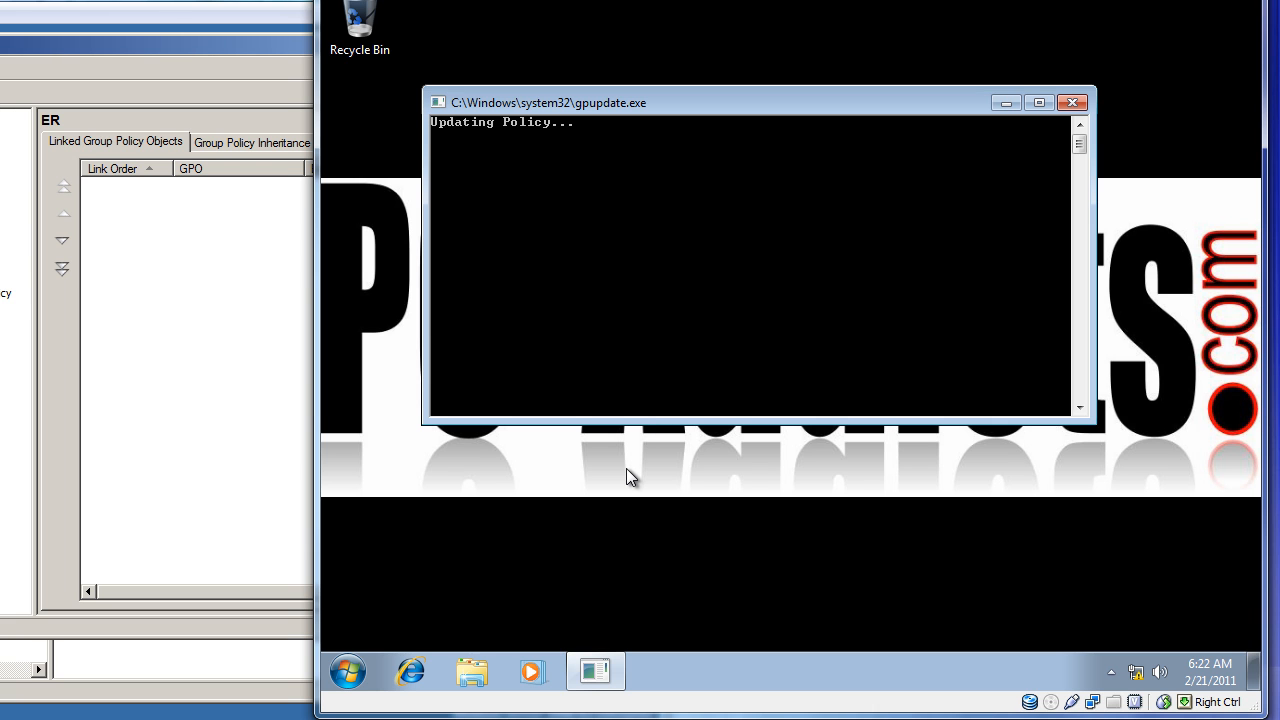
mouse_move(622, 483)
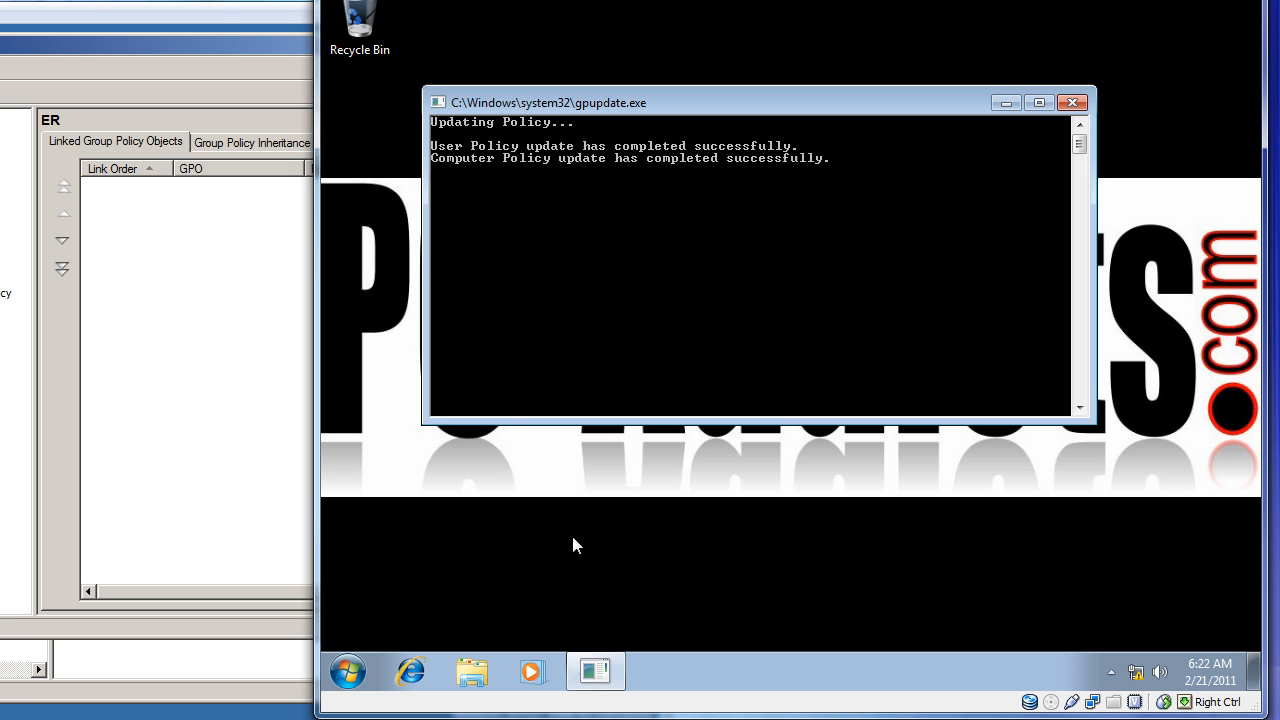
left_click(1072, 102)
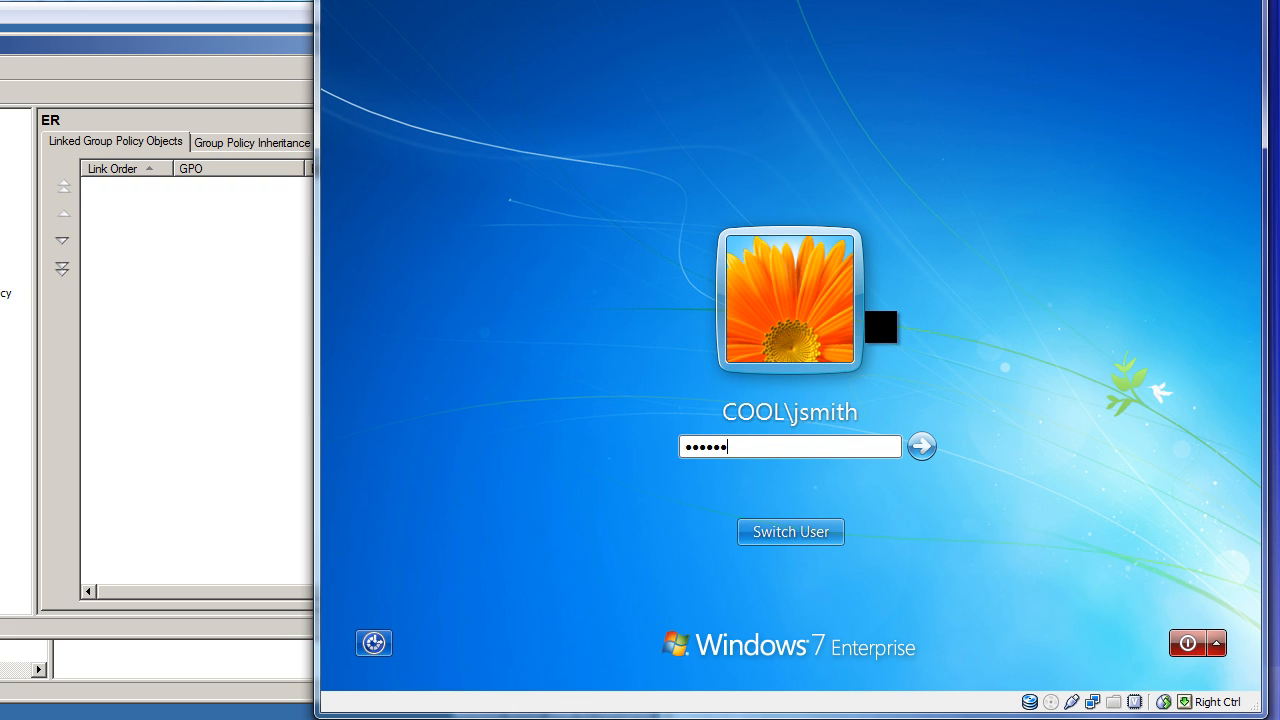
left_click(920, 446)
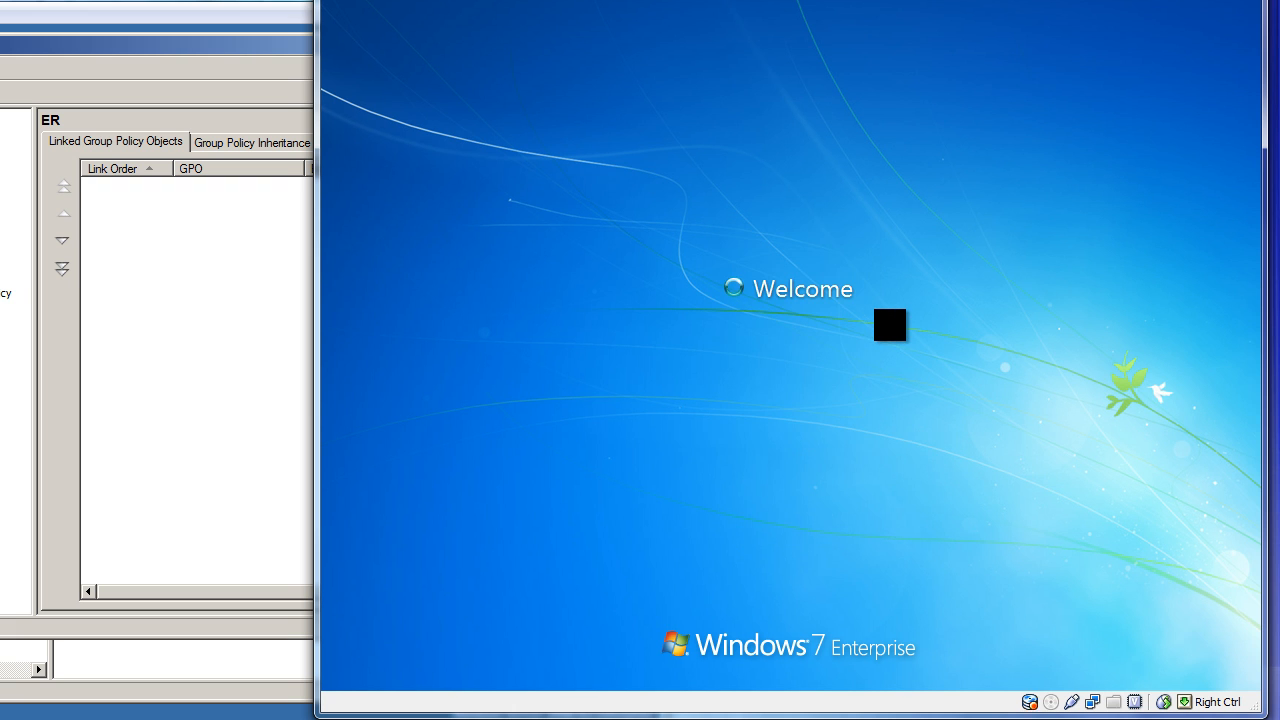